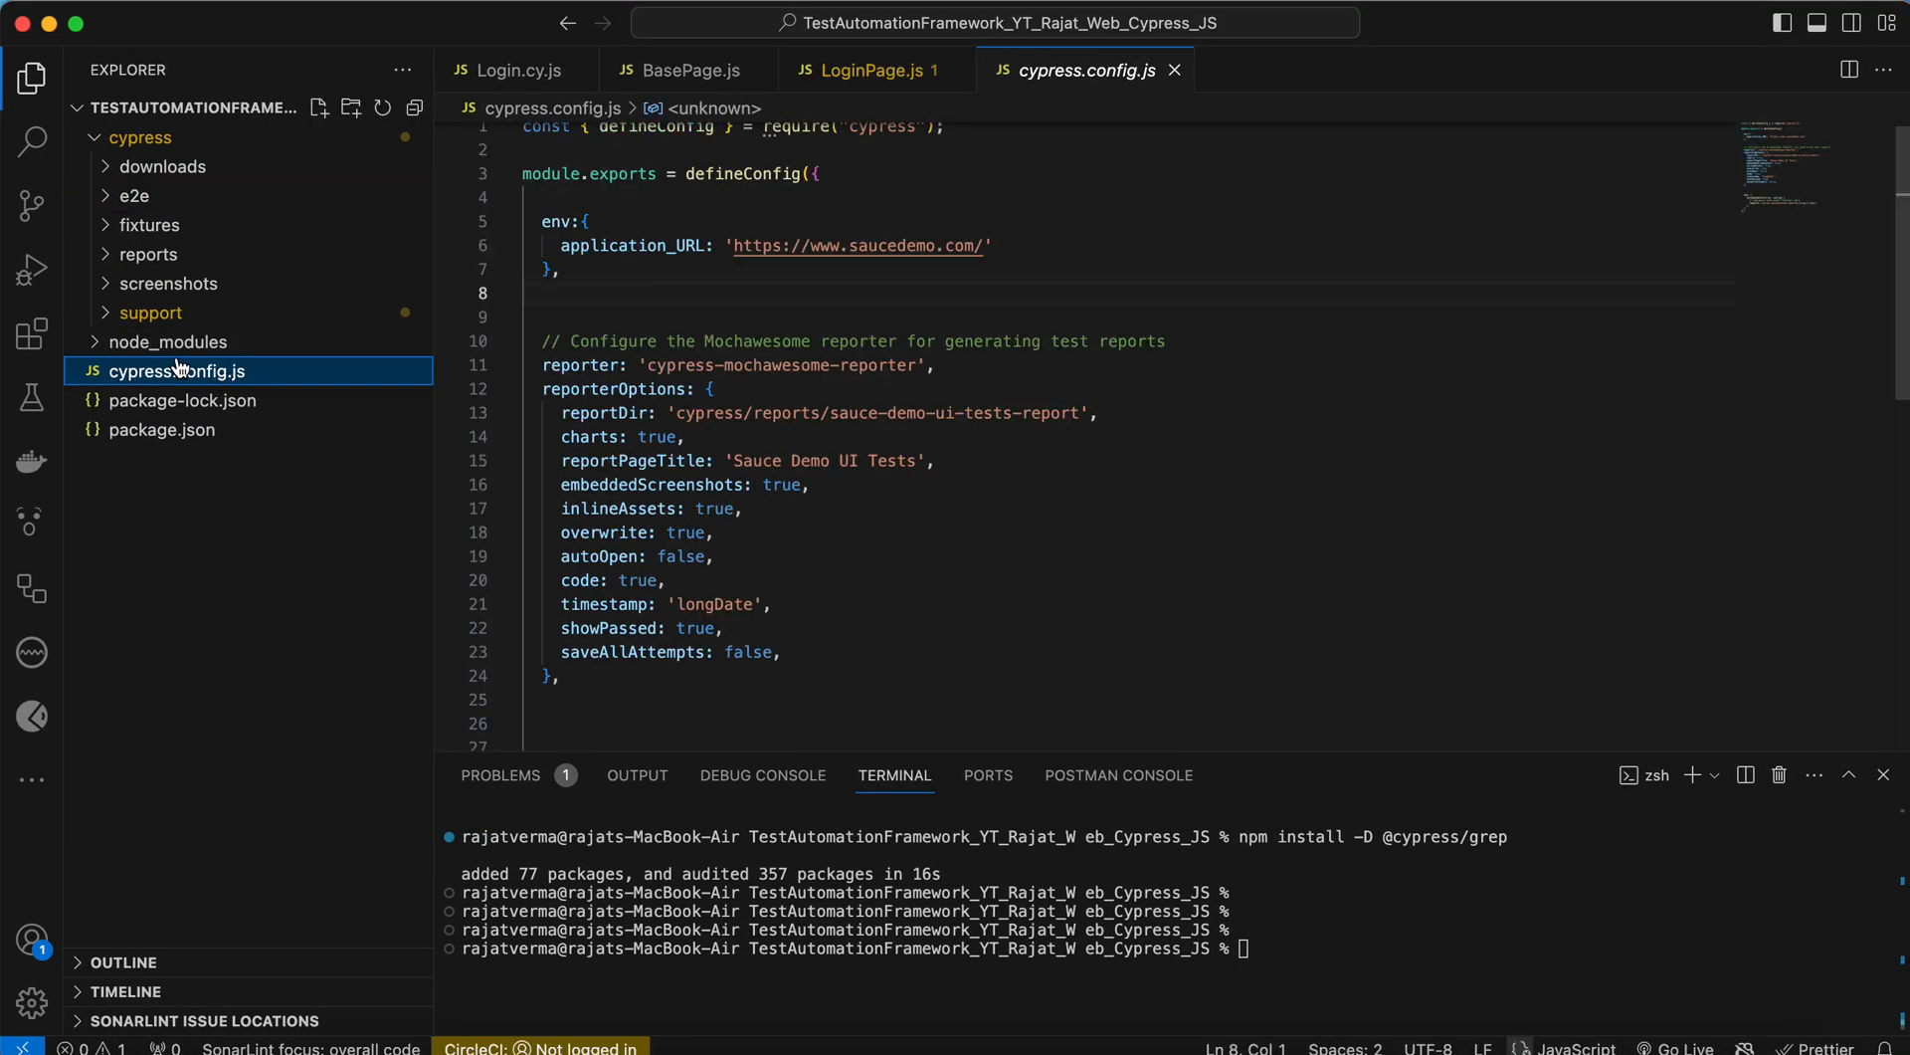
# - Add 'retries: 1,' to cypress.config.js under a '// Set the number of retries for failed tests' comment
pyautogui.click(141, 136)
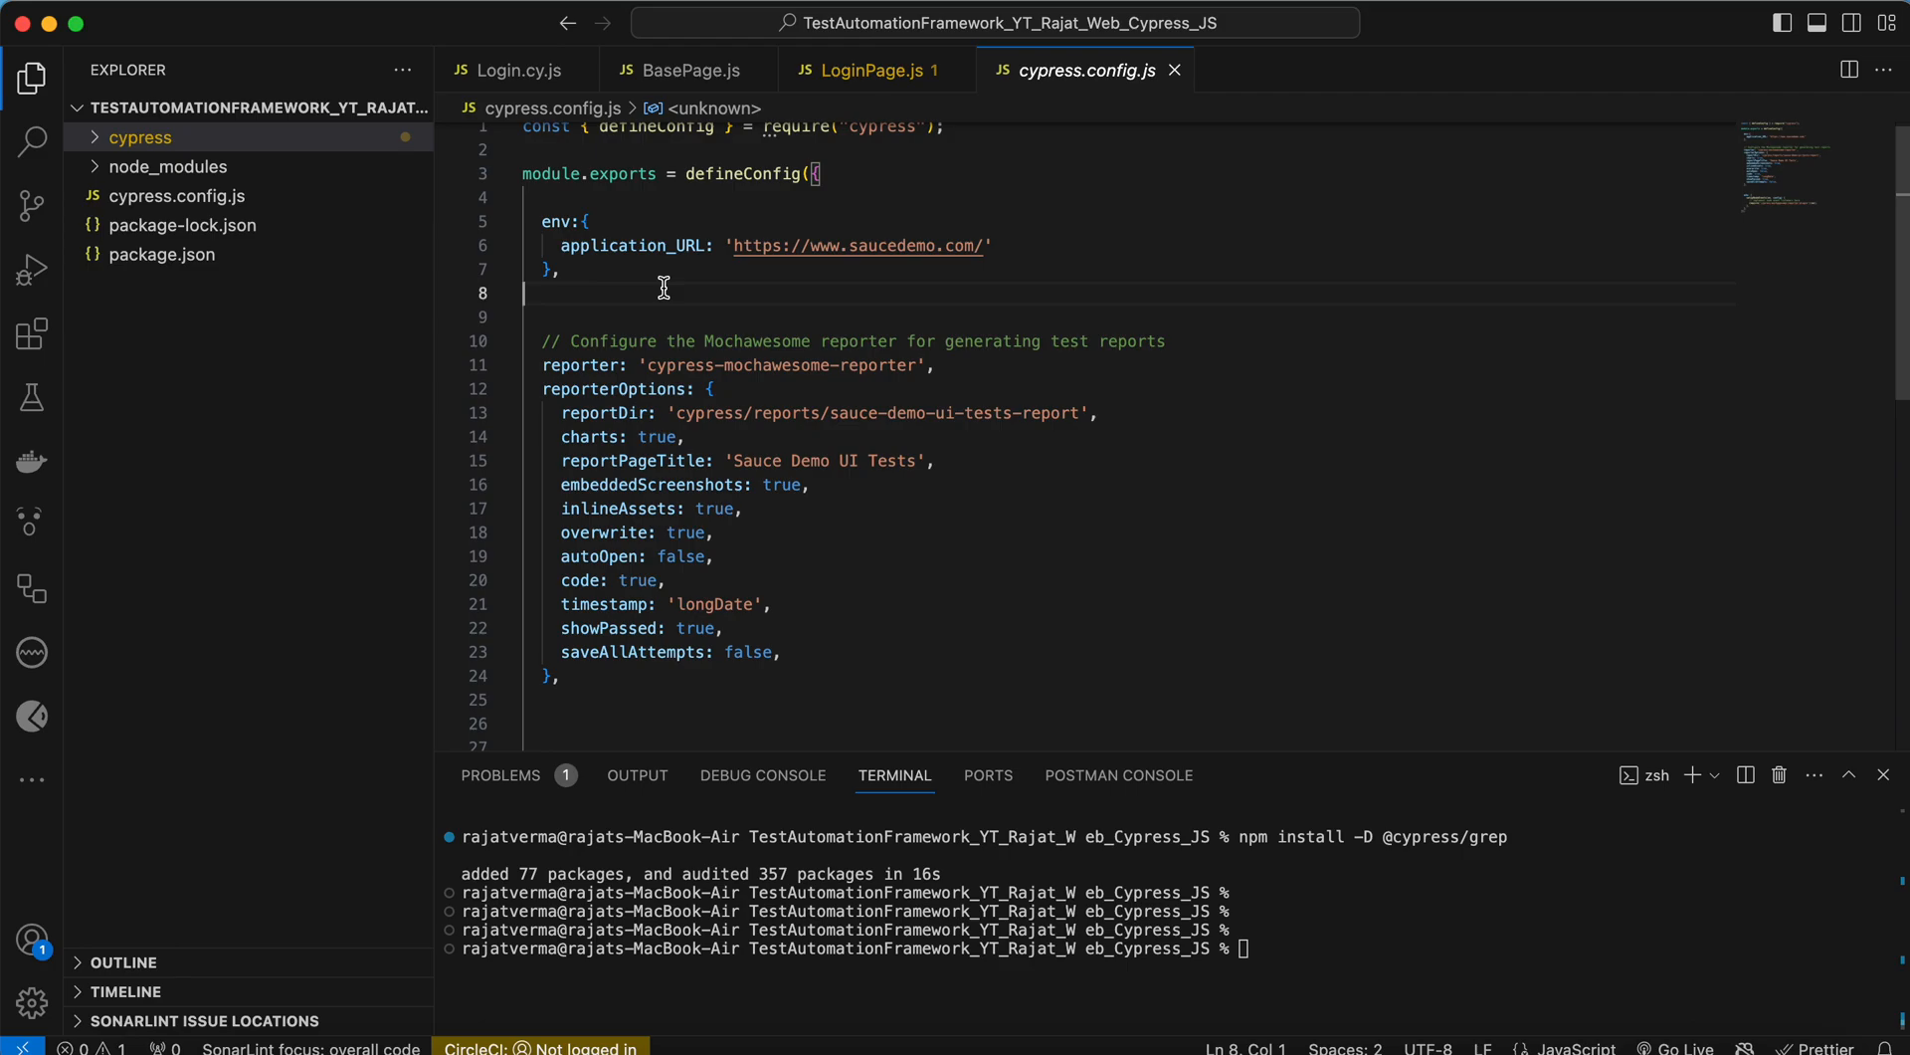
pyautogui.moveTo(599, 252)
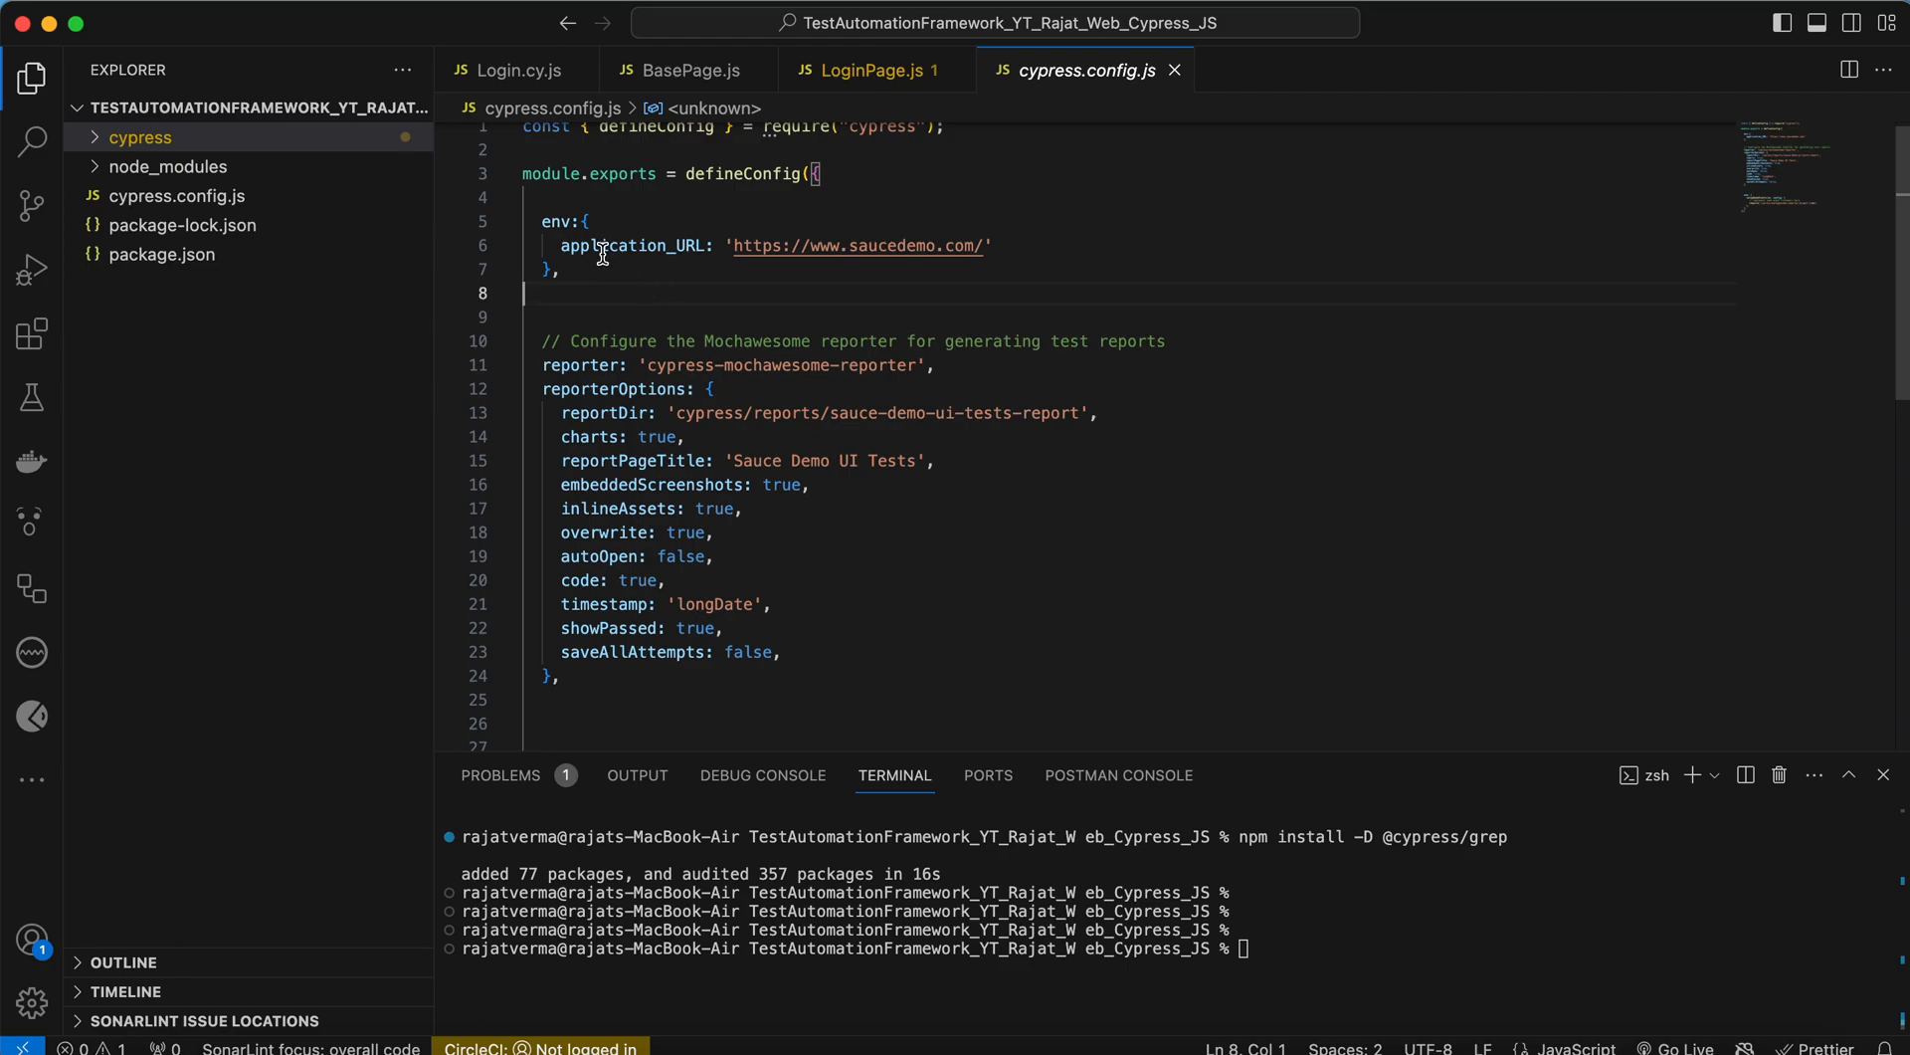
pyautogui.write('retries:')
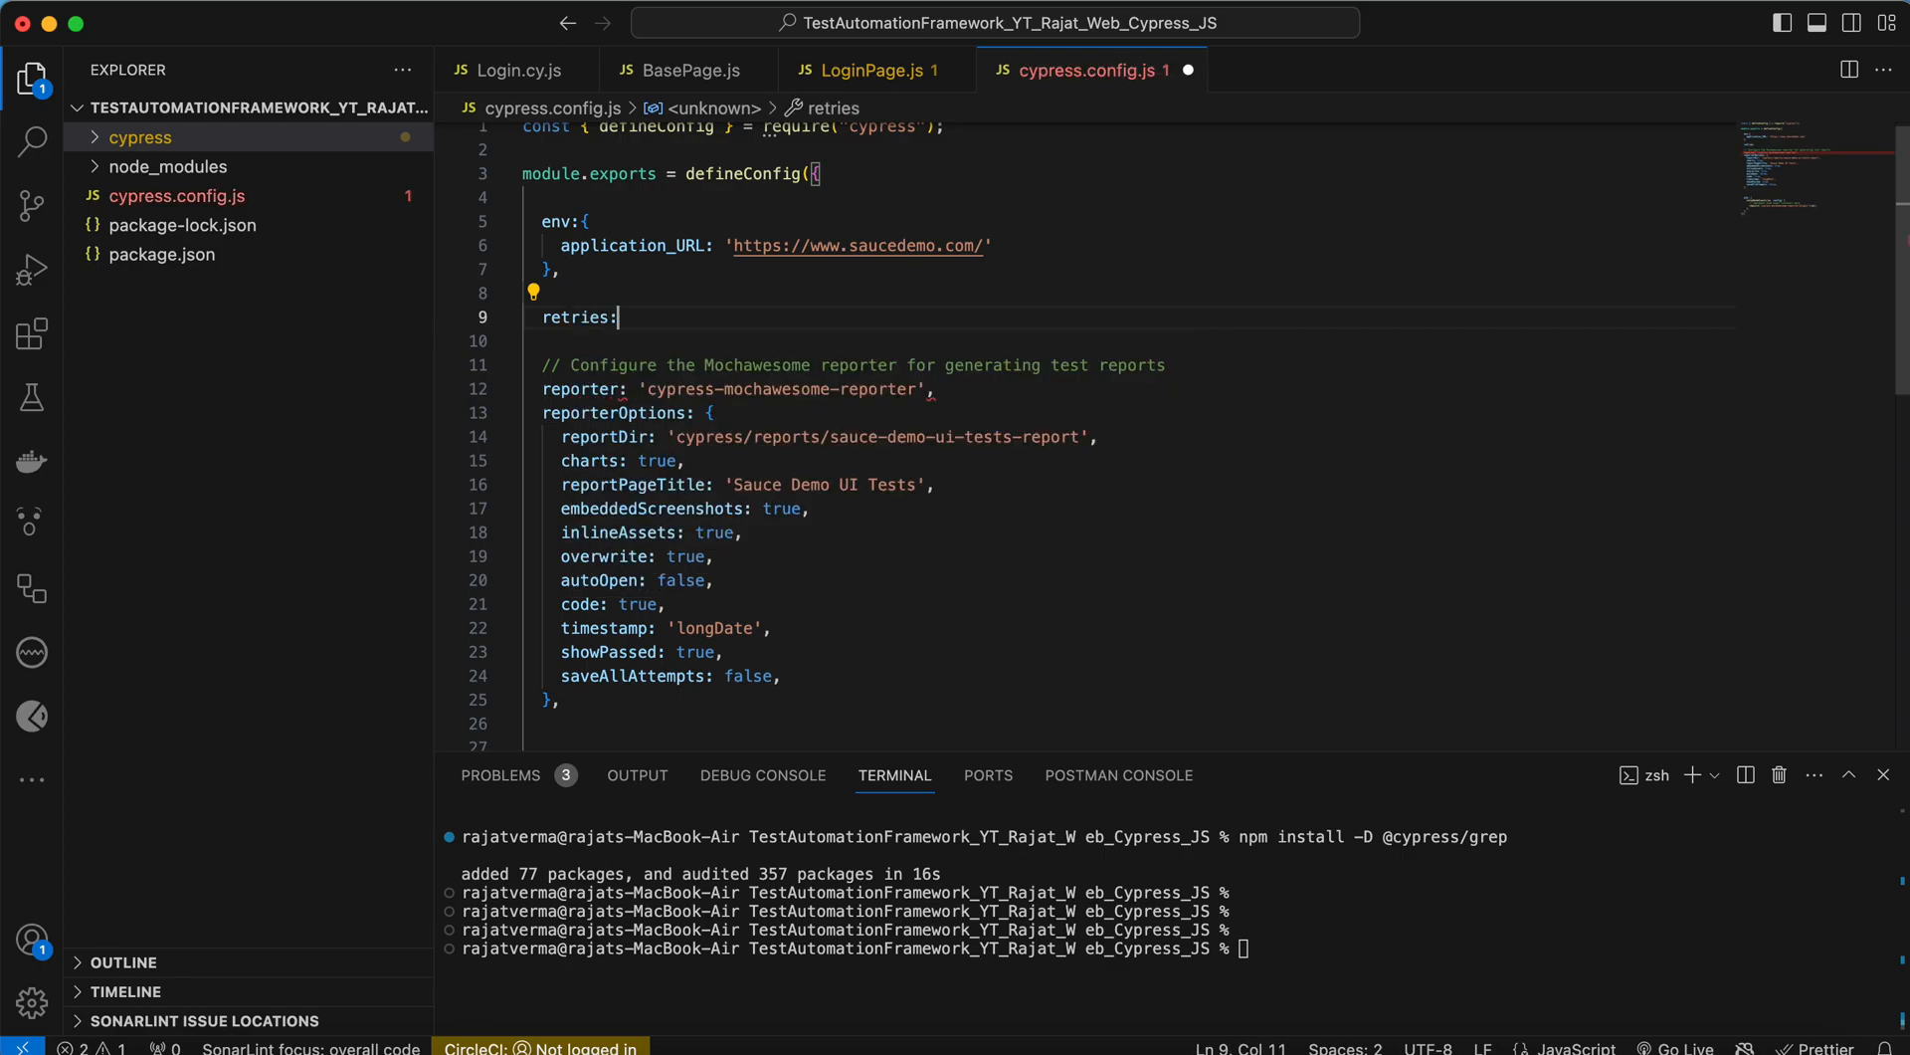
pyautogui.write('1,')
pyautogui.write('// S')
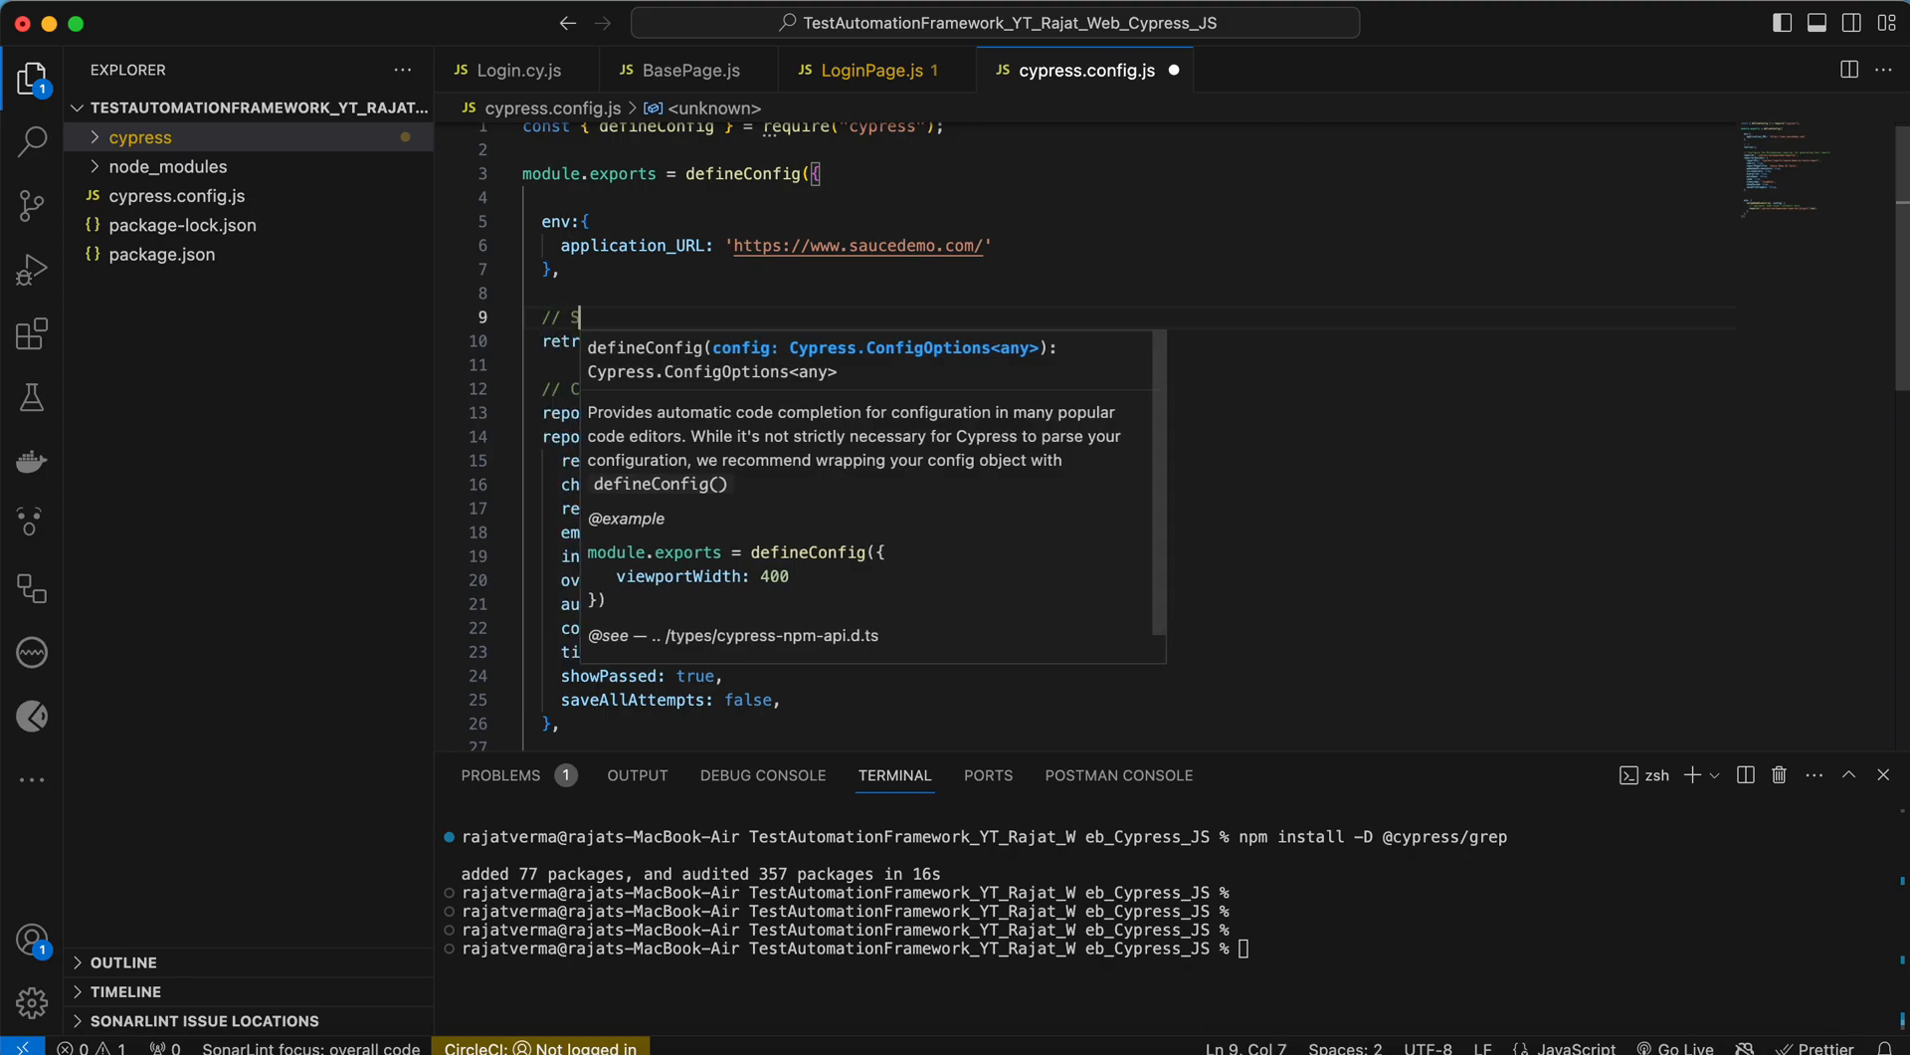
pyautogui.write('et the')
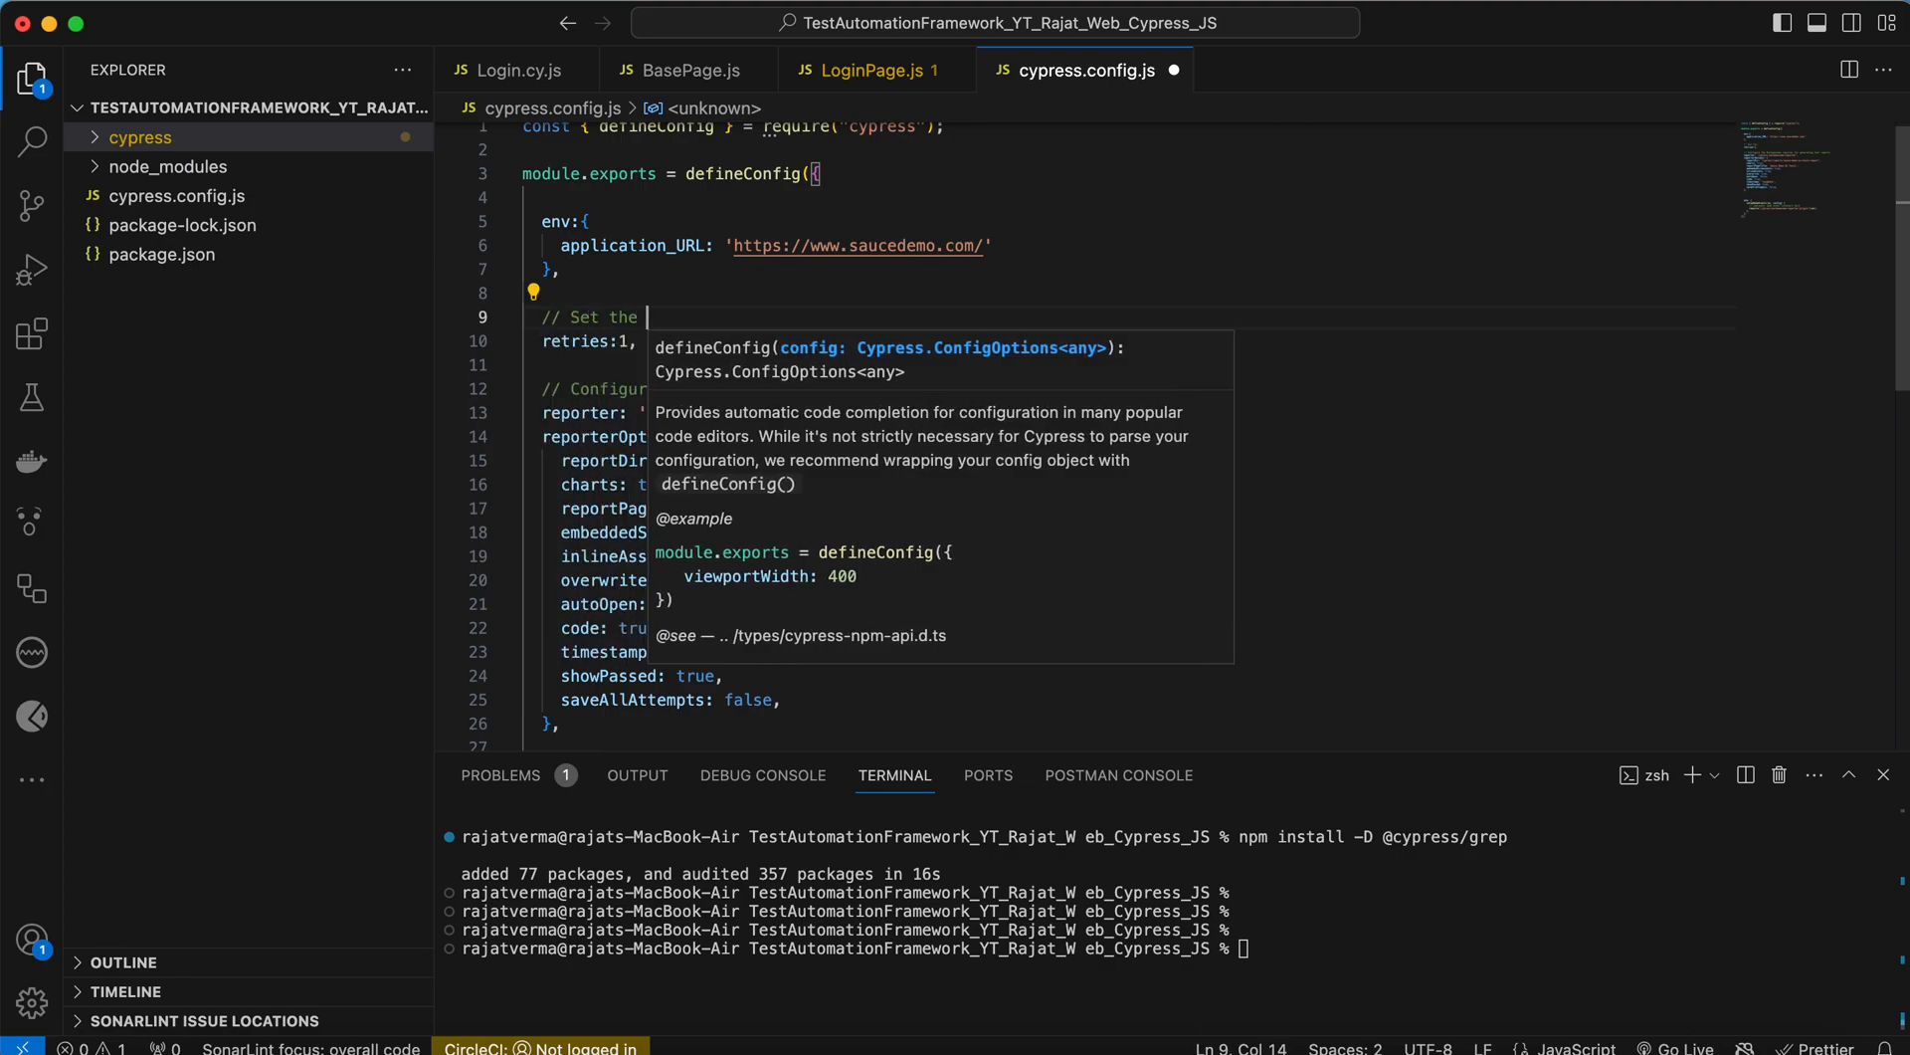
pyautogui.write('number')
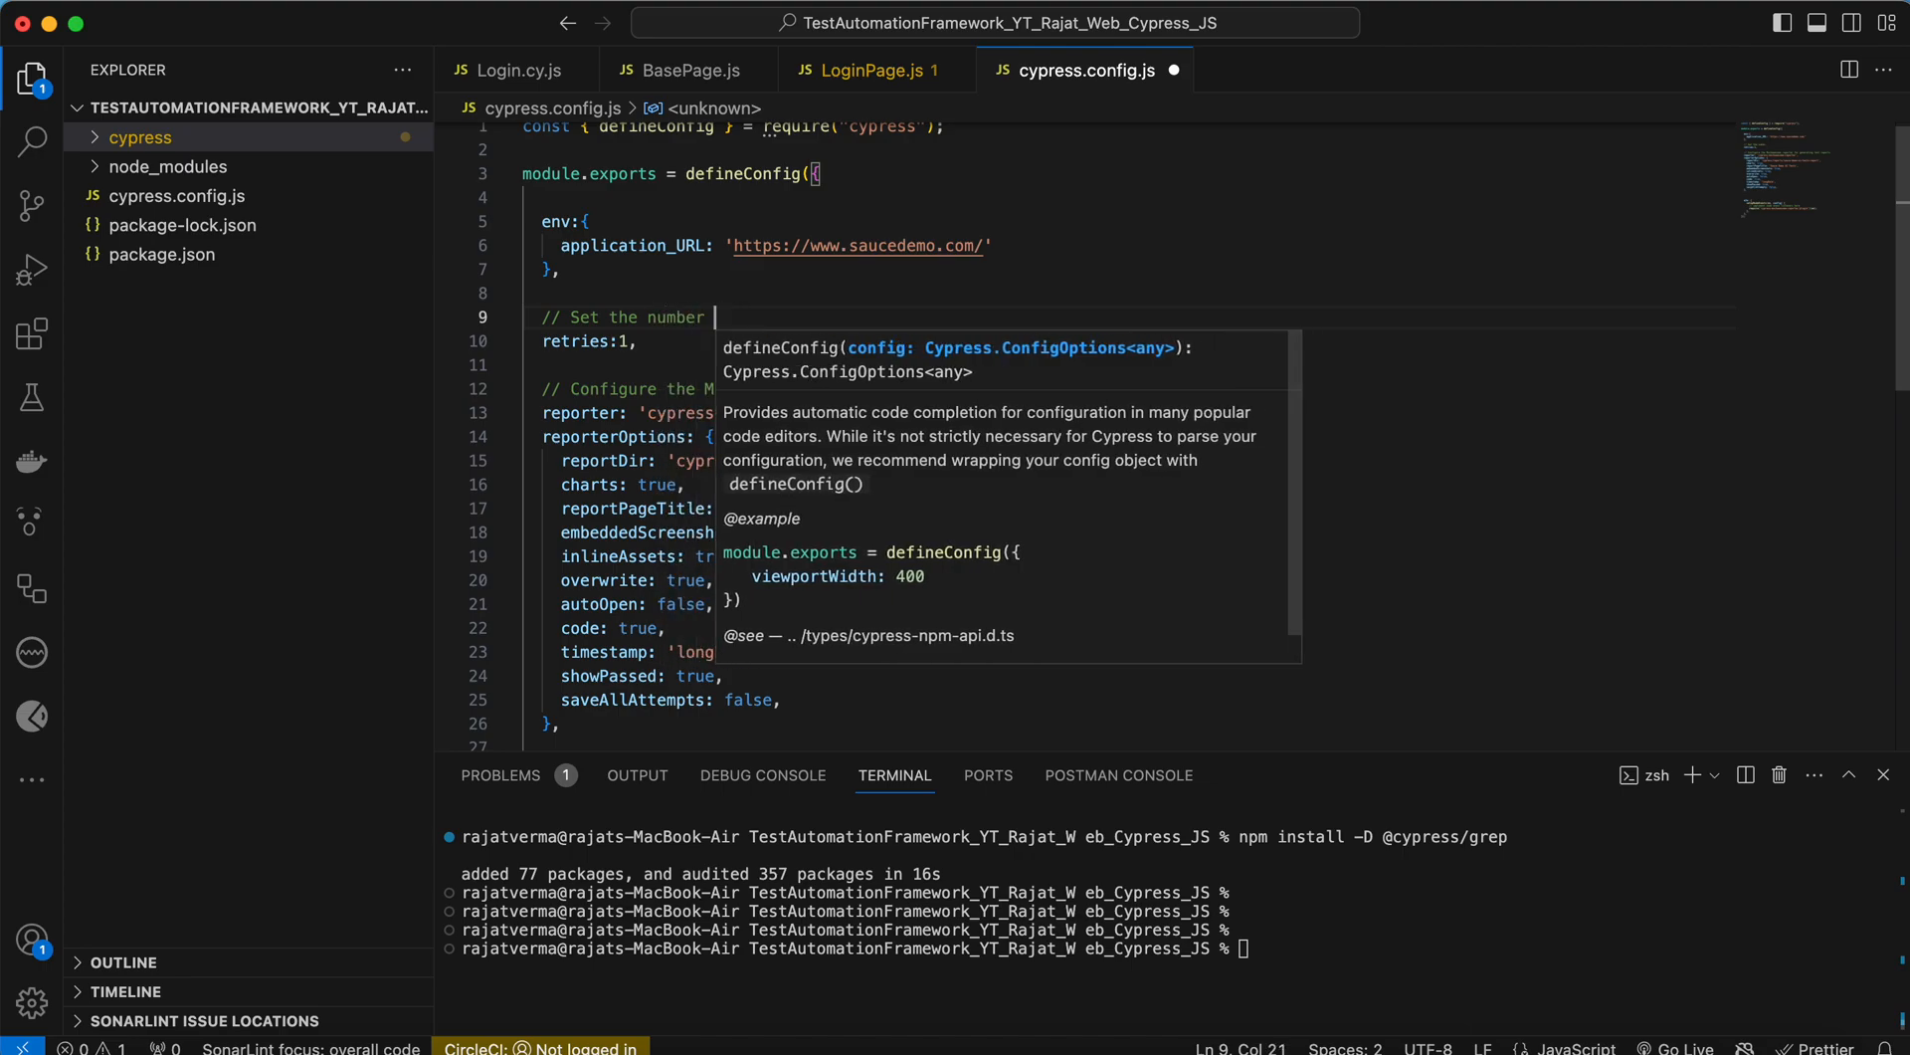
pyautogui.write('of retries for failed tests')
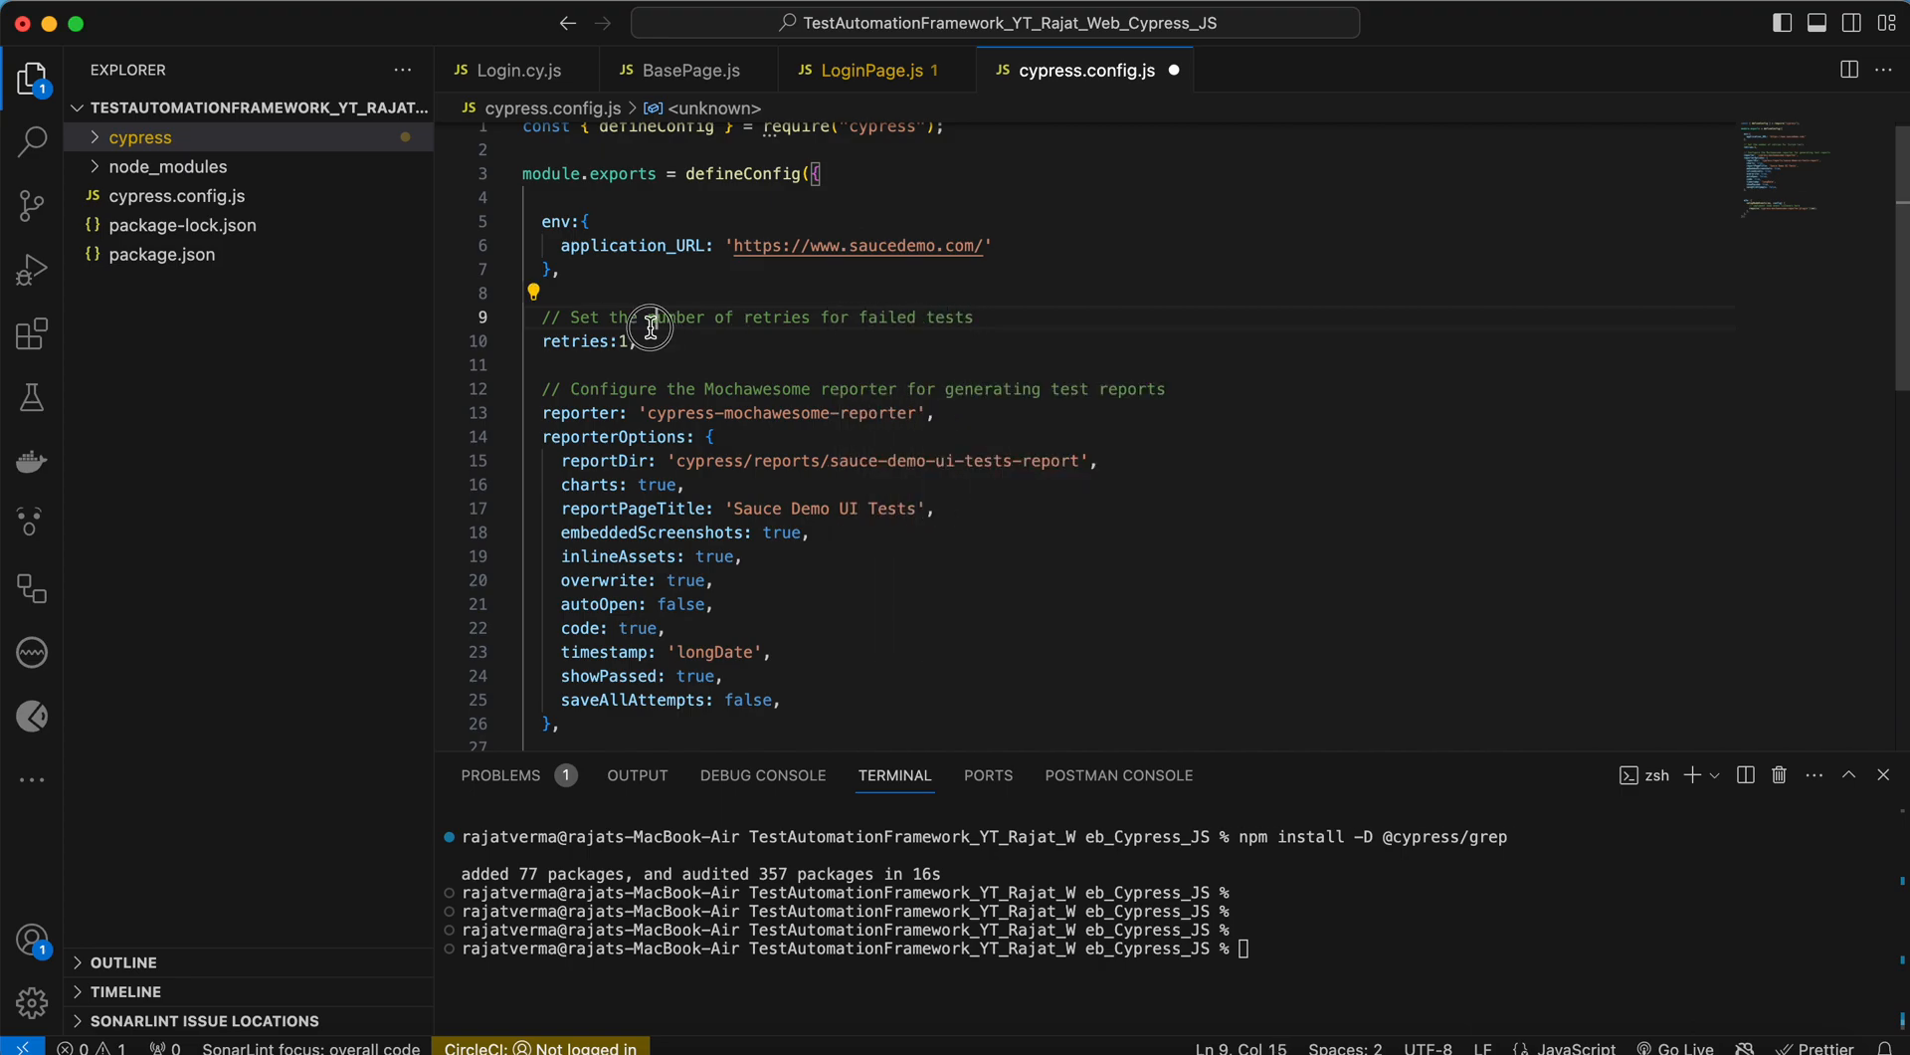
# - Append 'daskjdkjaskdjkasjdkjas' to the expected 'Swag Labs' heading text in Login.cy.js
pyautogui.click(853, 69)
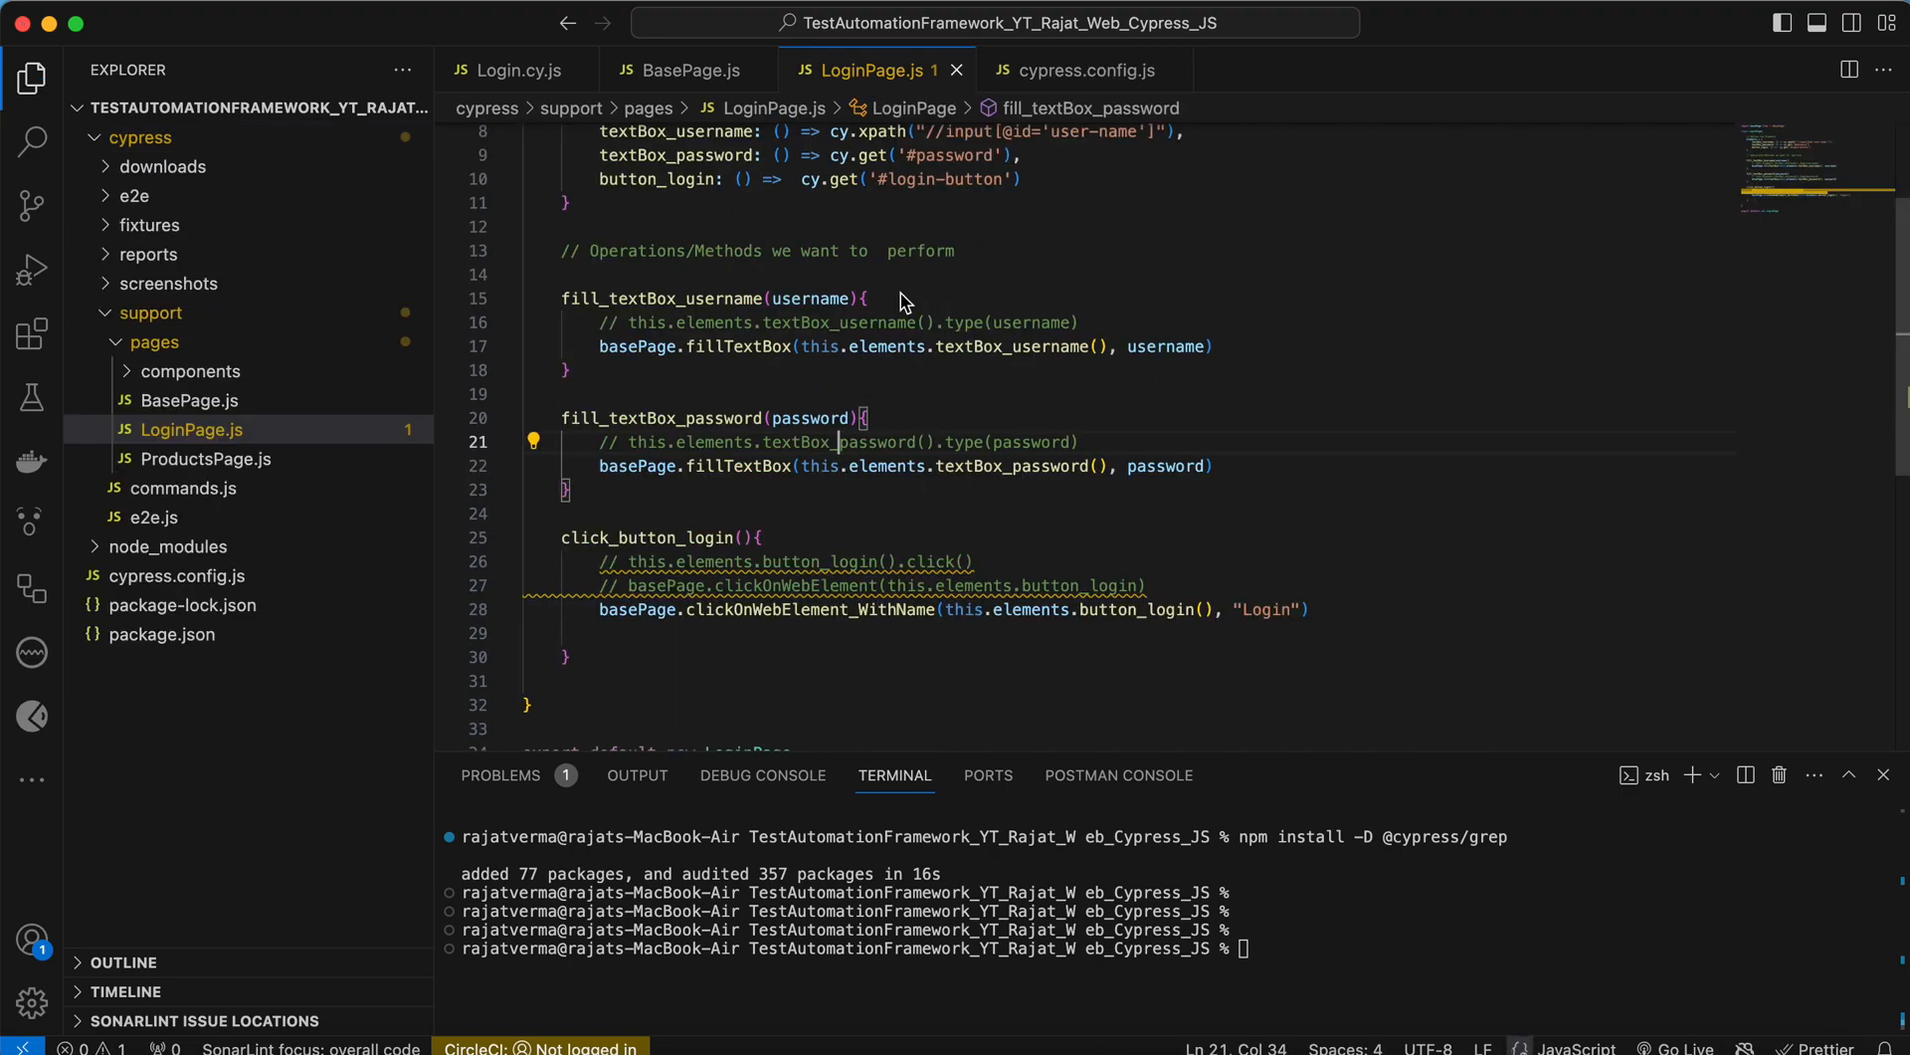
pyautogui.scroll(3)
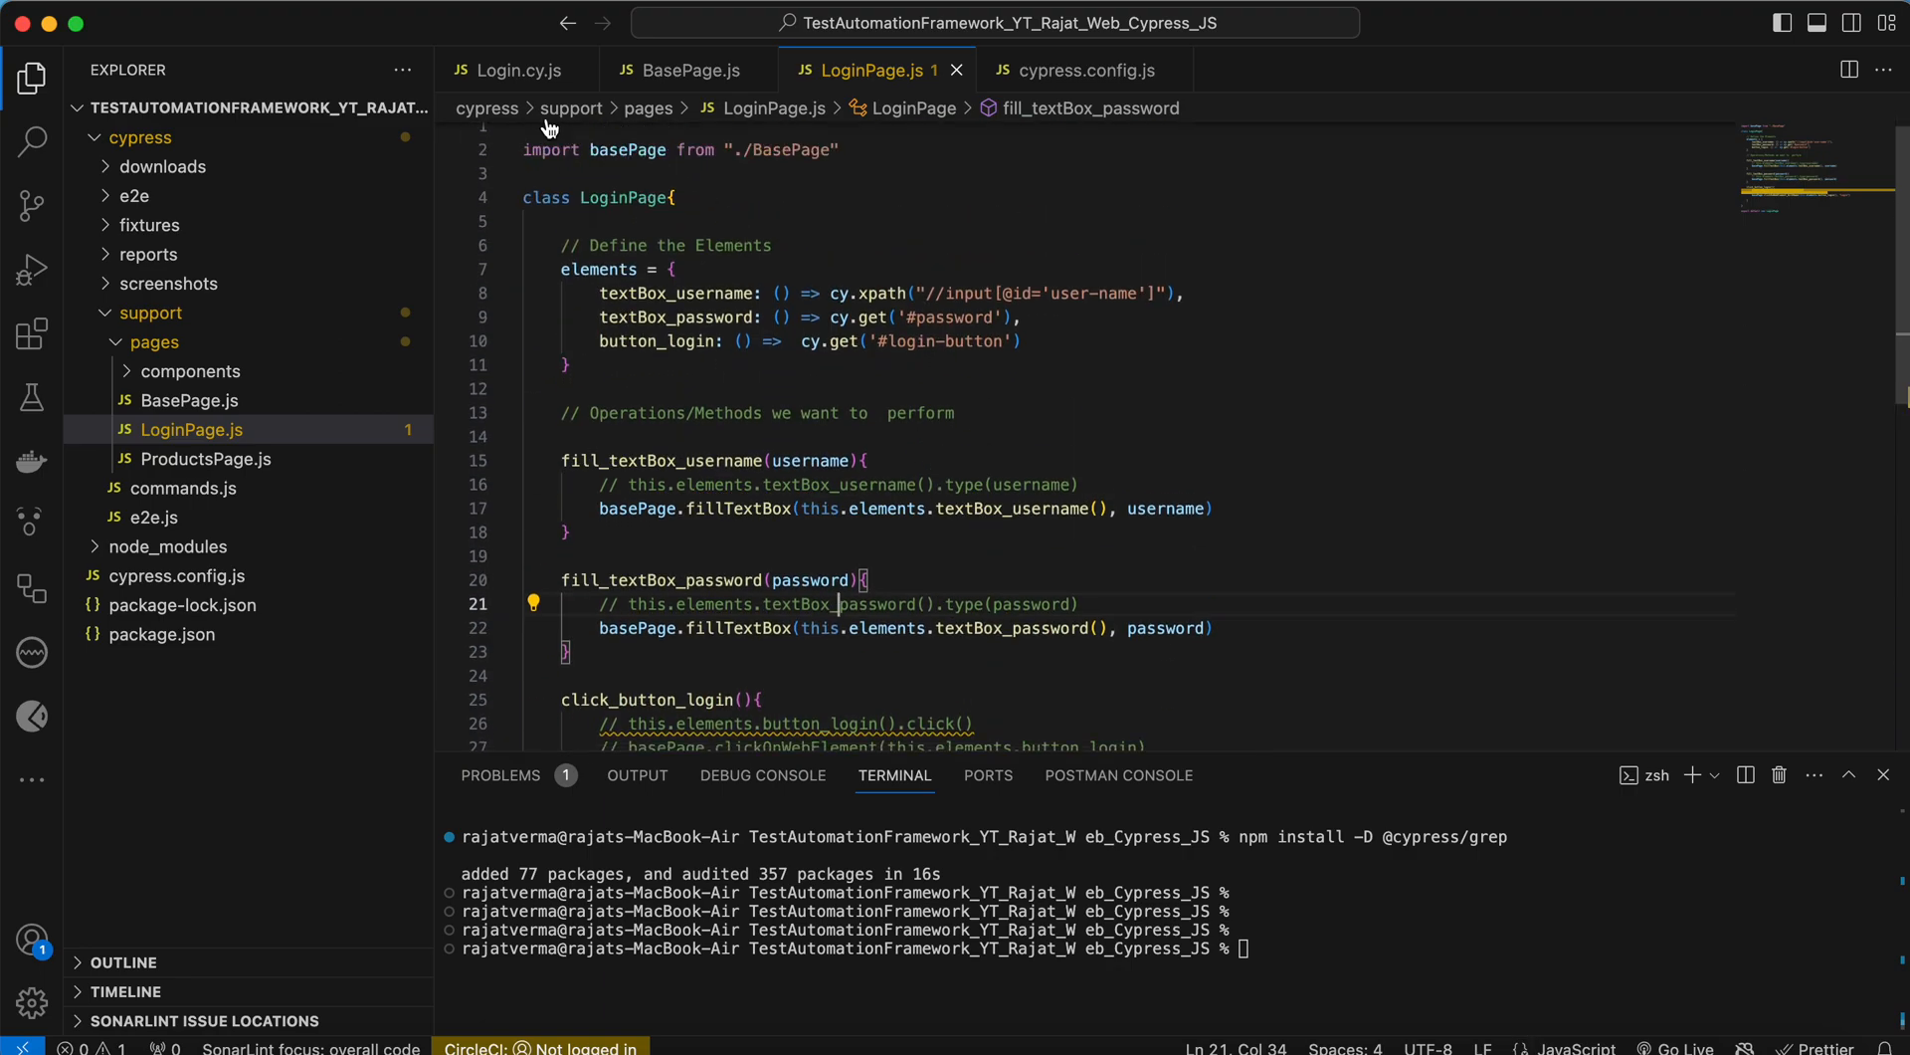
pyautogui.click(517, 69)
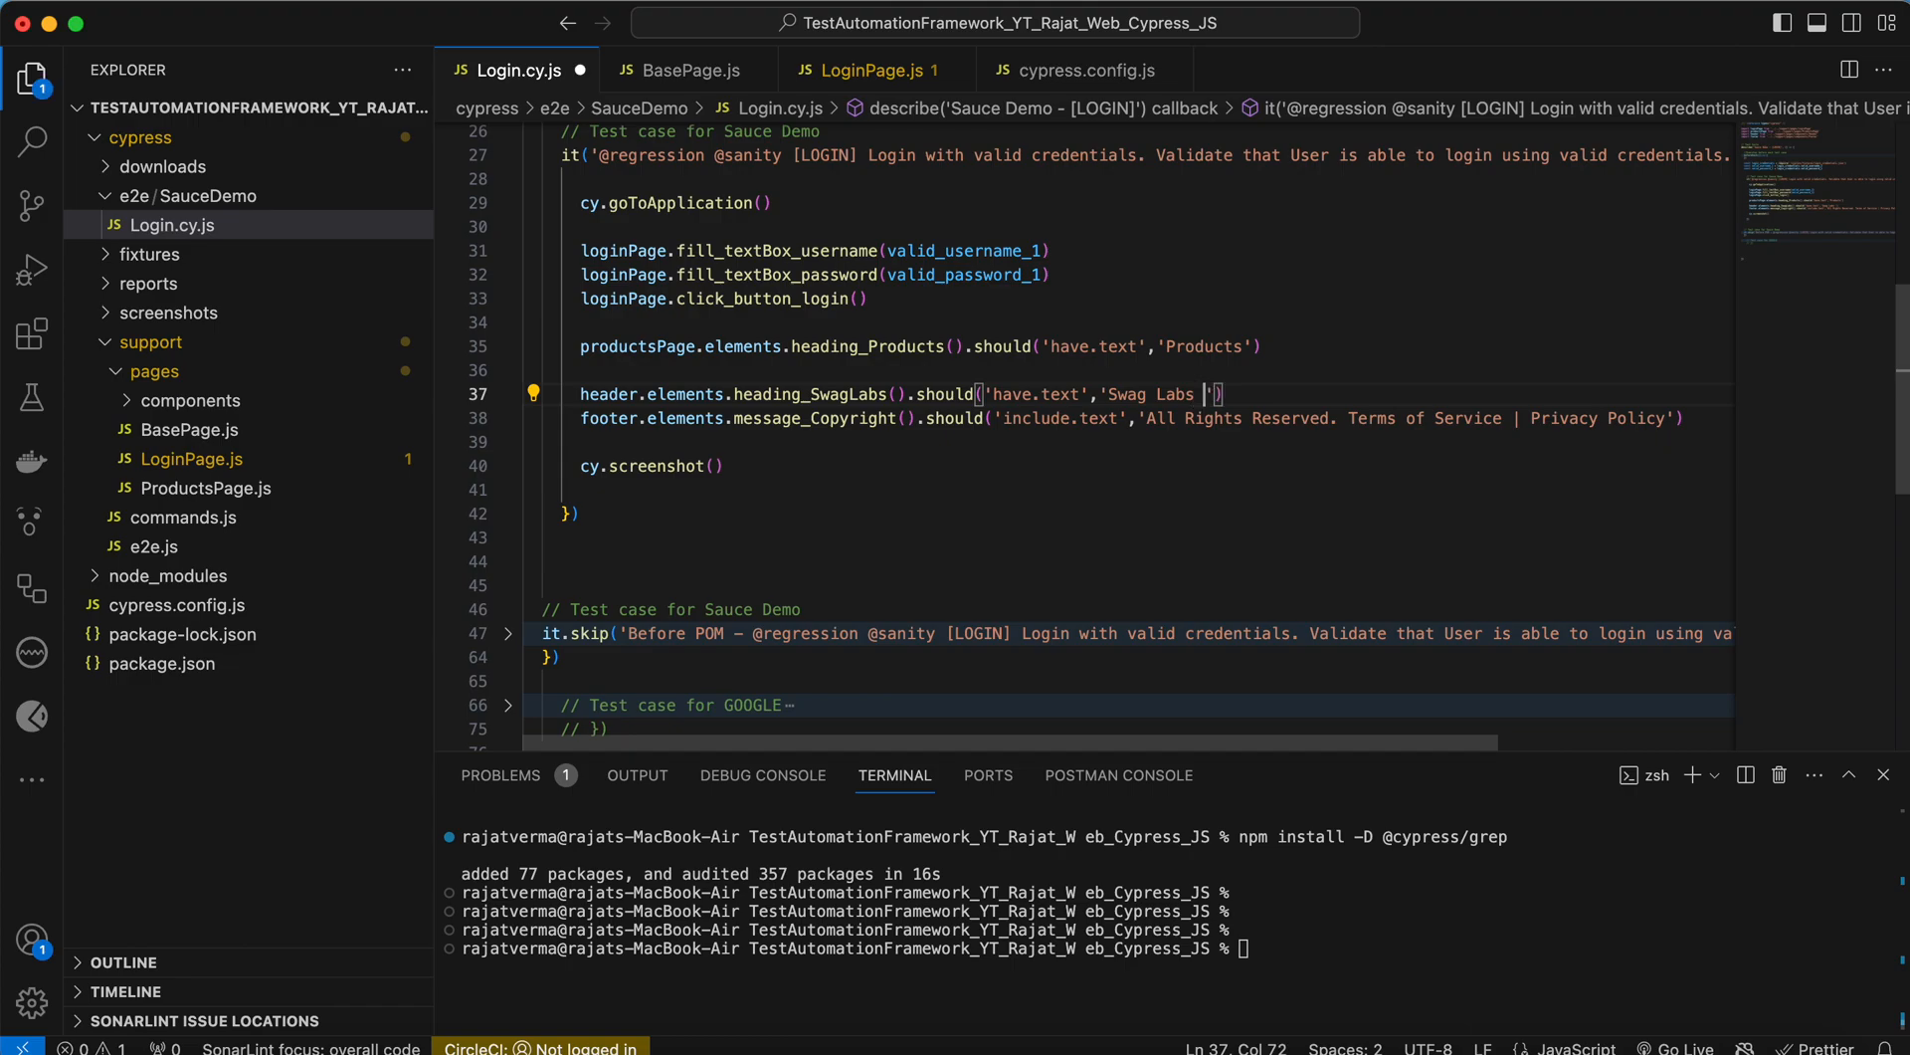
pyautogui.write('daskjdkjaskdjkasjdkjas')
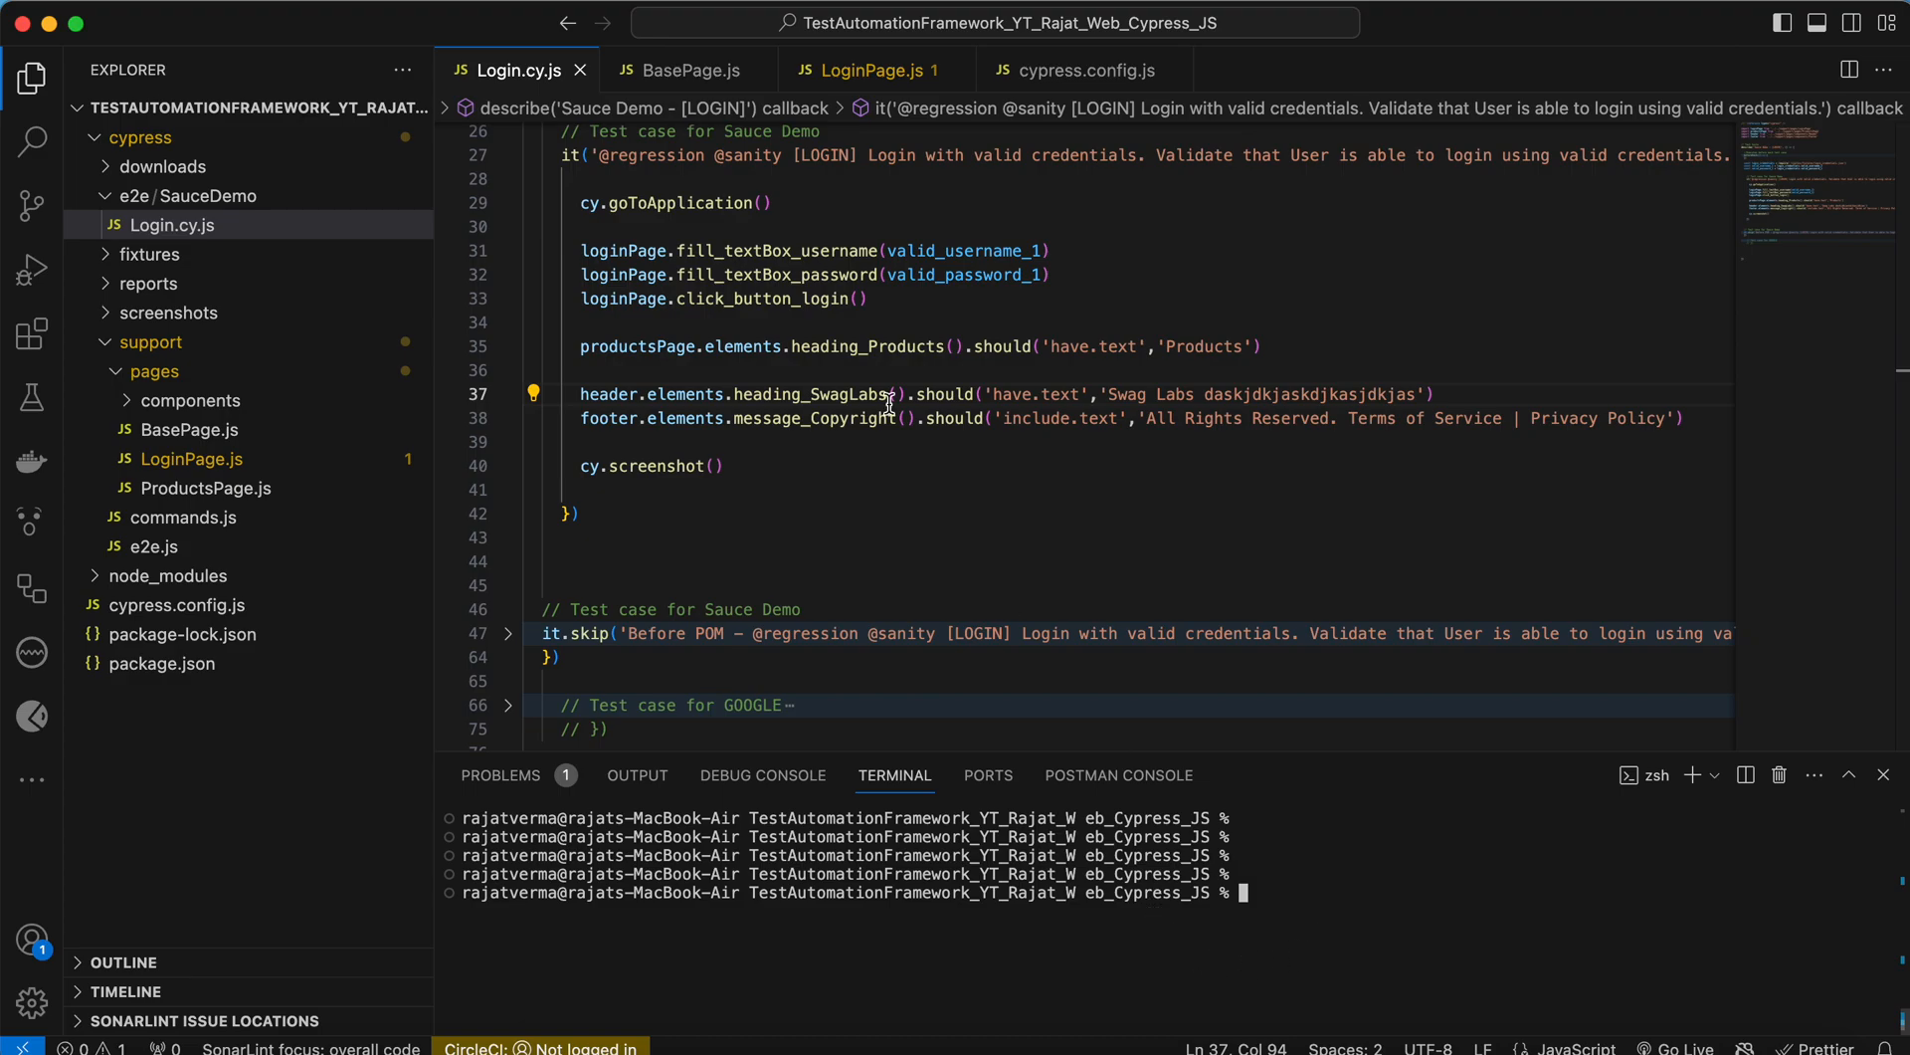
pyautogui.rightClick(521, 70)
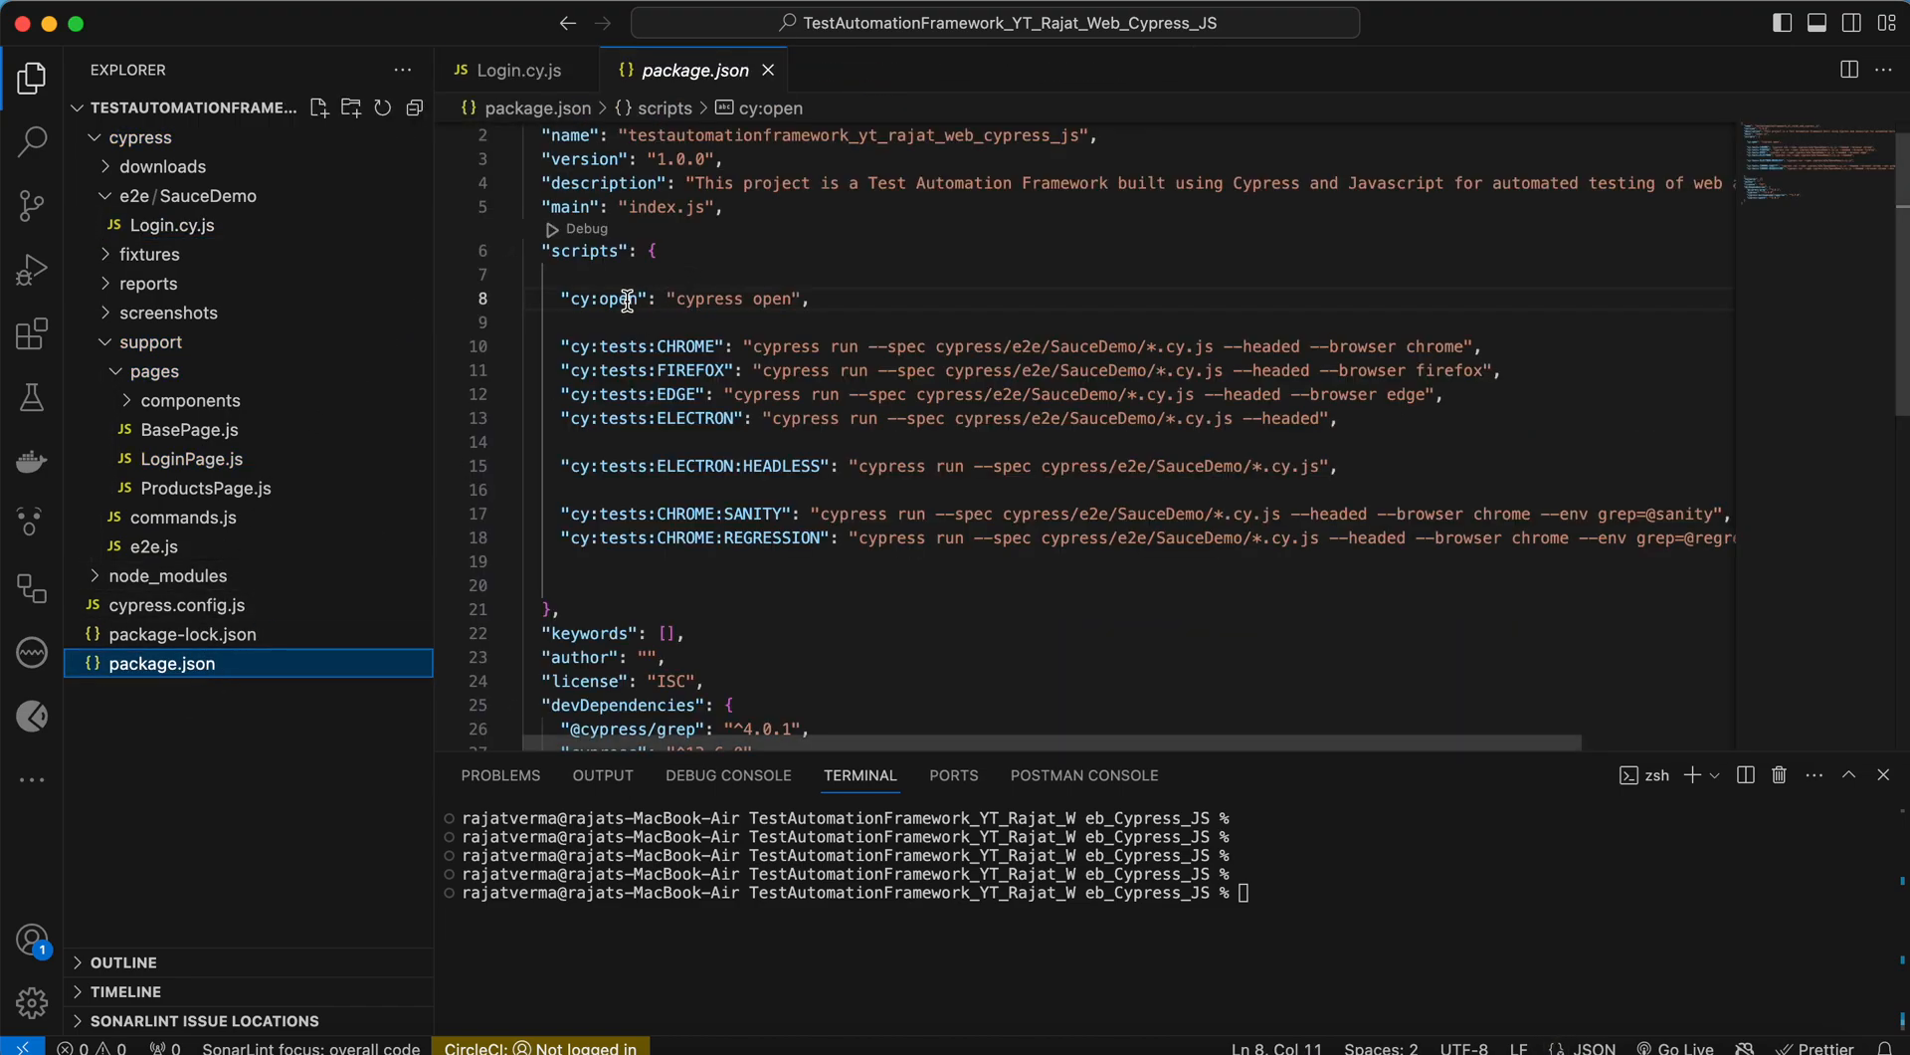
# - Run the cy:open script in package.json to bring up the Cypress launcher
pyautogui.click(648, 270)
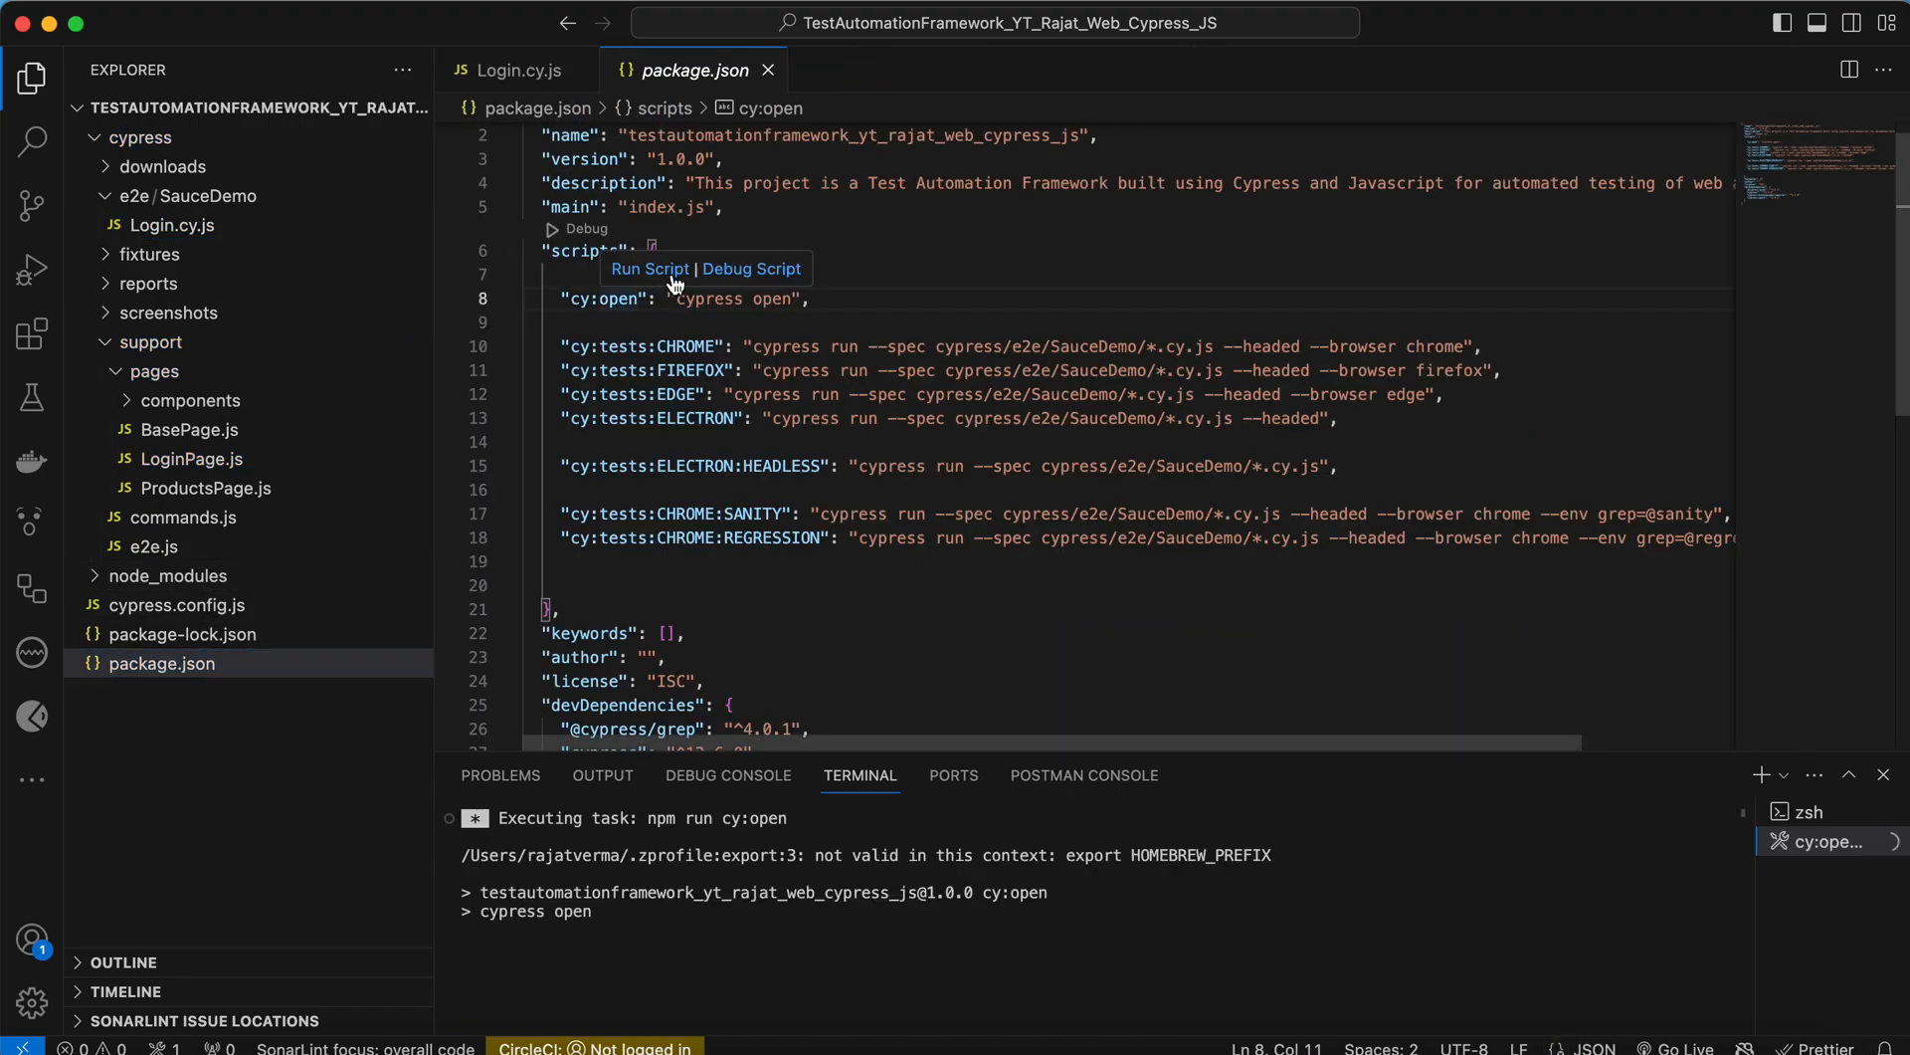
pyautogui.click(650, 270)
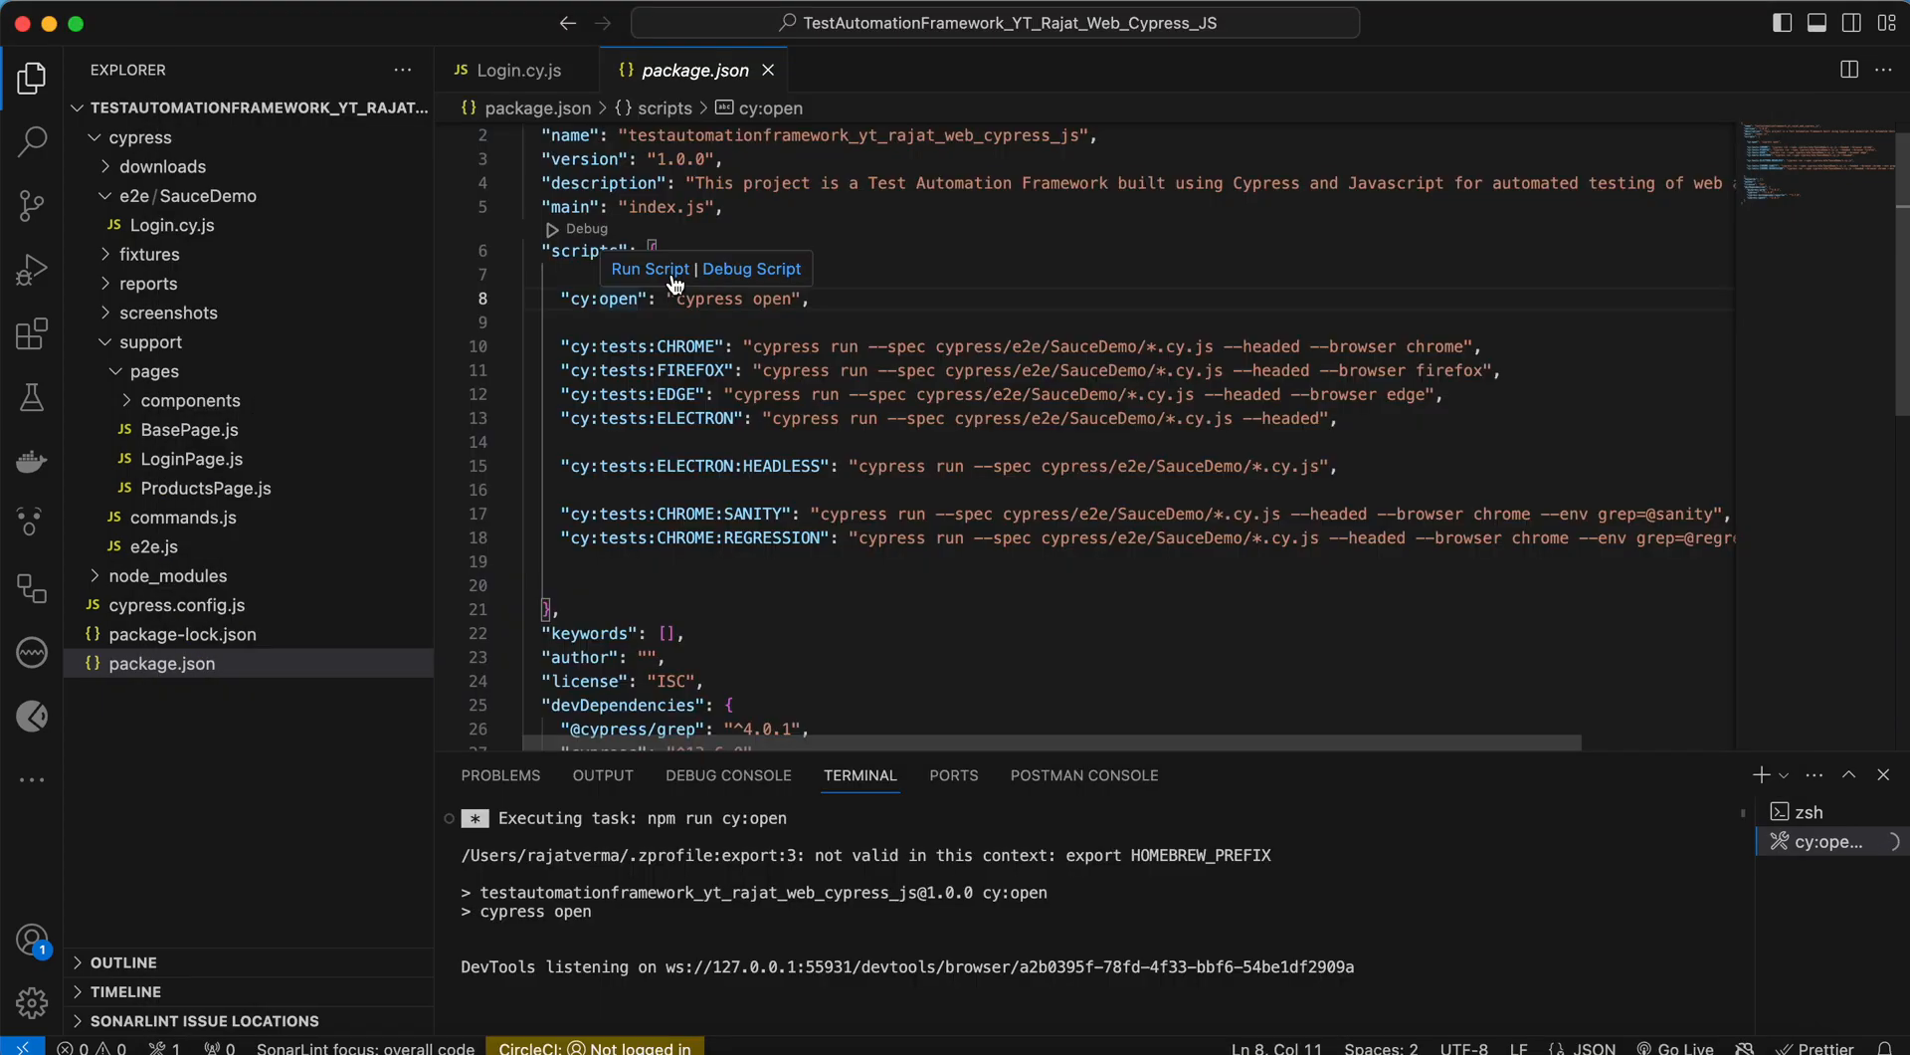
pyautogui.moveTo(273, 541)
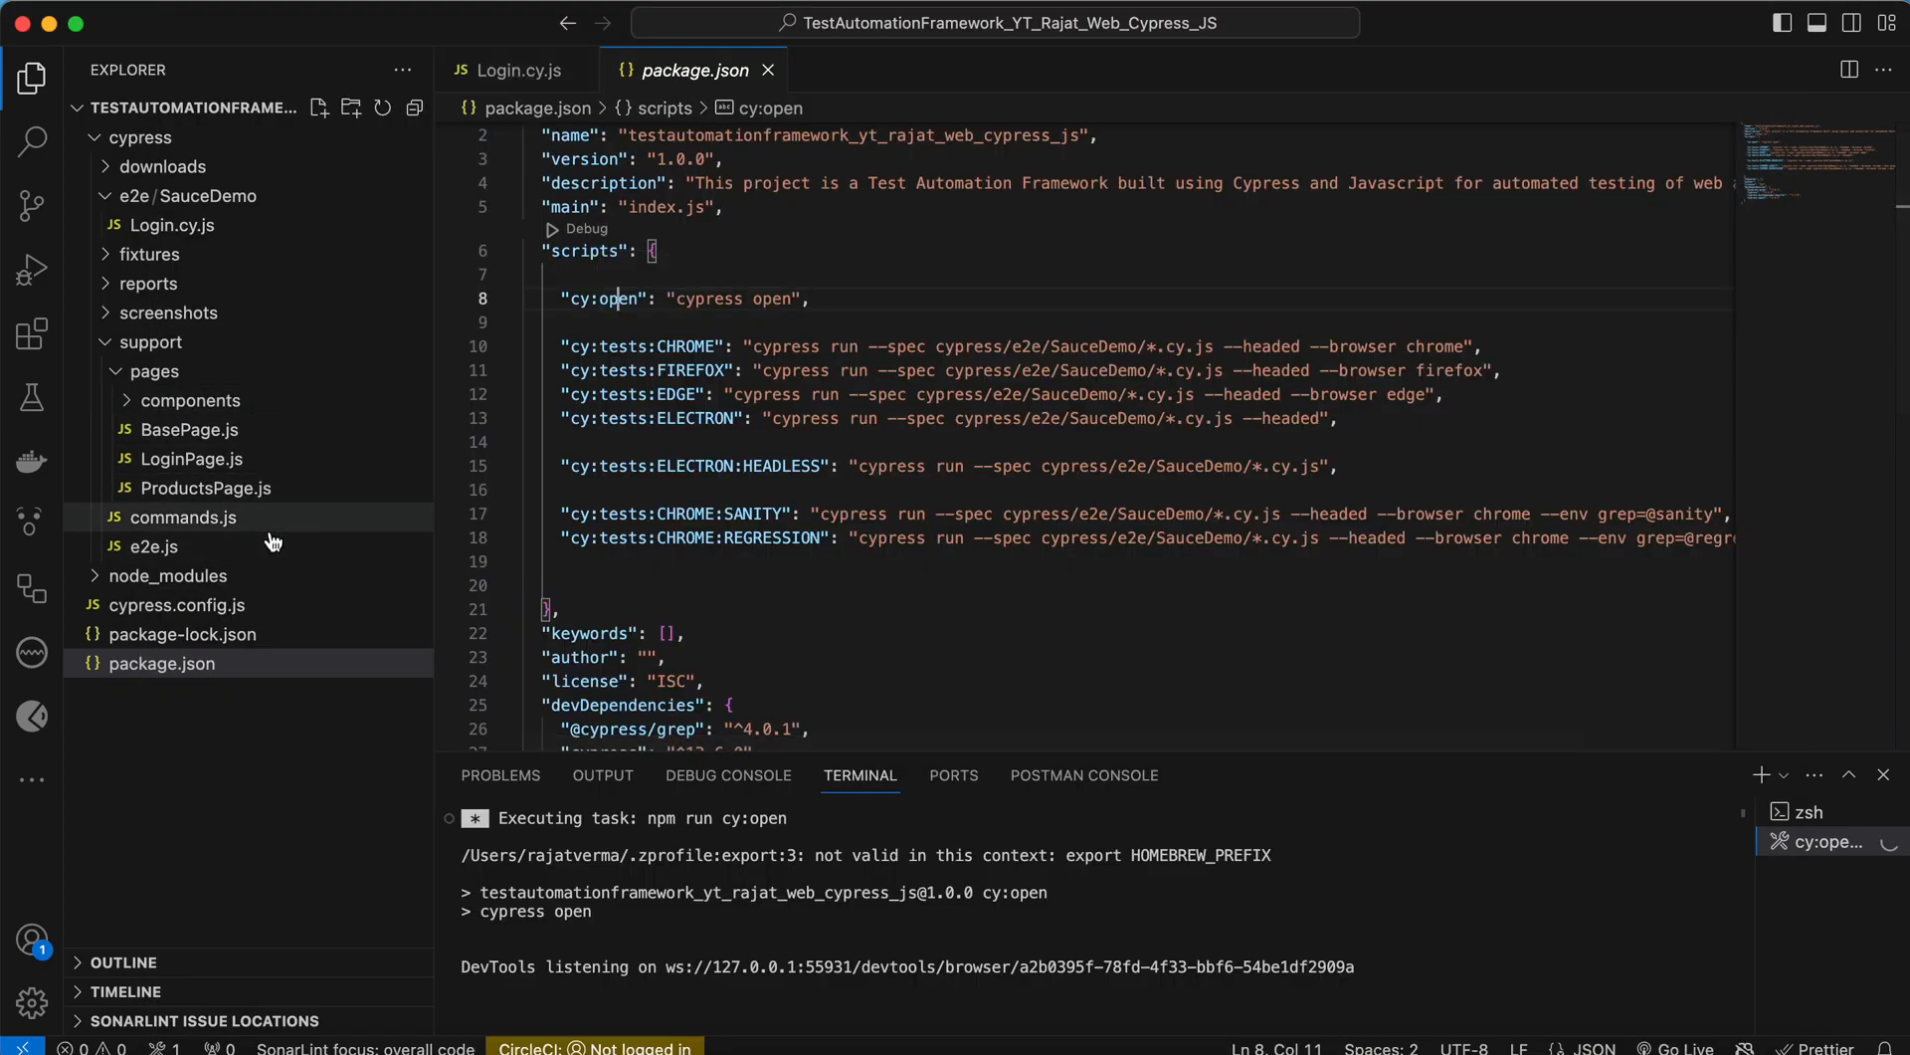
pyautogui.click(178, 604)
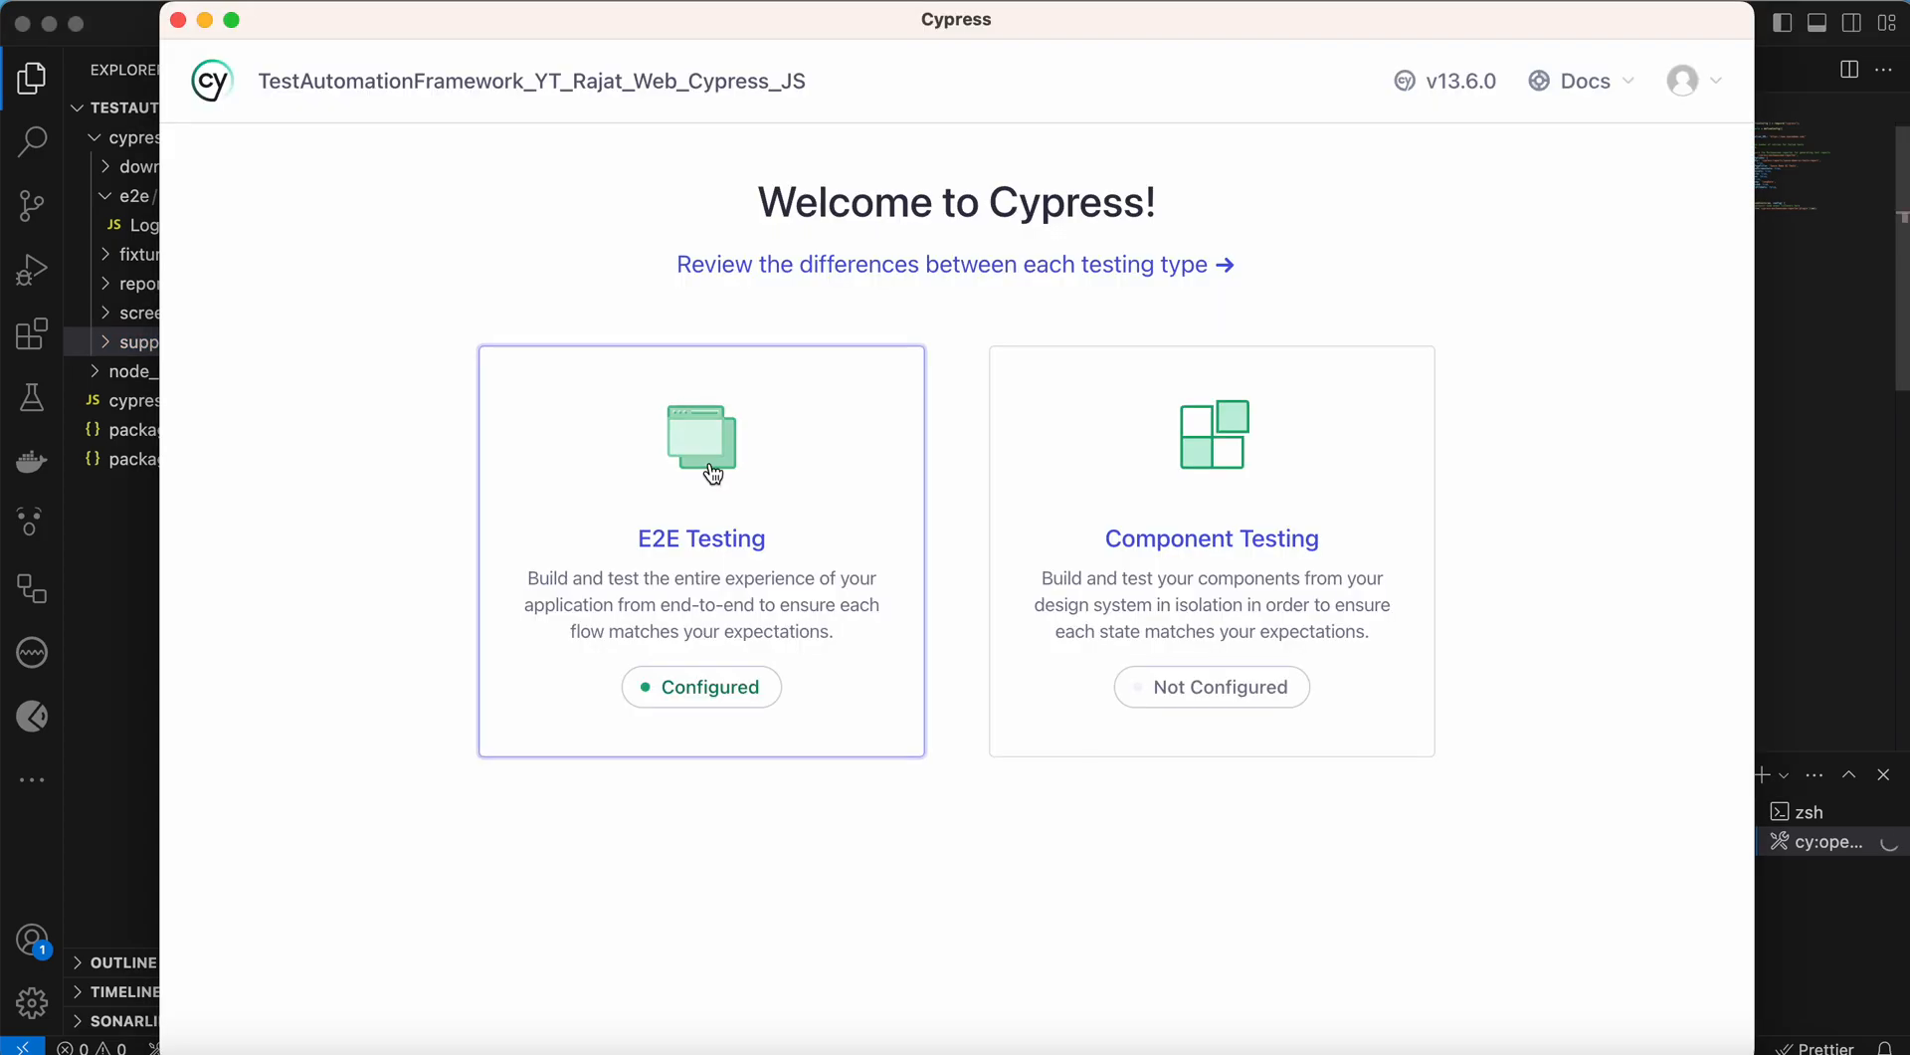
# - Start E2E testing in Edge and run Login.cy.js from the Specs list
pyautogui.click(702, 549)
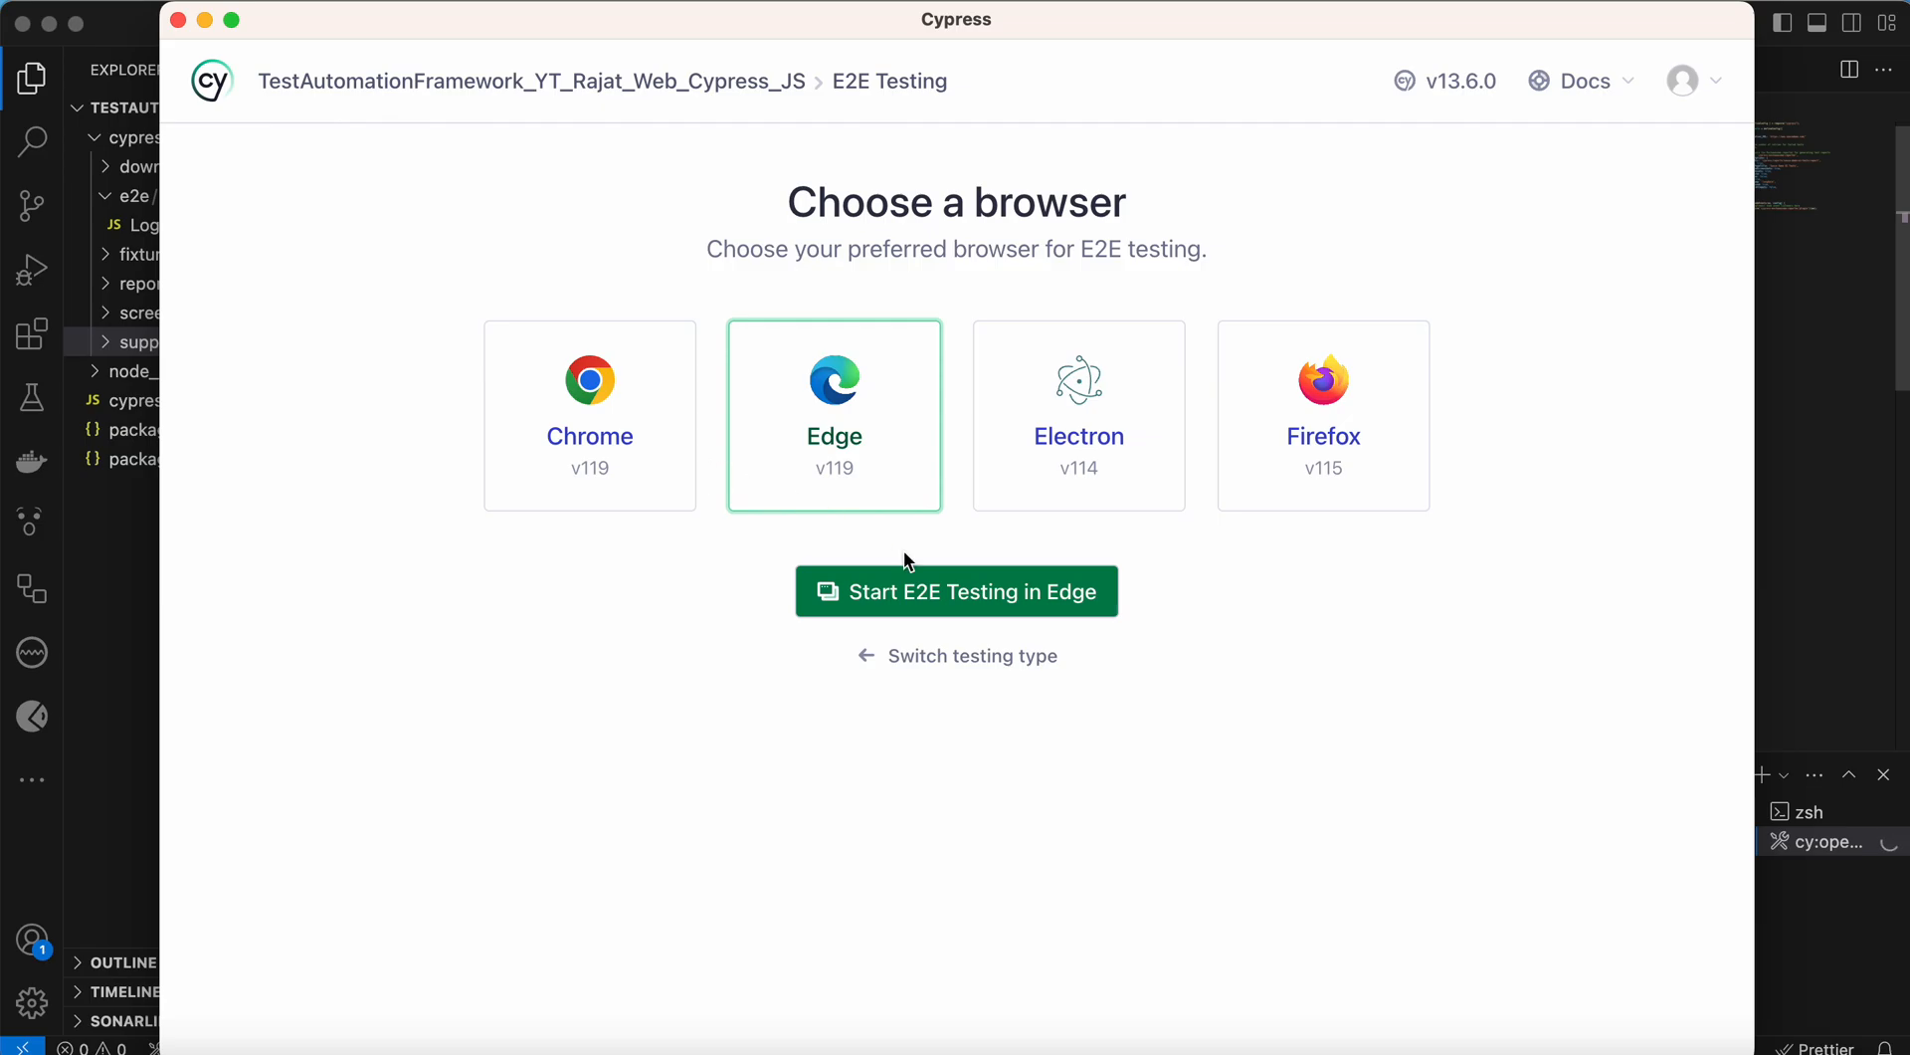
pyautogui.click(955, 591)
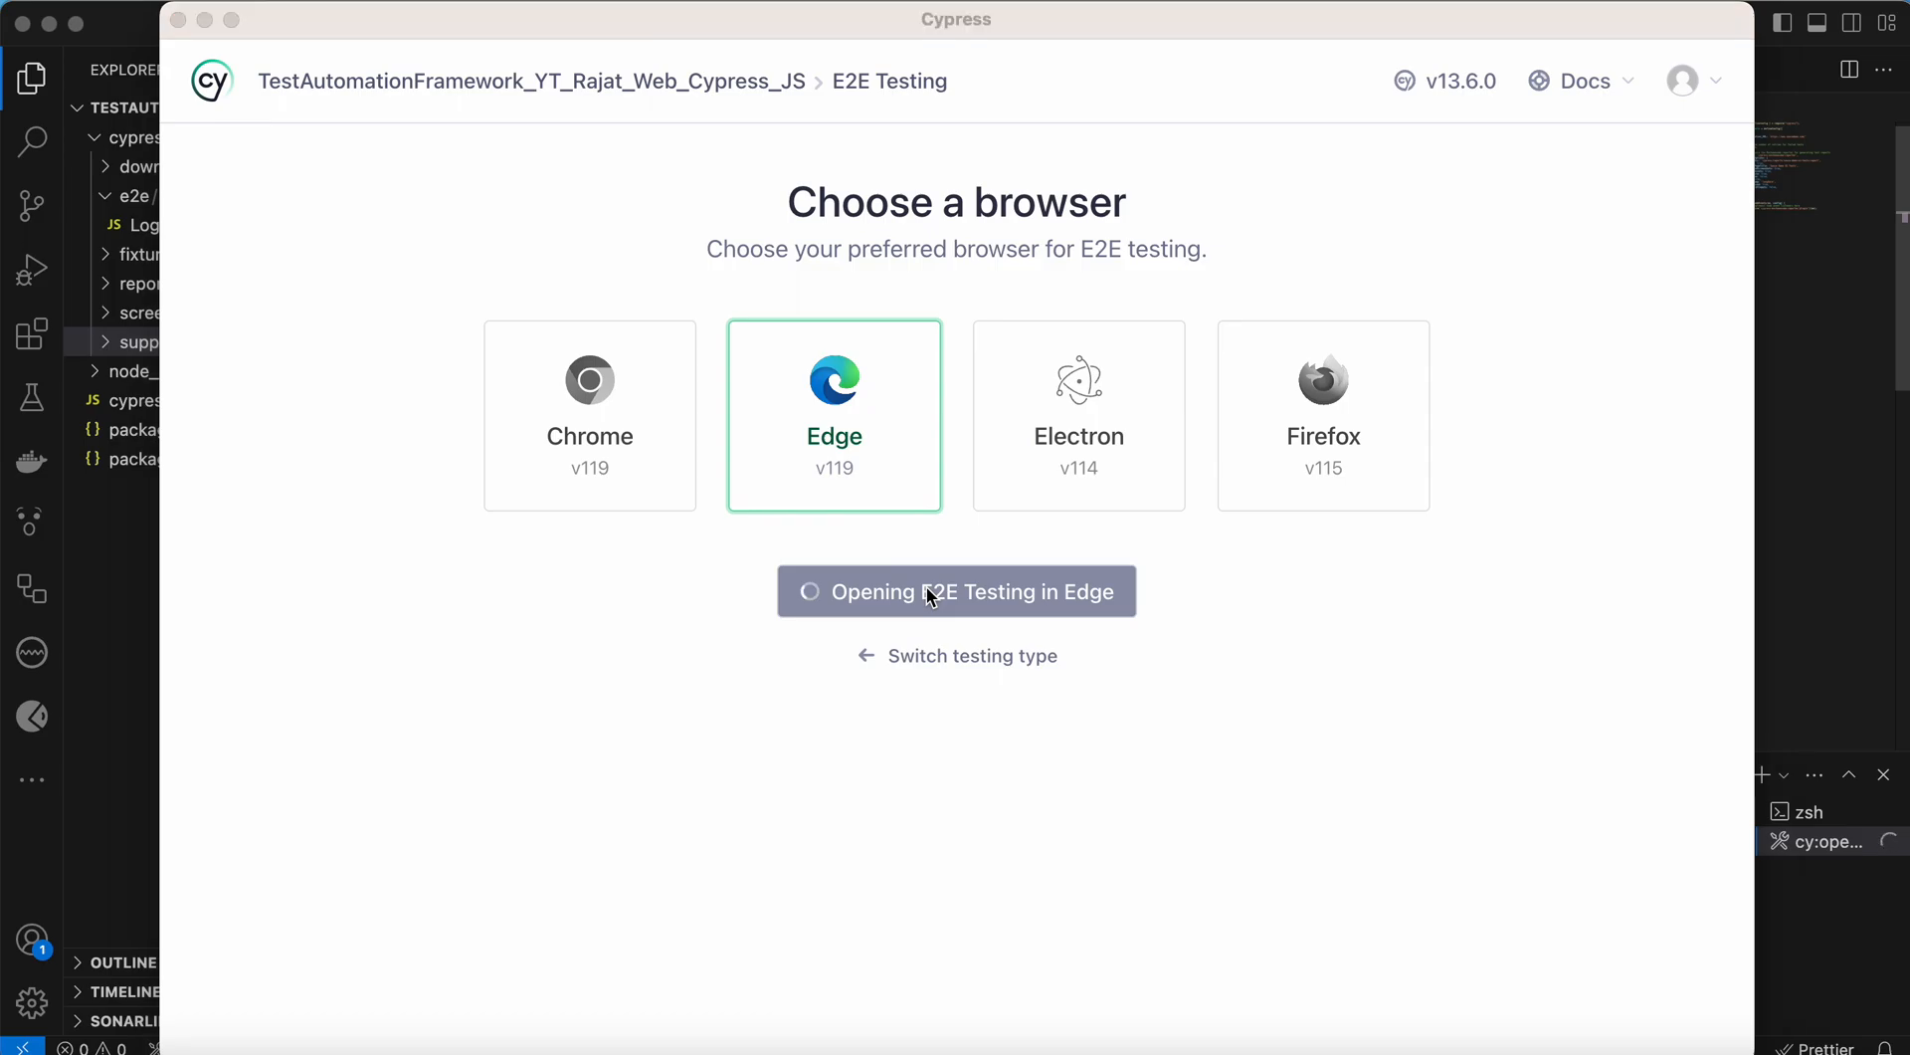
pyautogui.click(956, 591)
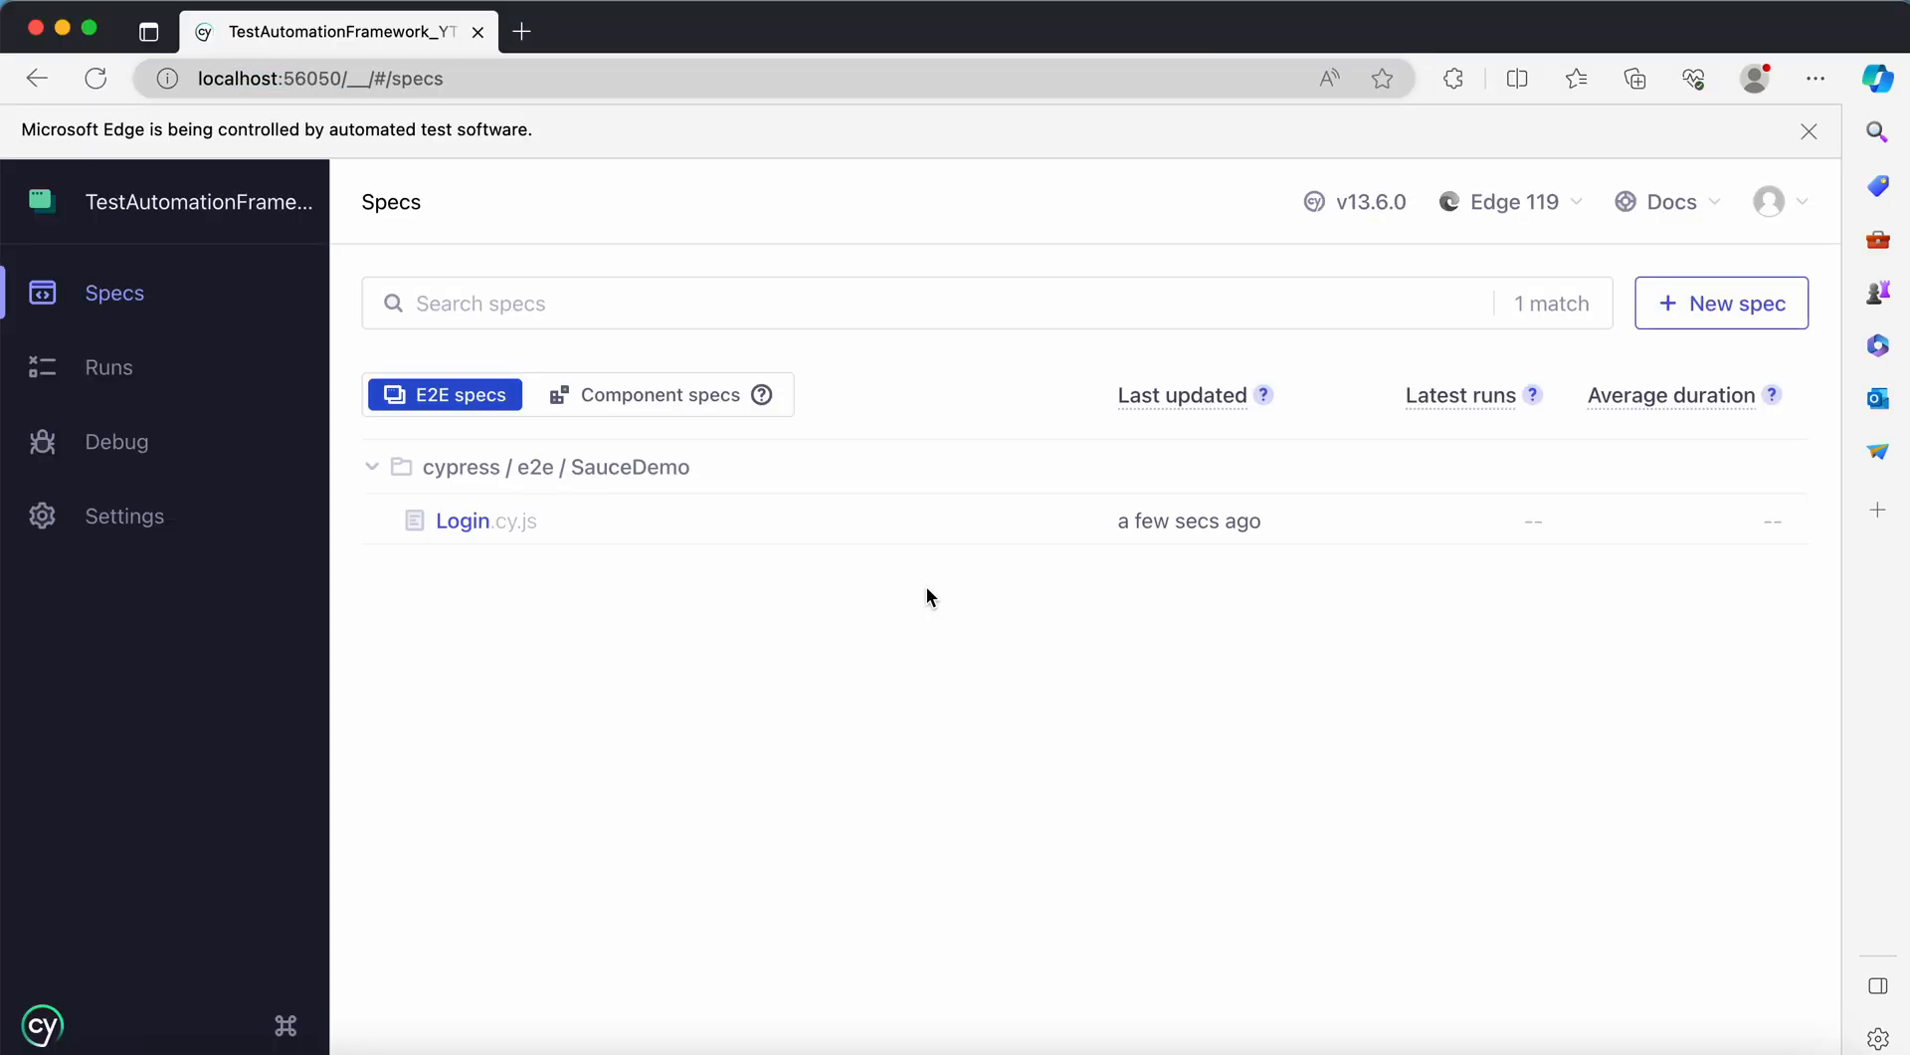
pyautogui.click(462, 520)
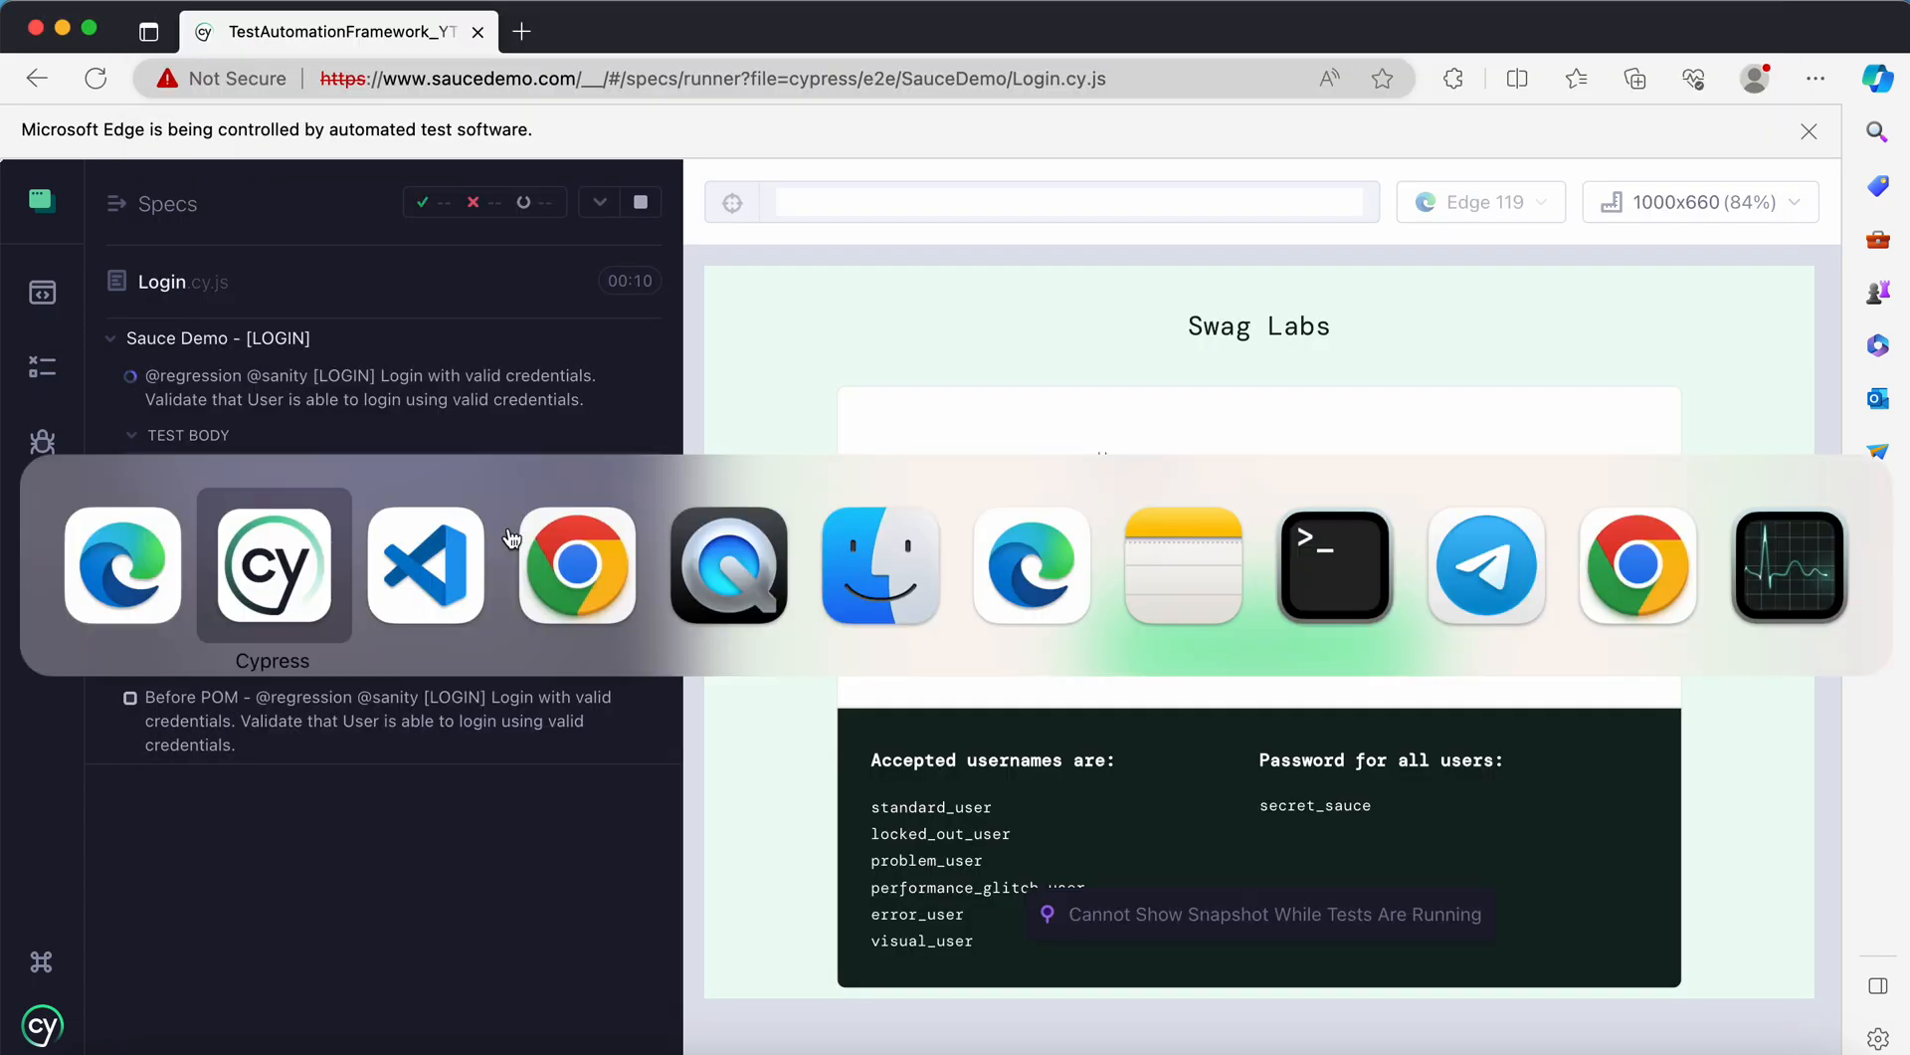
pyautogui.click(424, 562)
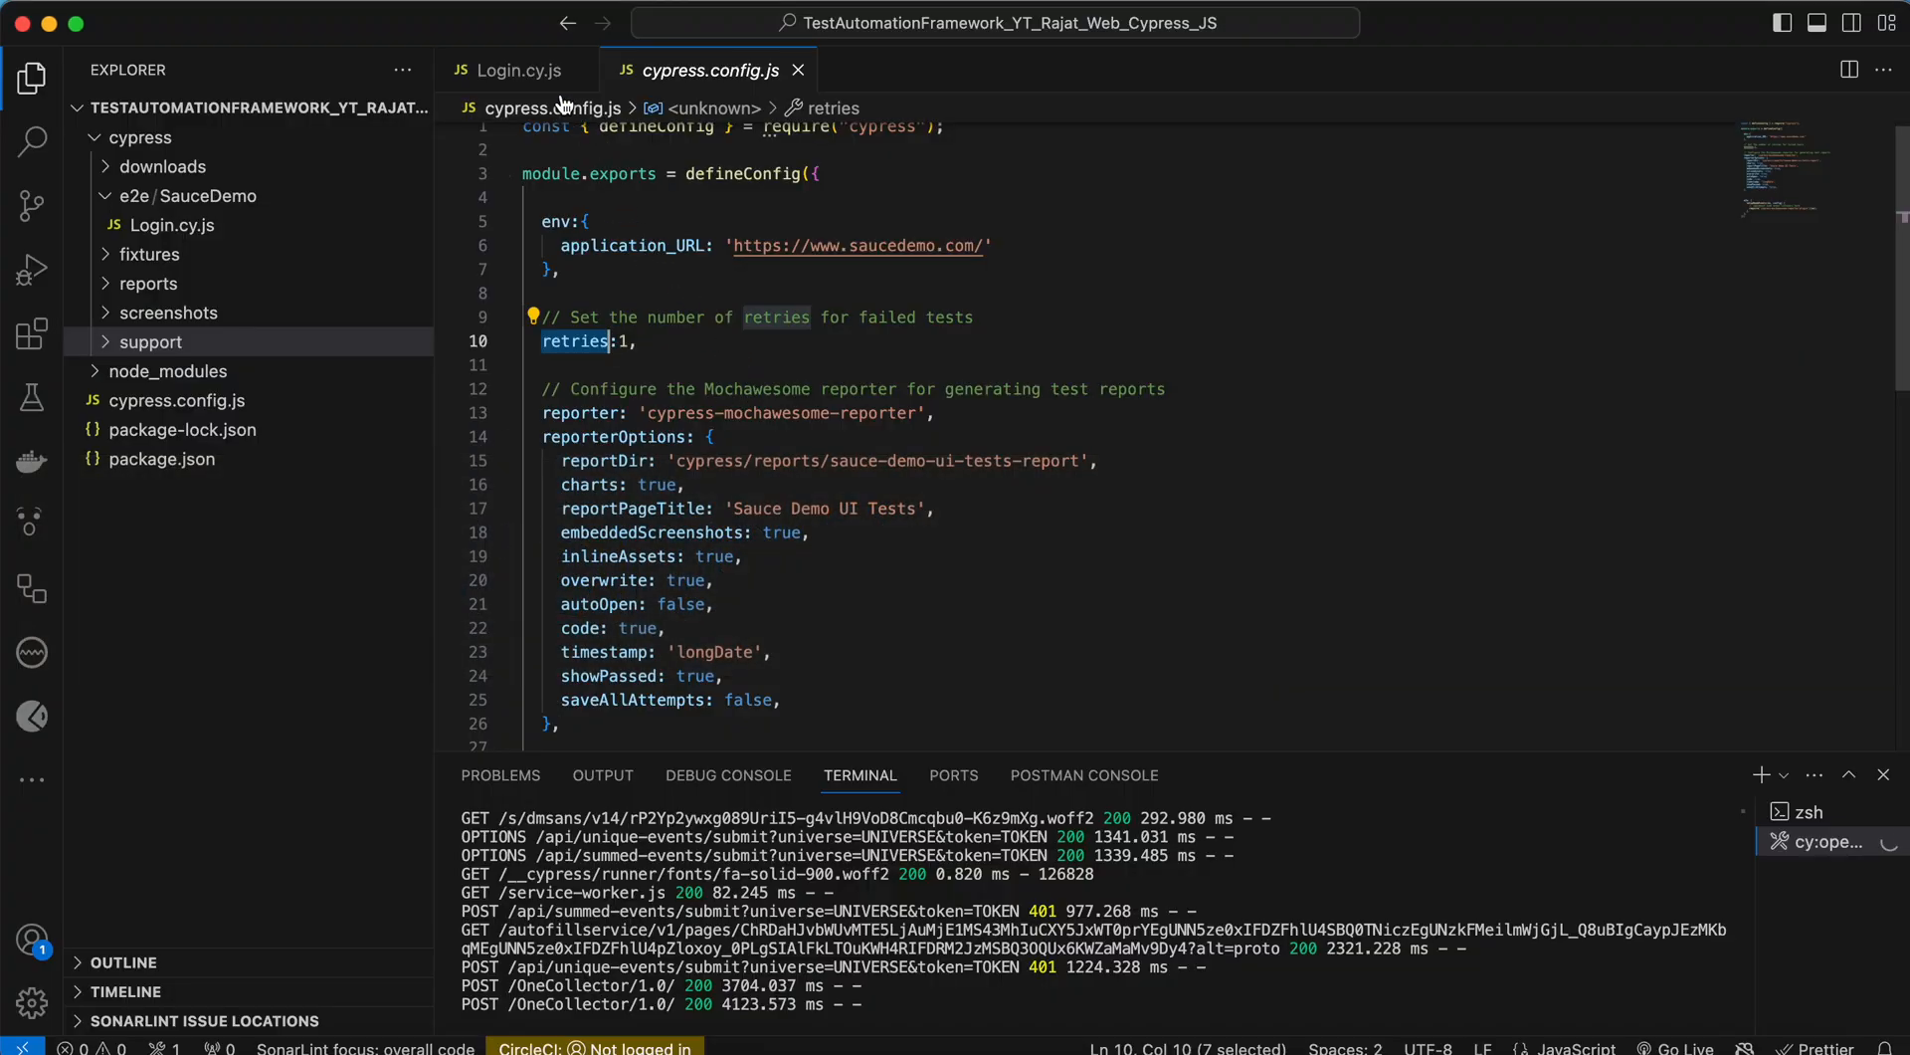
pyautogui.click(514, 70)
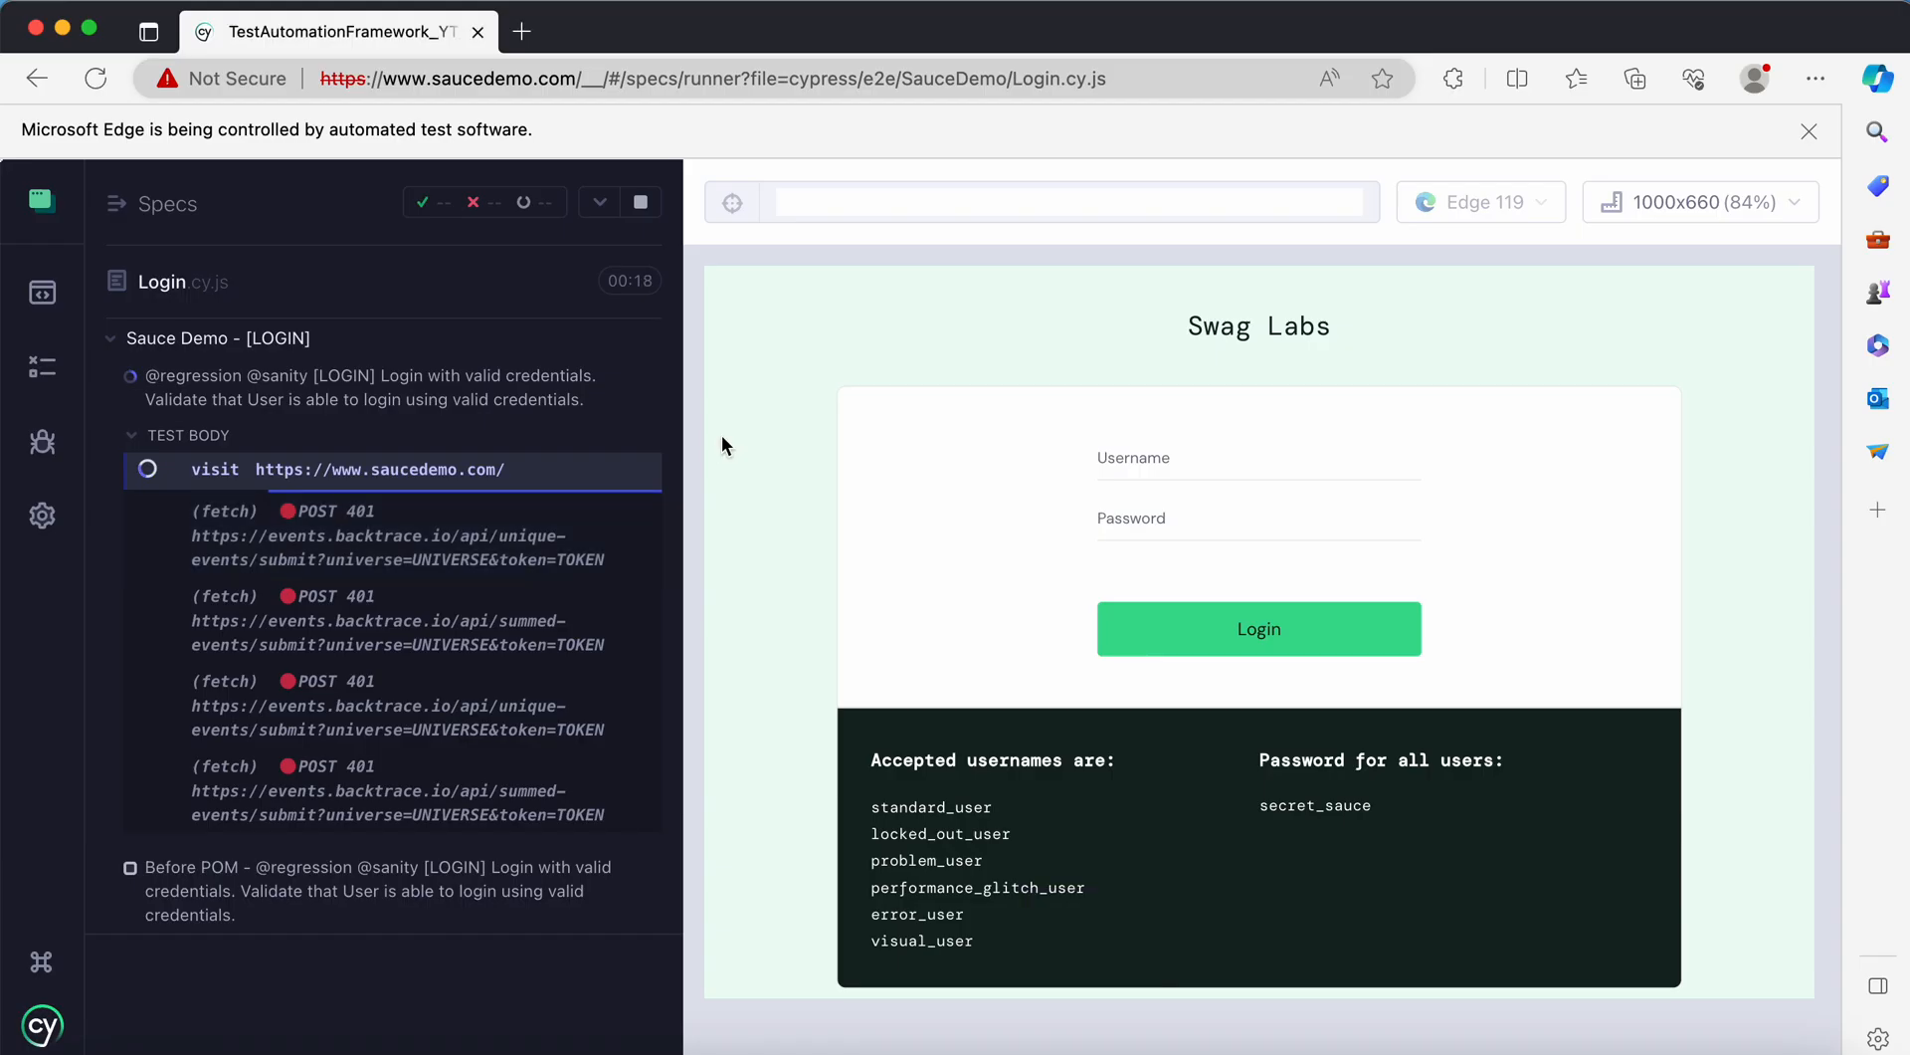
pyautogui.moveTo(641, 202)
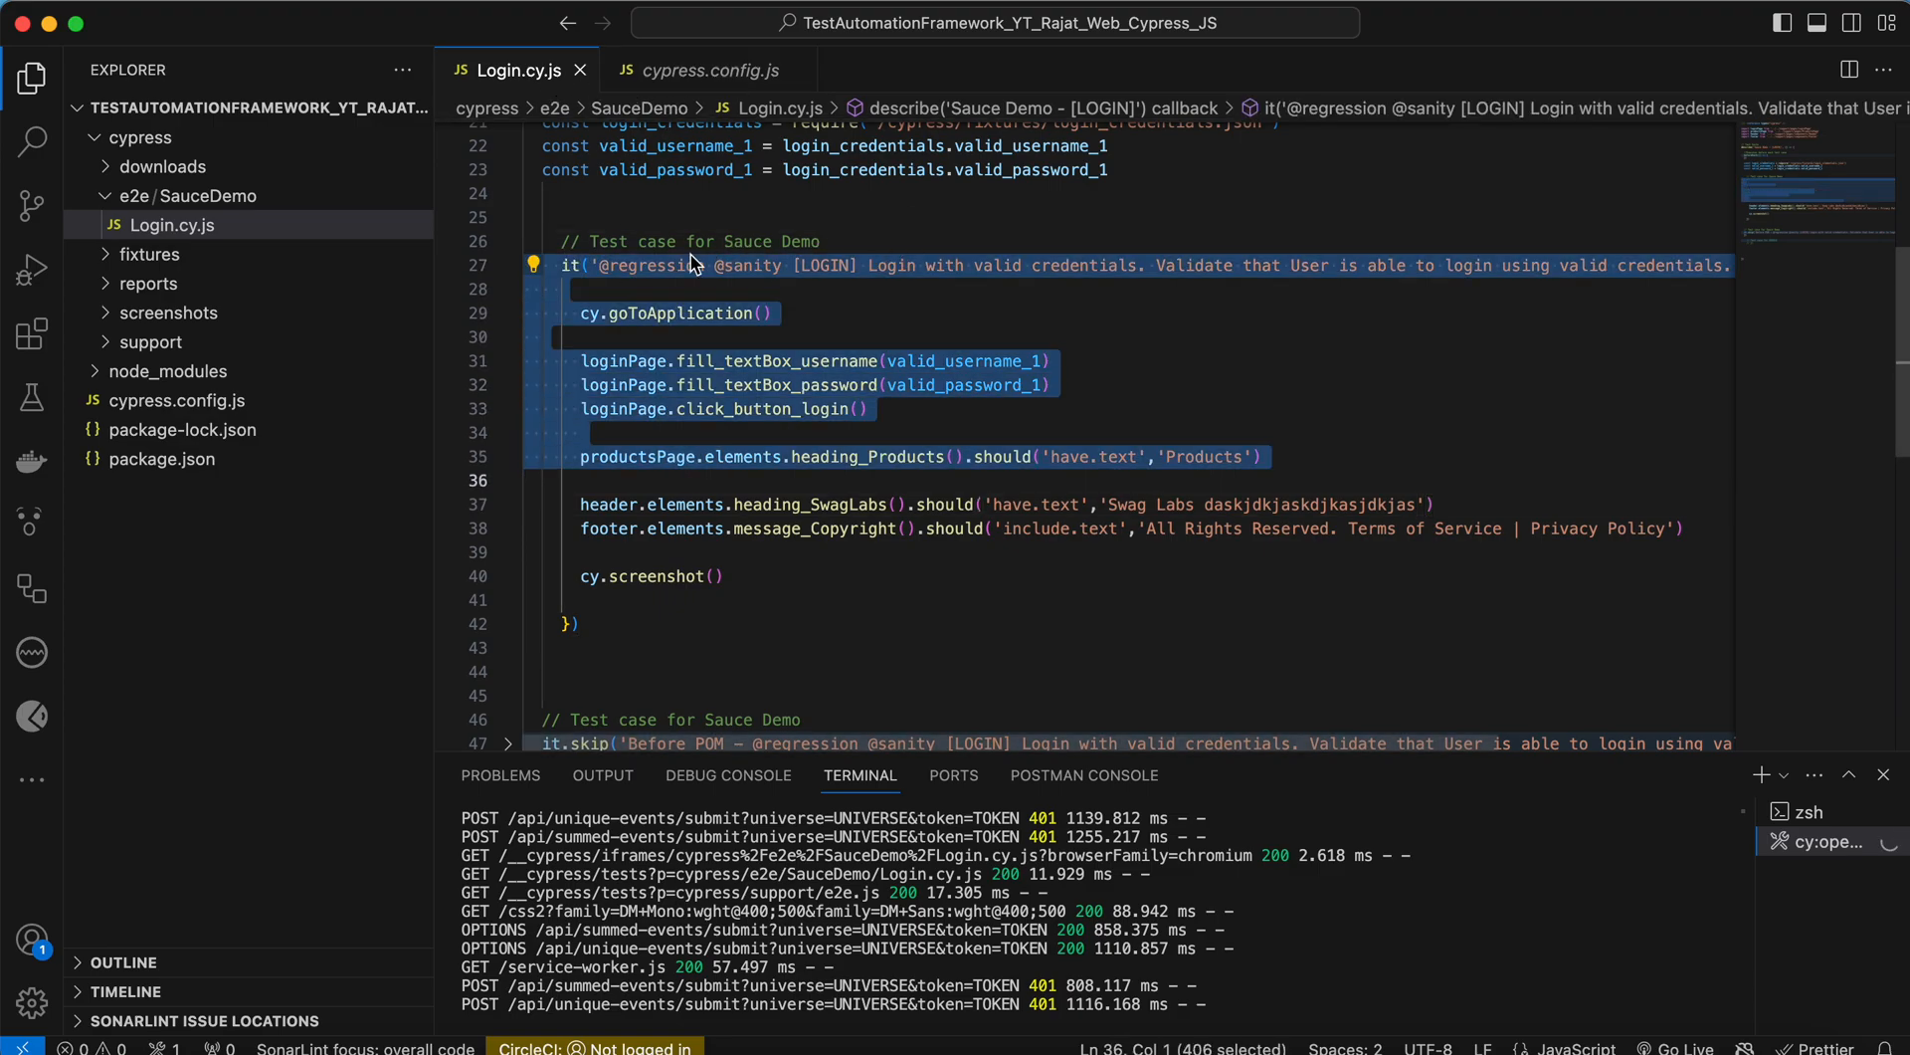
# - Mark the Sauce Demo test it.skip and append 'djsjkdjsk' to the expected 'Google' title
pyautogui.write('.skip')
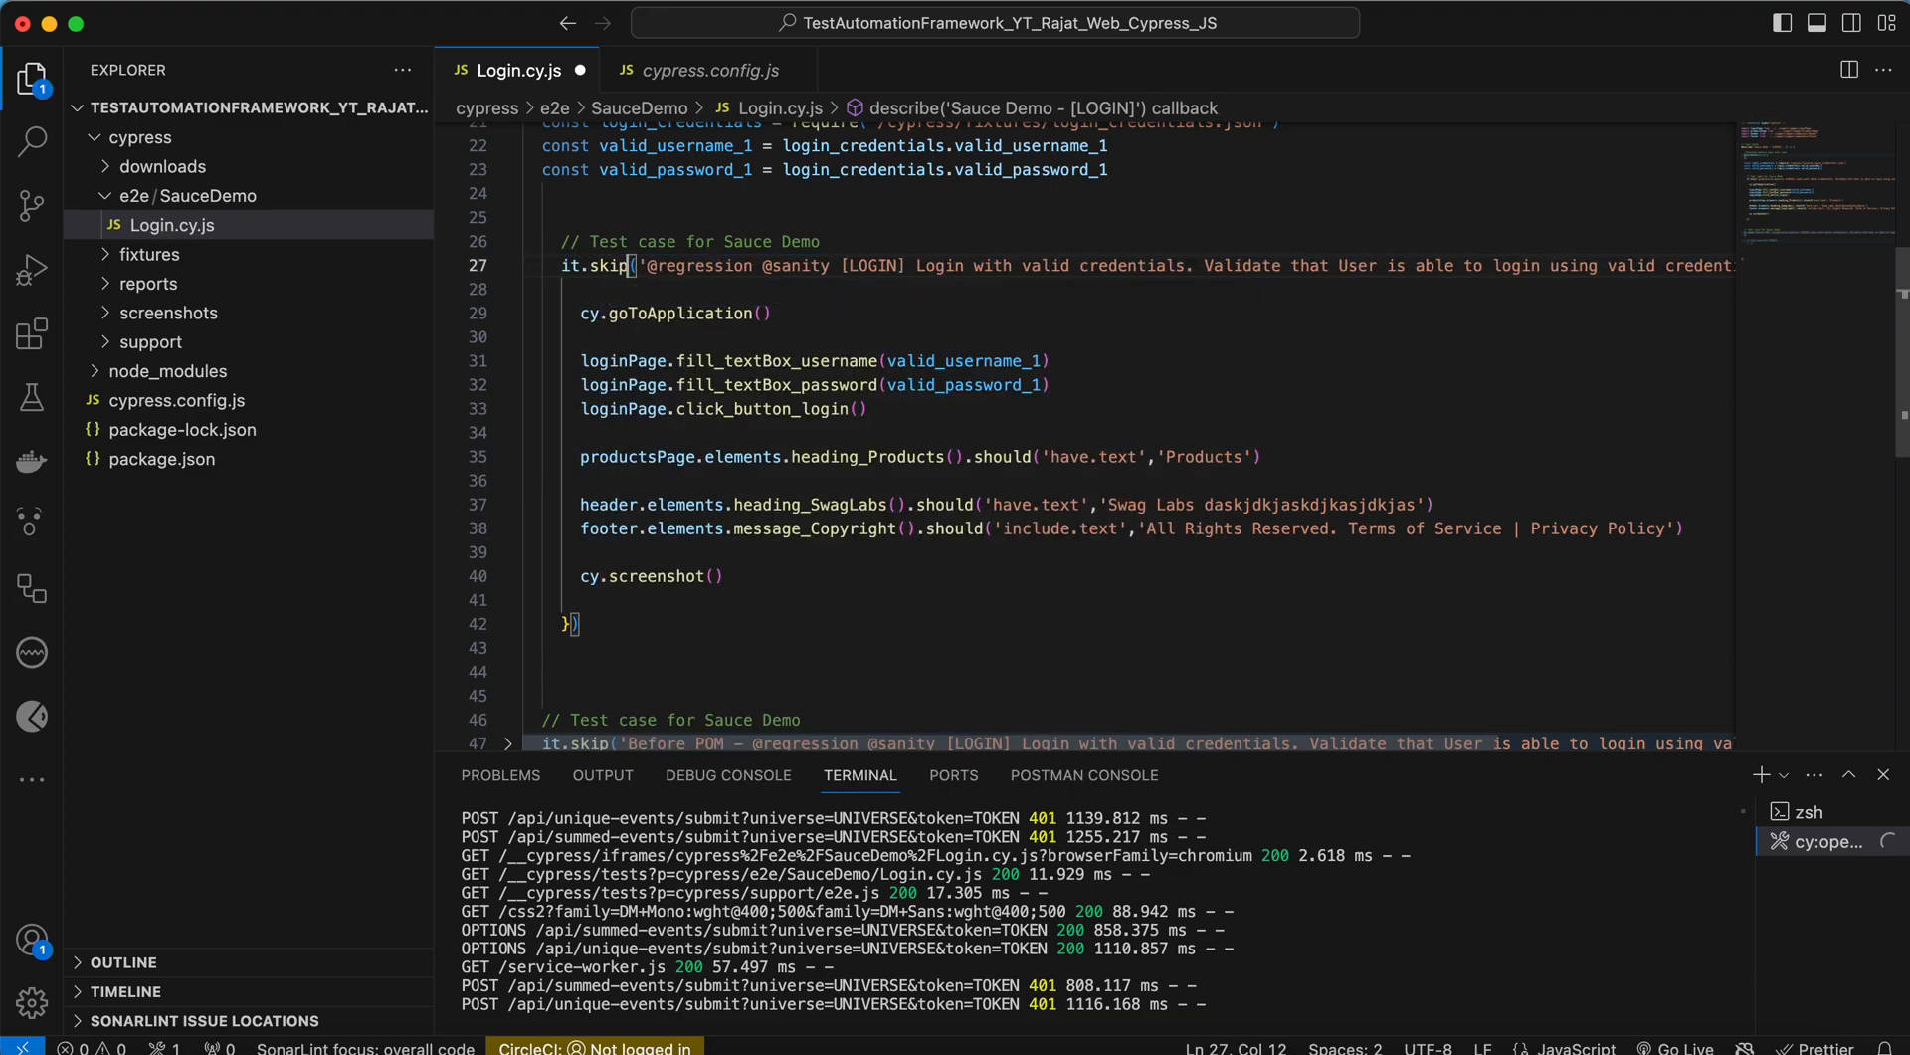
pyautogui.click(1283, 504)
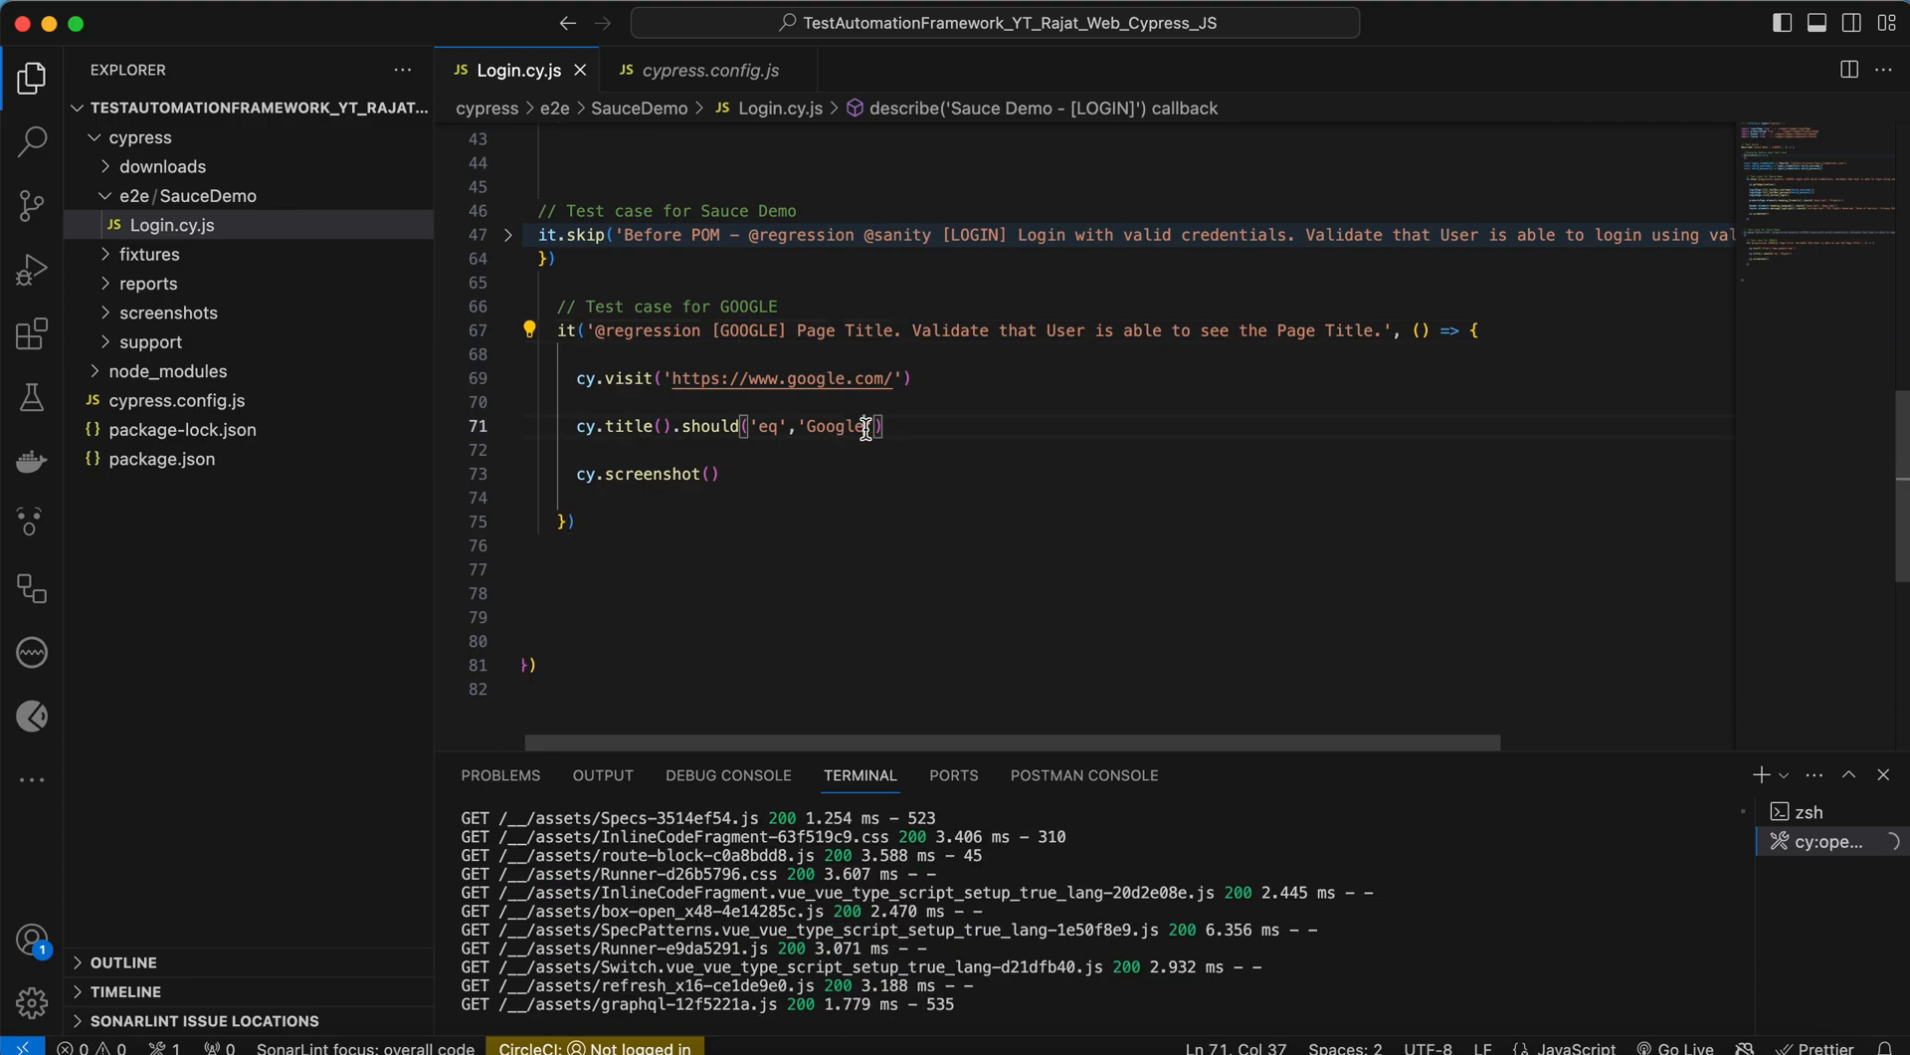
pyautogui.write('djsjkdjsk')
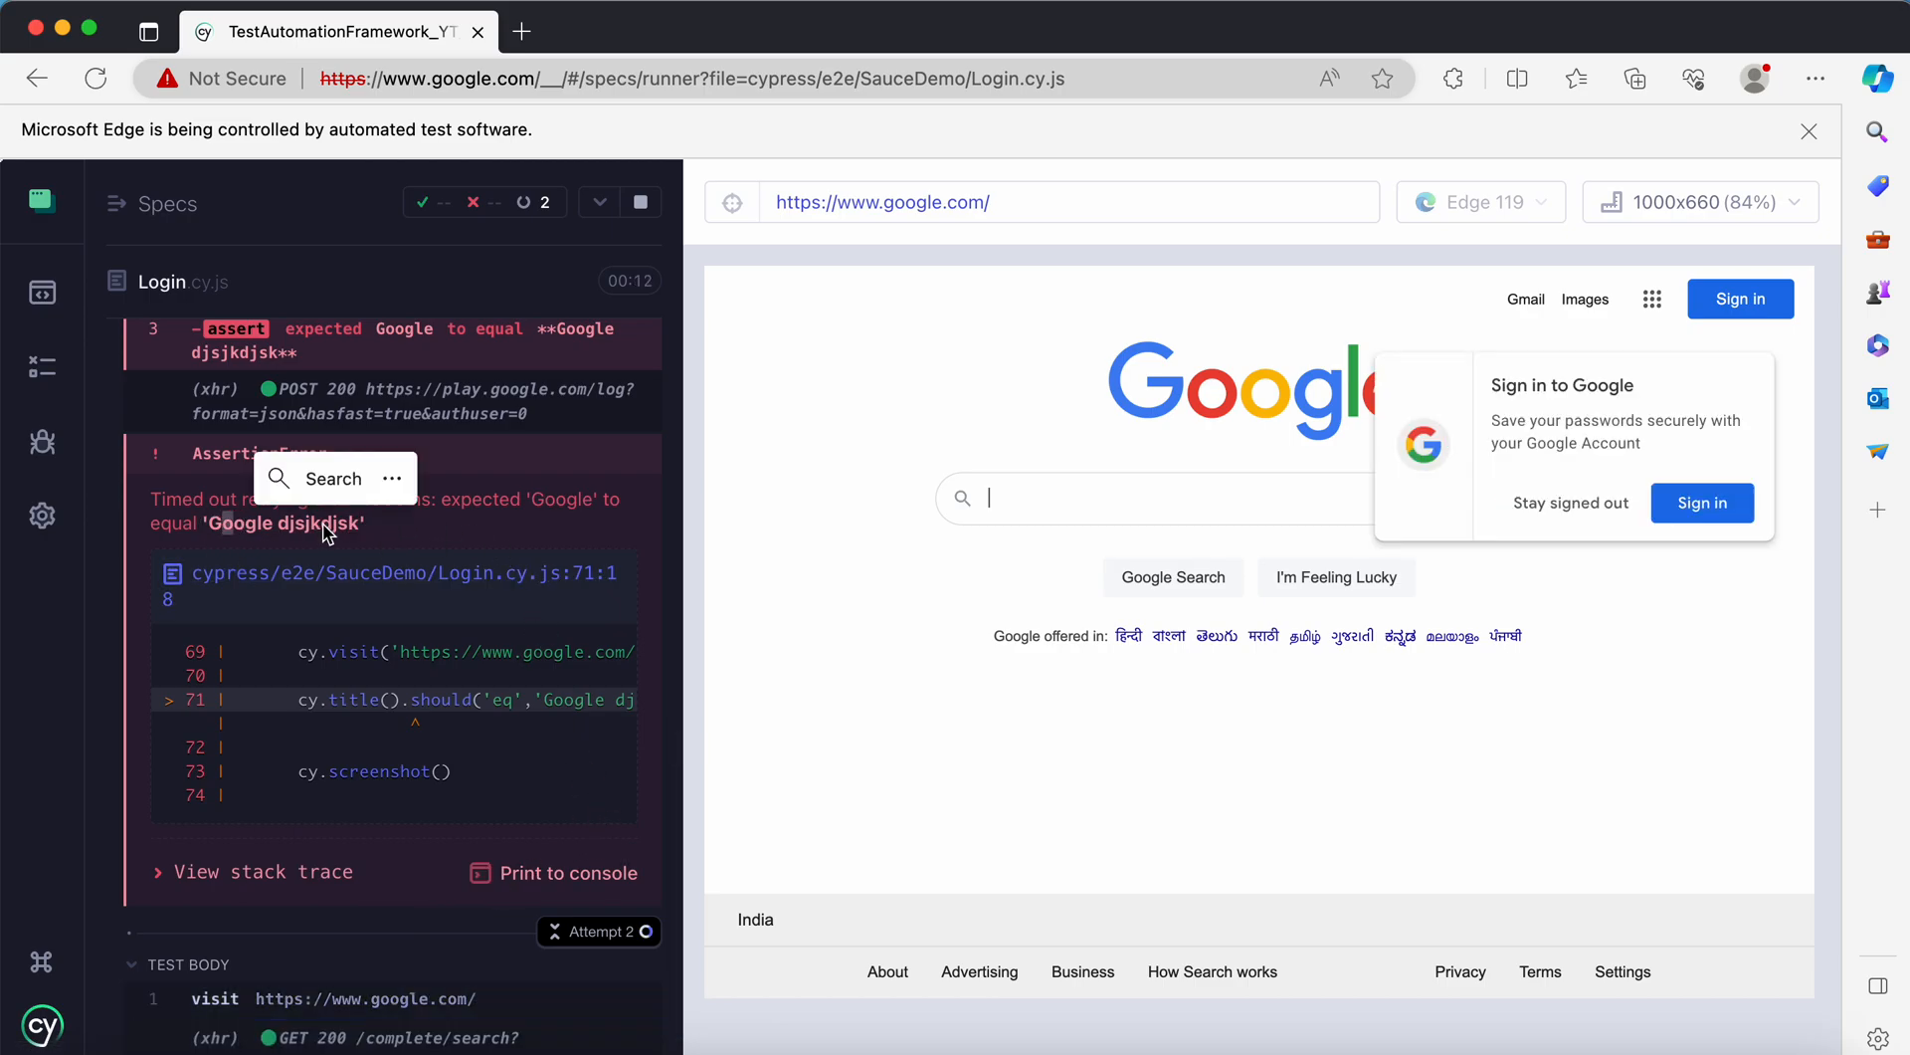
pyautogui.moveTo(375, 834)
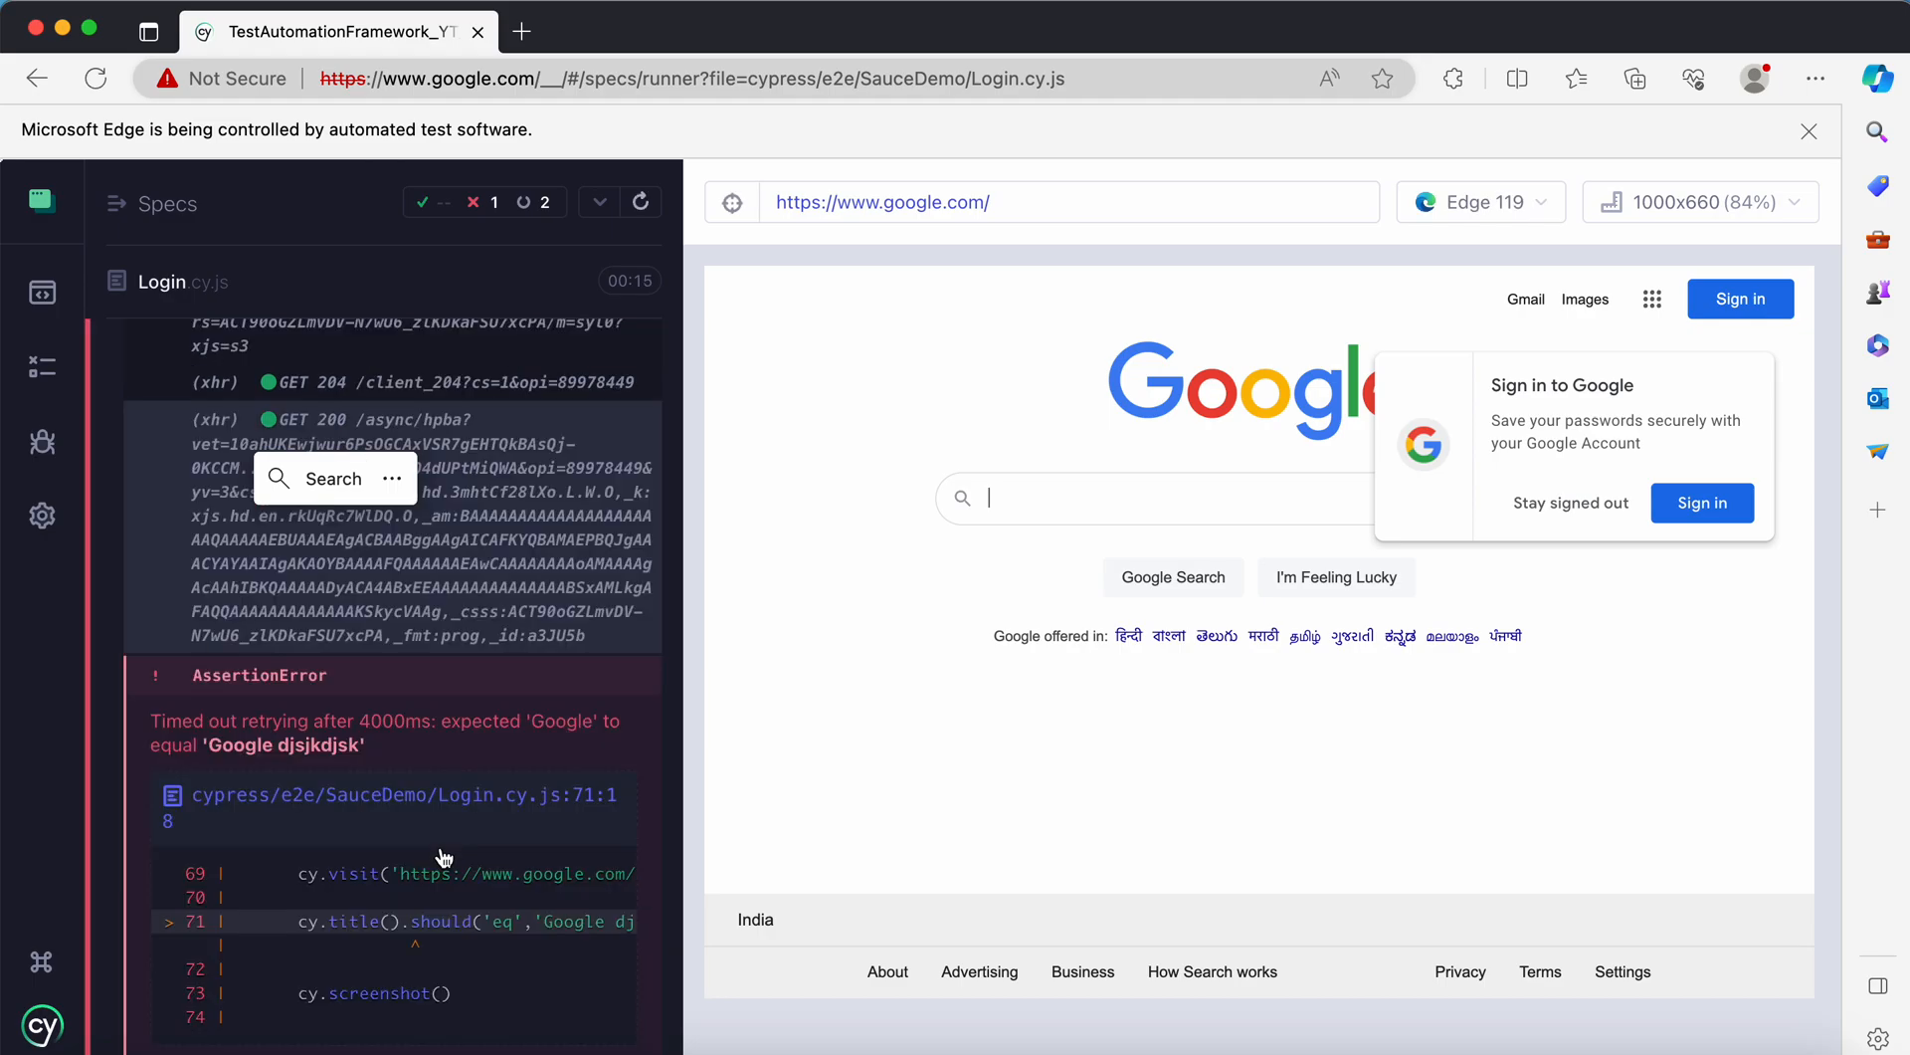
pyautogui.moveTo(425, 733)
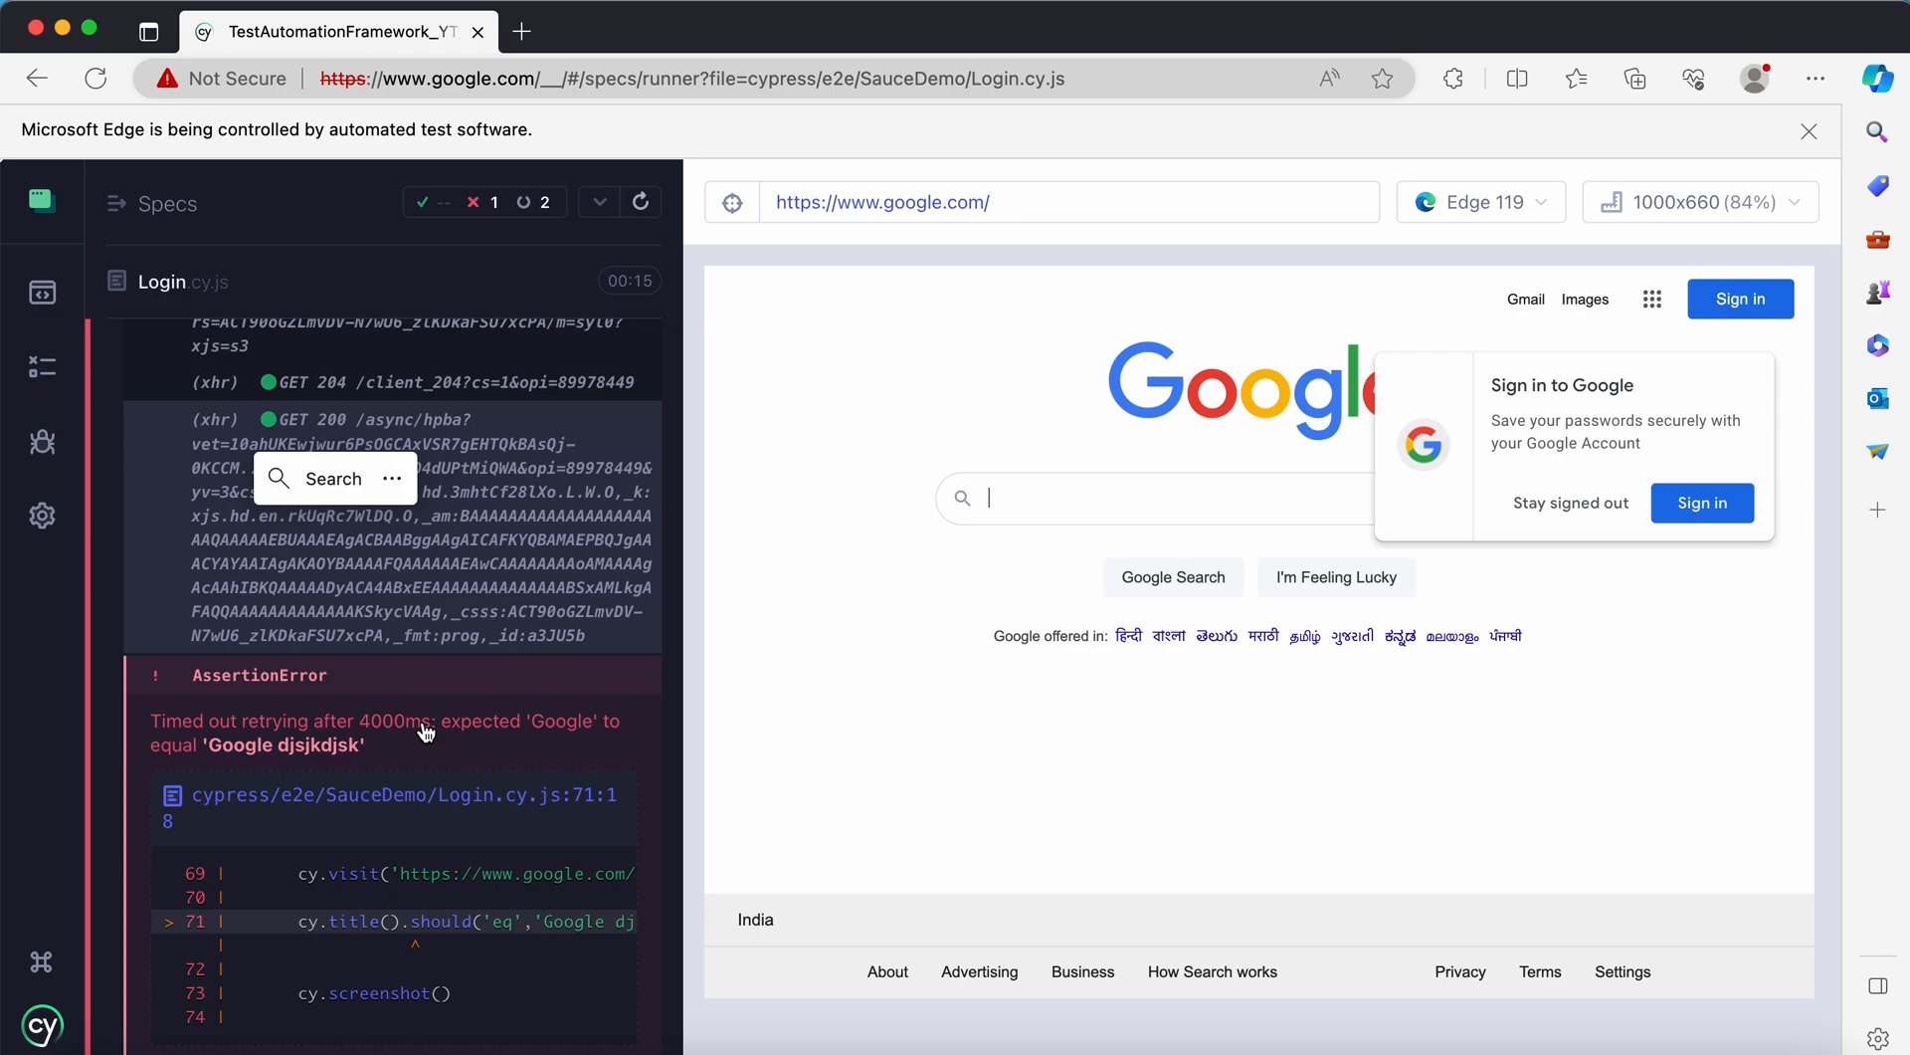
pyautogui.moveTo(558, 475)
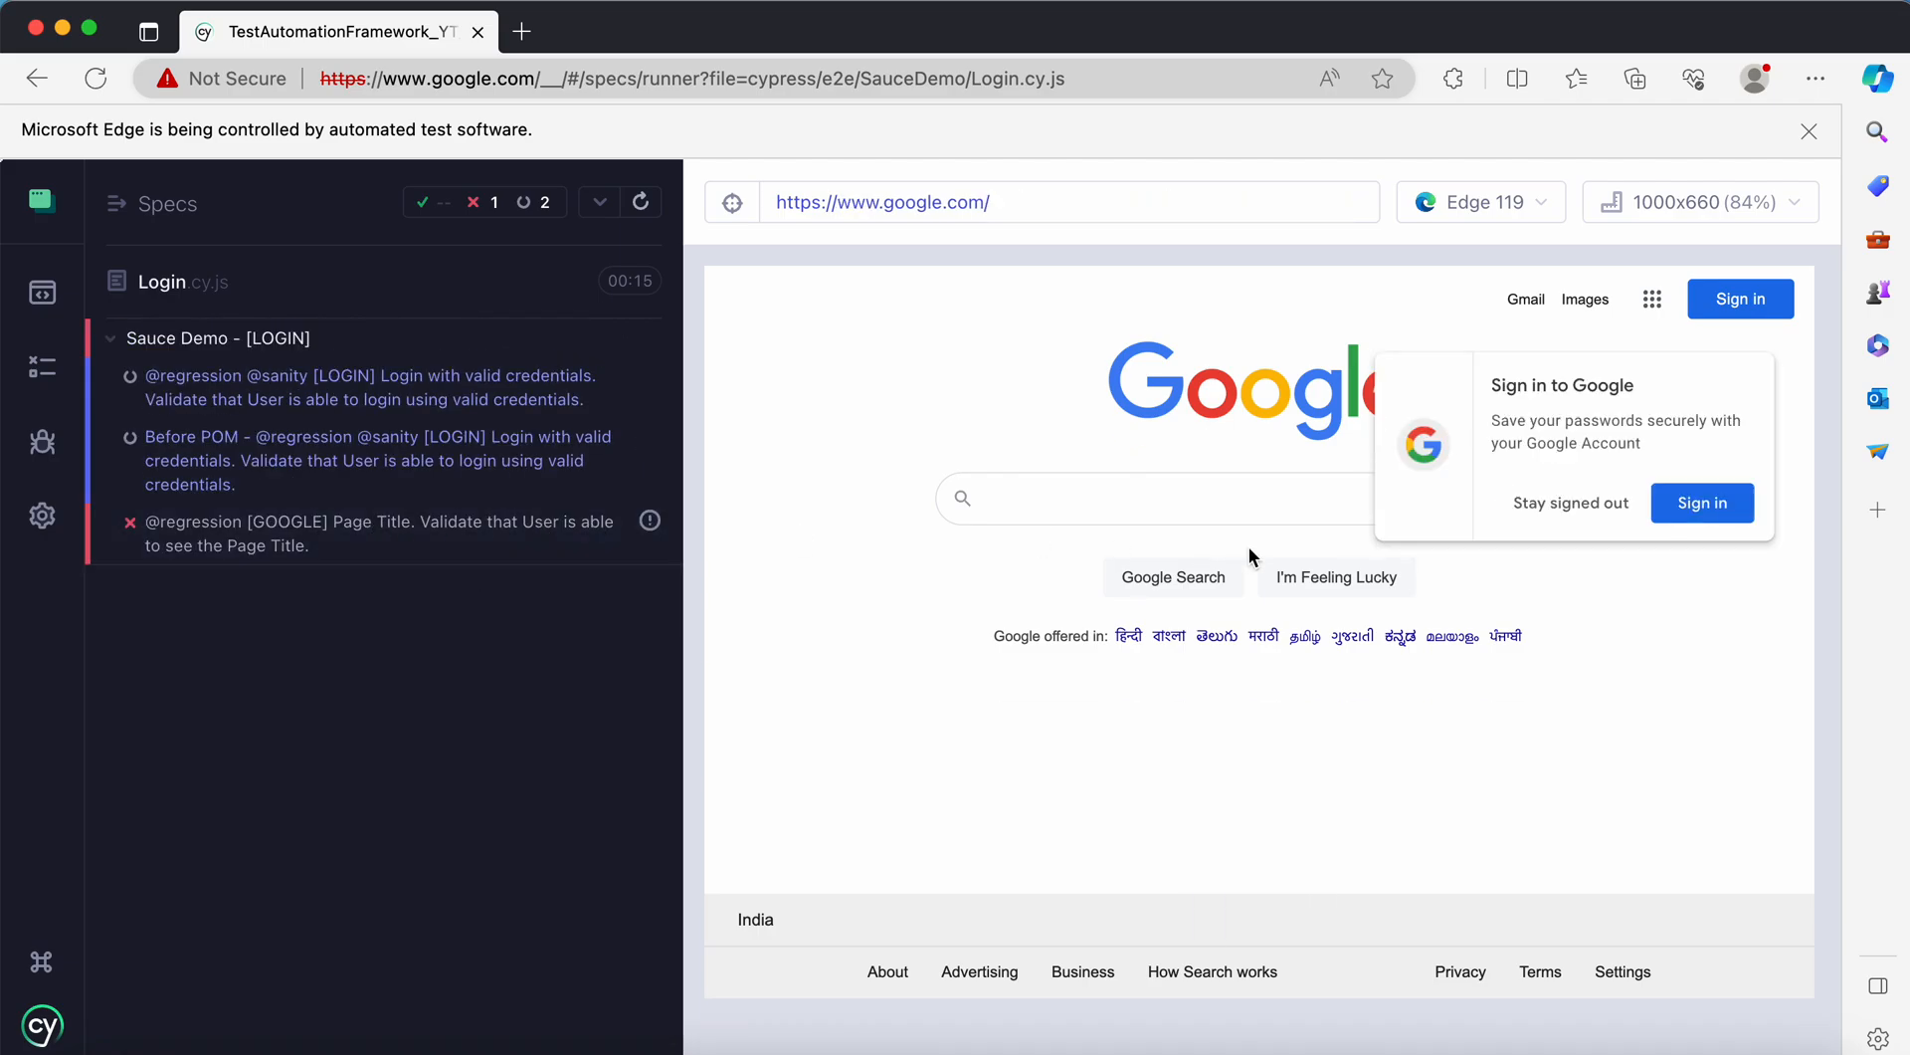
pyautogui.moveTo(447, 533)
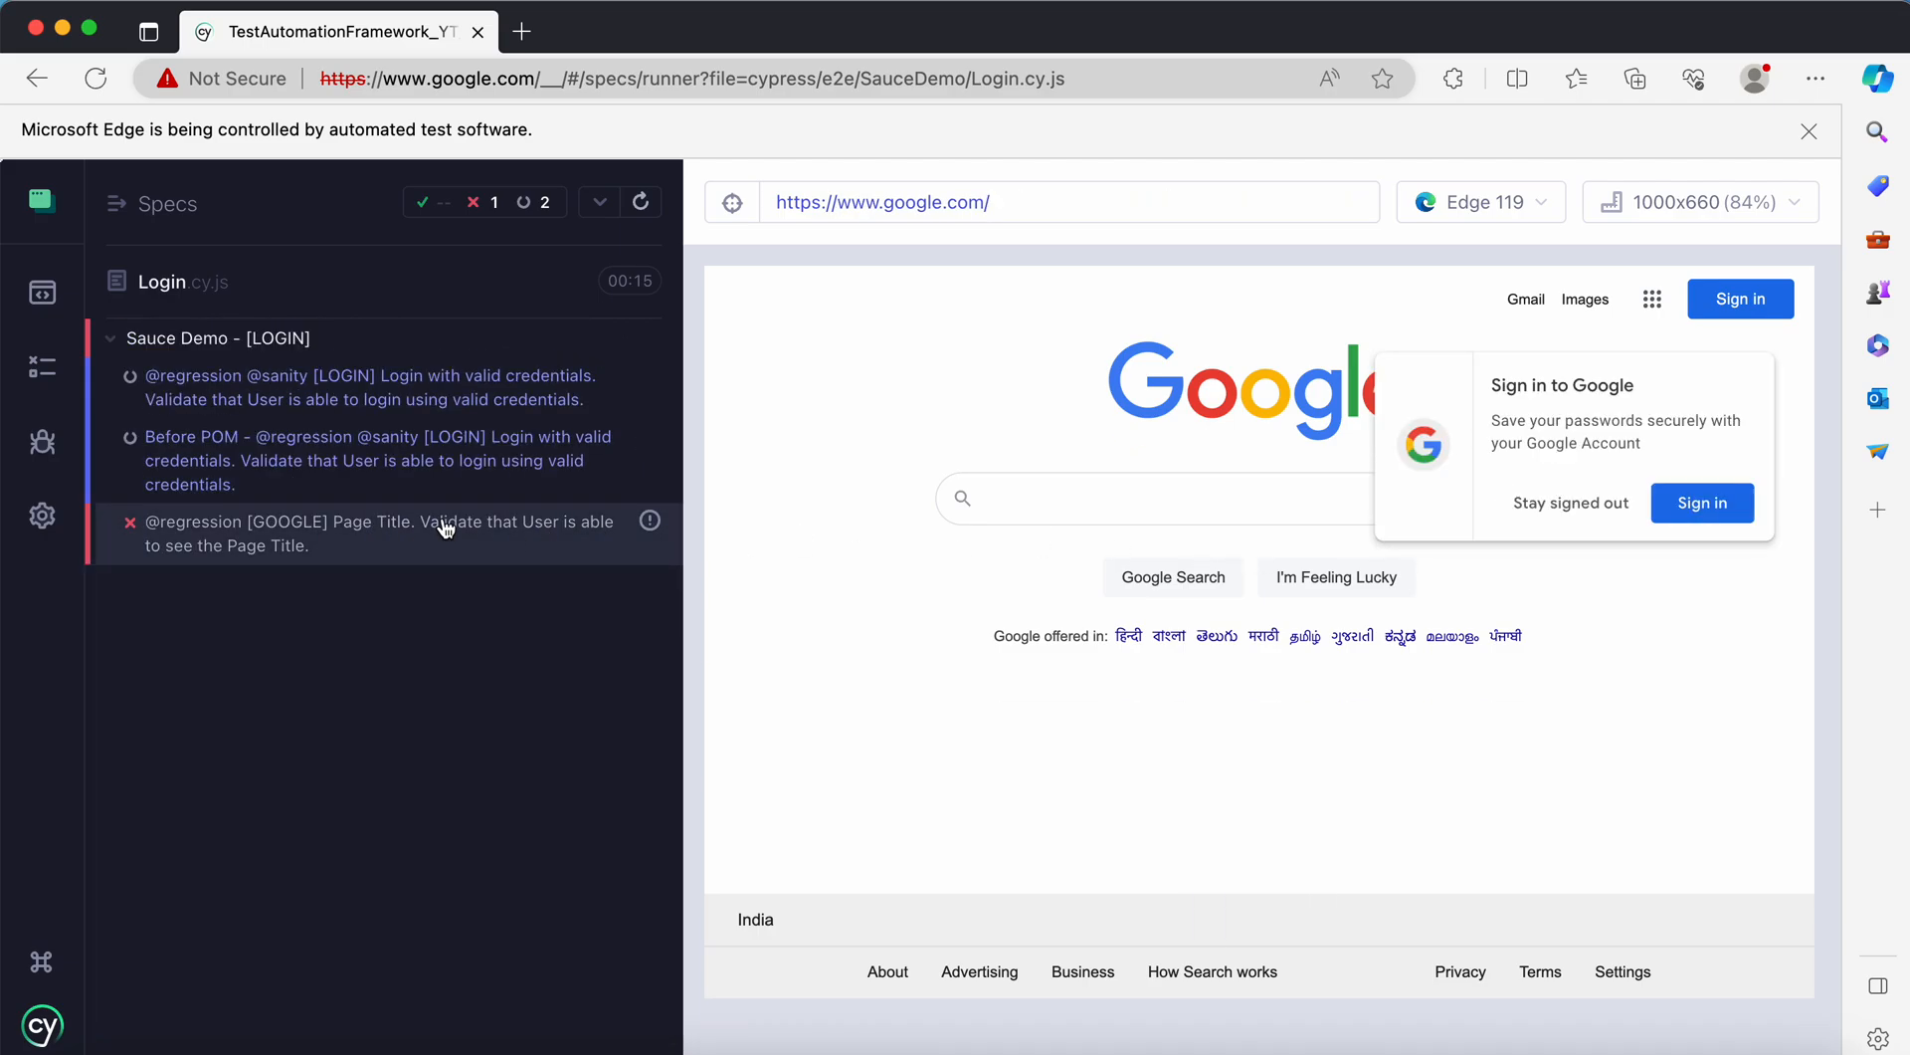
pyautogui.click(444, 533)
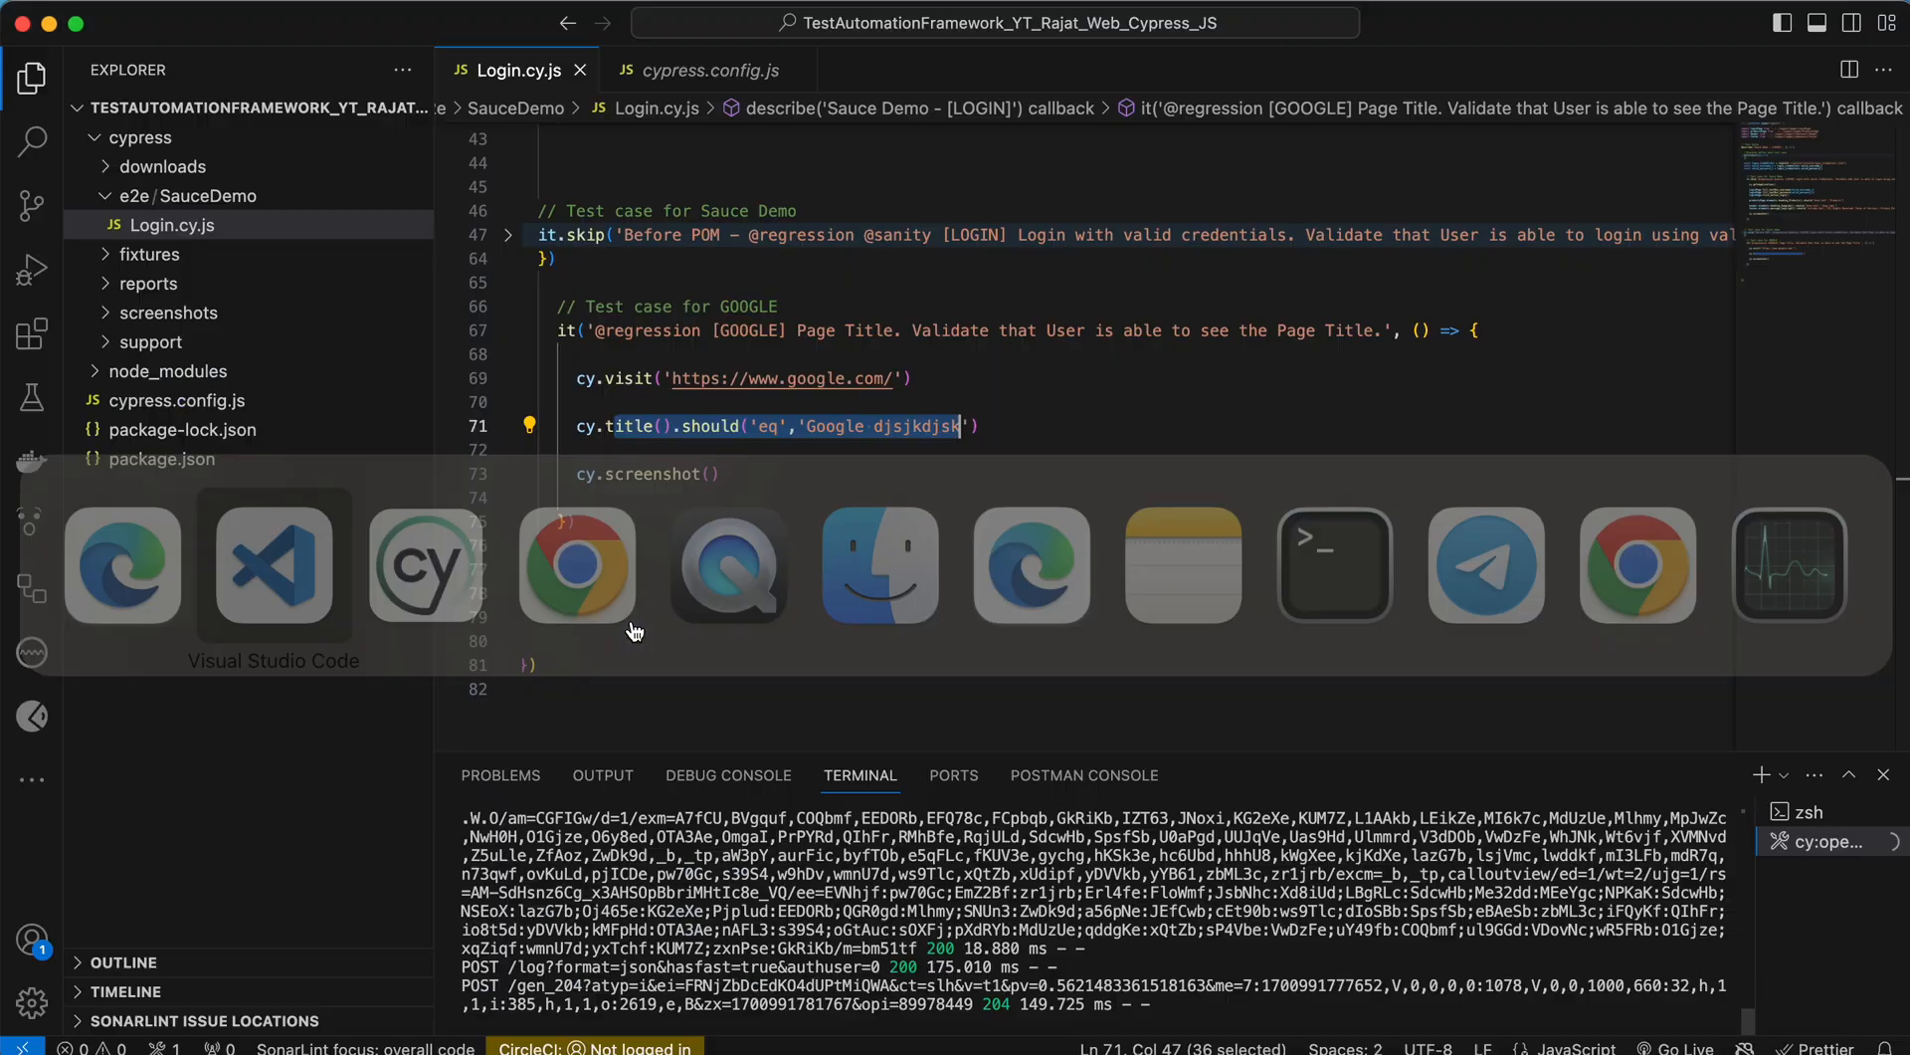
# - In cypress.config.js, change retries to 2, then revert it to 1
pyautogui.click(704, 70)
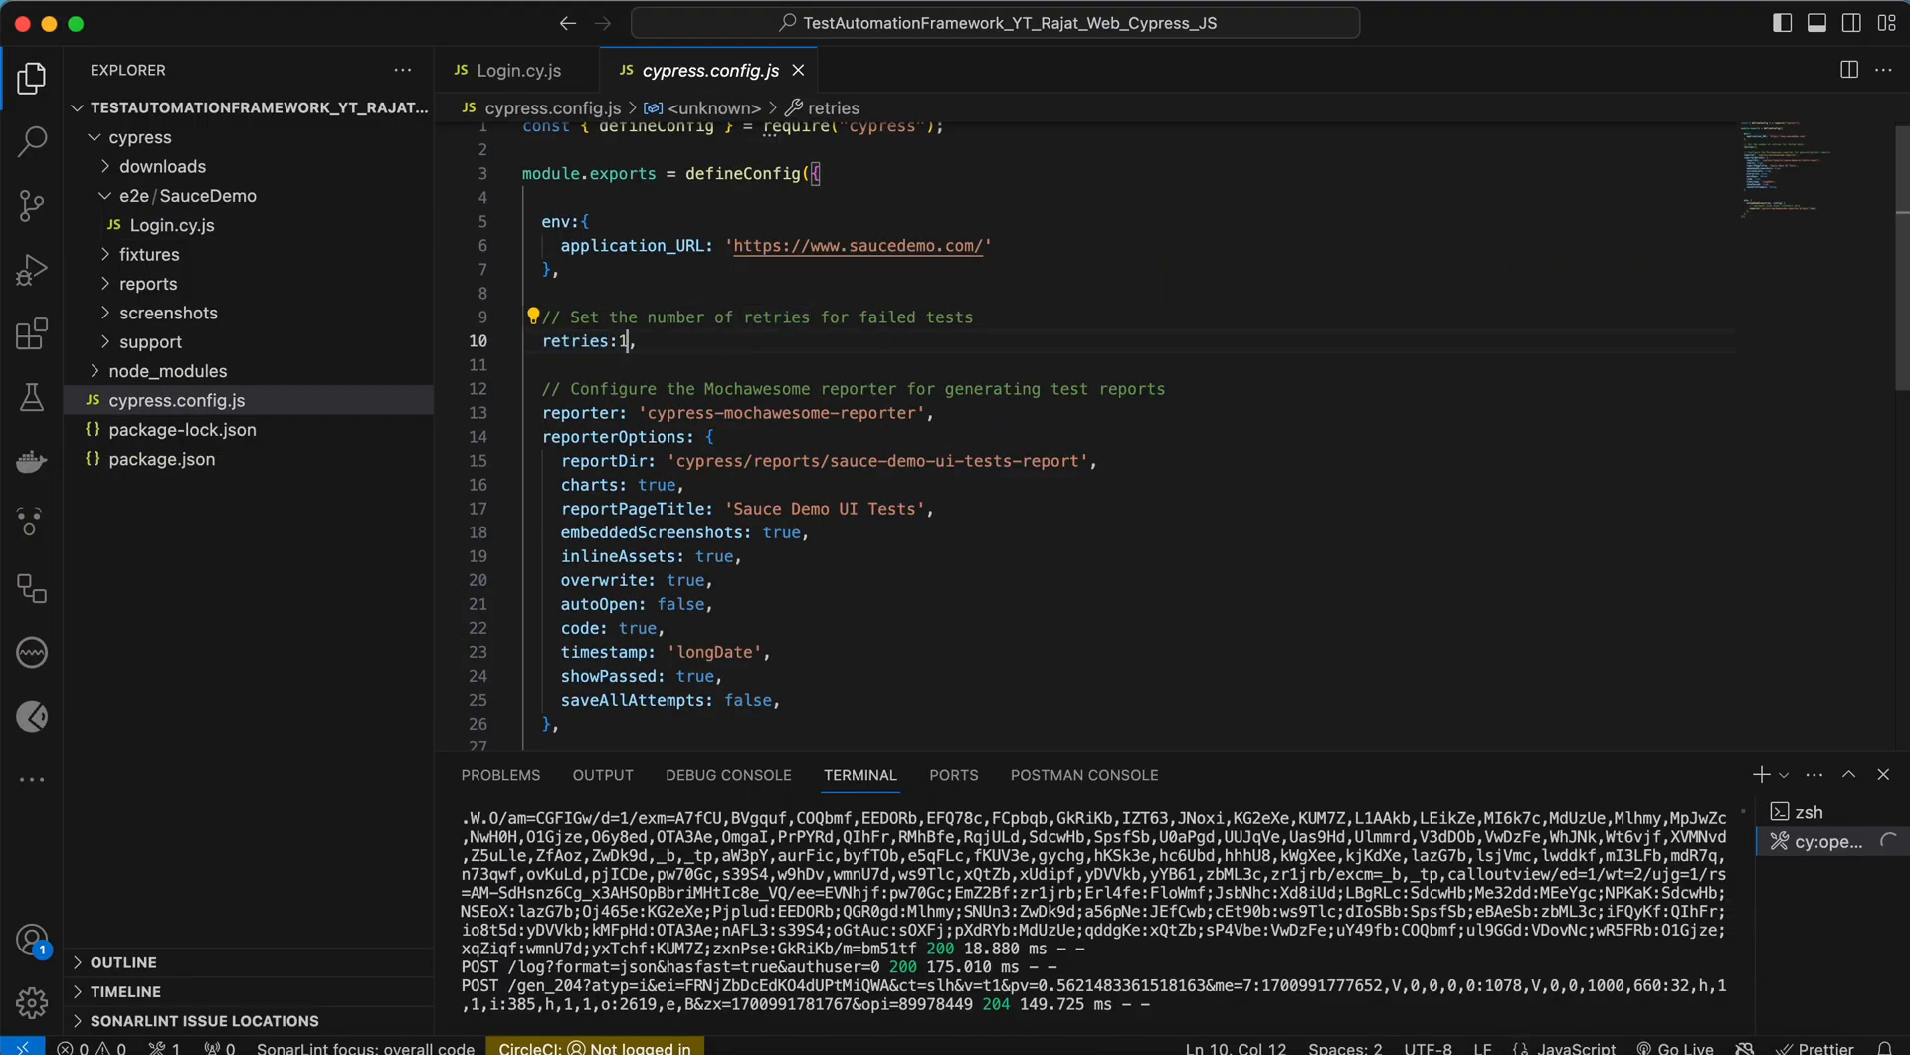
pyautogui.write('2,')
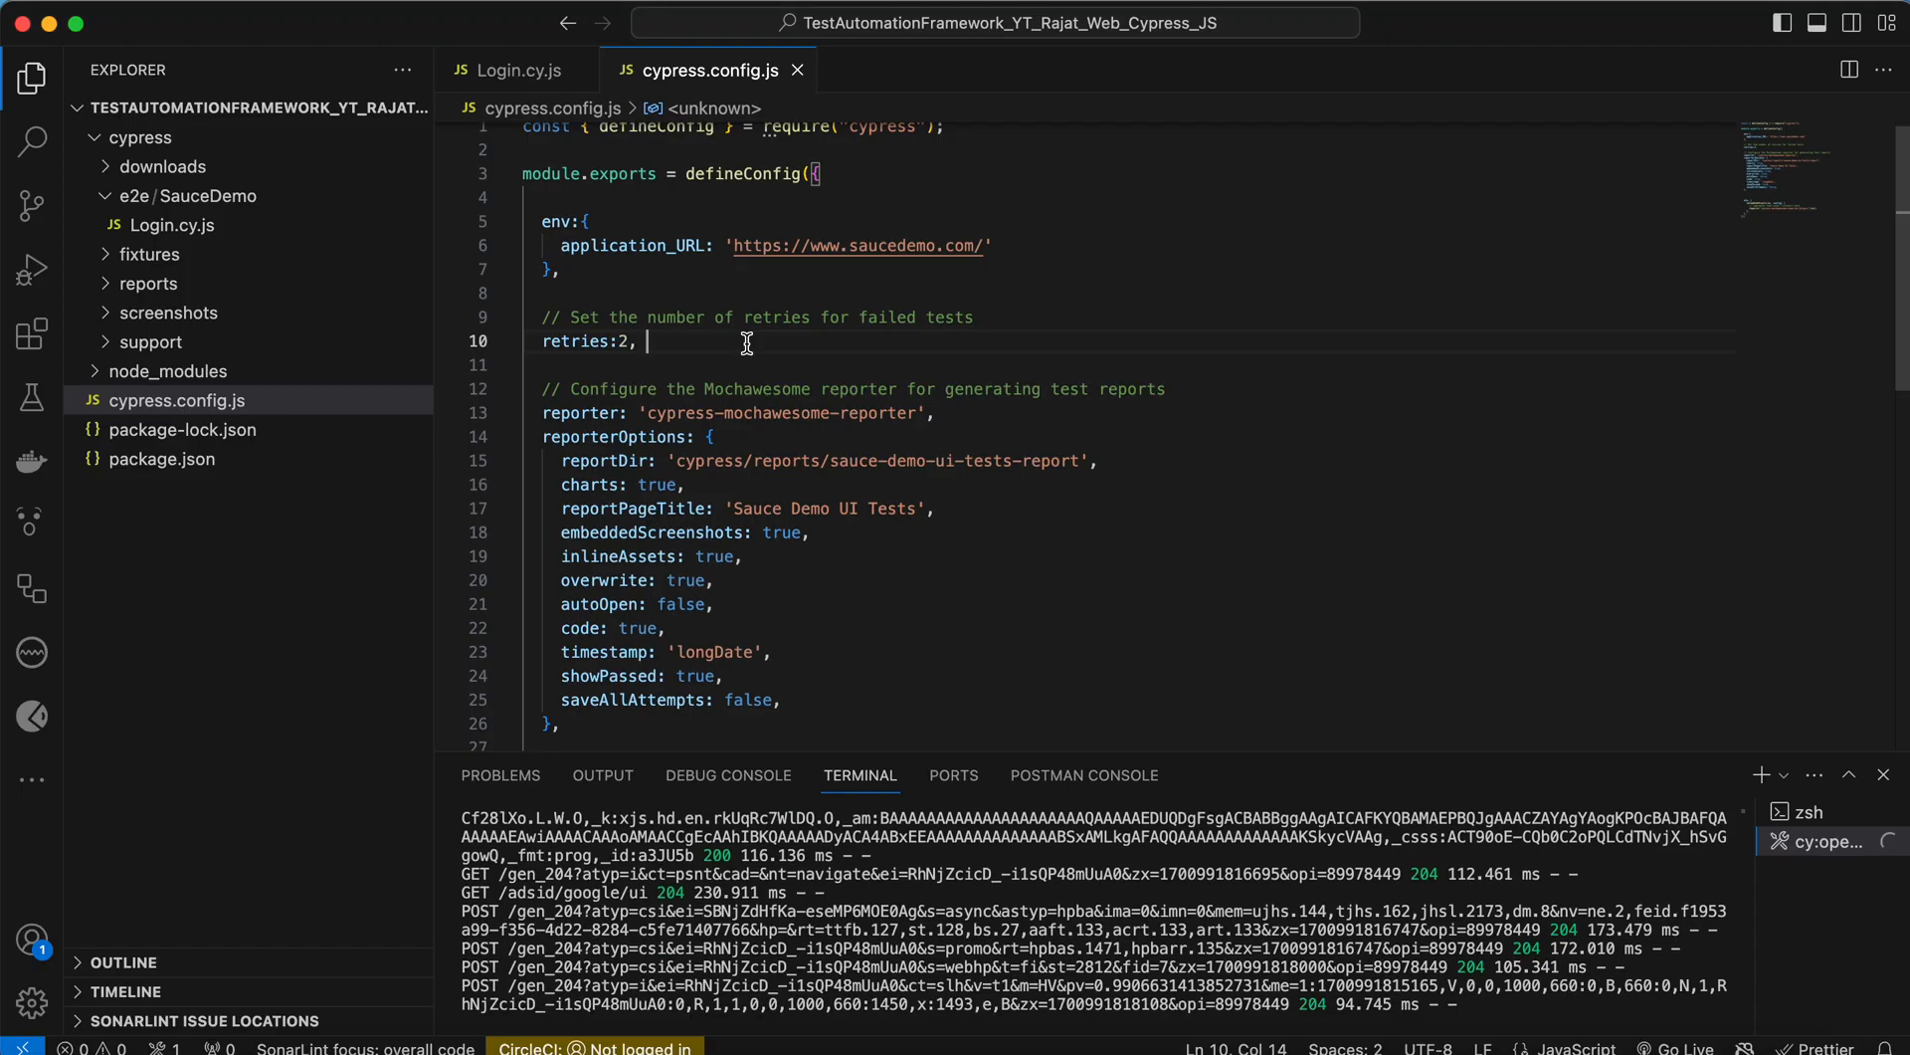
pyautogui.write('1')
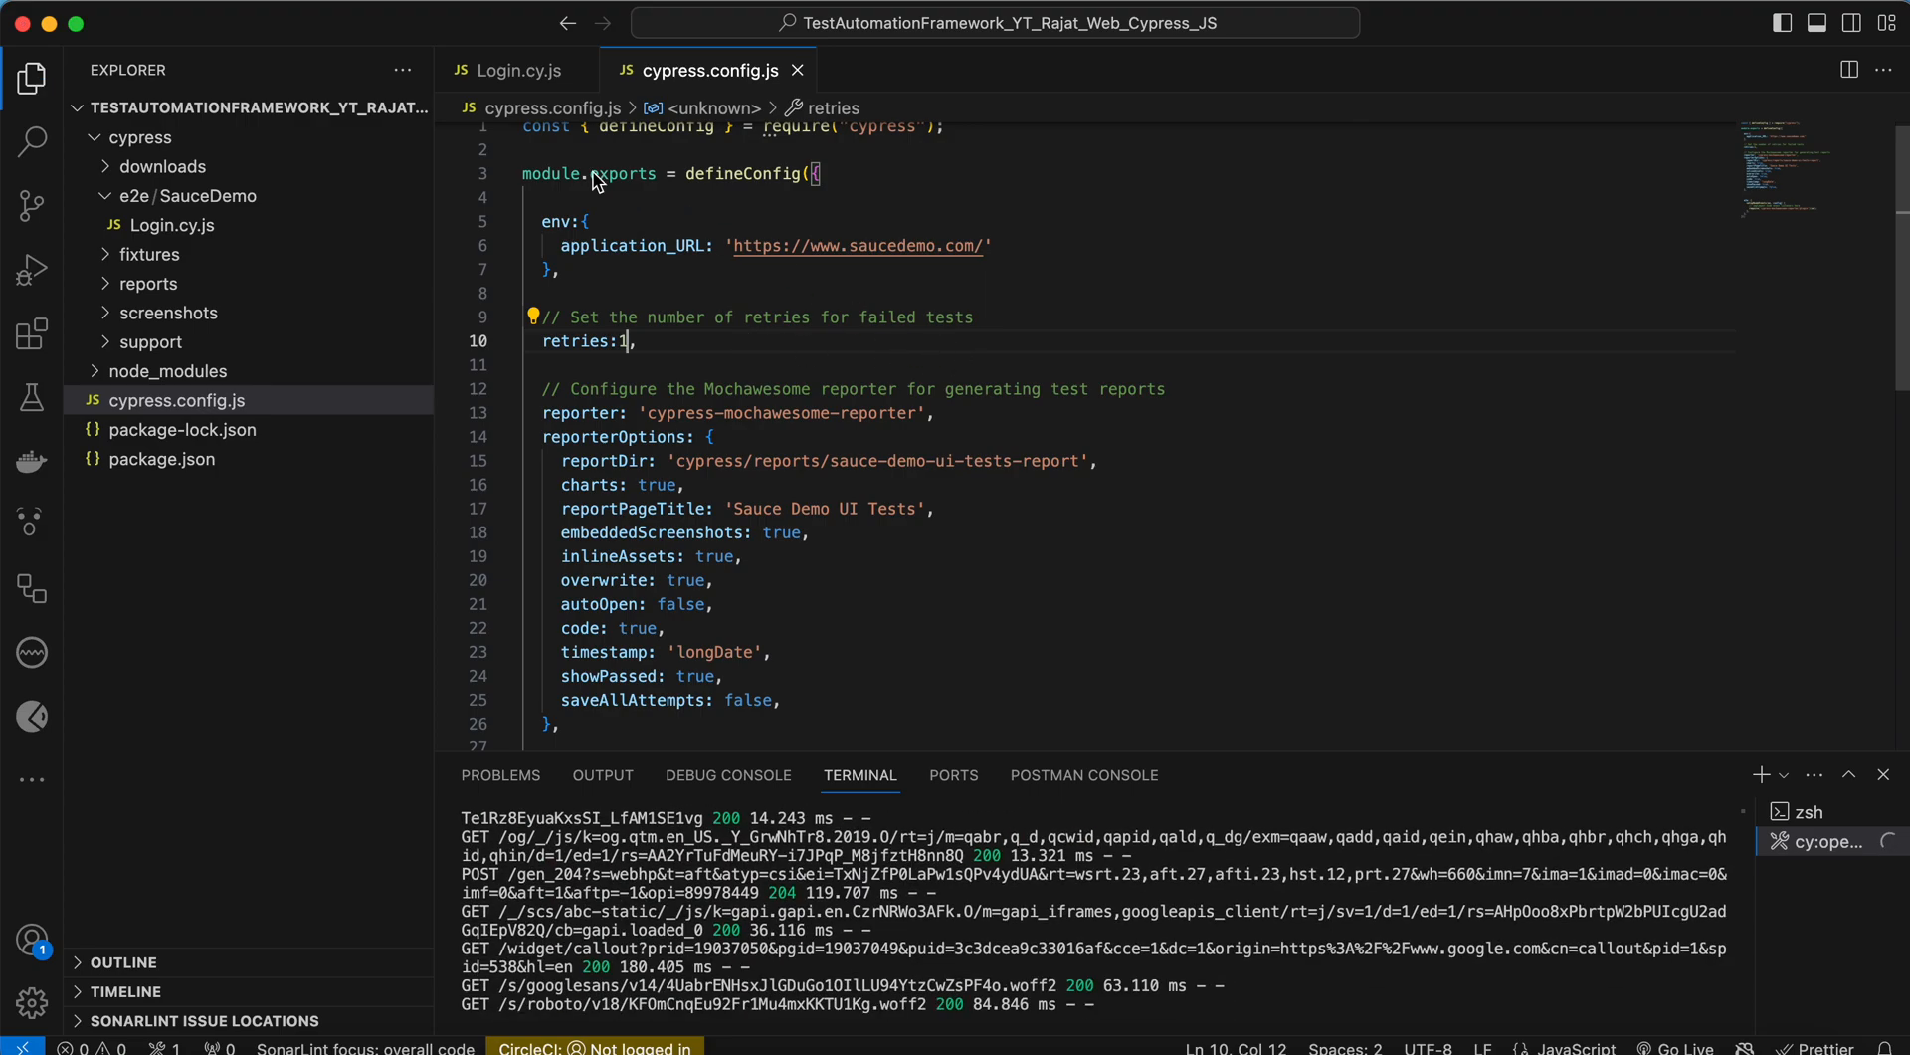
pyautogui.doubleClick(576, 341)
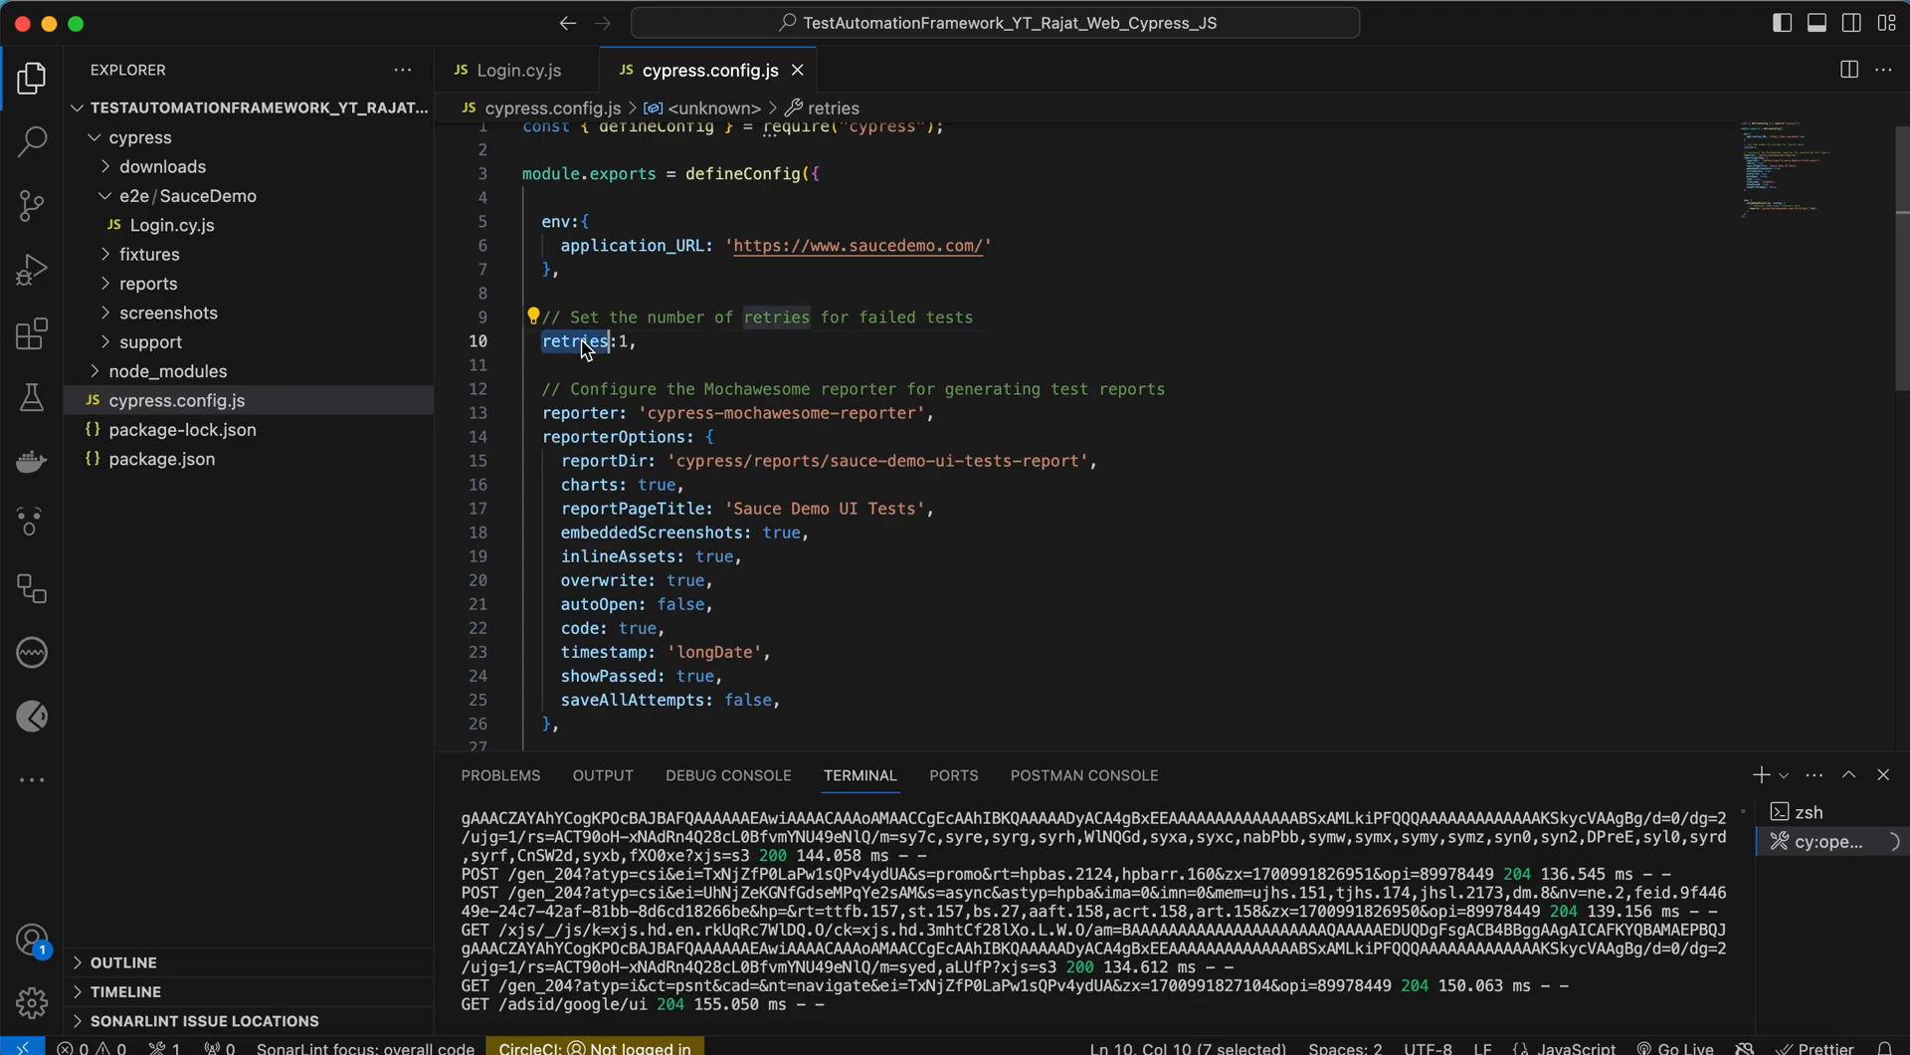
pyautogui.click(668, 342)
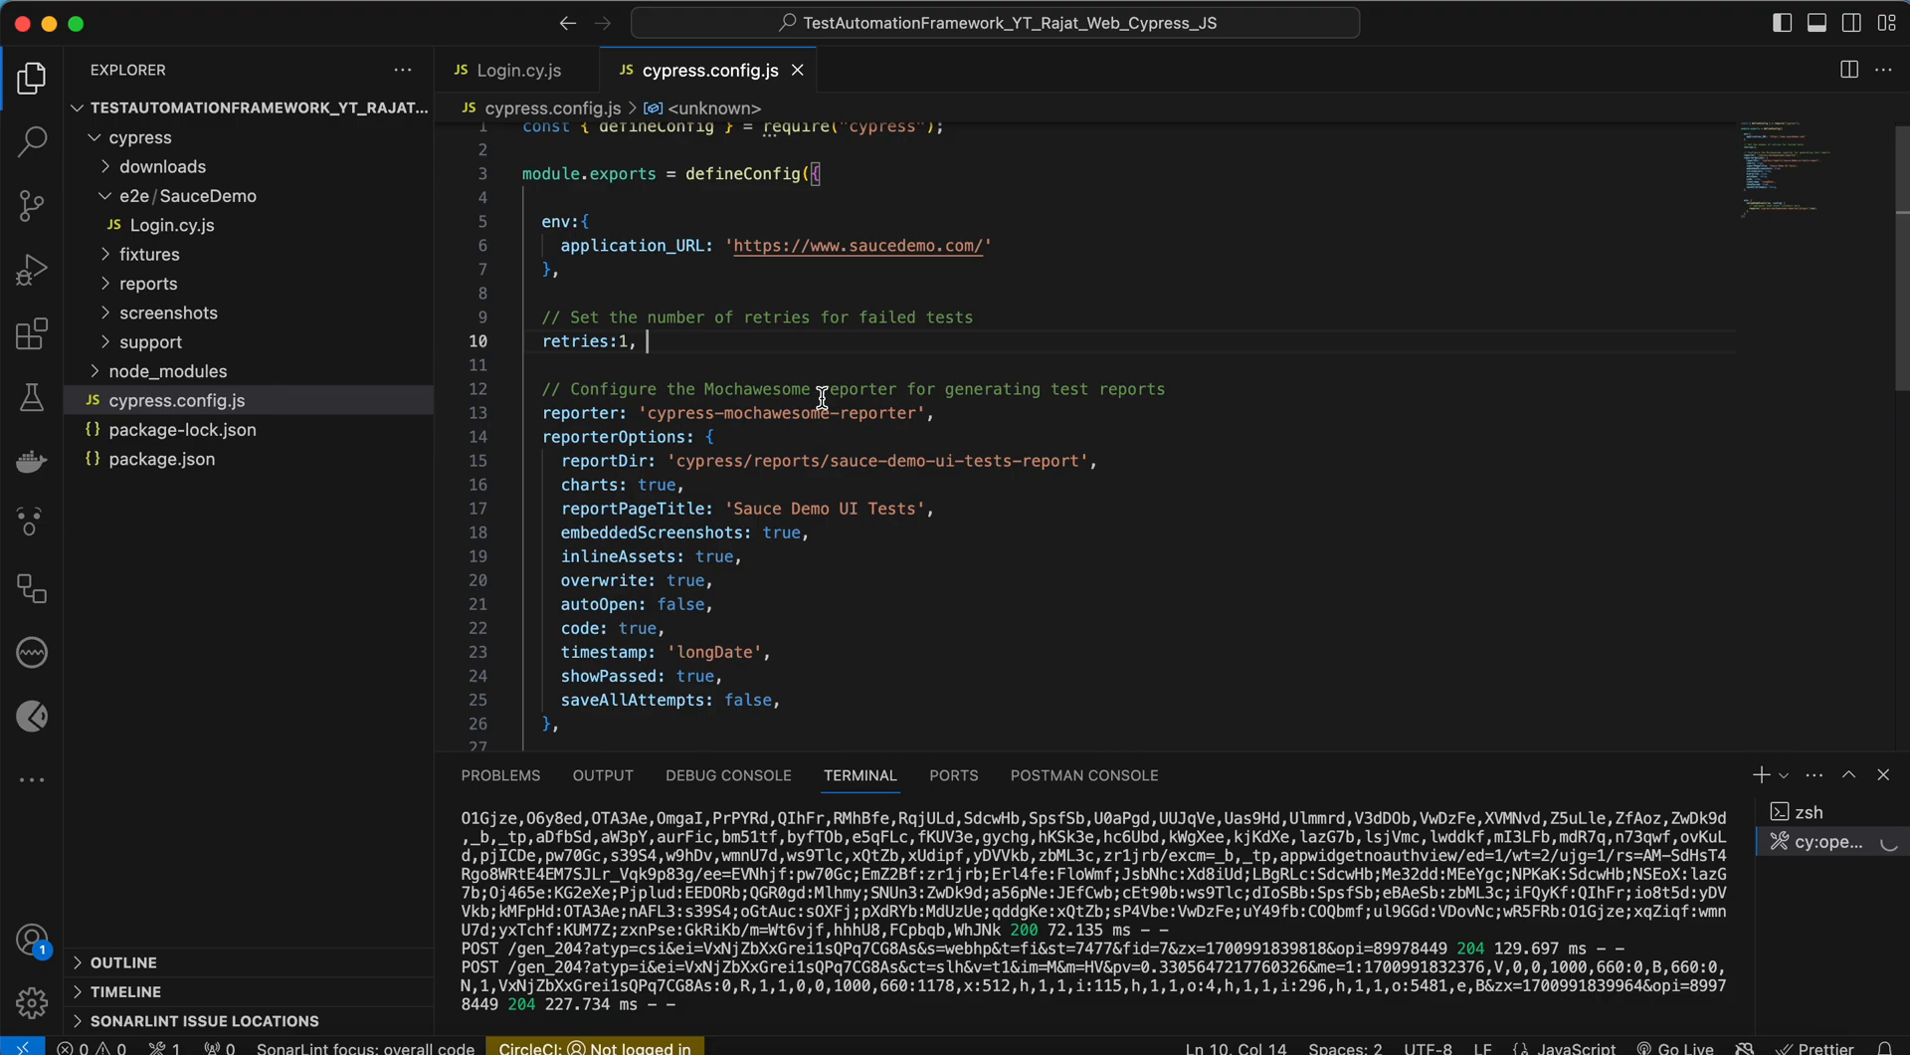
# - Add viewportHeight: 760 and viewportWidth: 1100 with a default viewport dimensions comment
pyautogui.press('Enter')
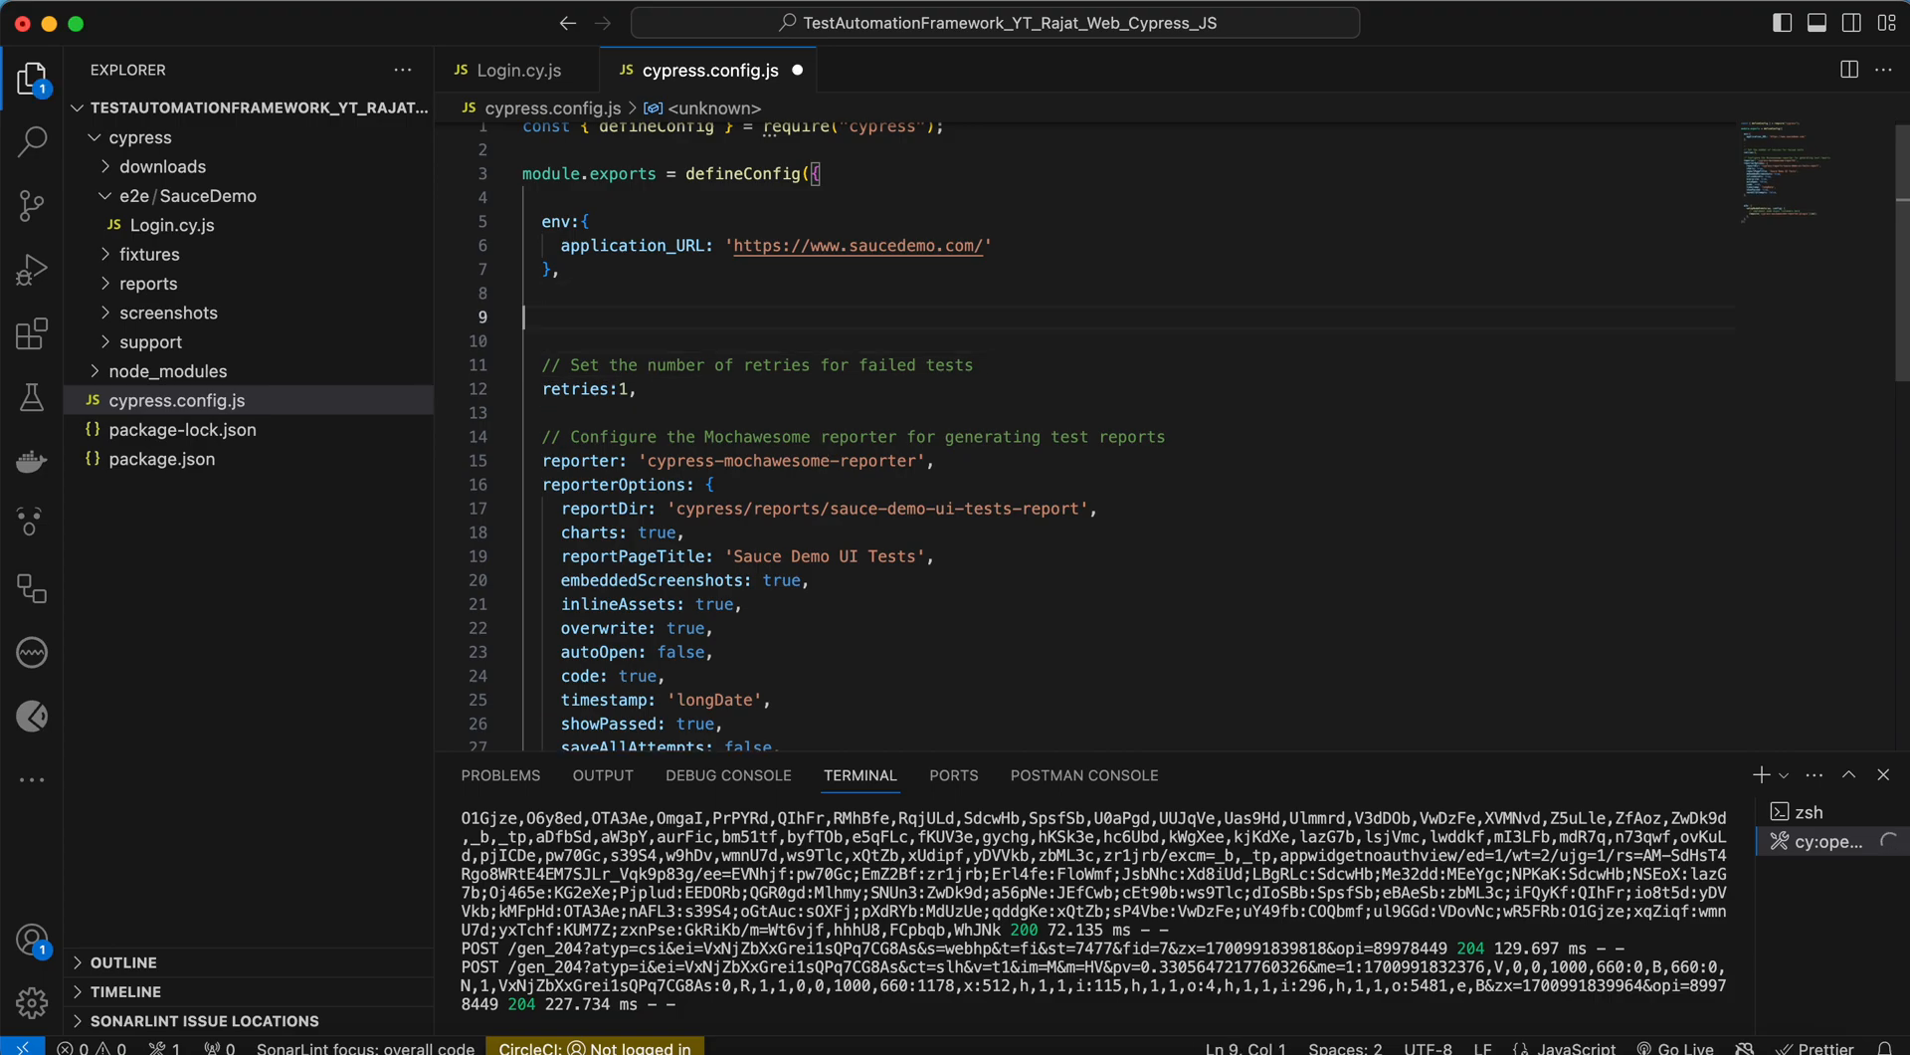
pyautogui.write('viewportHeight:')
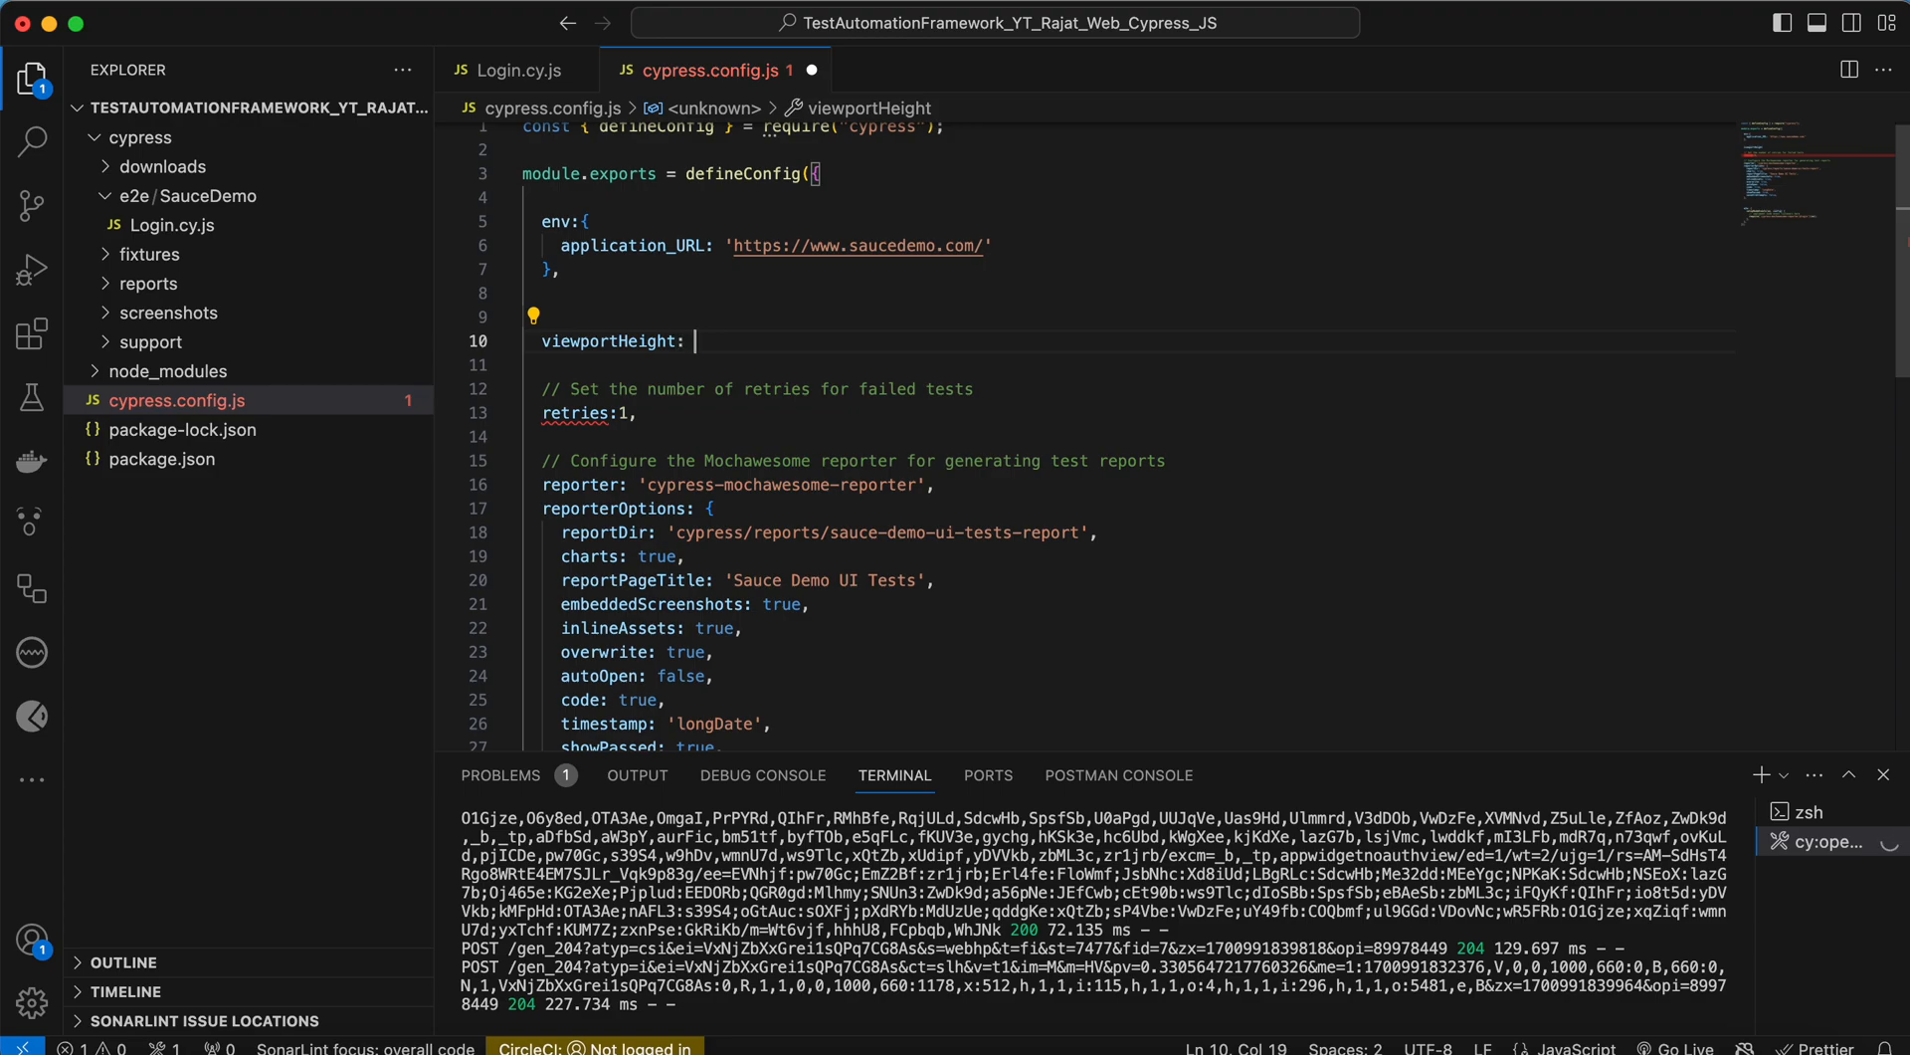
pyautogui.write('760,')
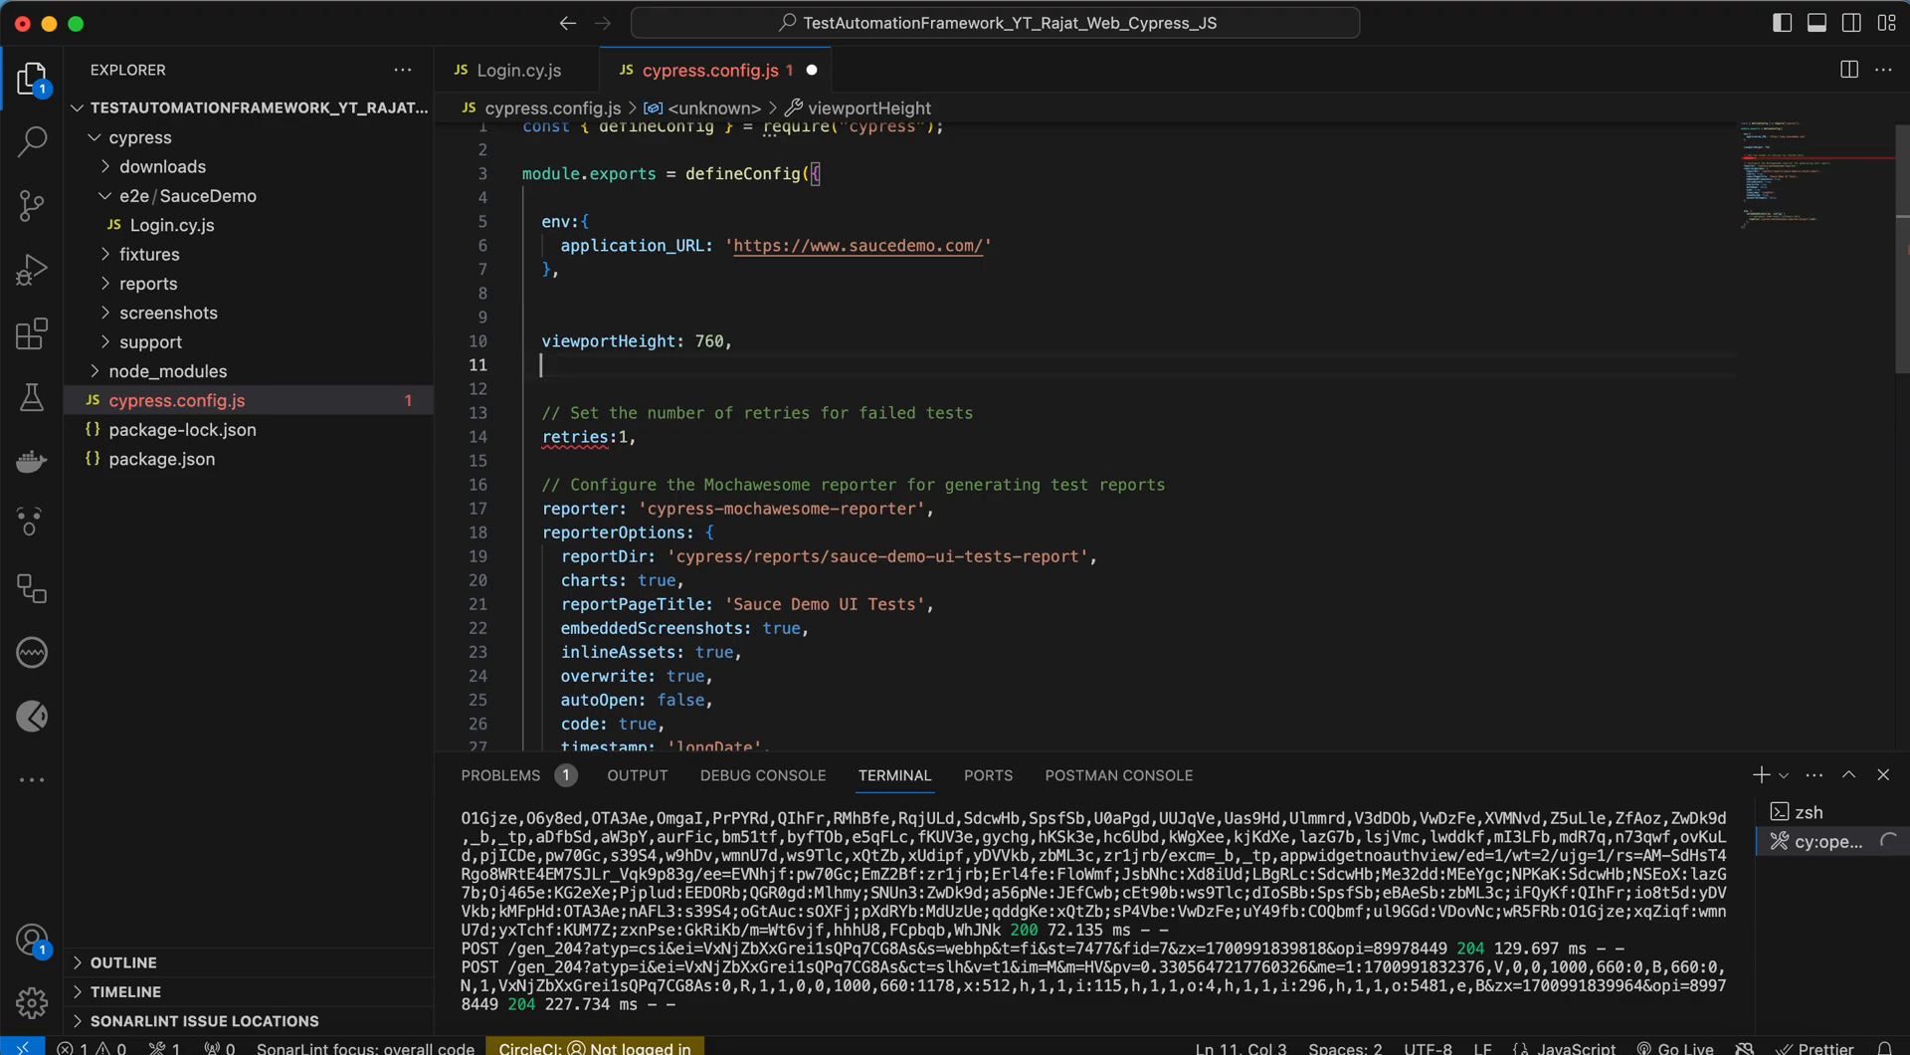
pyautogui.write('viewportWidth:11')
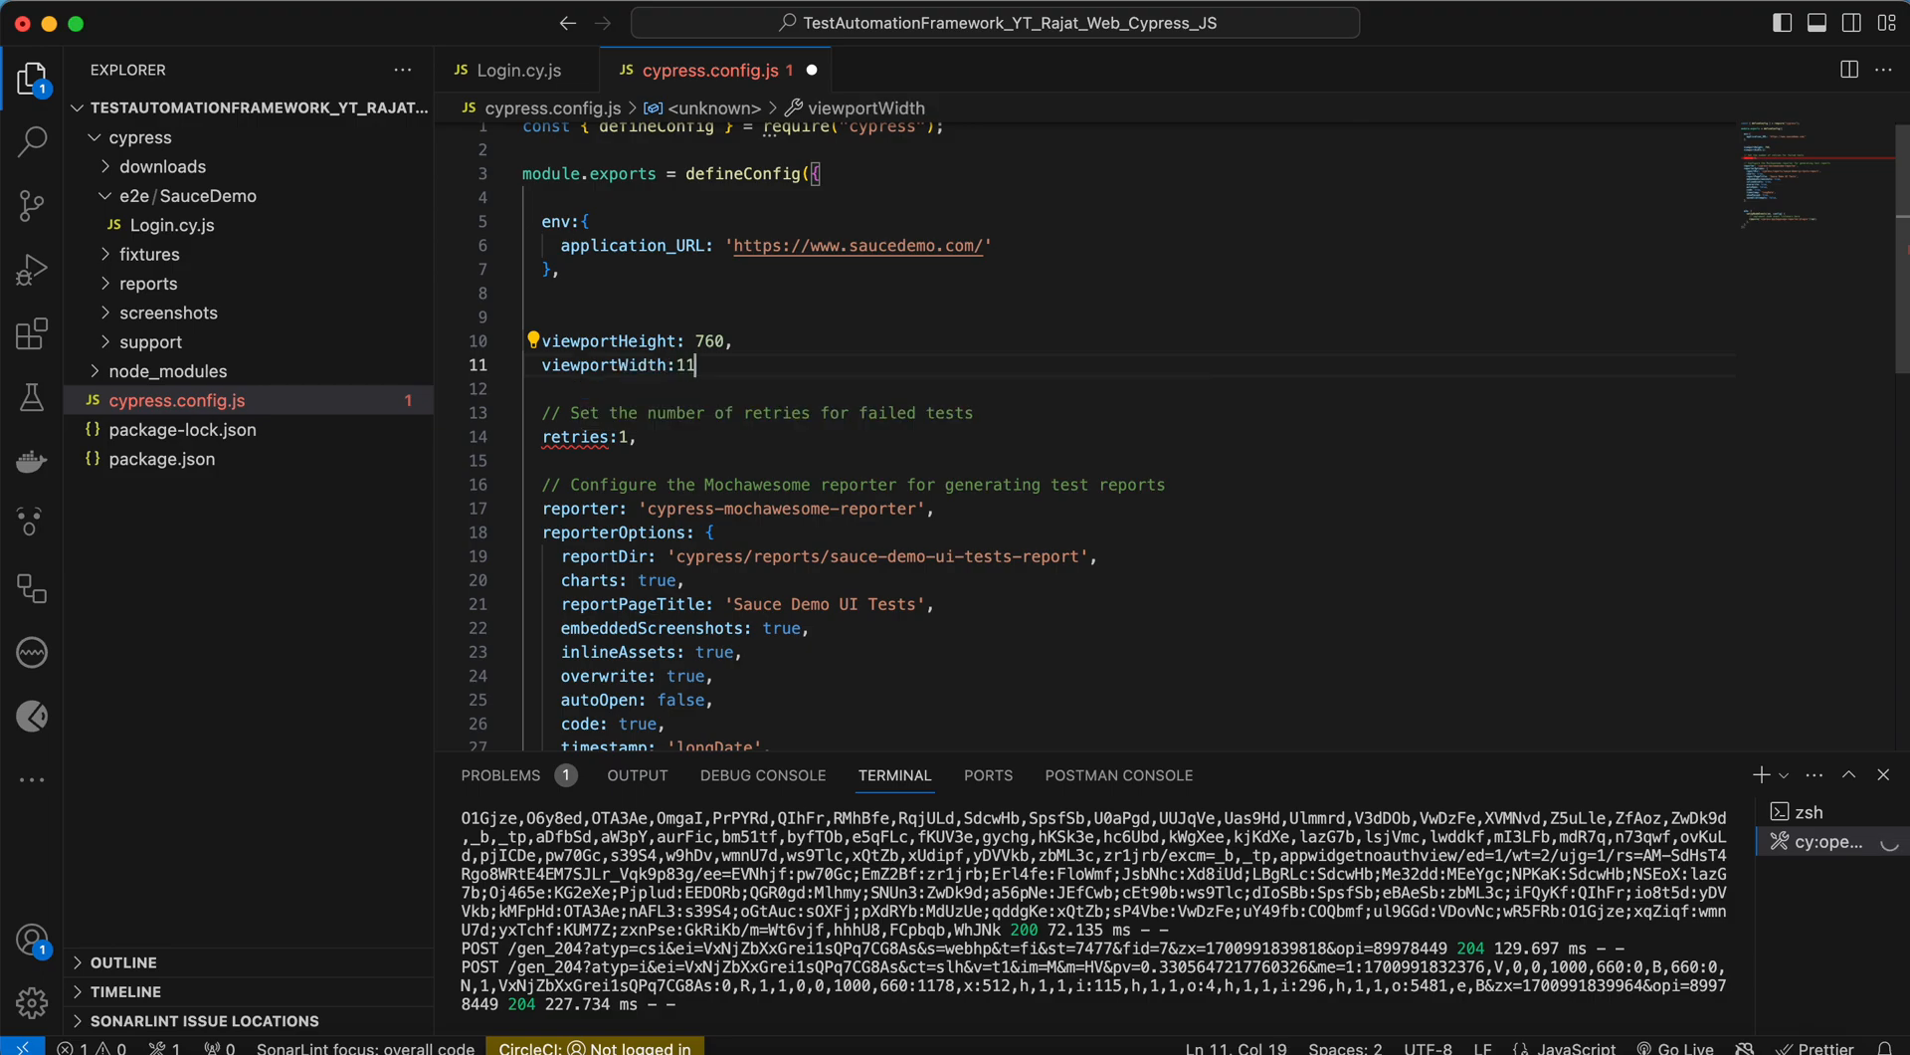
pyautogui.write('00')
pyautogui.write('// Set the deafult')
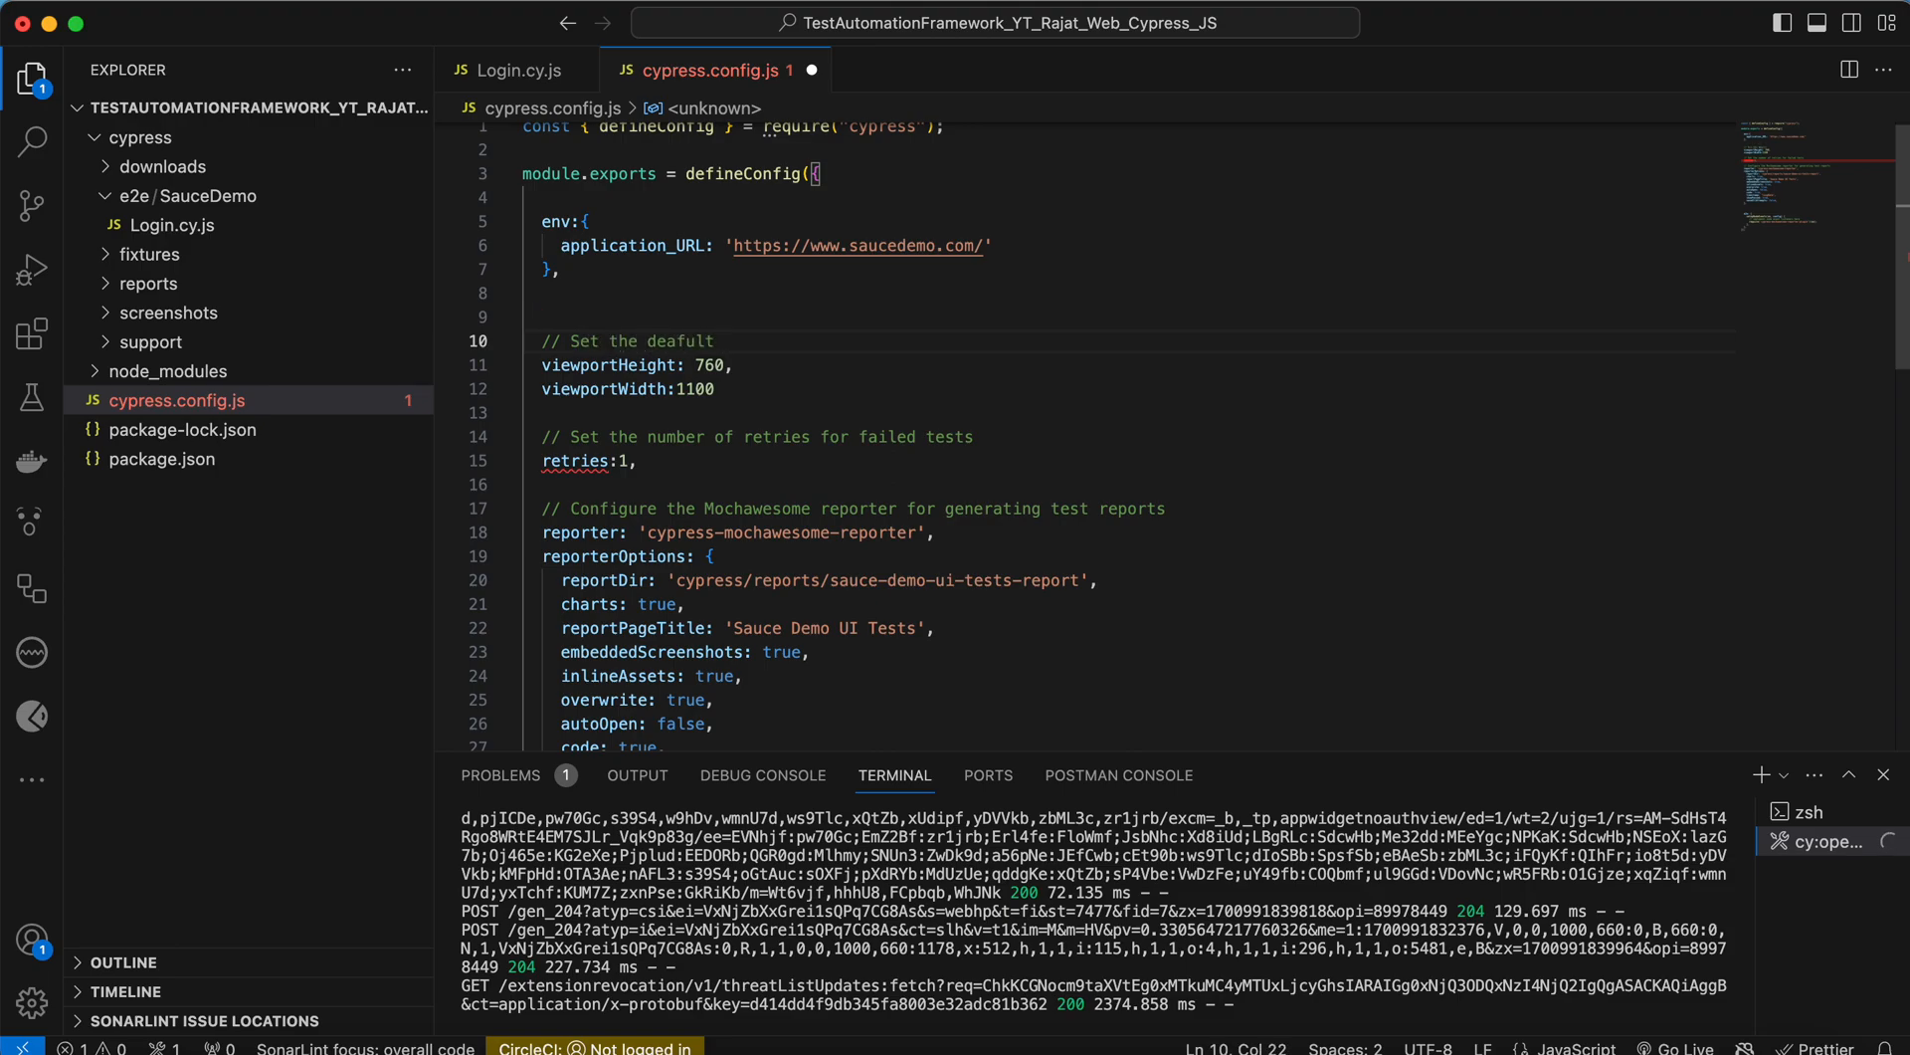
pyautogui.write('voewport')
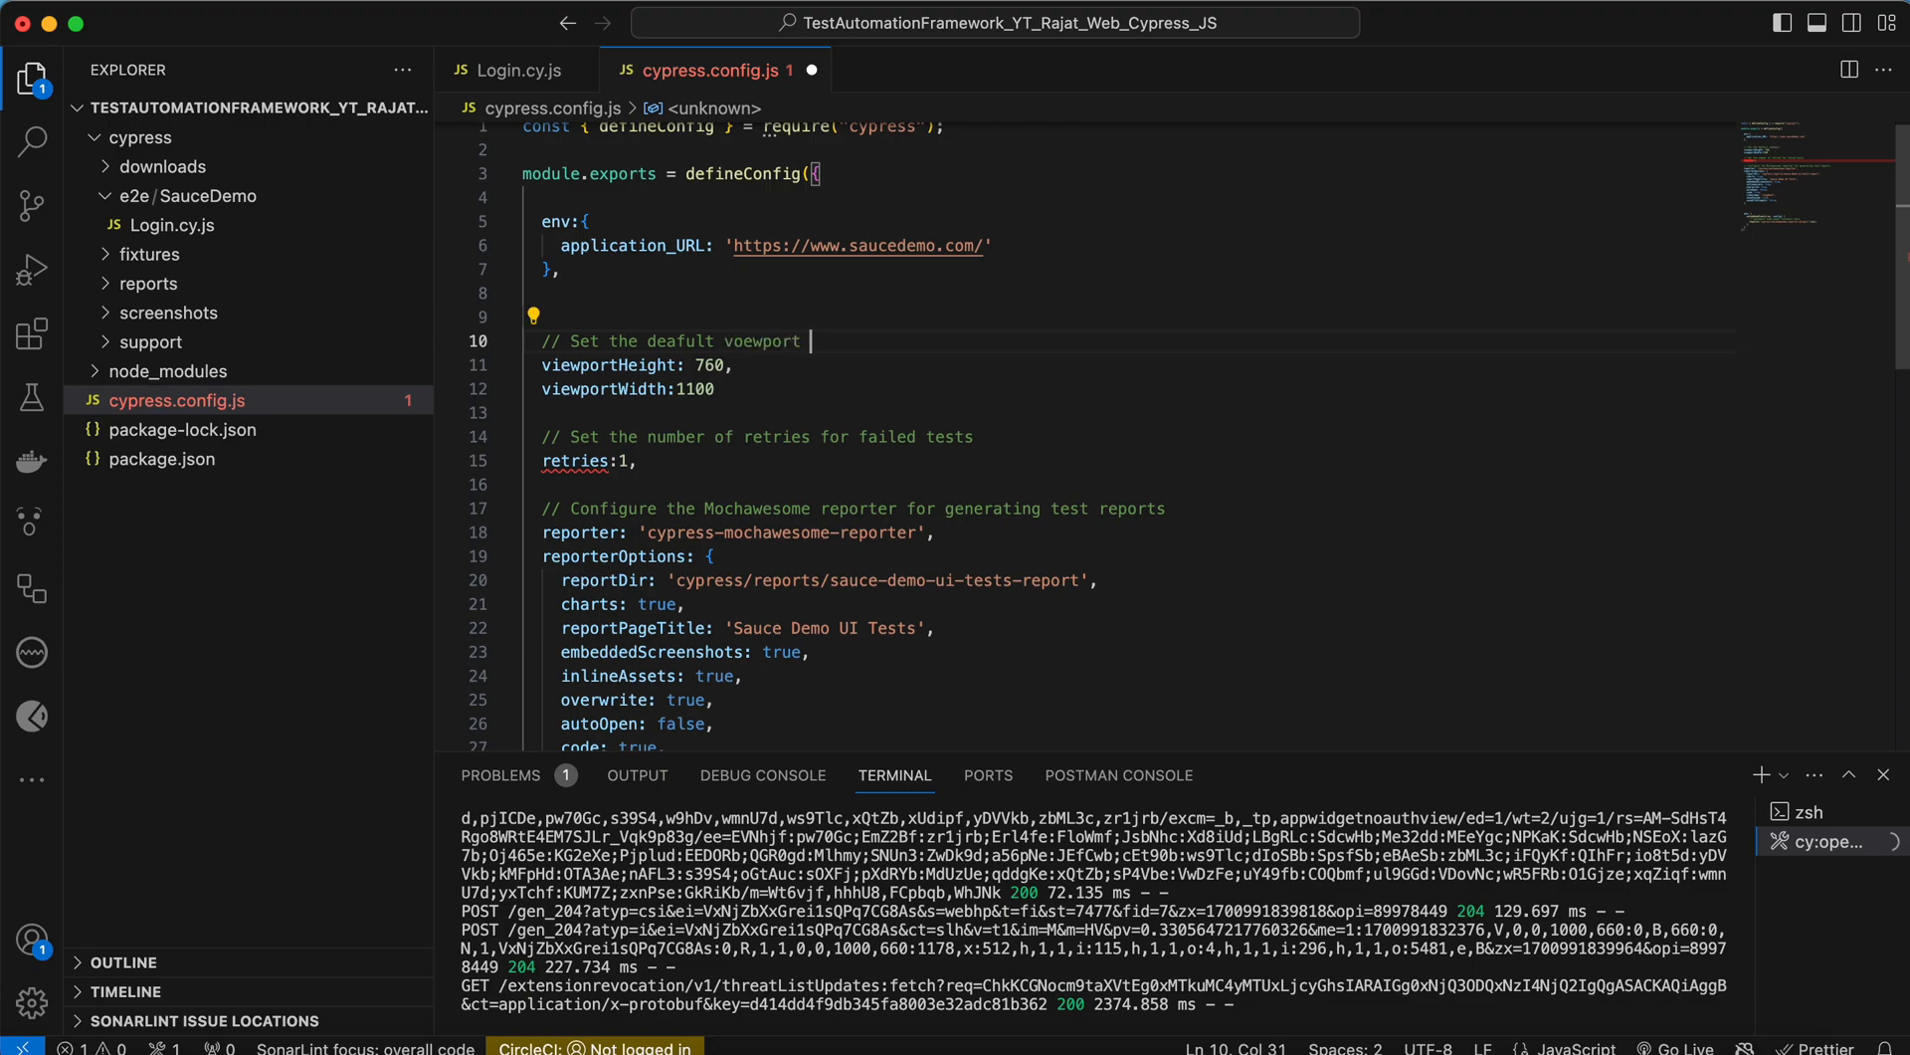
pyautogui.write('dimensions')
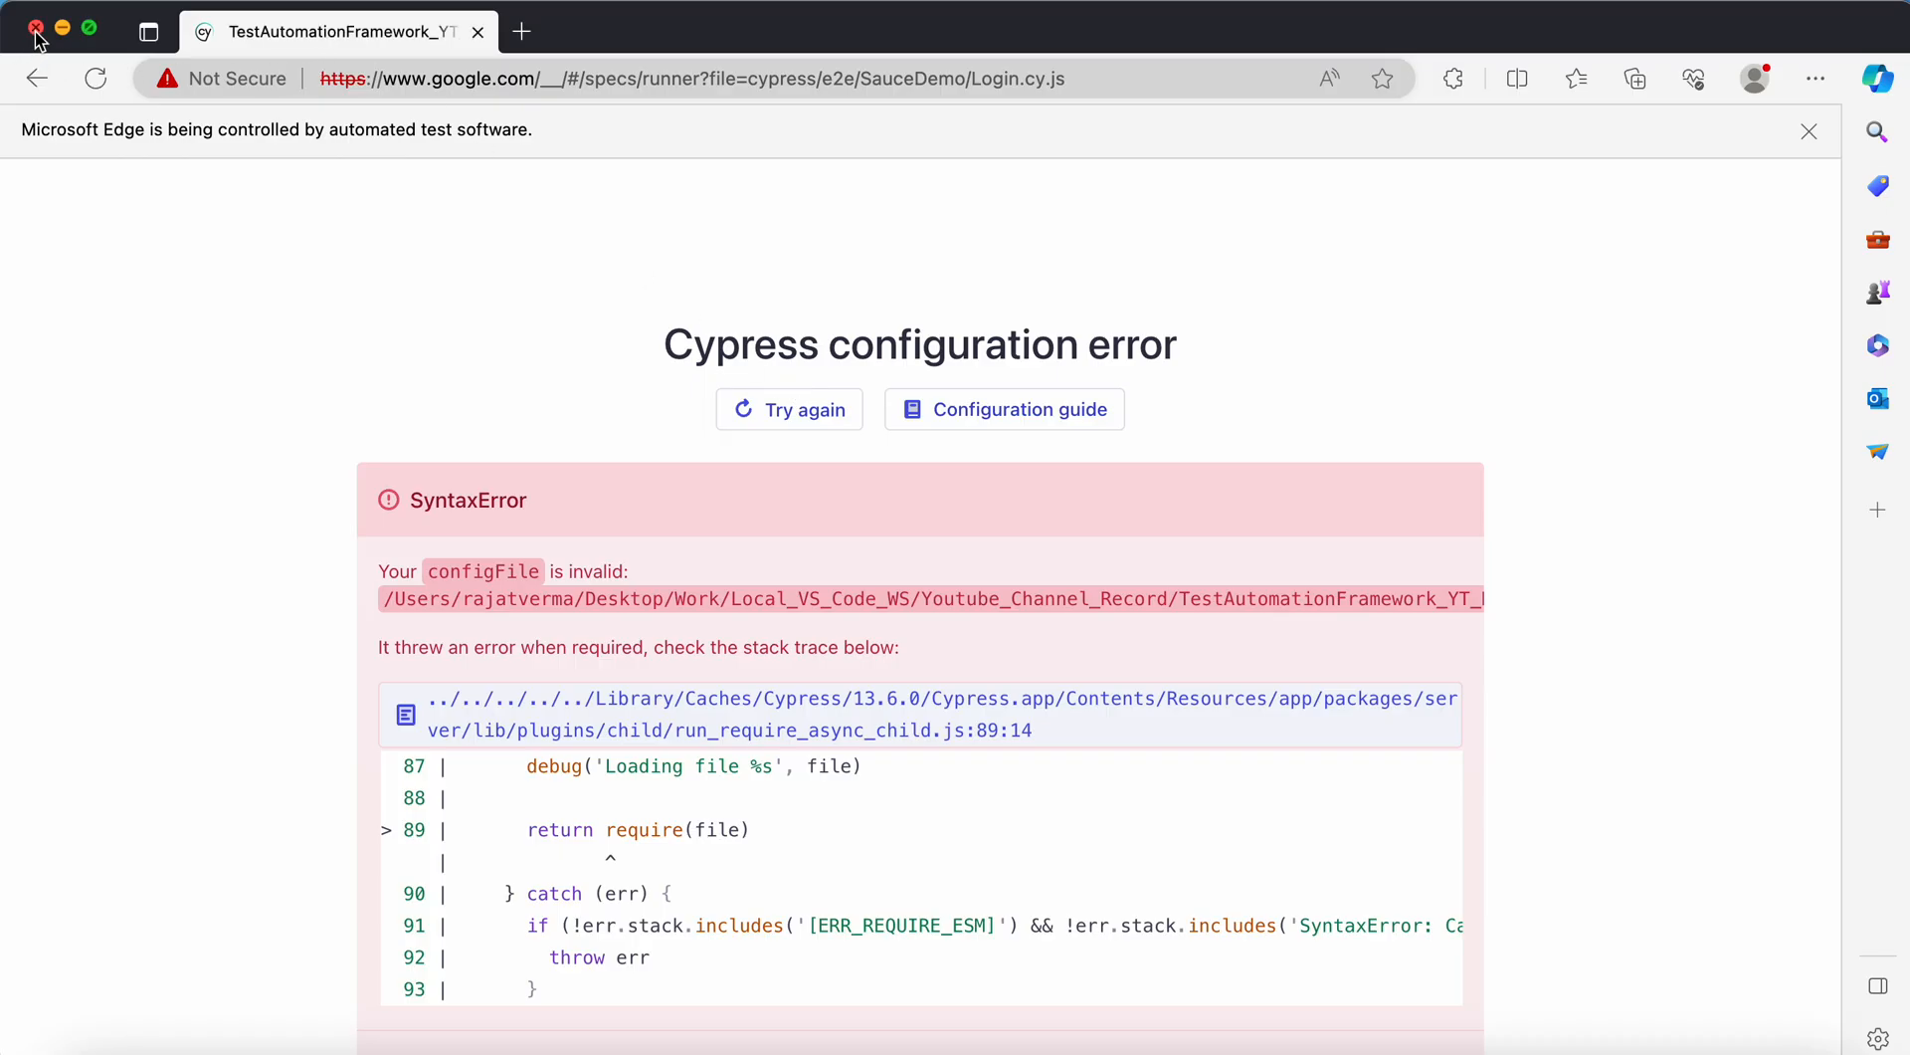
# - Close the Edge window showing the config error and open package.json
pyautogui.click(36, 28)
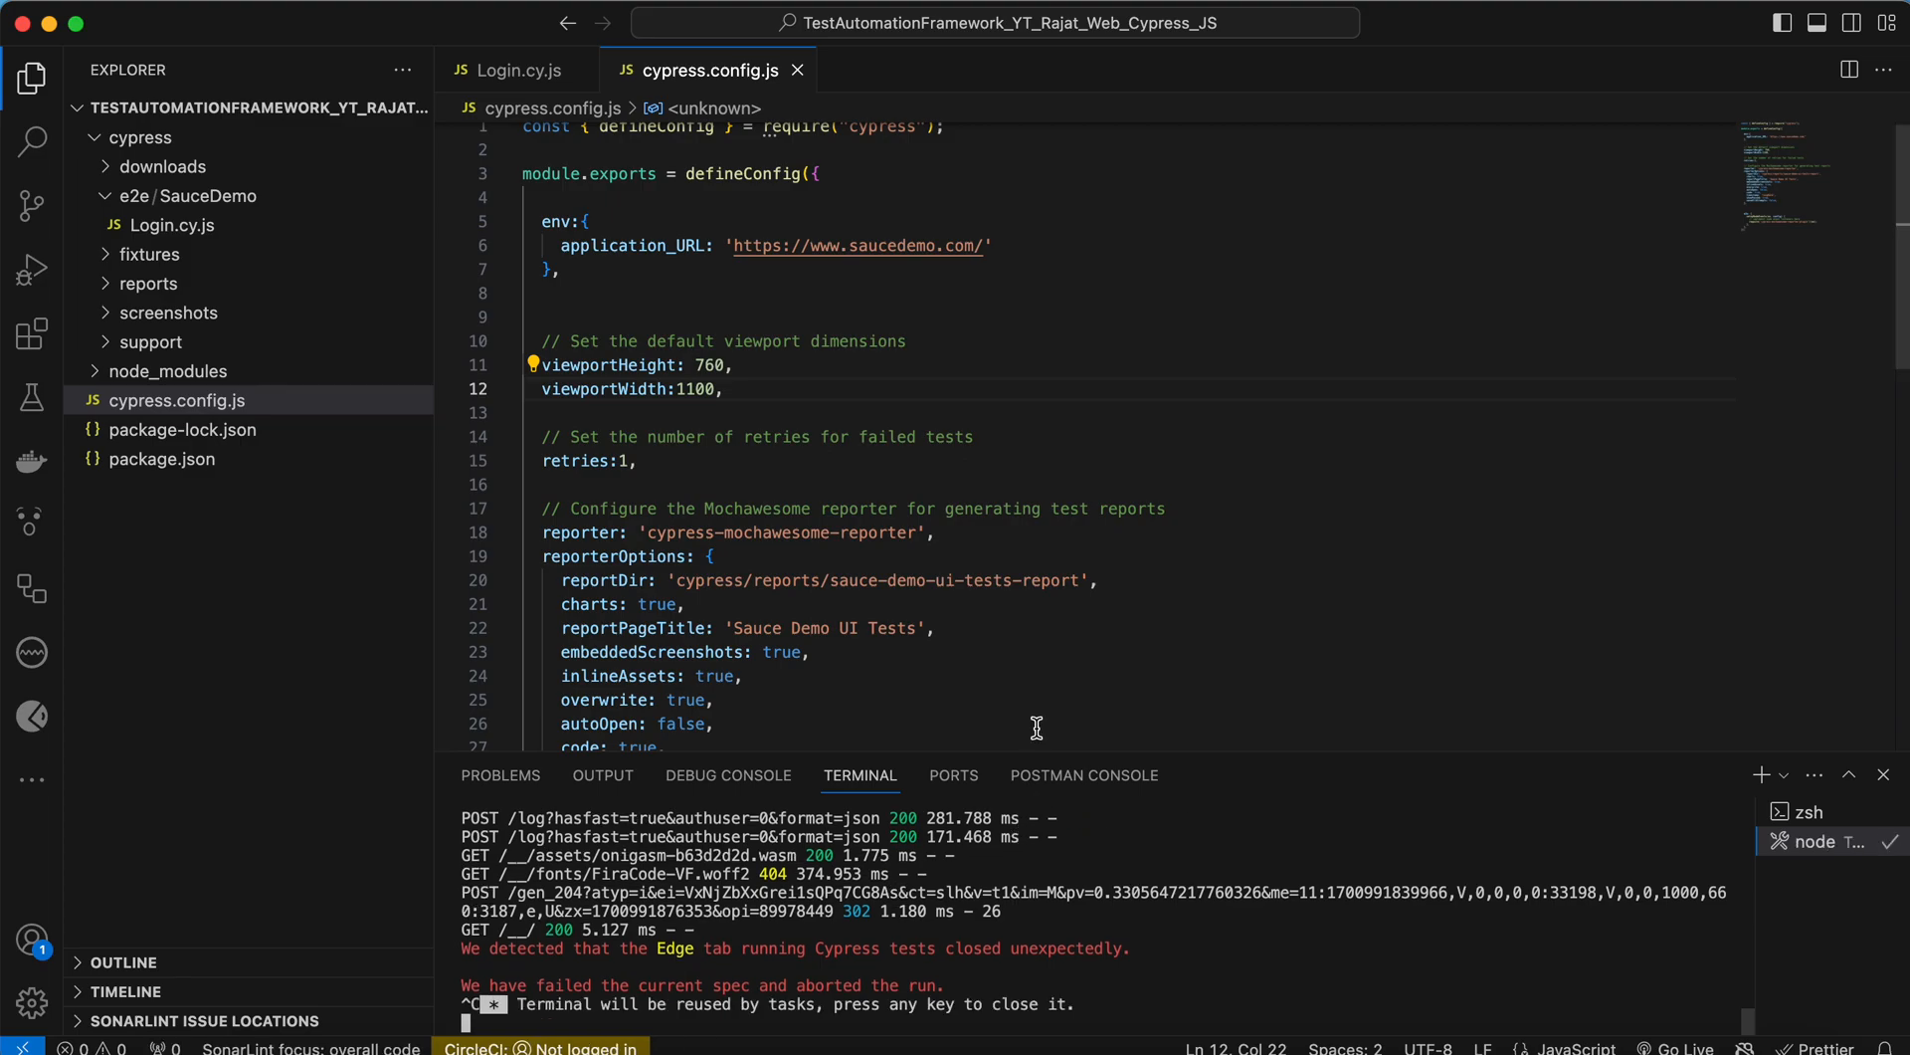
pyautogui.click(673, 724)
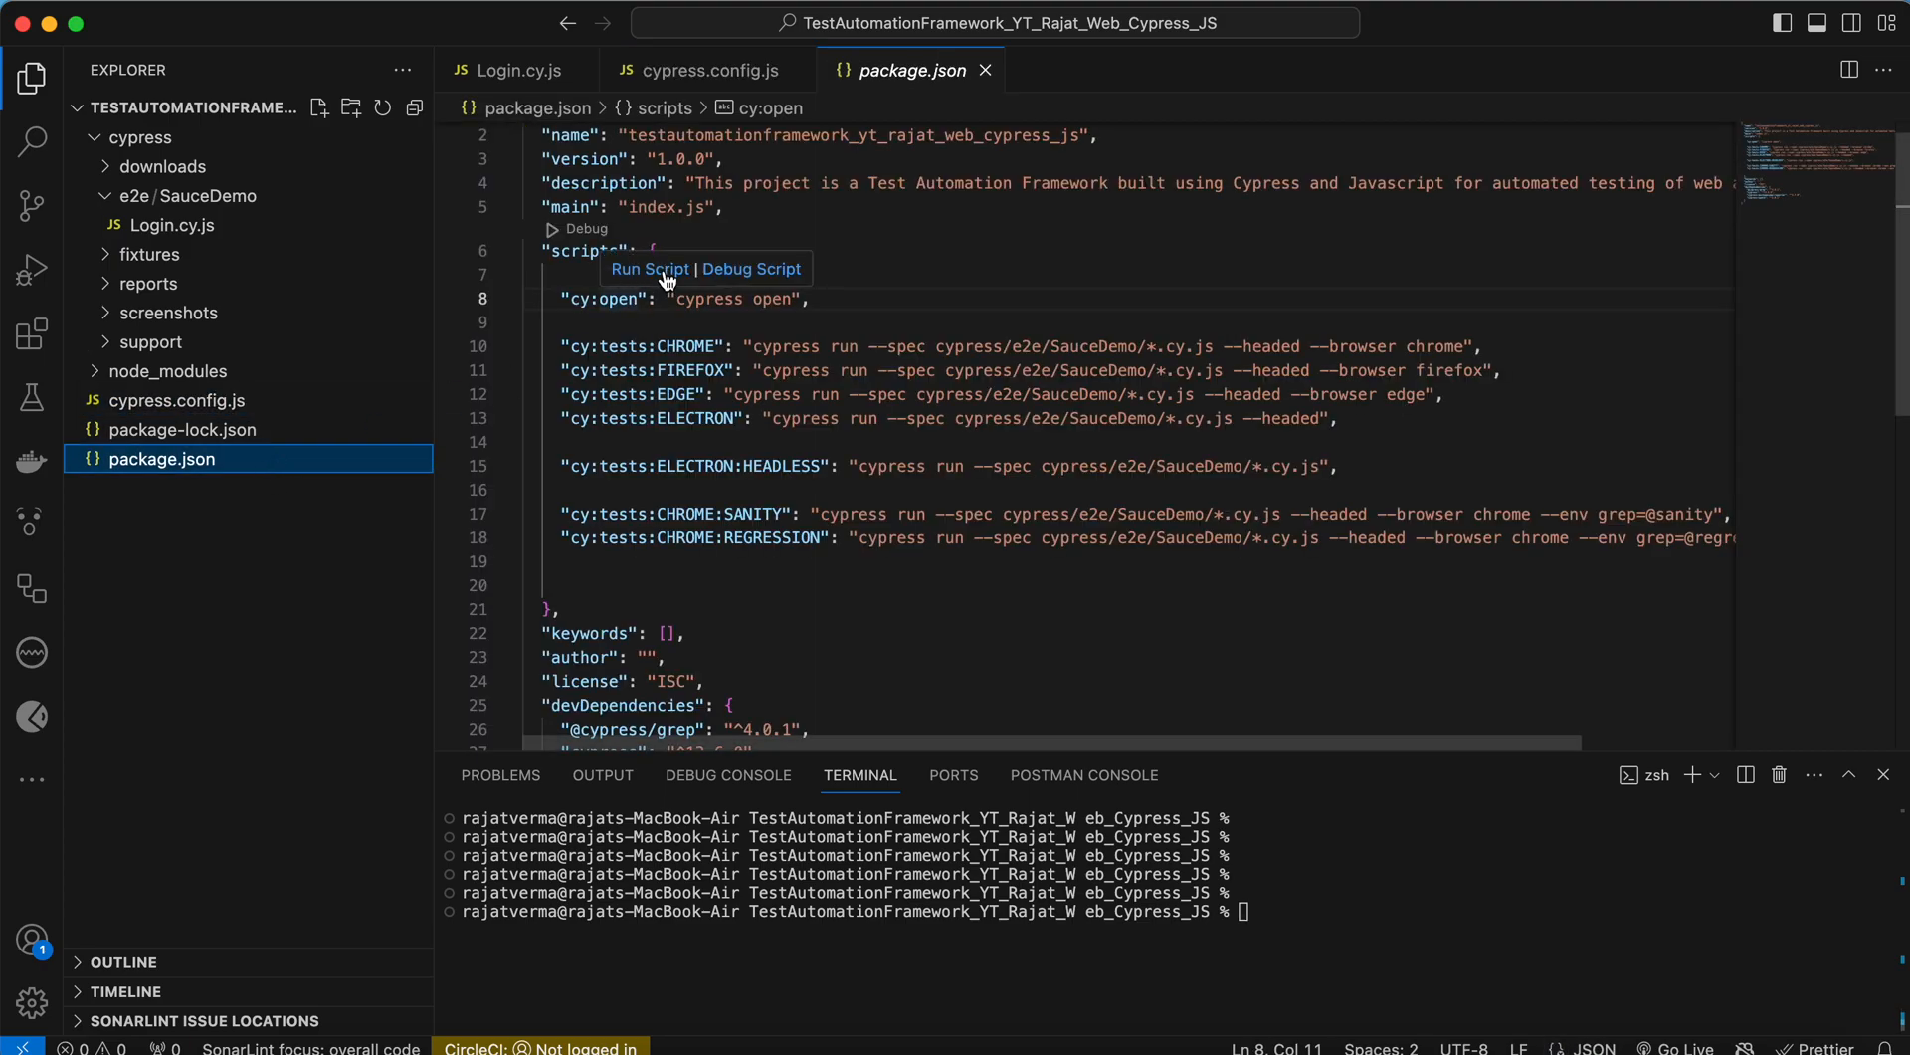
# - Rerun the cy:open script, start E2E testing, then close the Cypress window
pyautogui.click(649, 269)
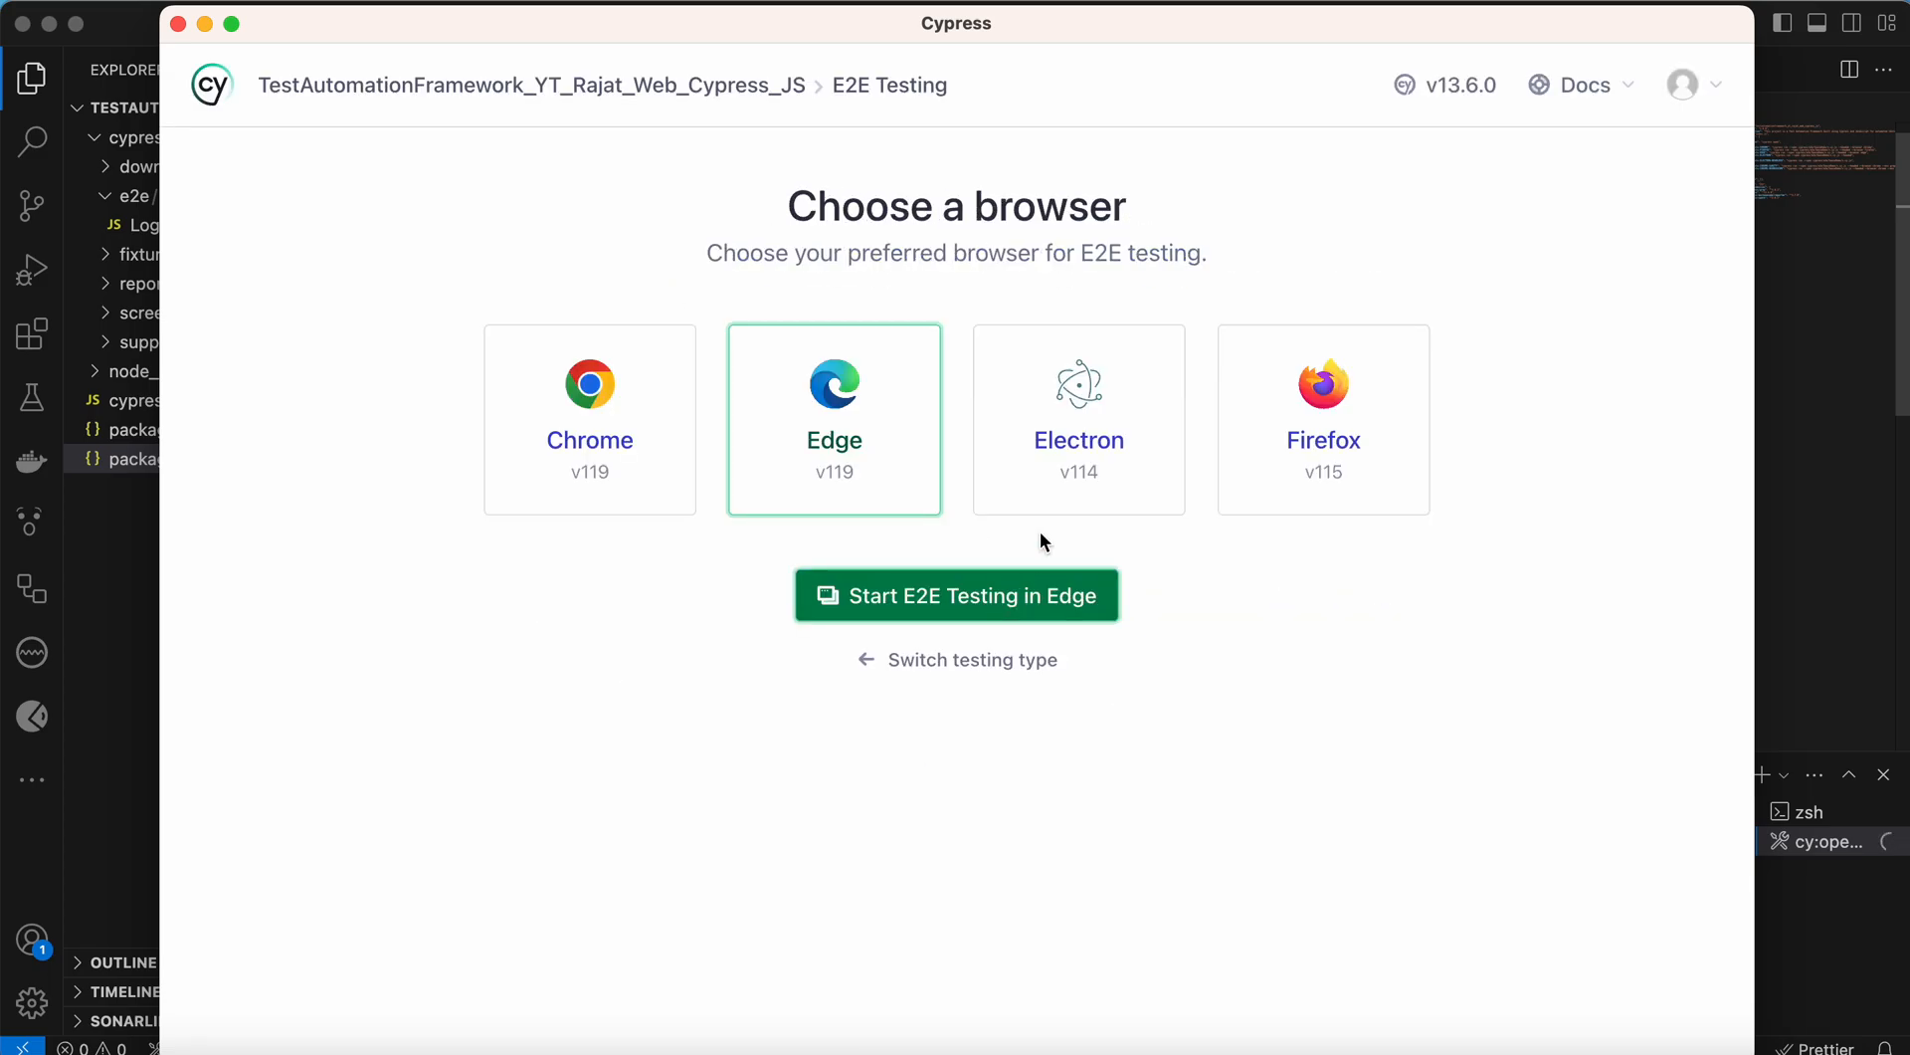
pyautogui.click(957, 596)
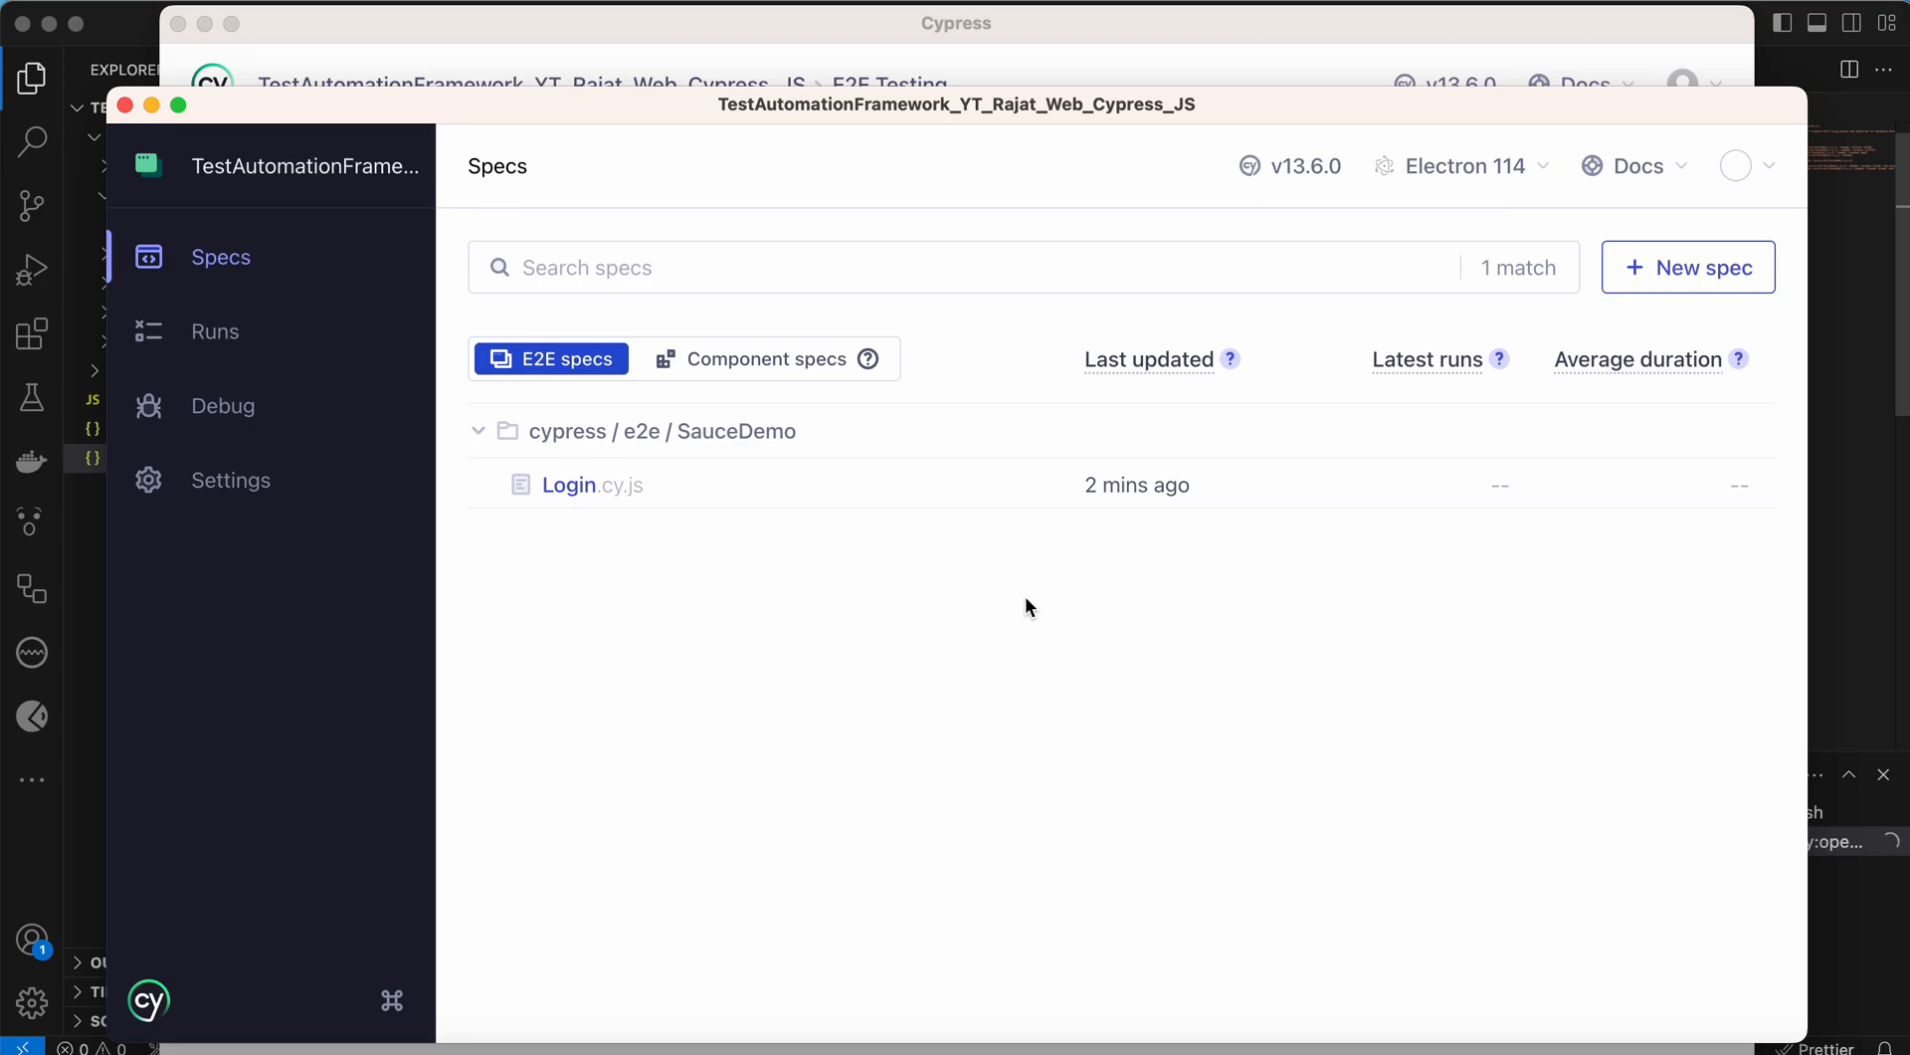
pyautogui.click(568, 484)
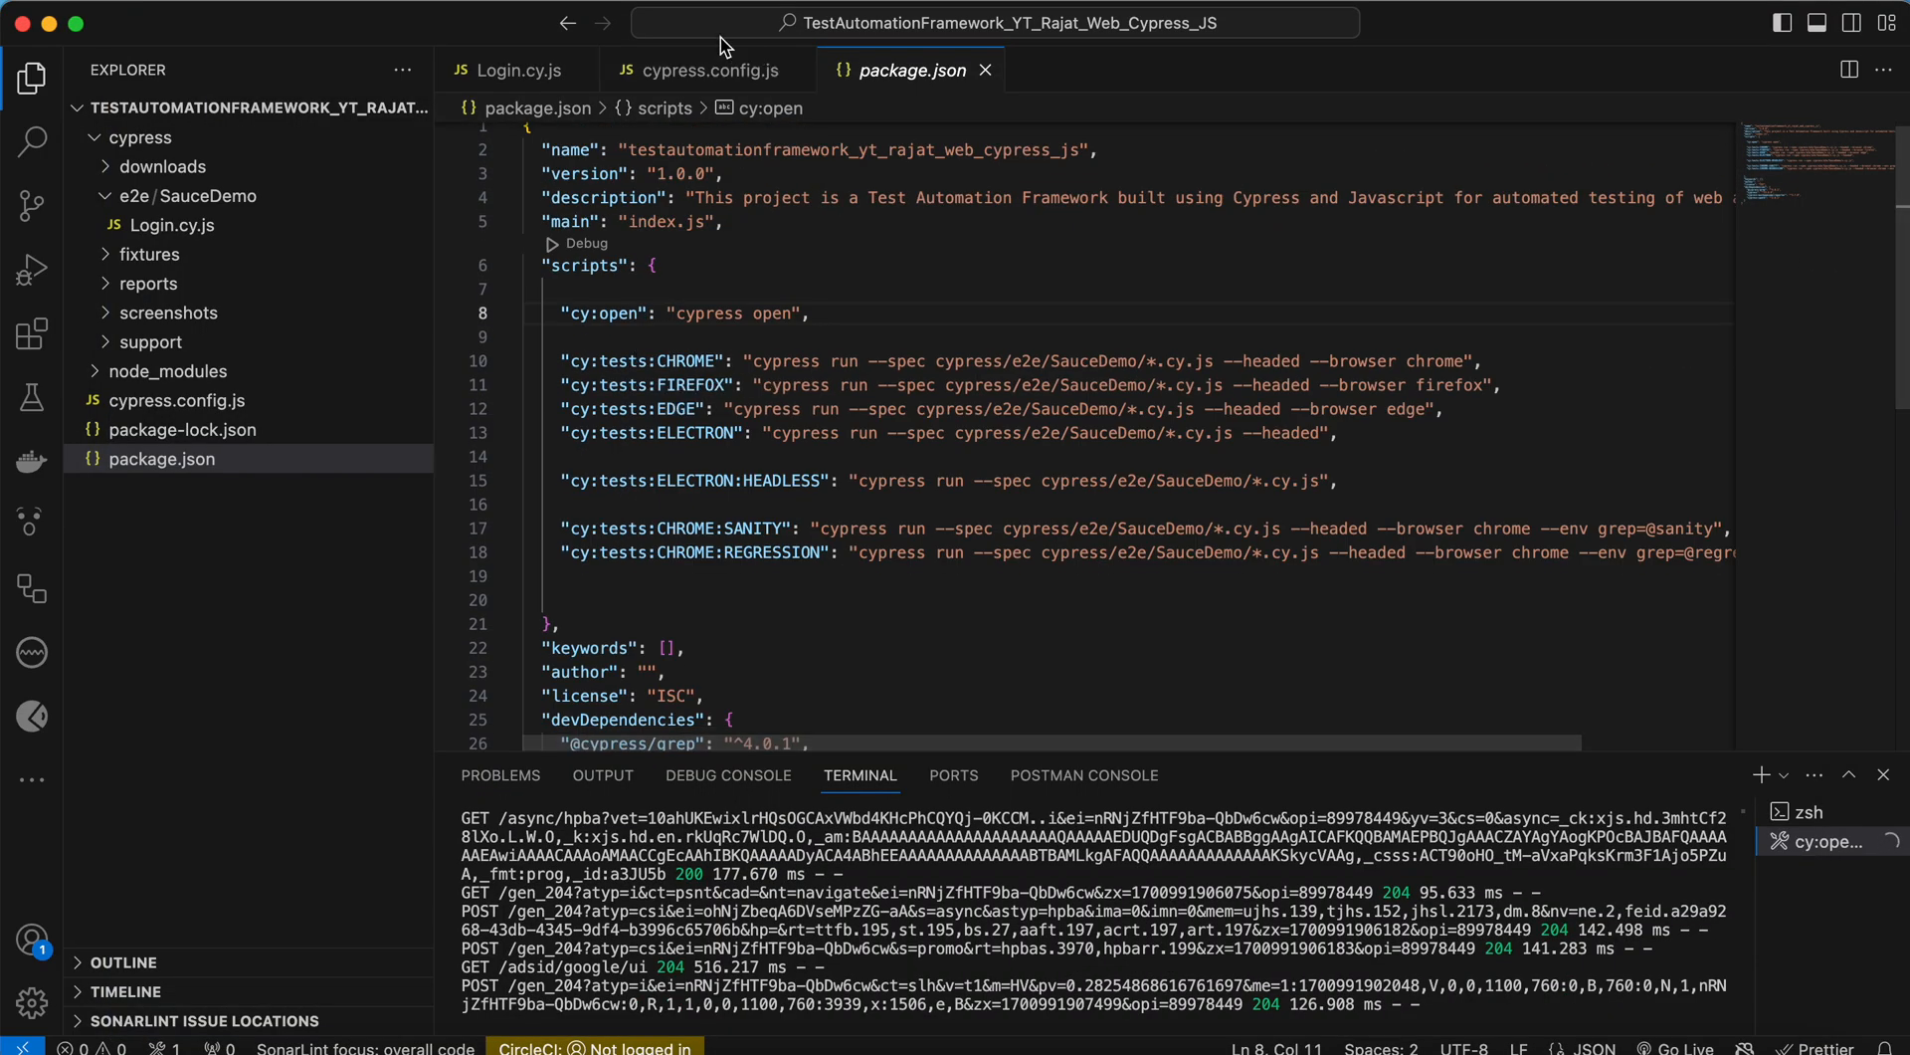
pyautogui.click(703, 70)
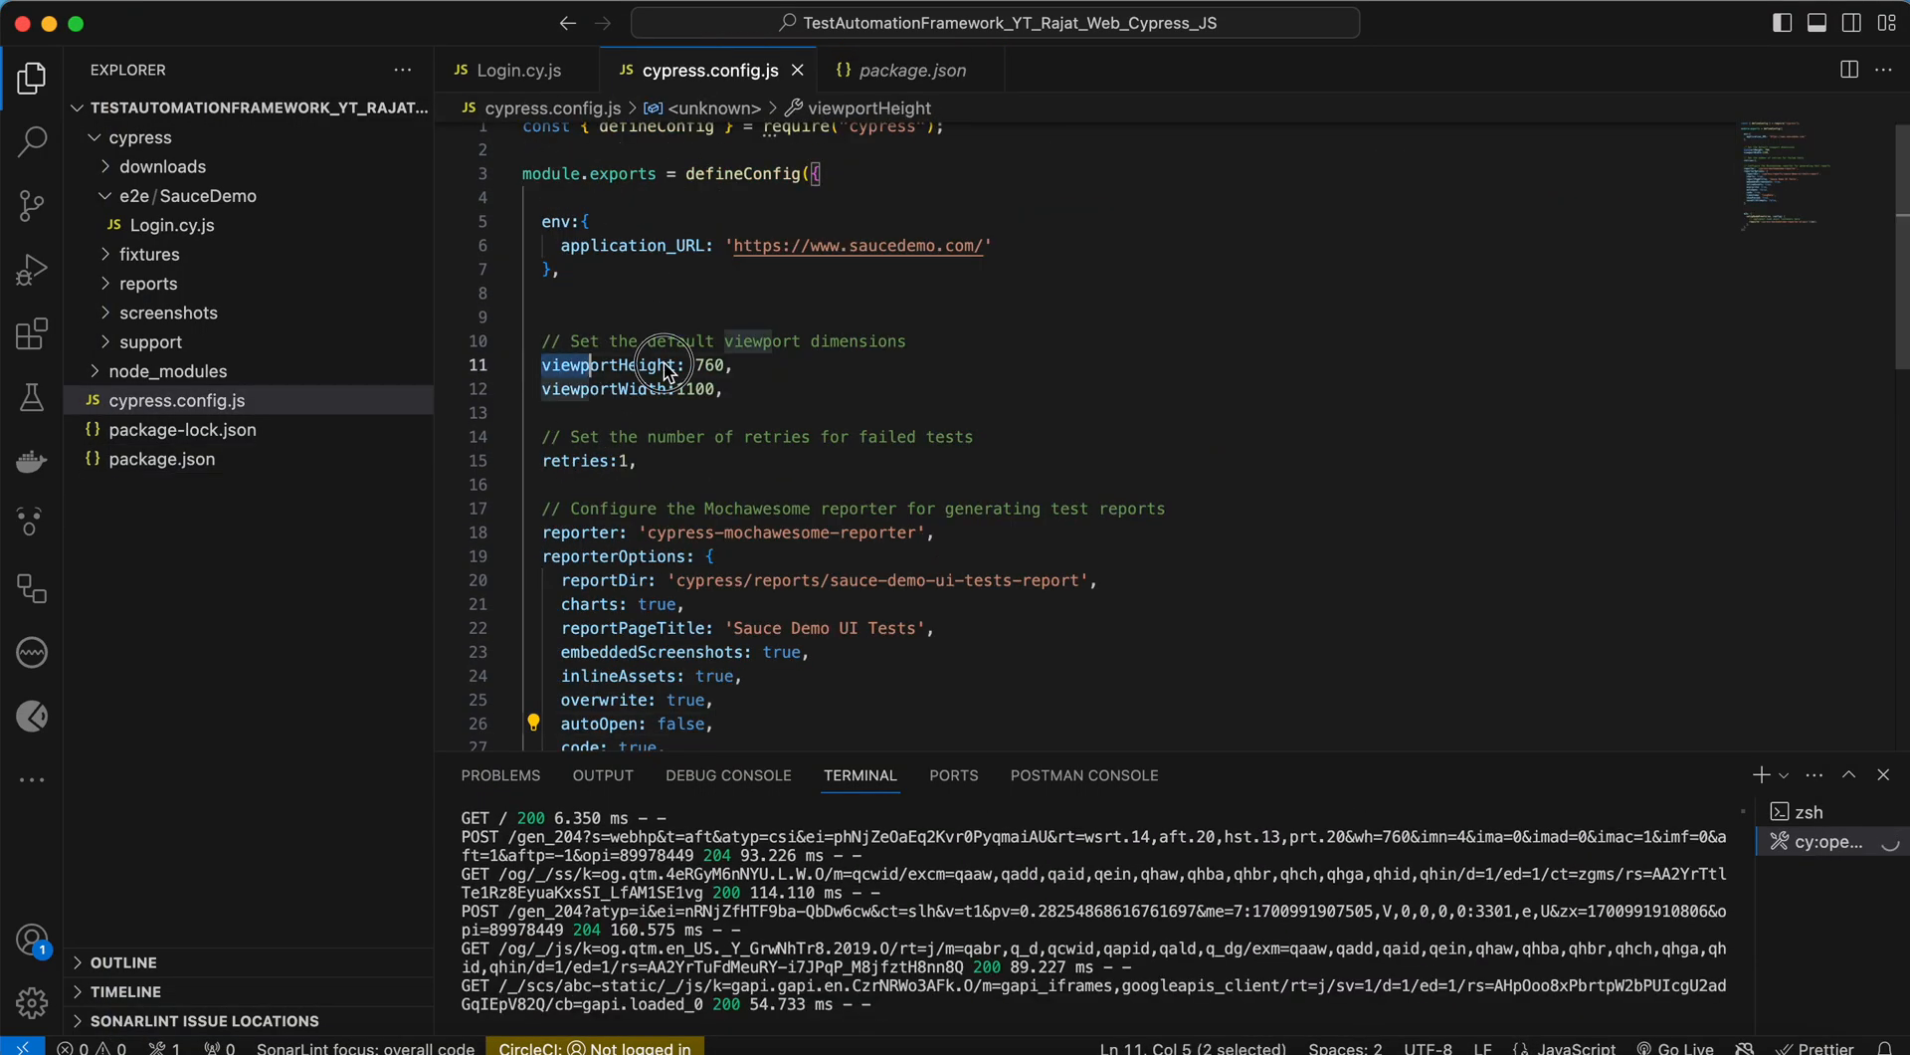
pyautogui.click(677, 388)
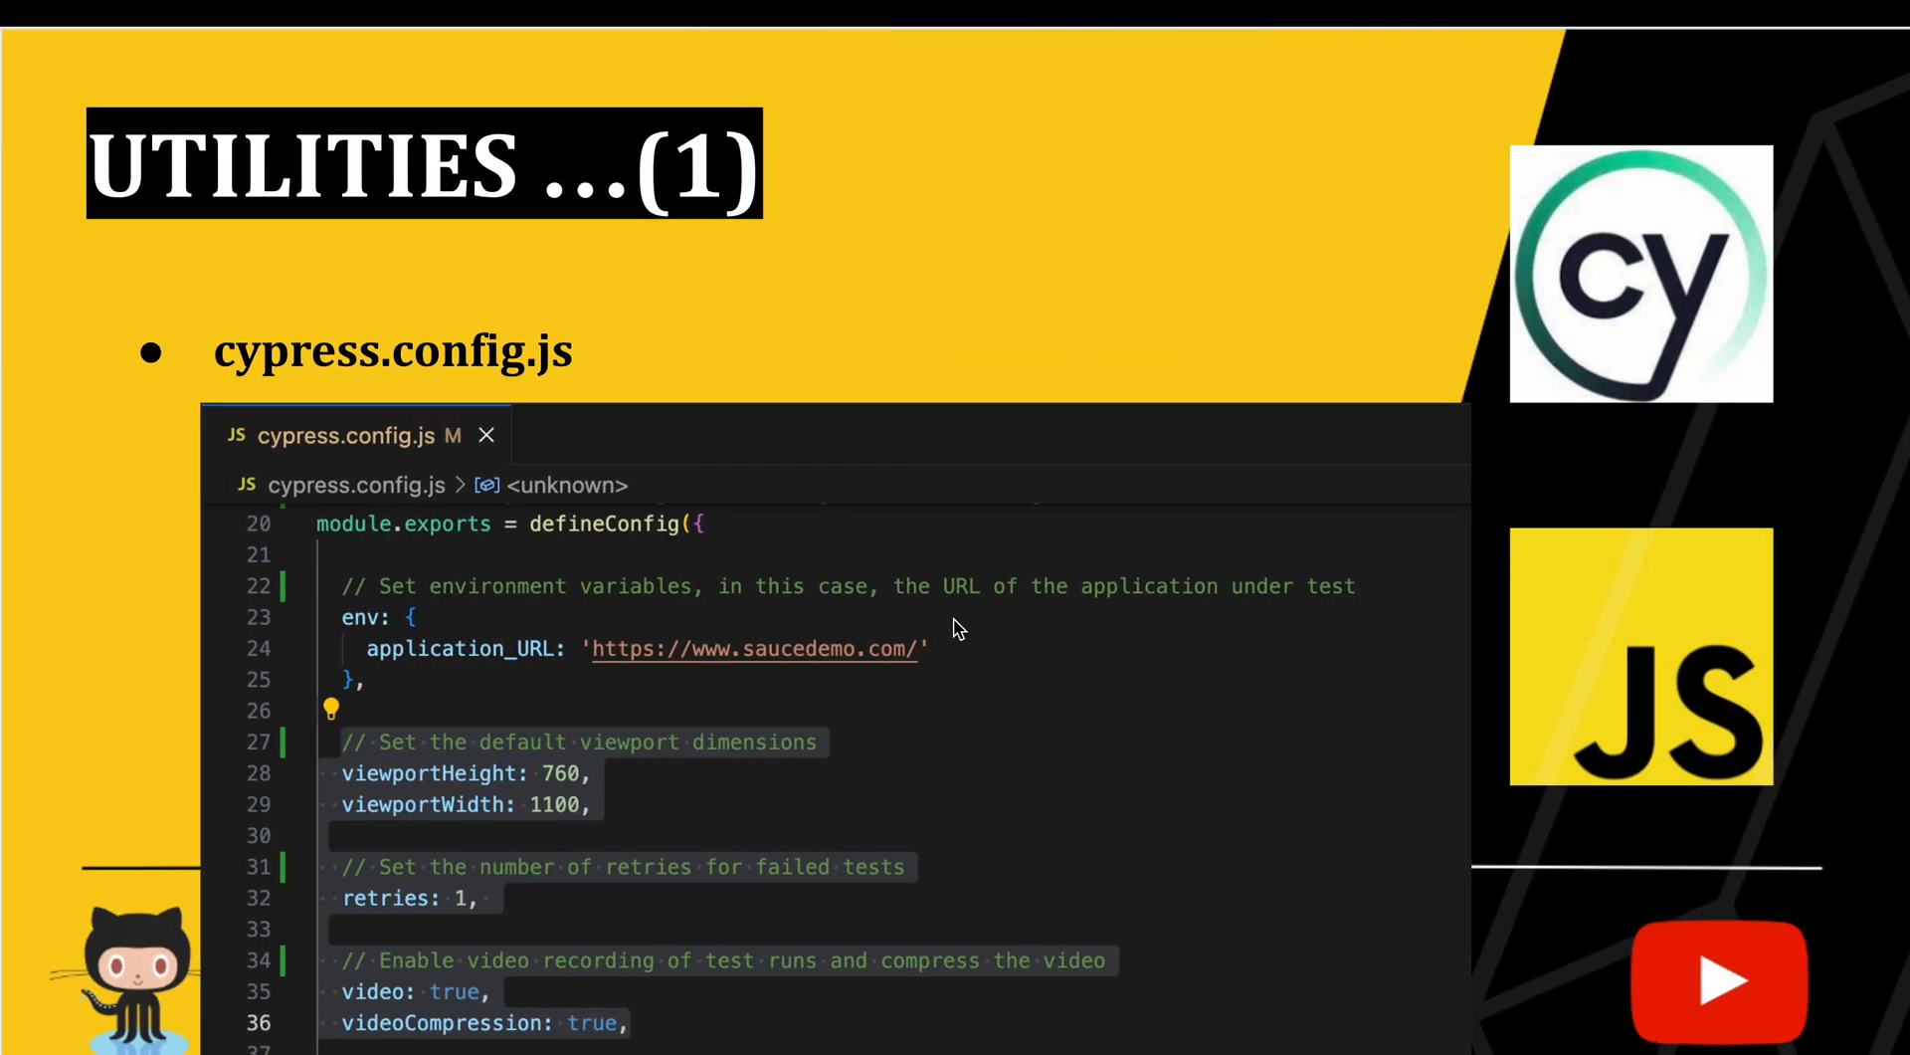
pyautogui.moveTo(396, 908)
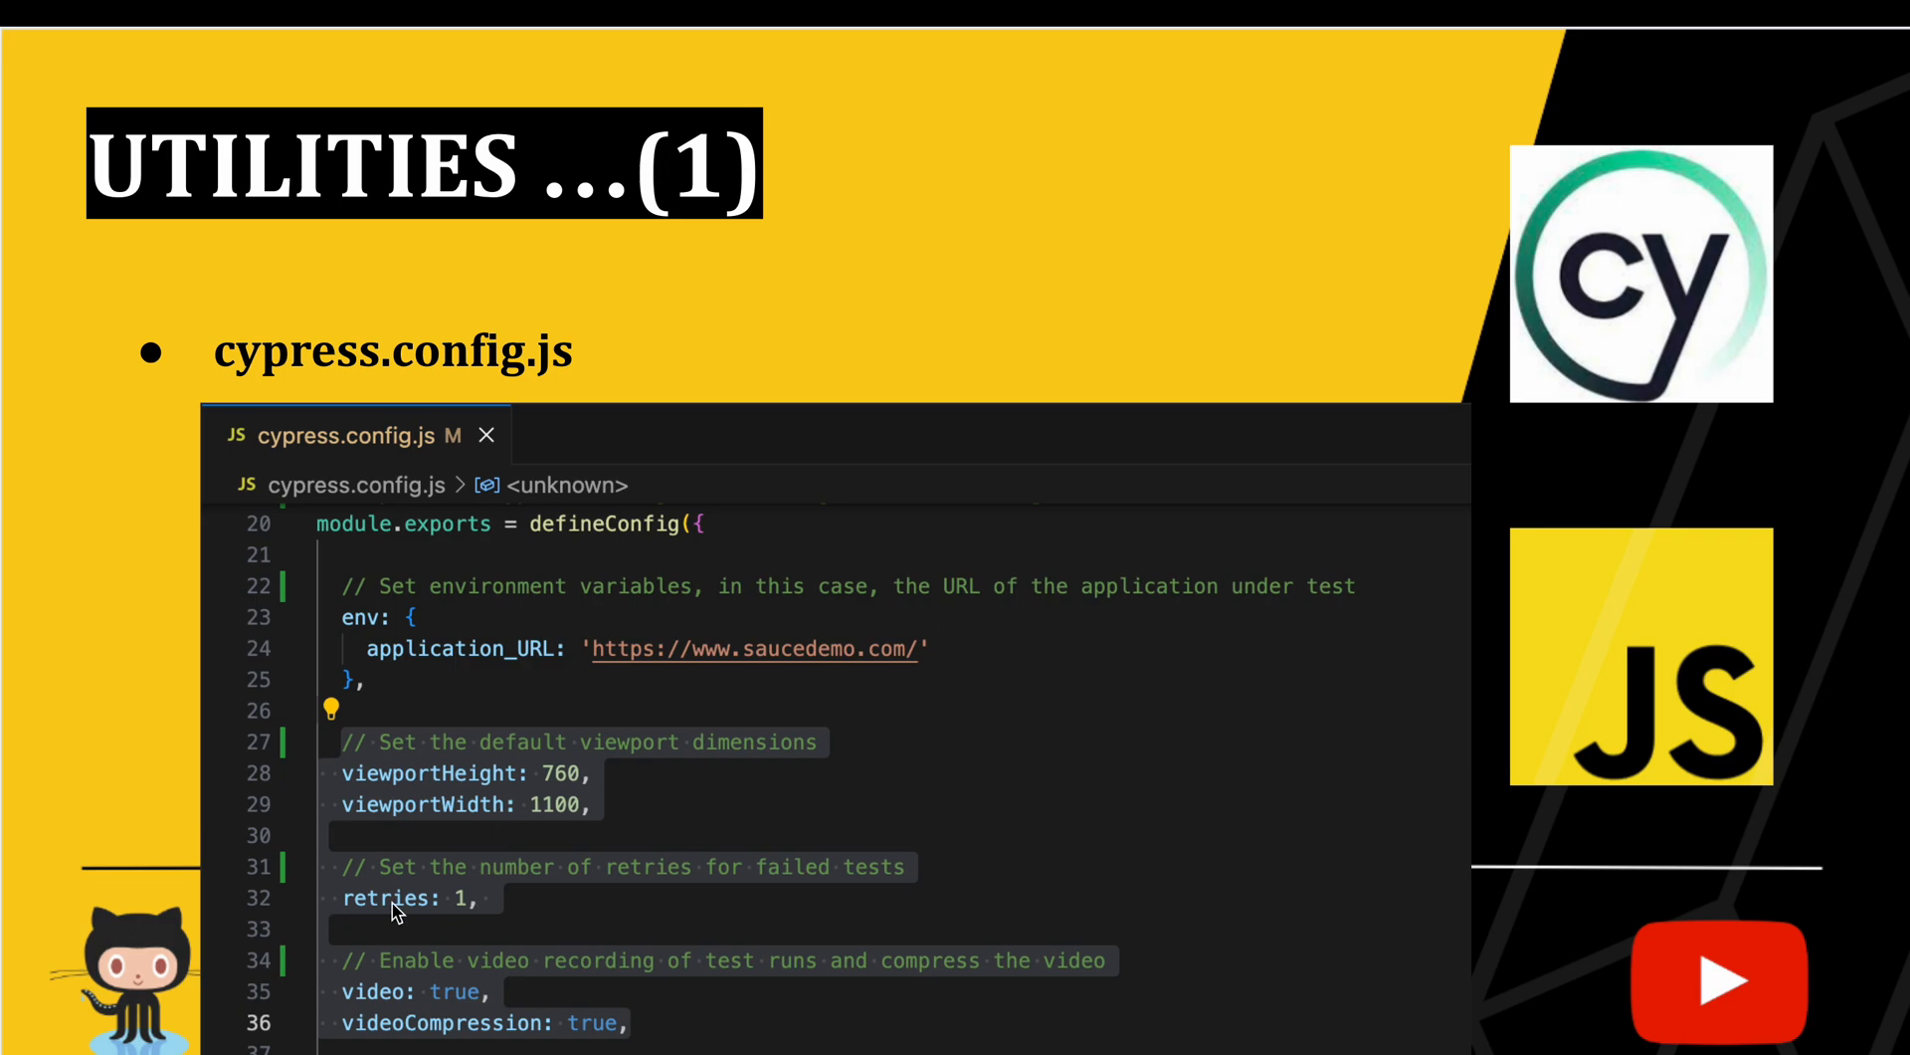
pyautogui.moveTo(793, 833)
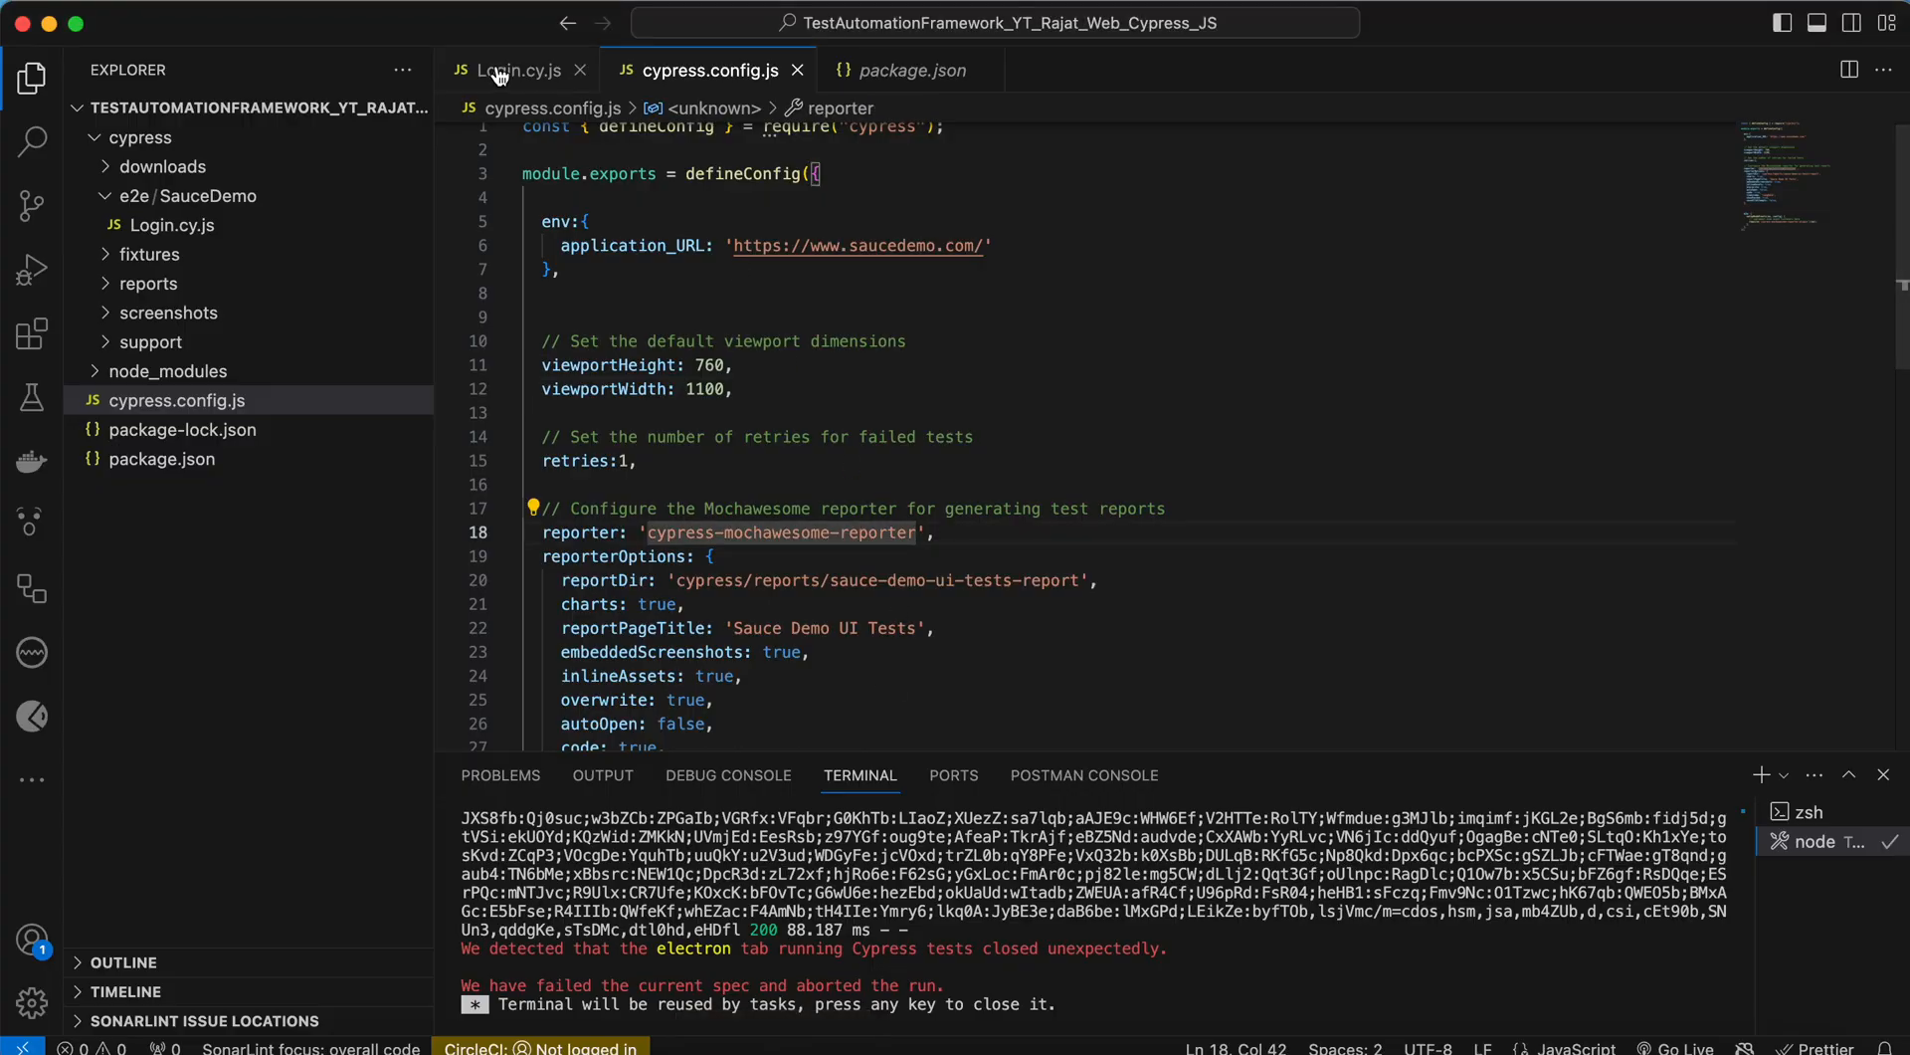
pyautogui.click(516, 70)
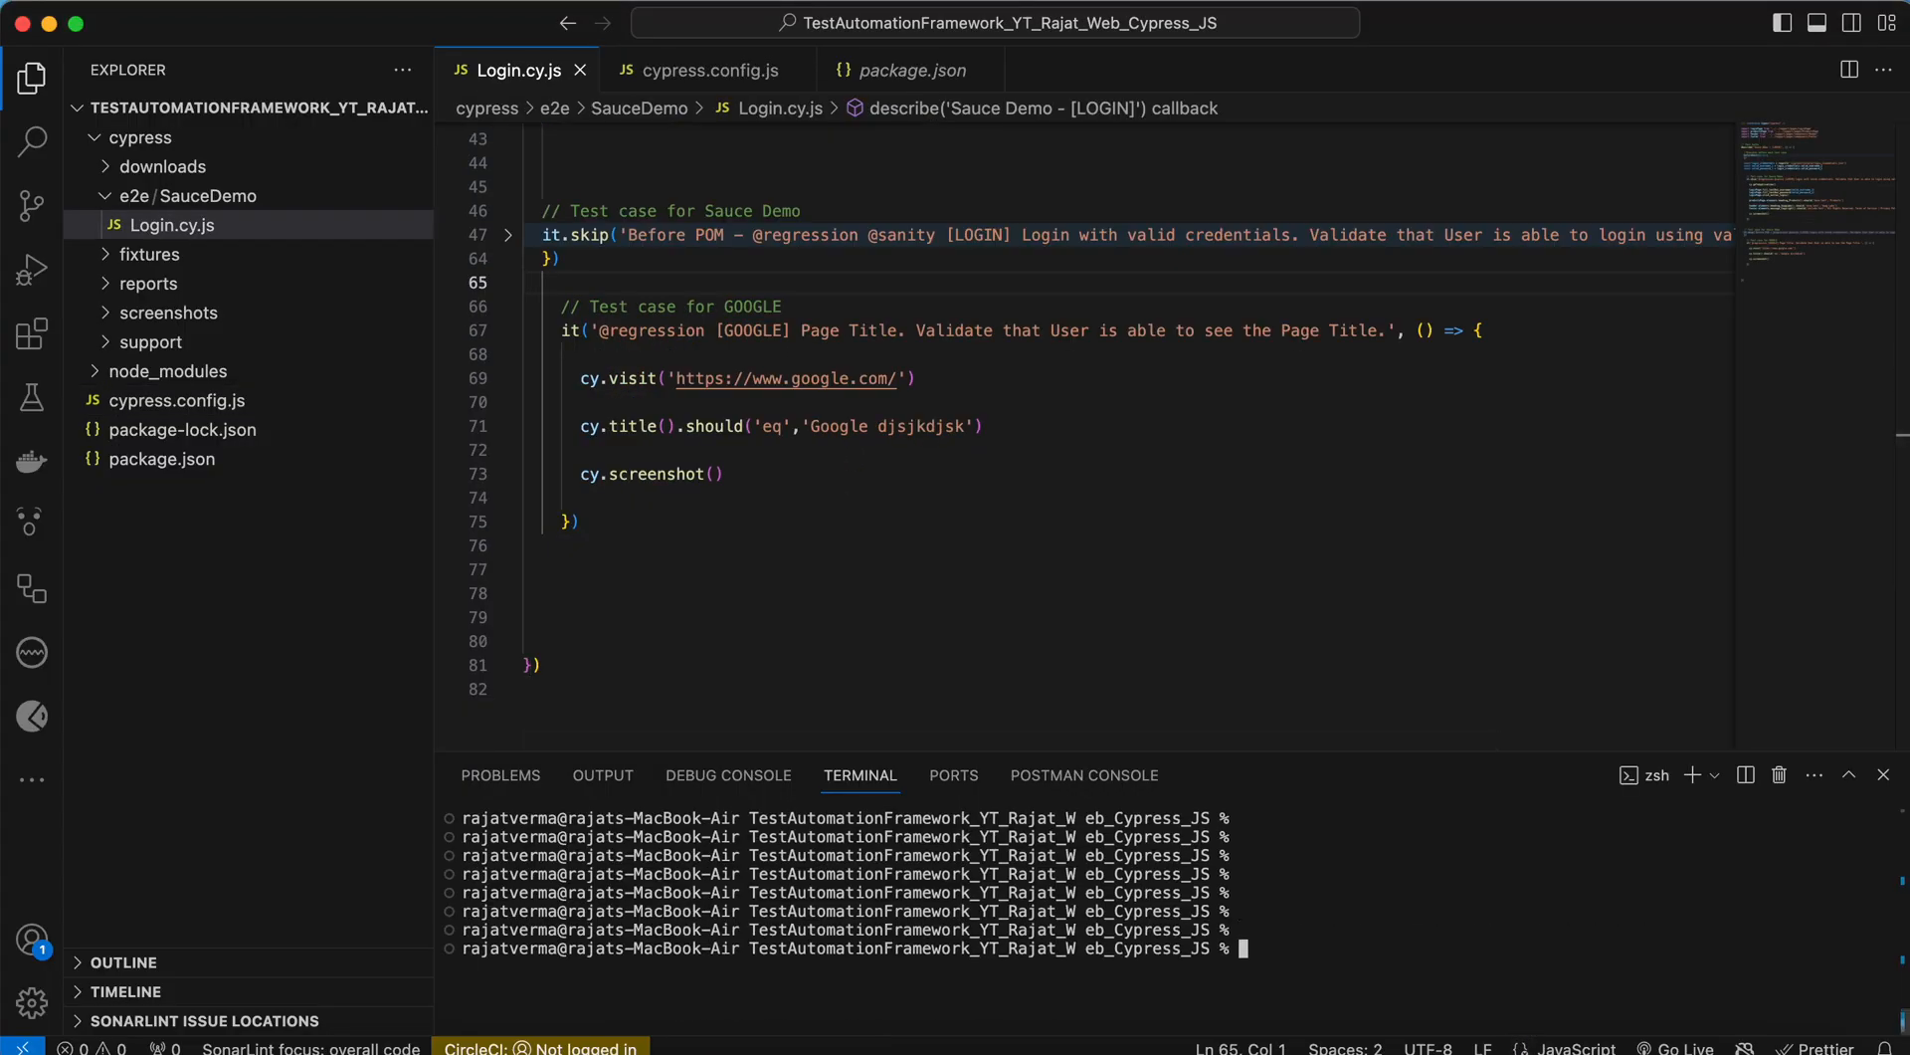
pyautogui.click(906, 70)
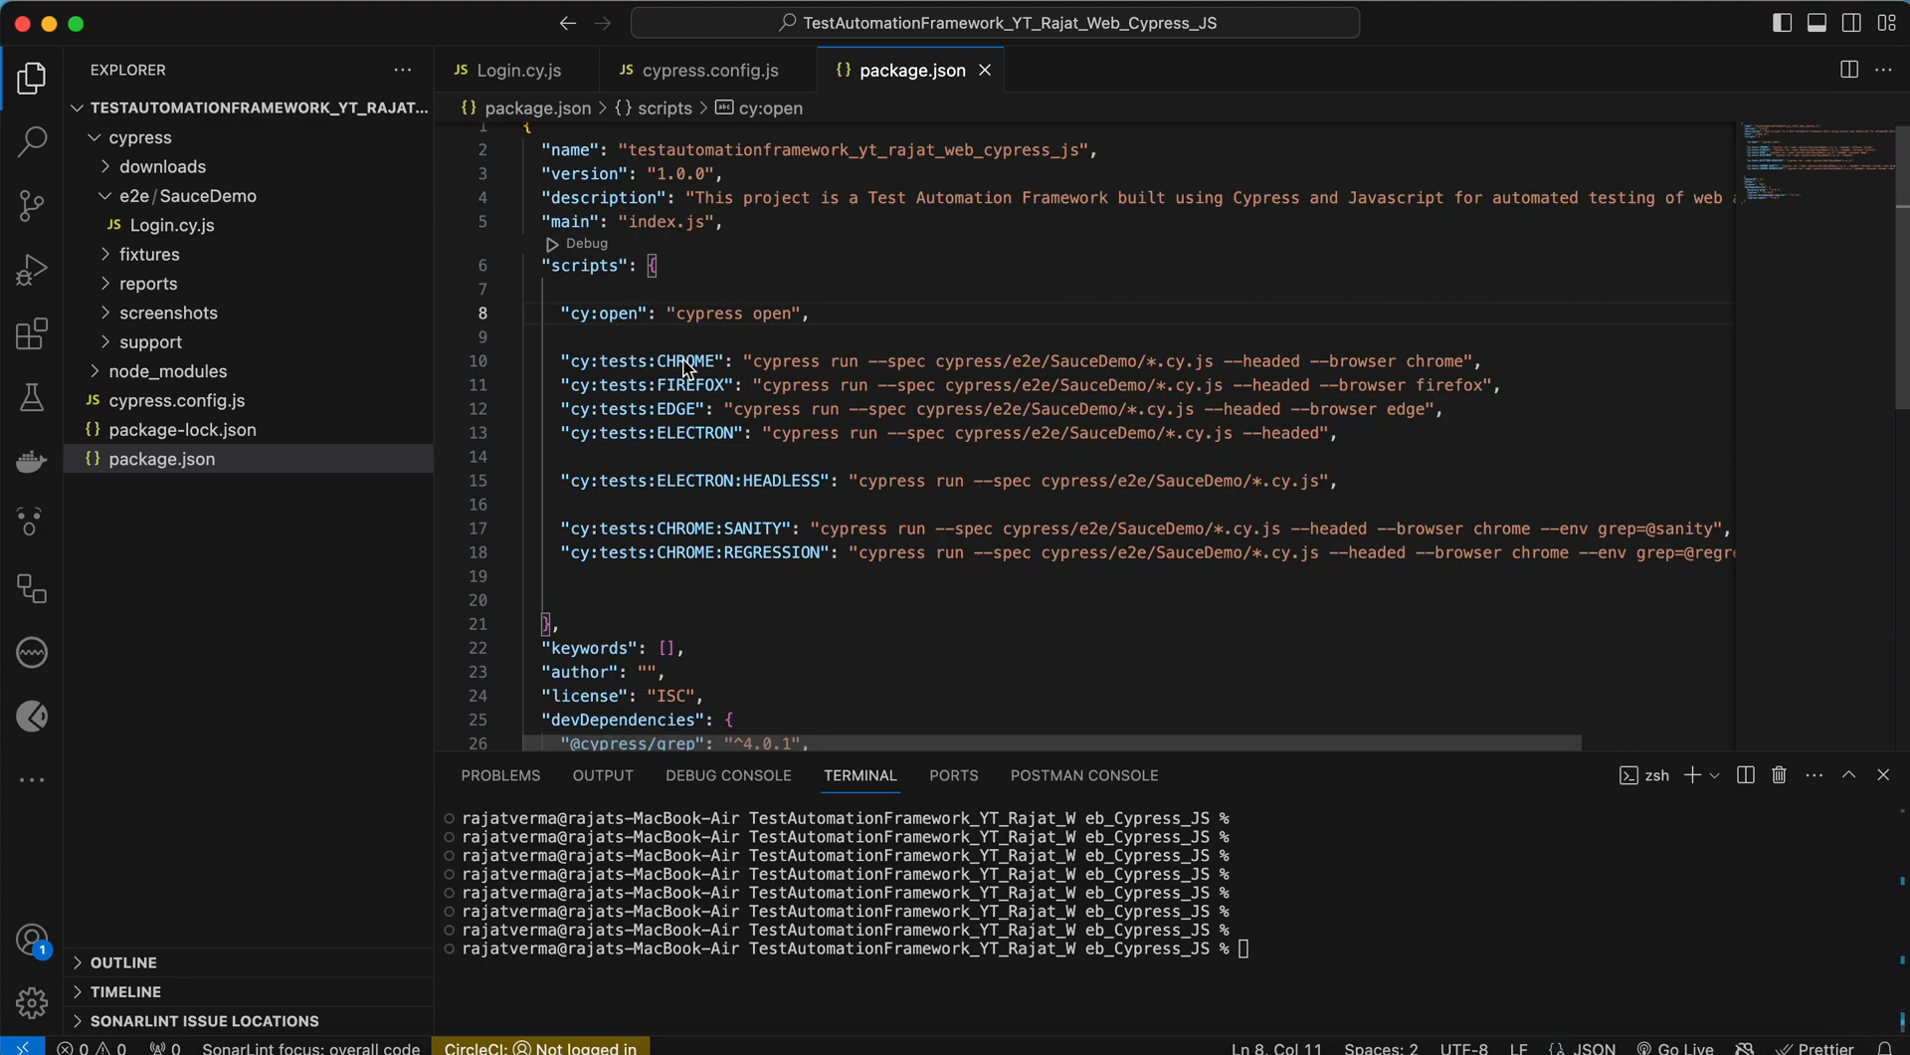
# - Run the cy:tests:CHROME script until Login.cy.js finishes, then show the sauce-demo-ui-tests-report folder
pyautogui.click(705, 330)
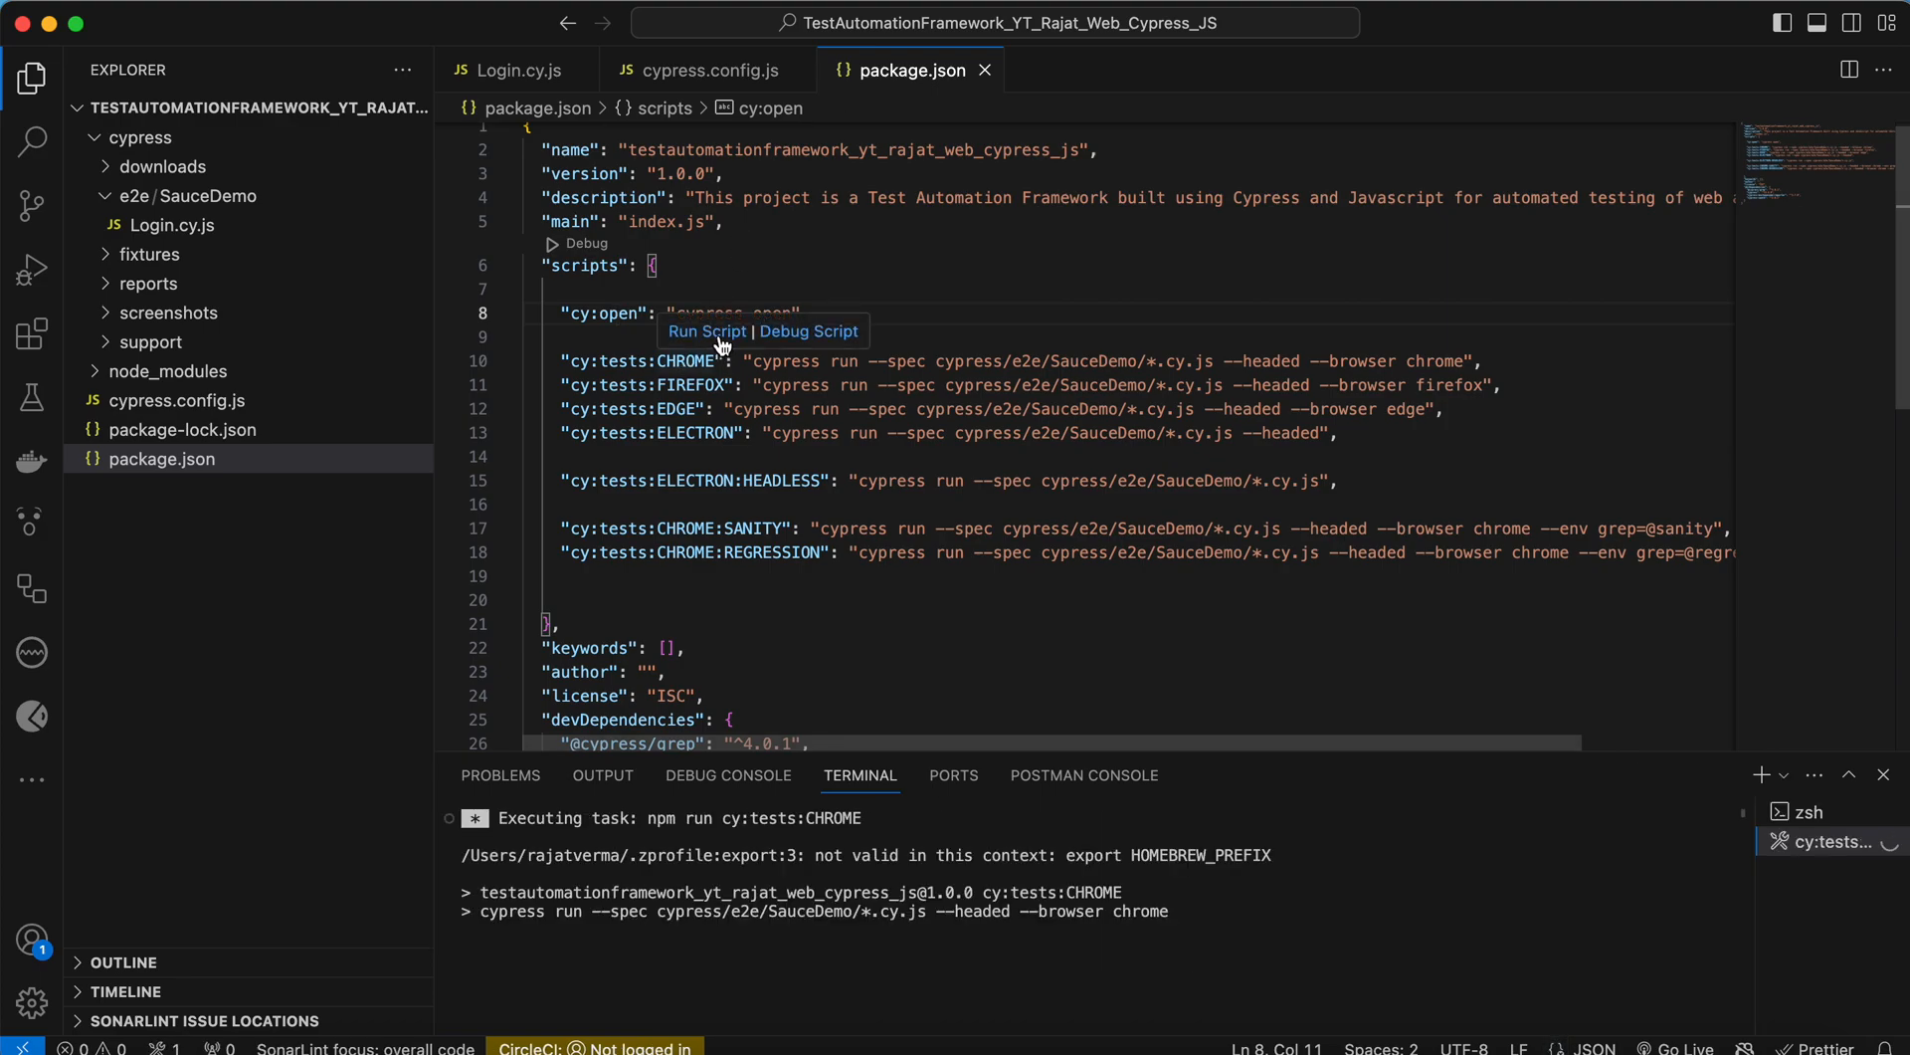
pyautogui.click(148, 284)
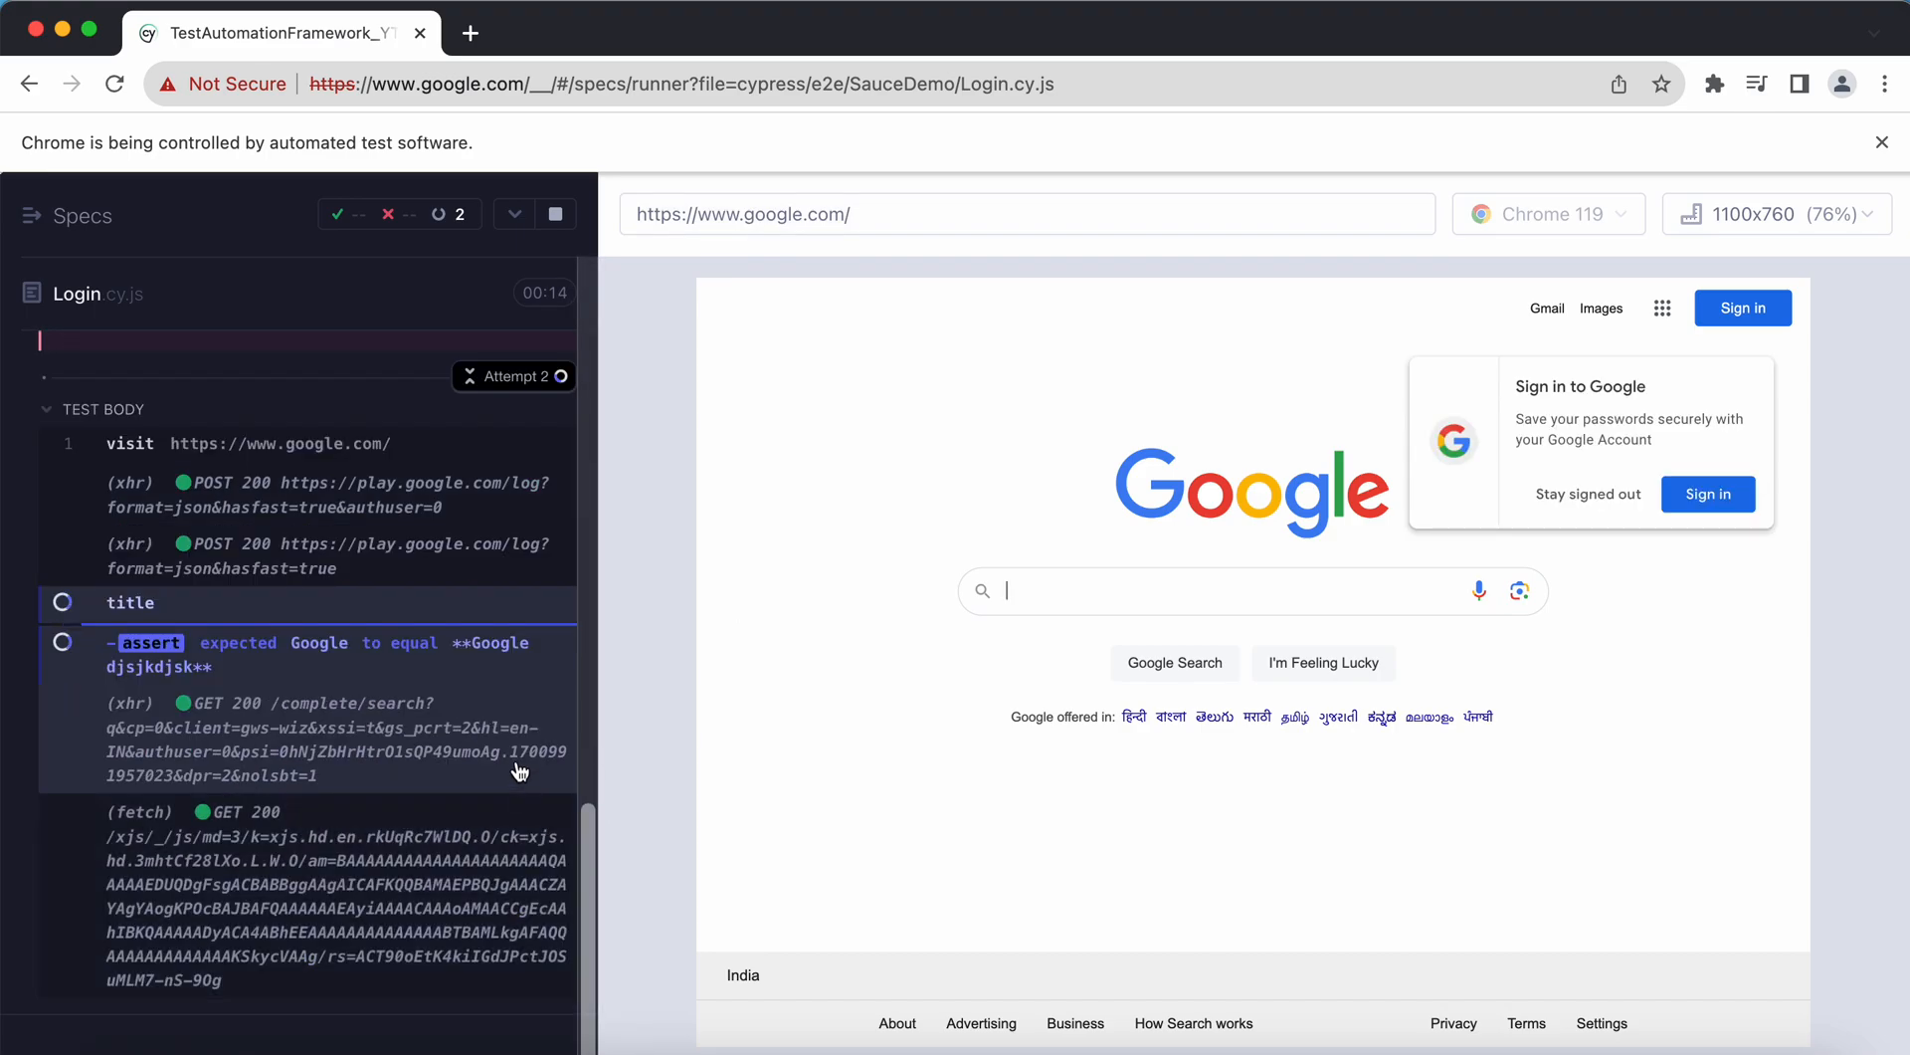
pyautogui.scroll(-3)
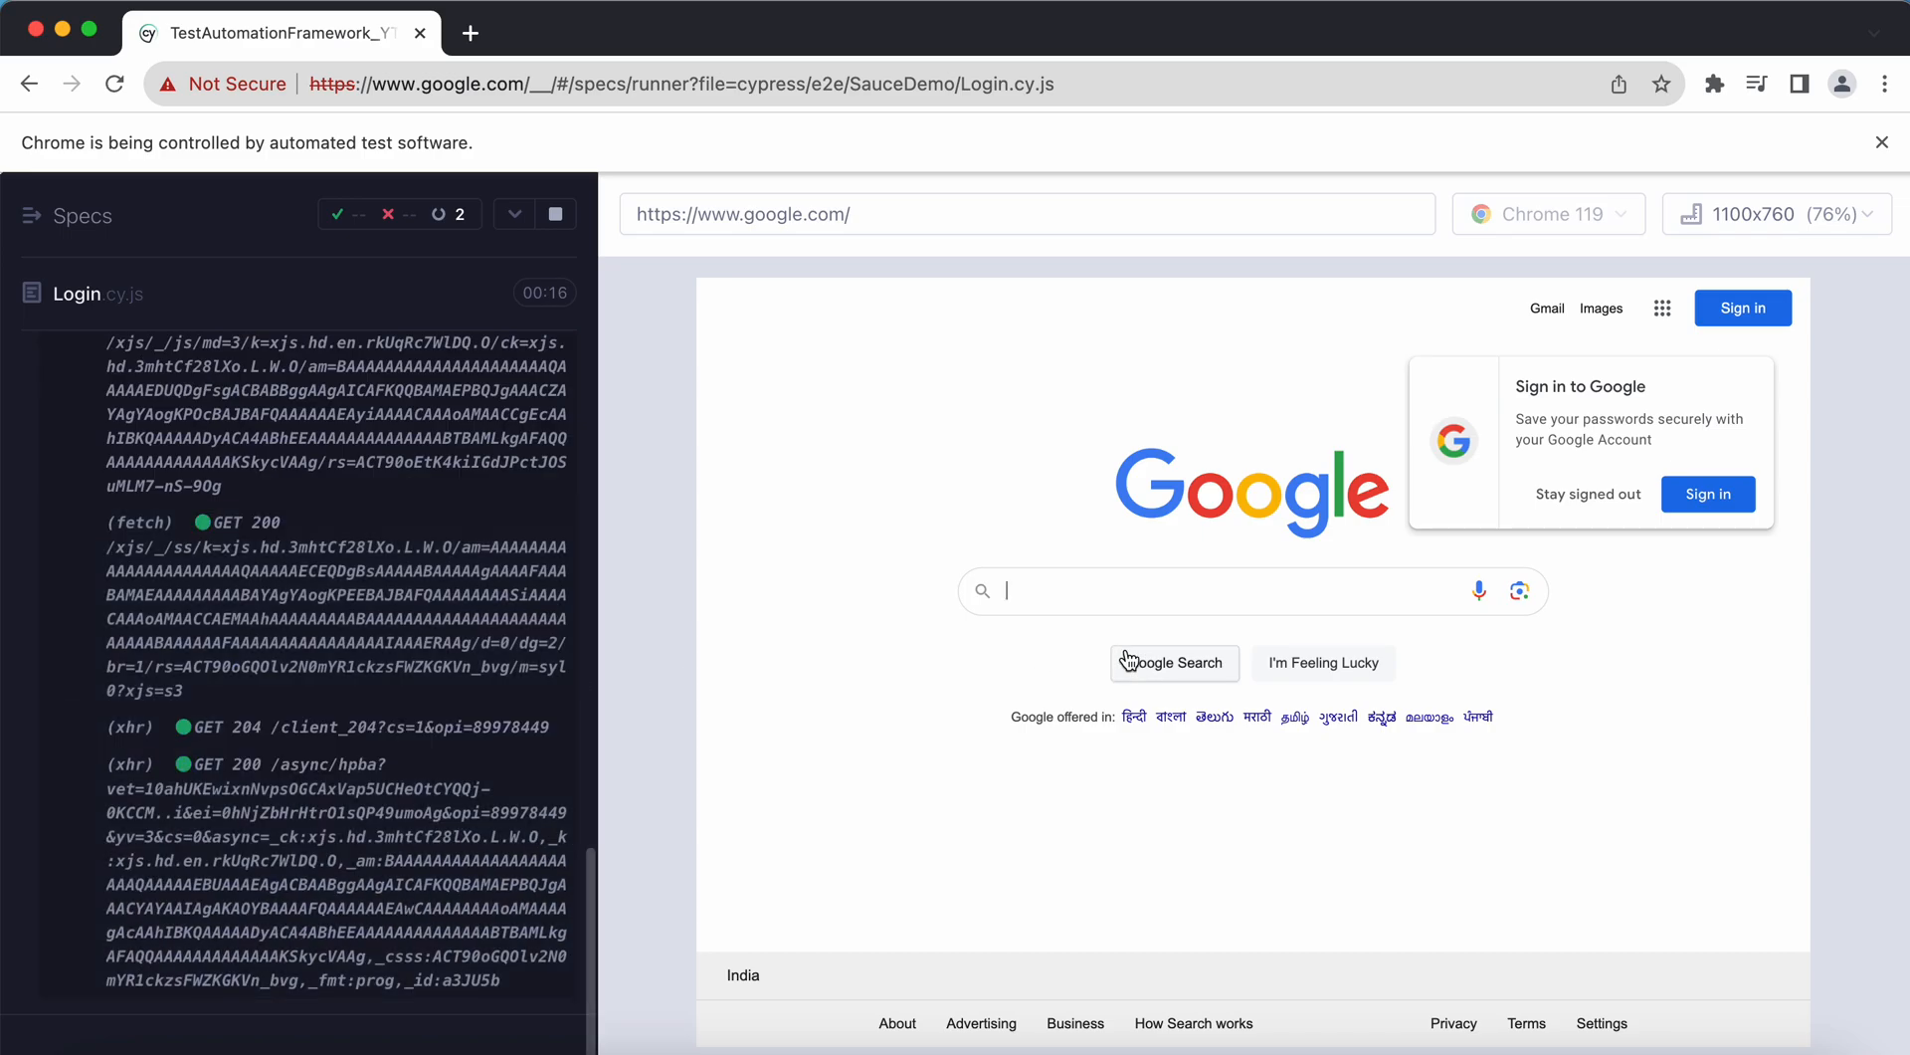
pyautogui.moveTo(609, 653)
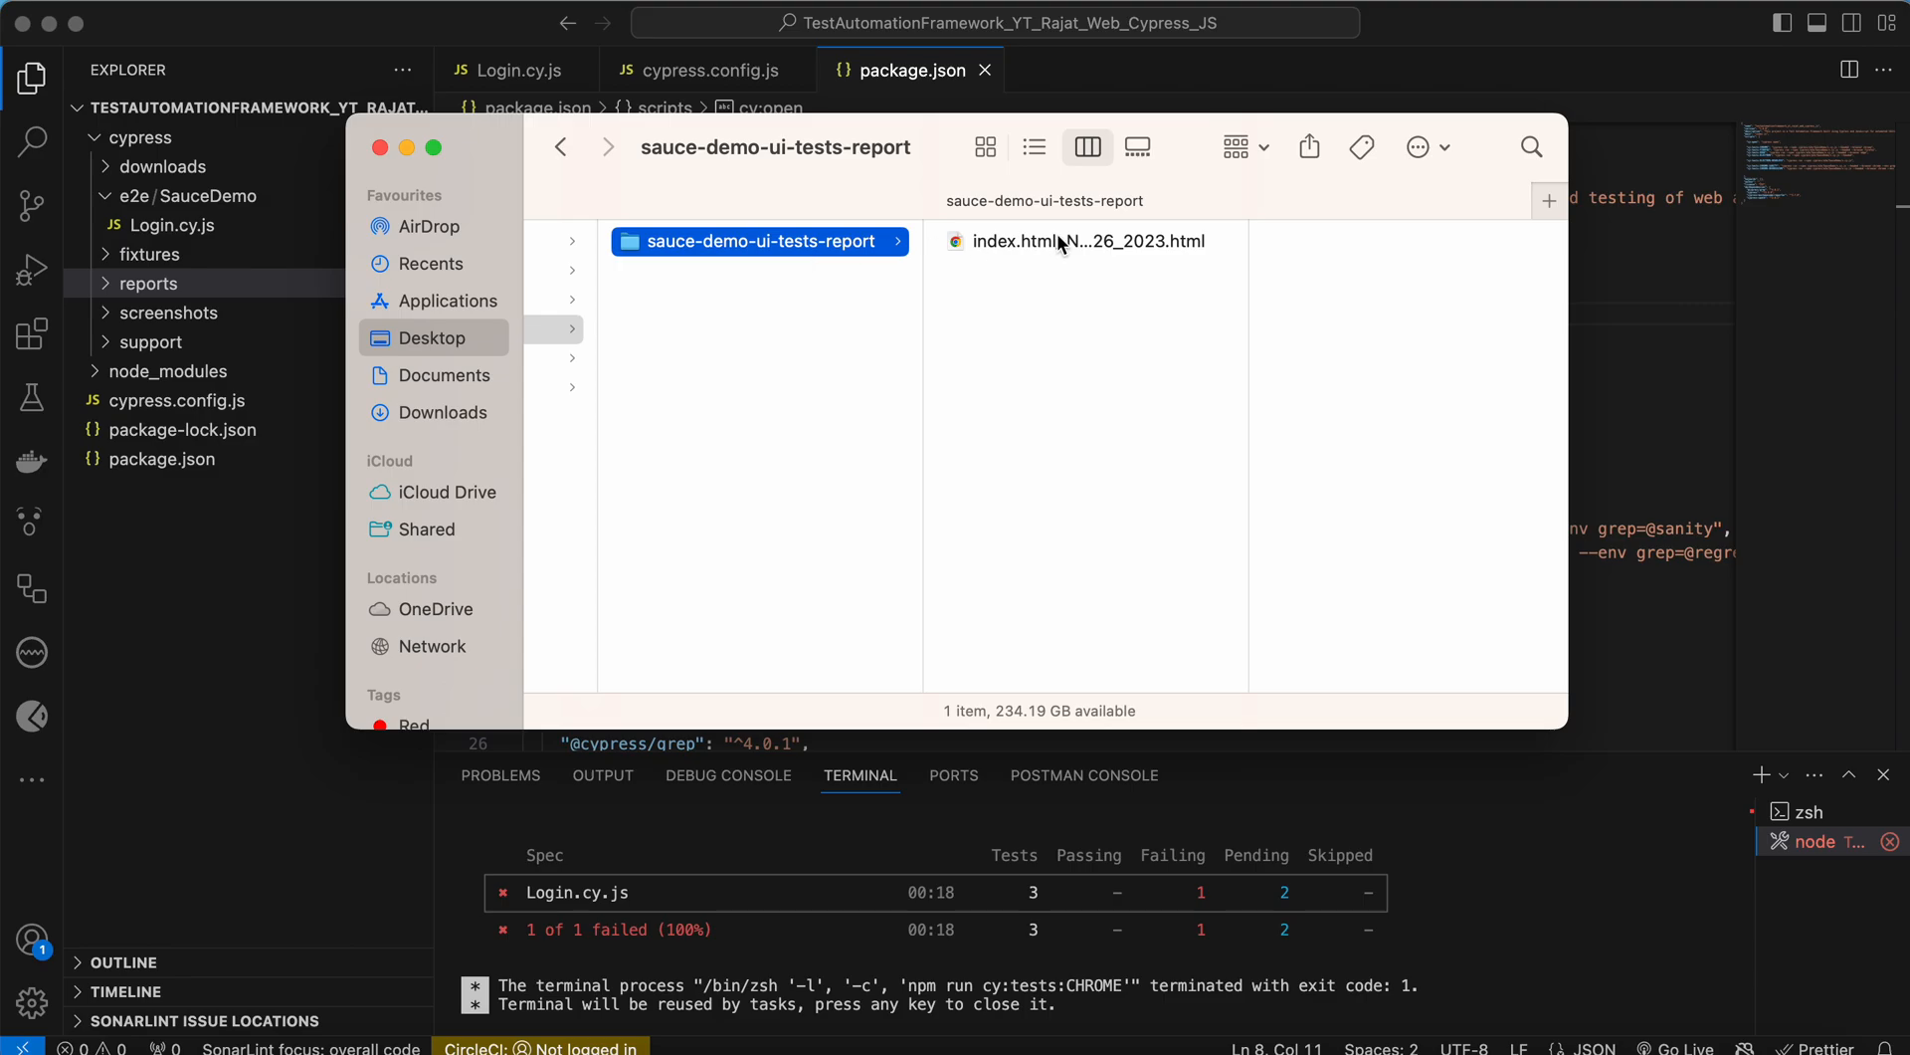
# - Open index.html in Edge and inspect the failed 'Google' title assertion and failure screenshot
pyautogui.rightClick(1054, 239)
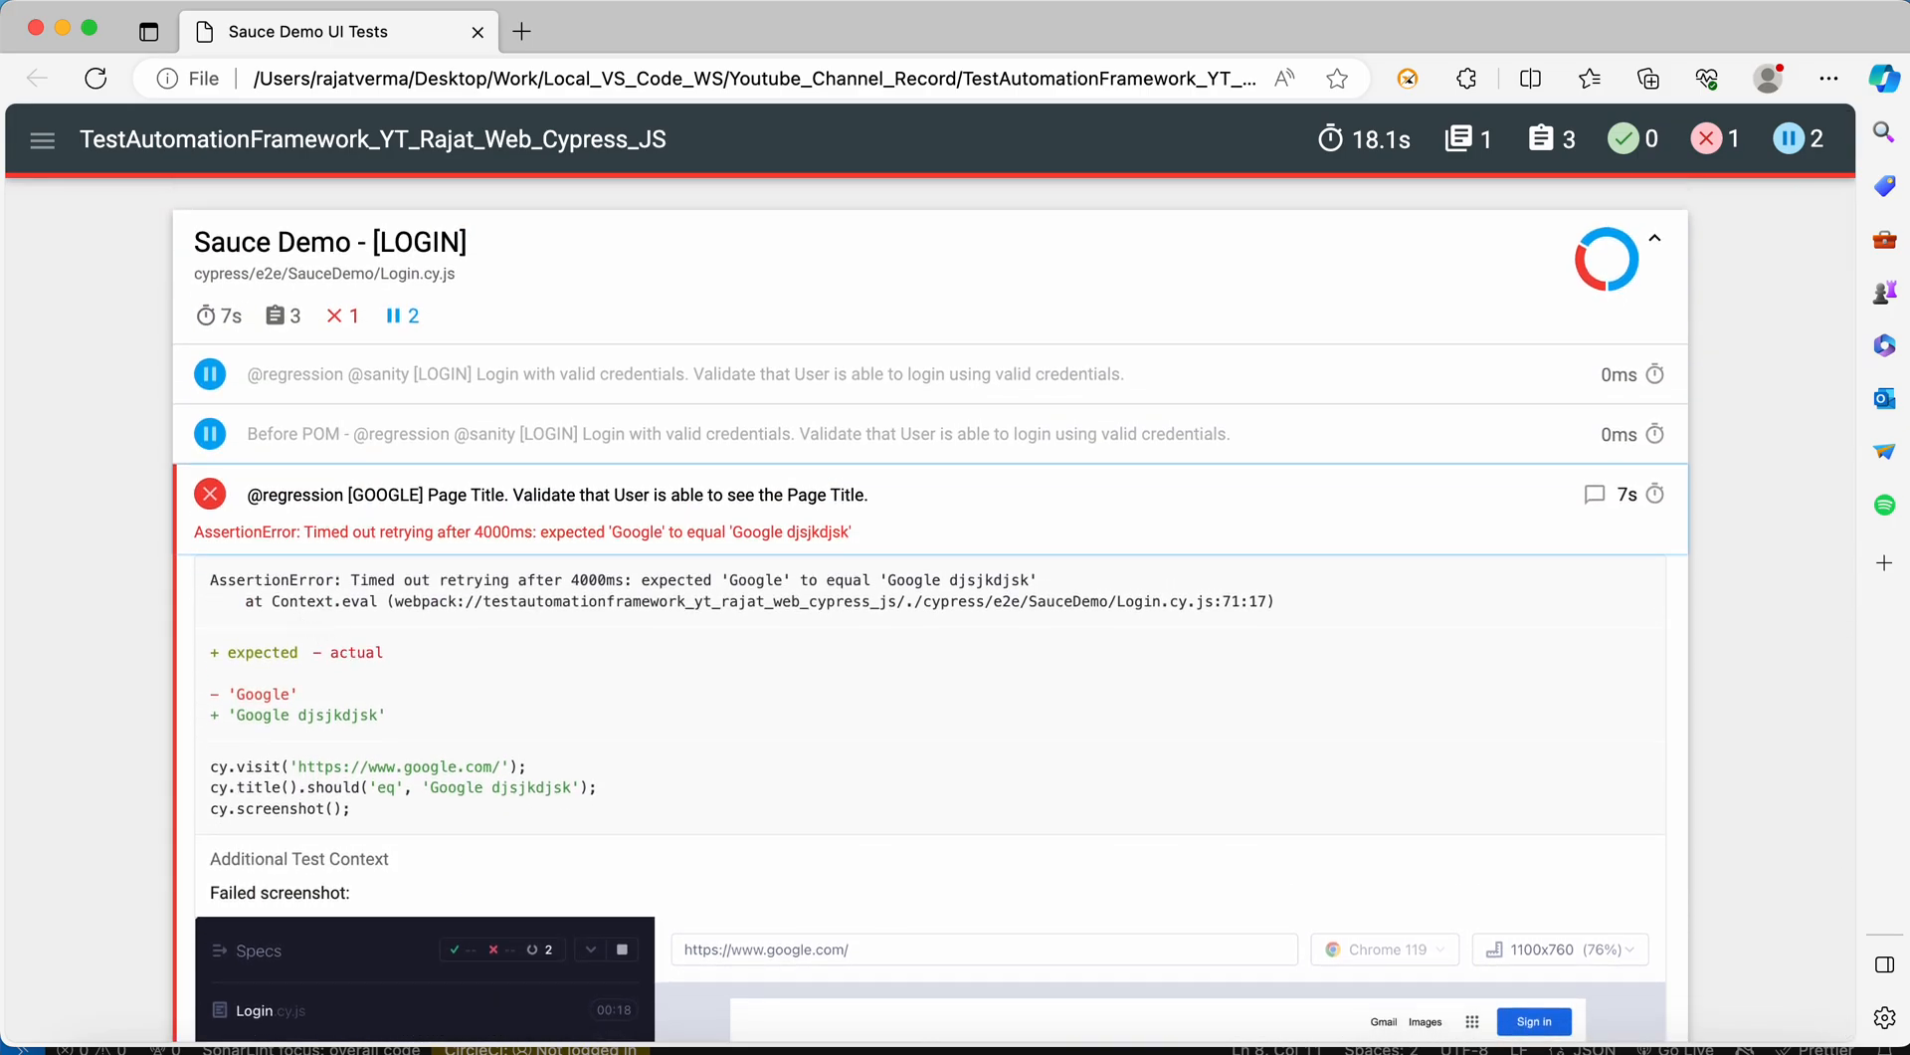
pyautogui.doubleClick(261, 694)
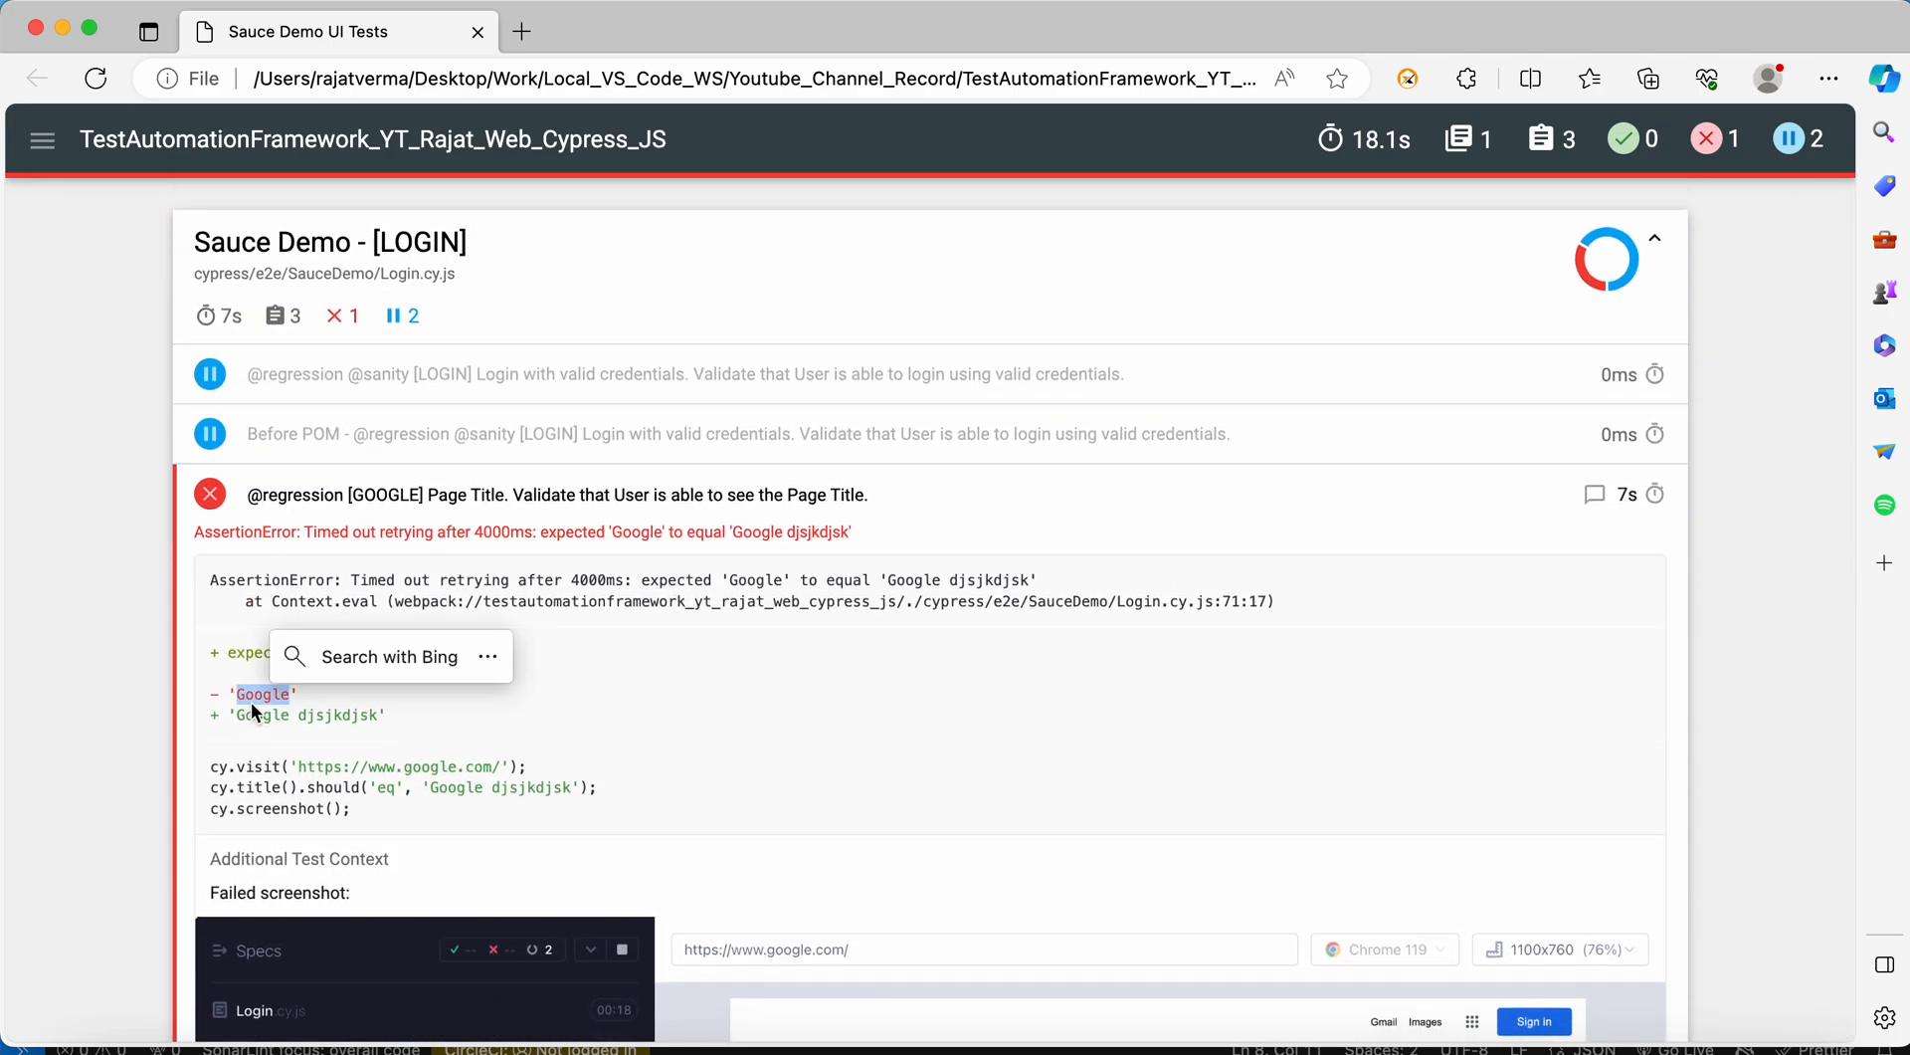
pyautogui.moveTo(252, 722)
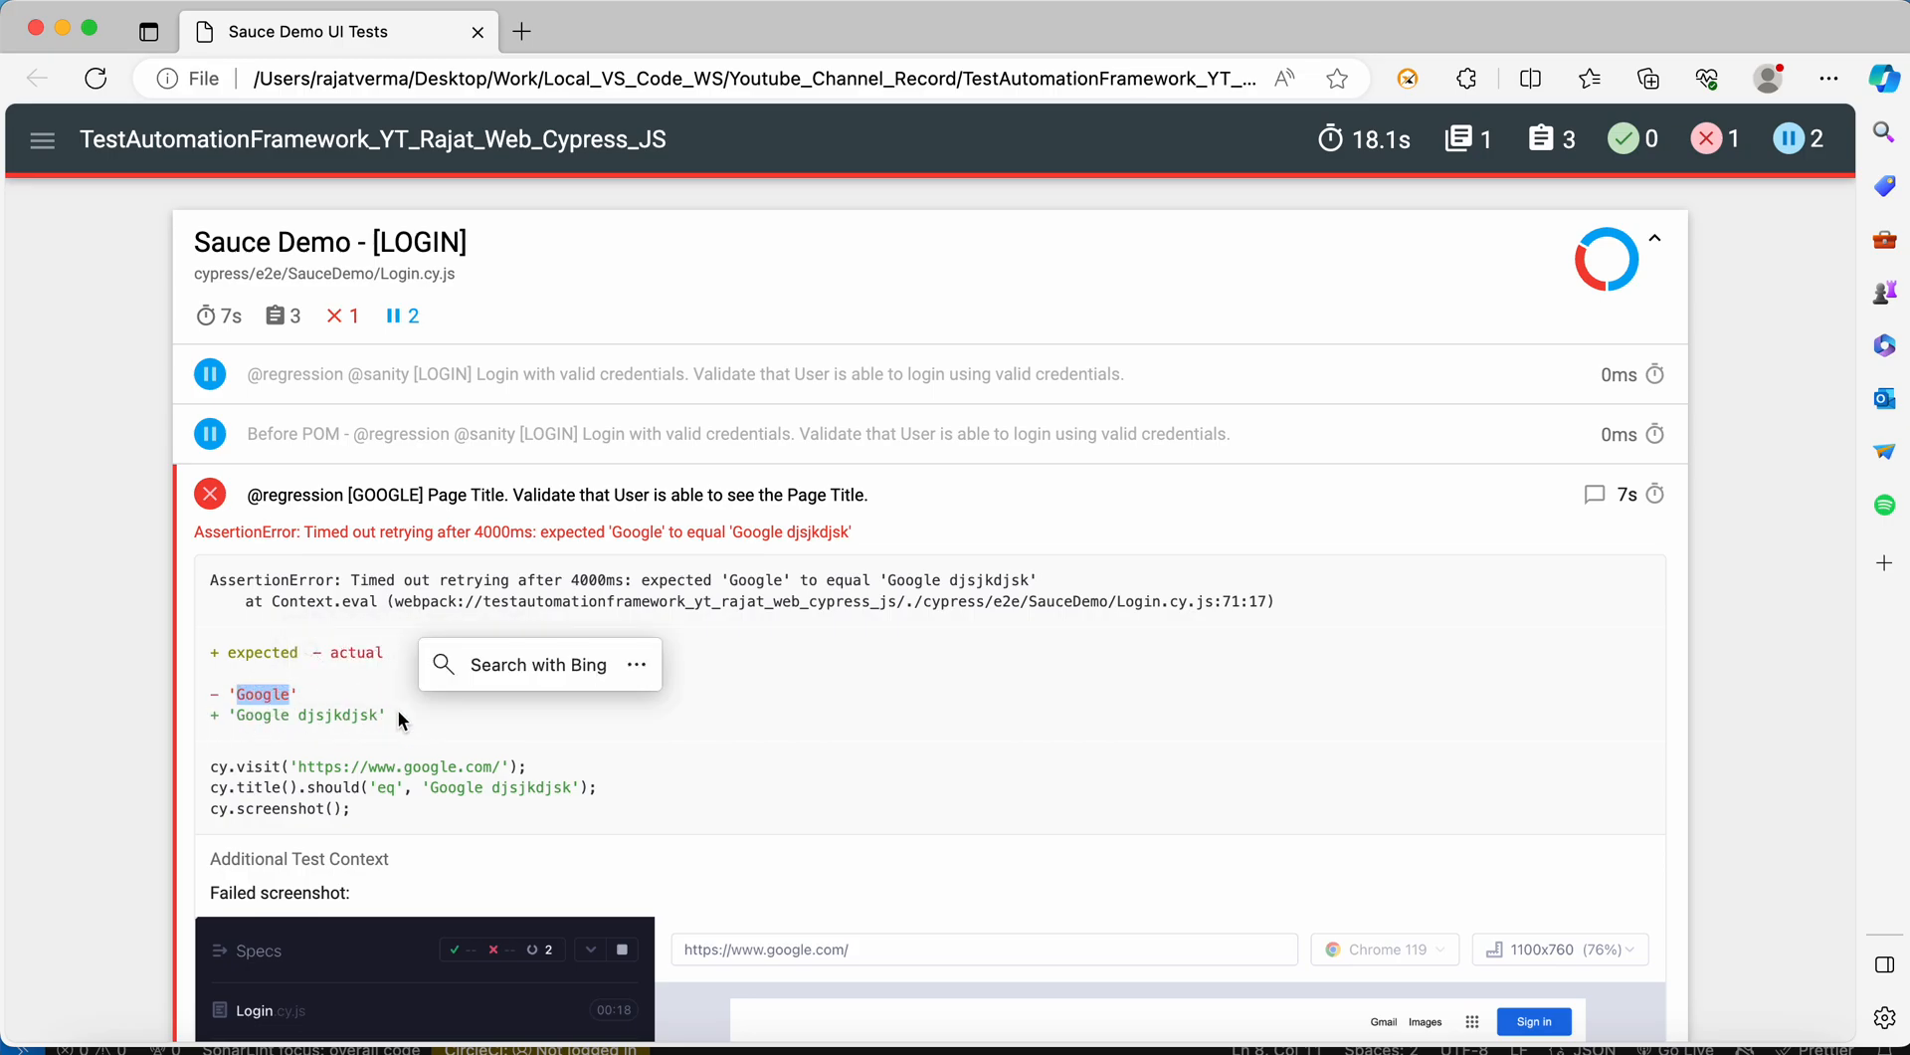
pyautogui.scroll(-3)
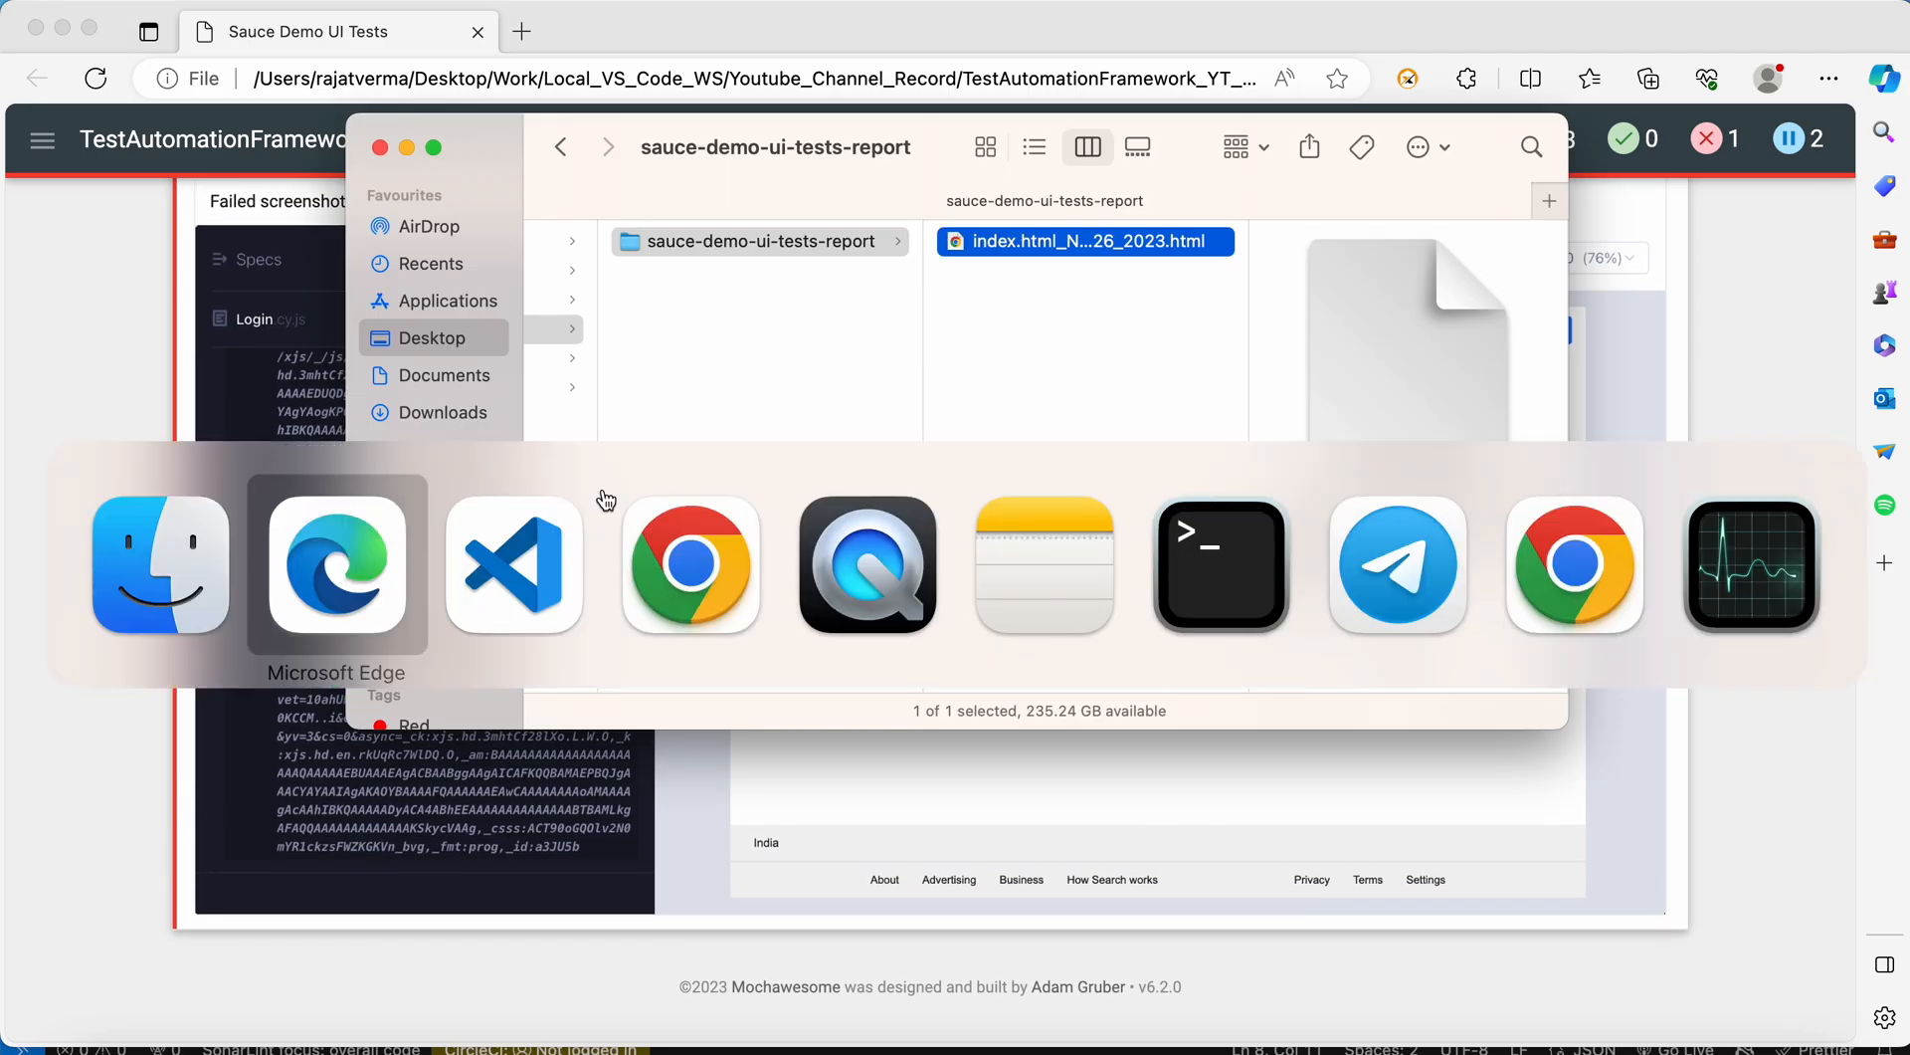
# - Add video: true and videoCompression: true below retries in cypress.config.js
pyautogui.click(511, 565)
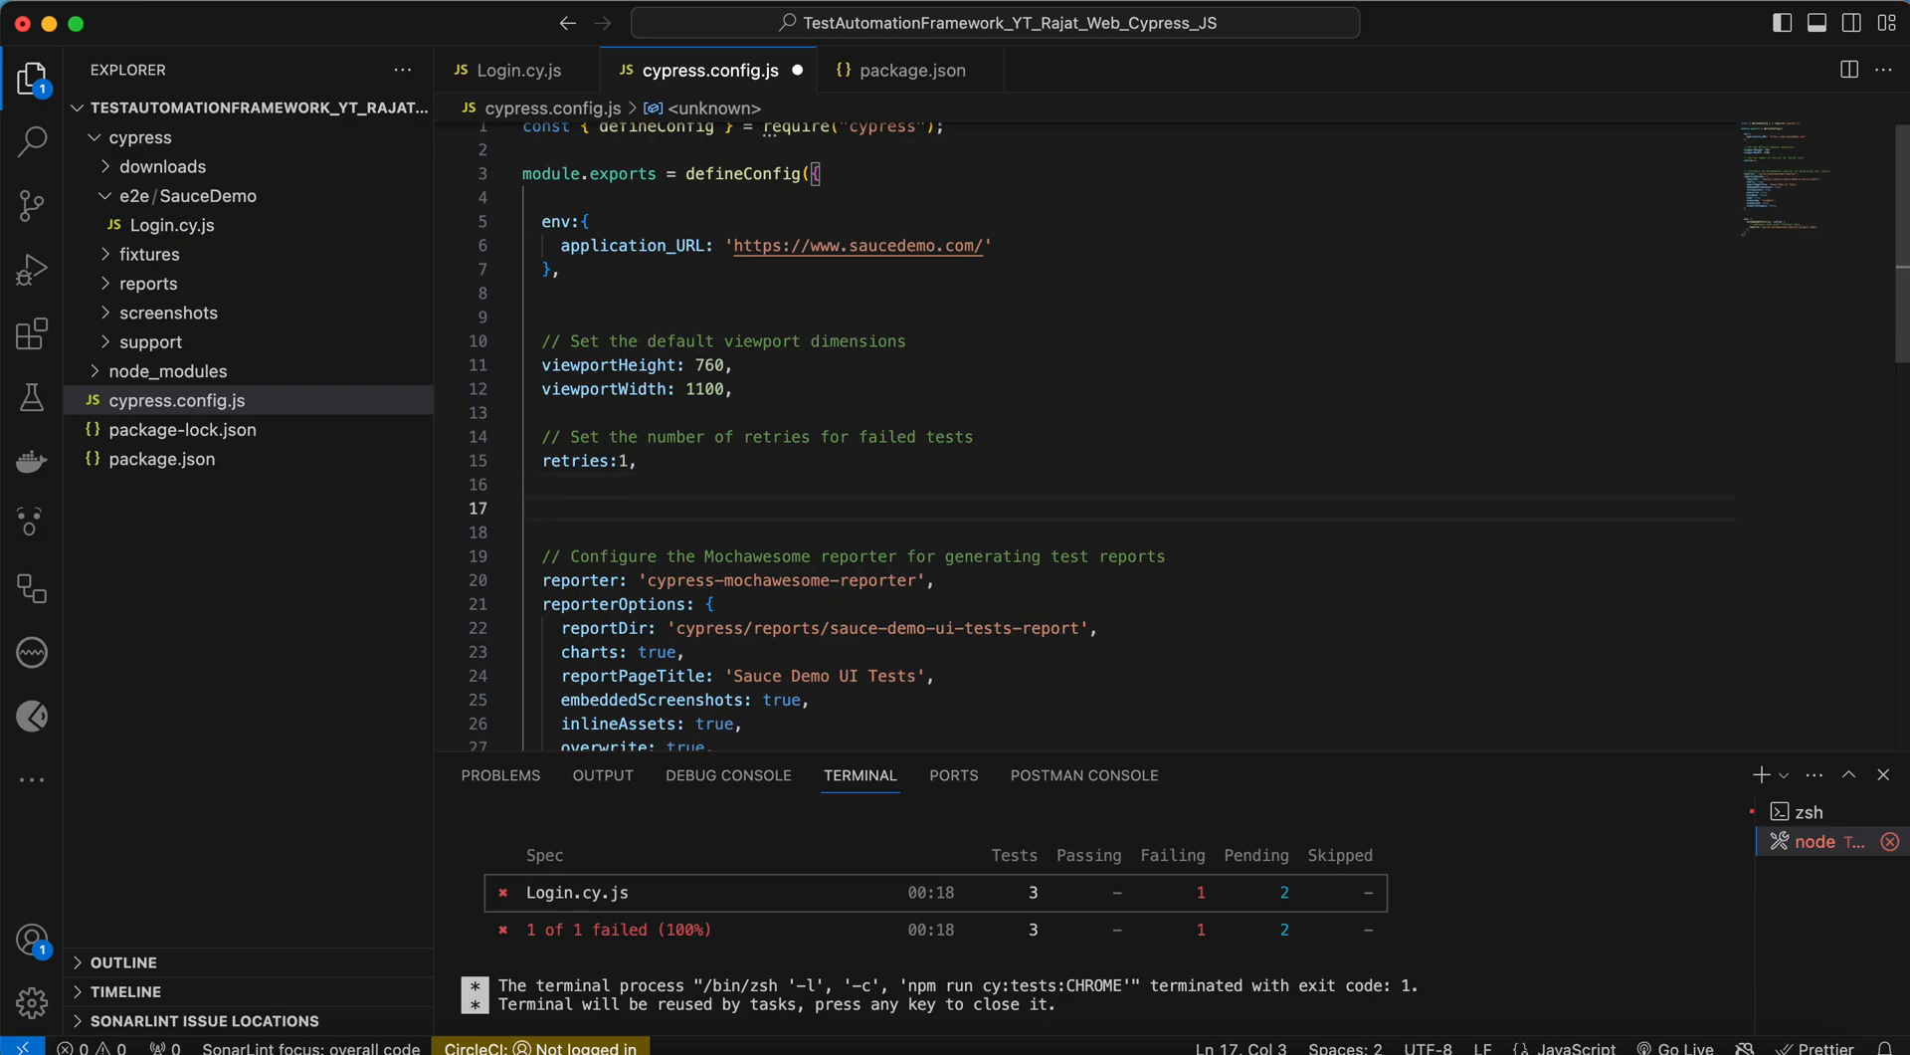
pyautogui.write('video')
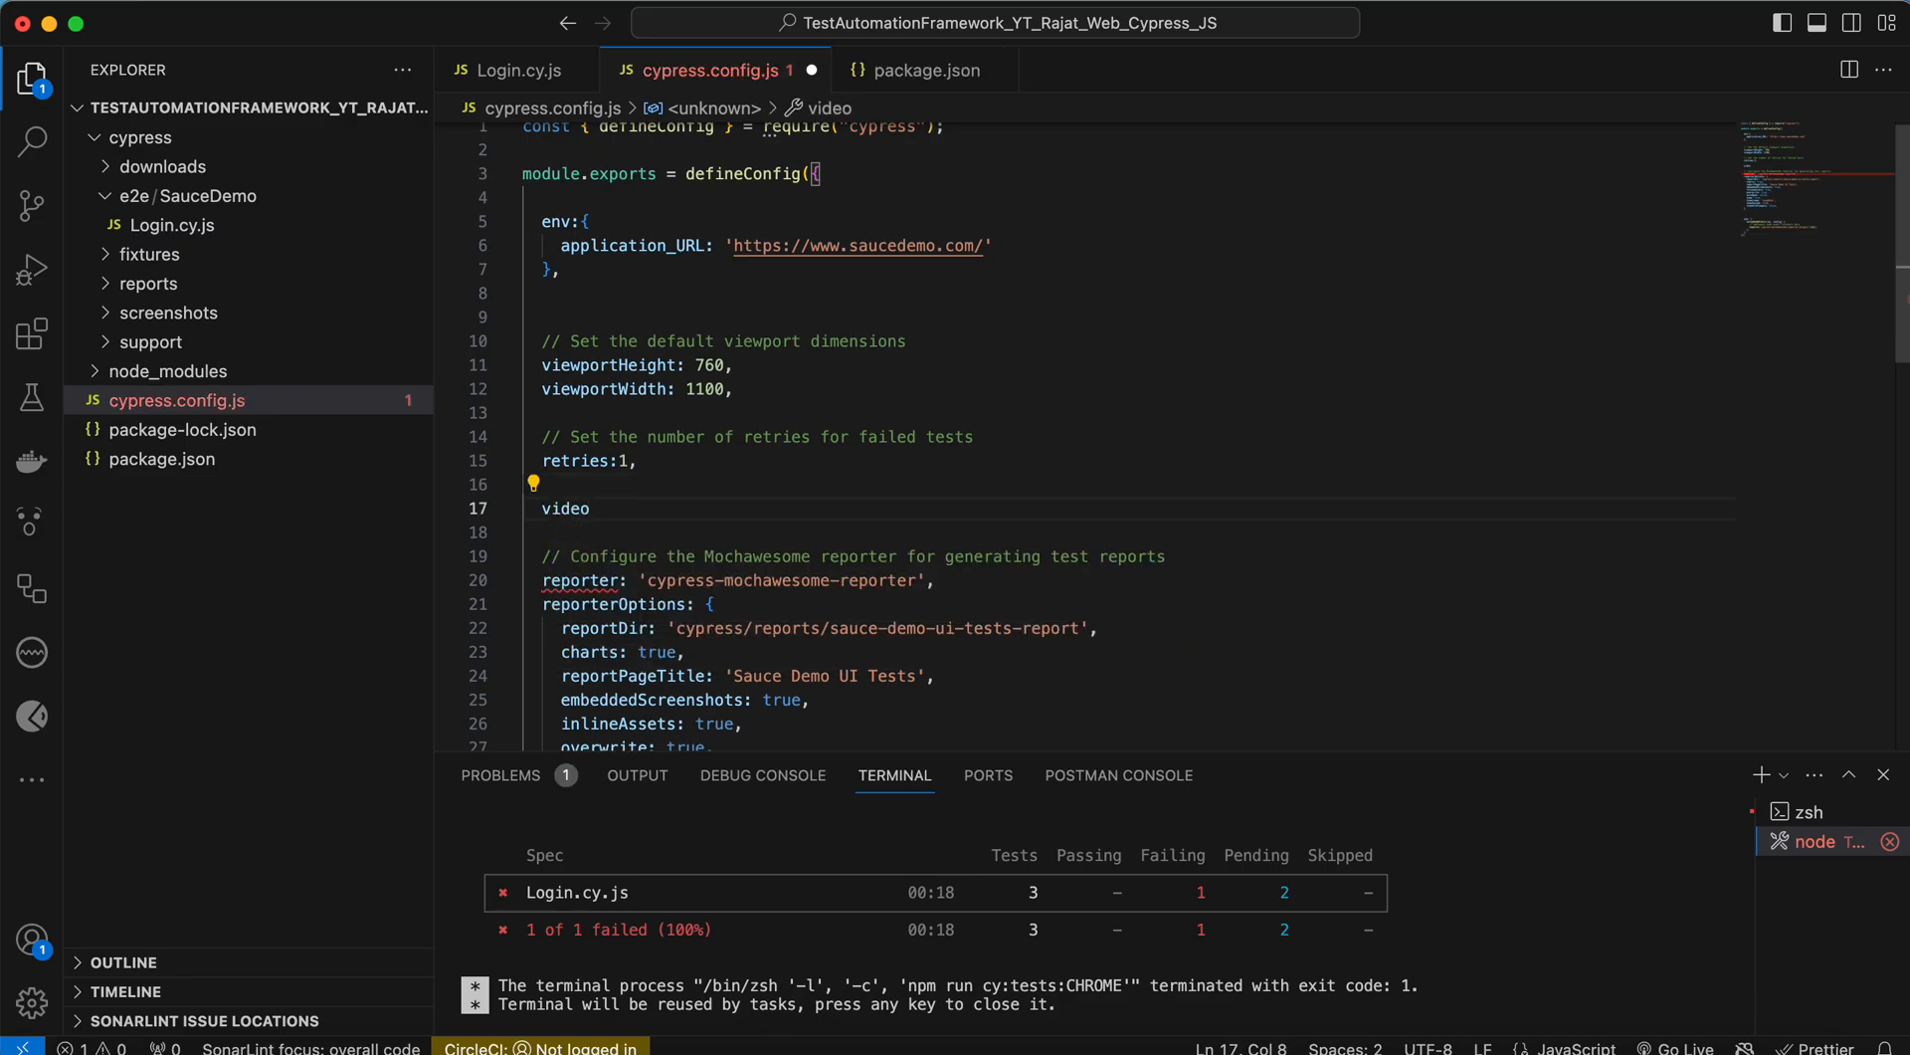
pyautogui.write(':tr')
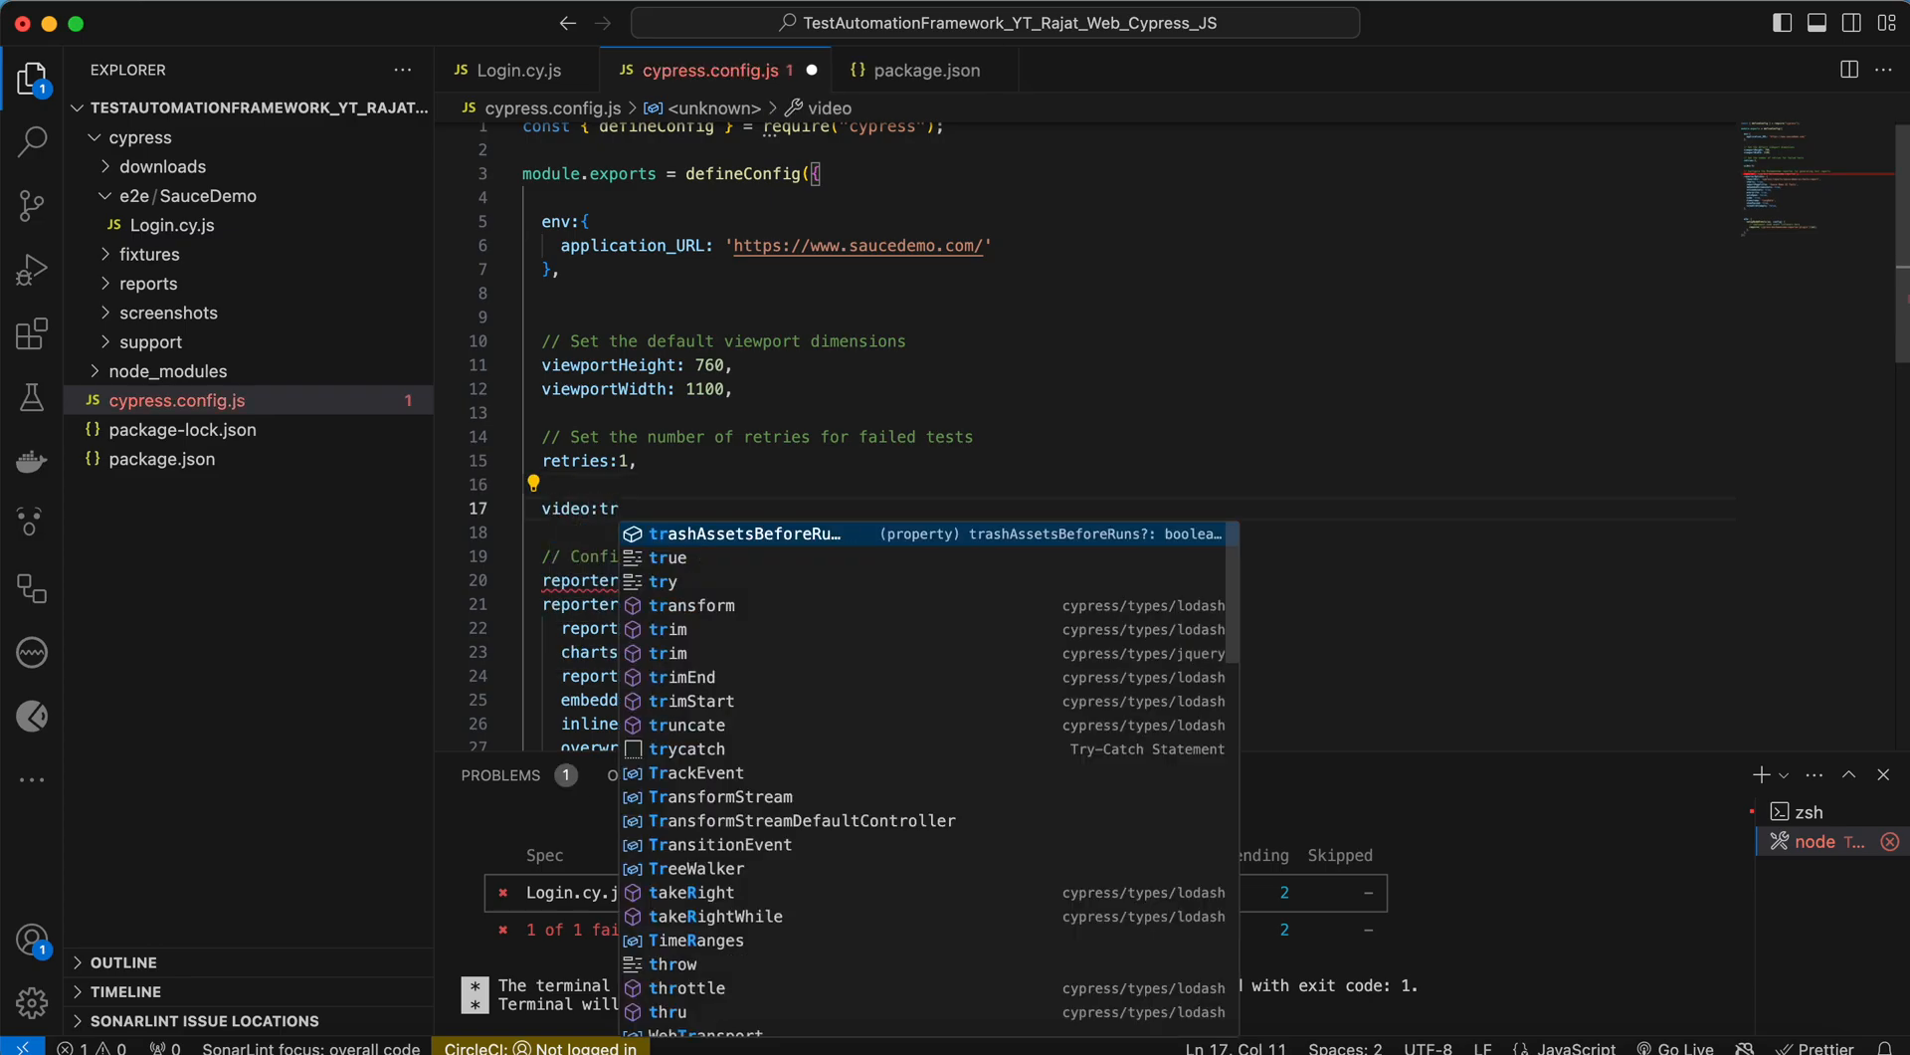
pyautogui.press('Escape')
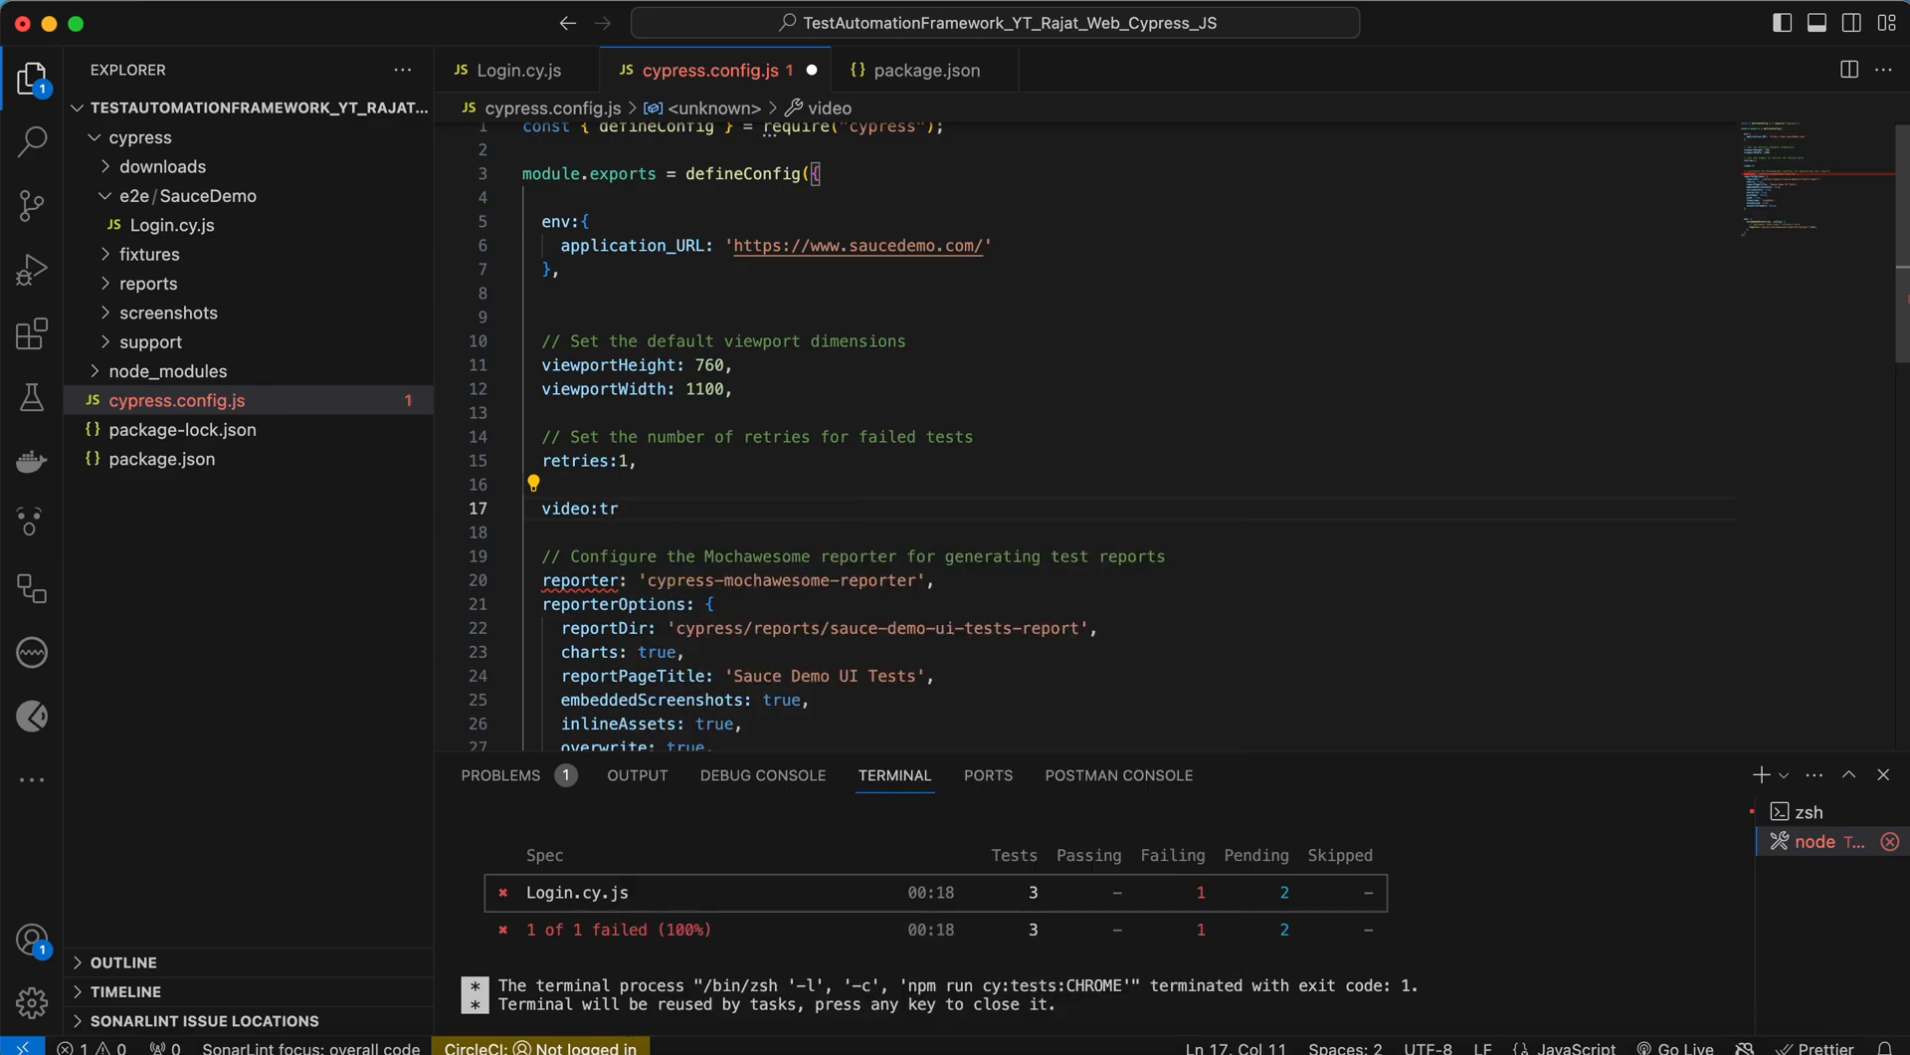
pyautogui.write('ue,')
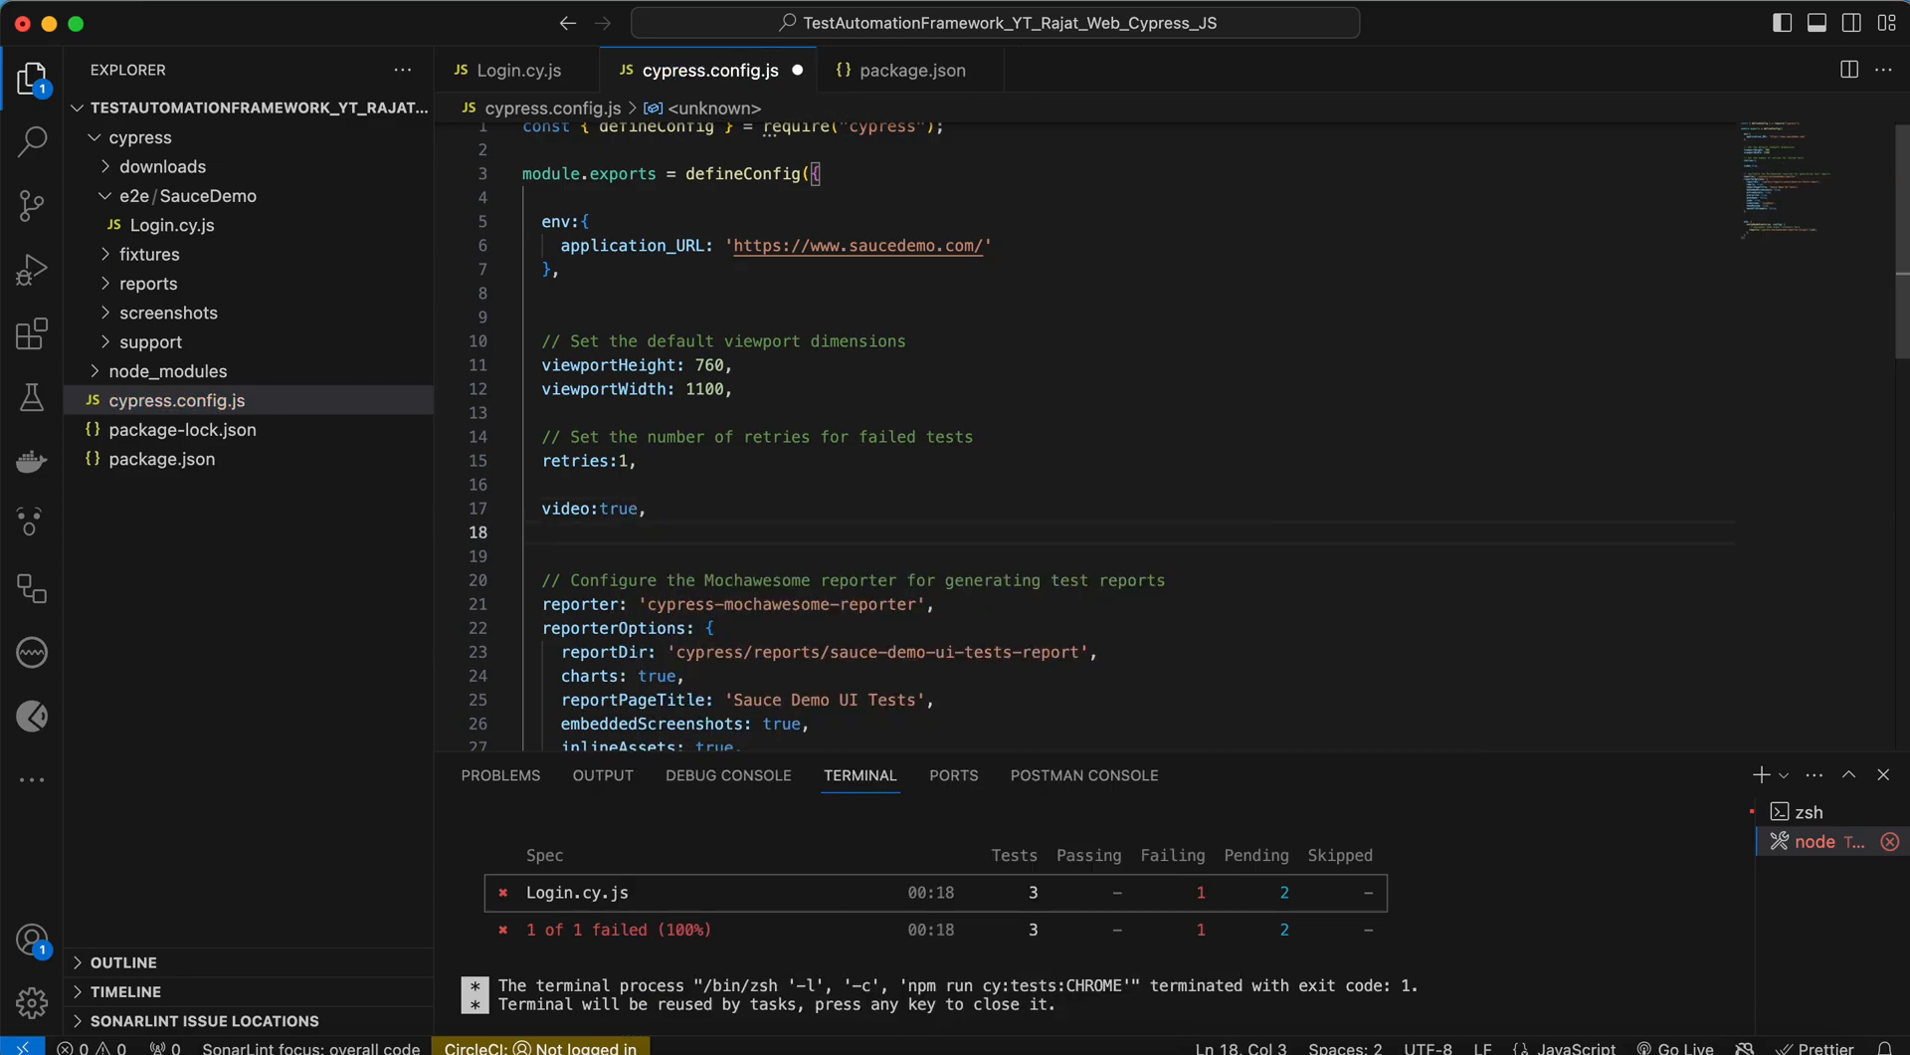
pyautogui.write('videoCompression:')
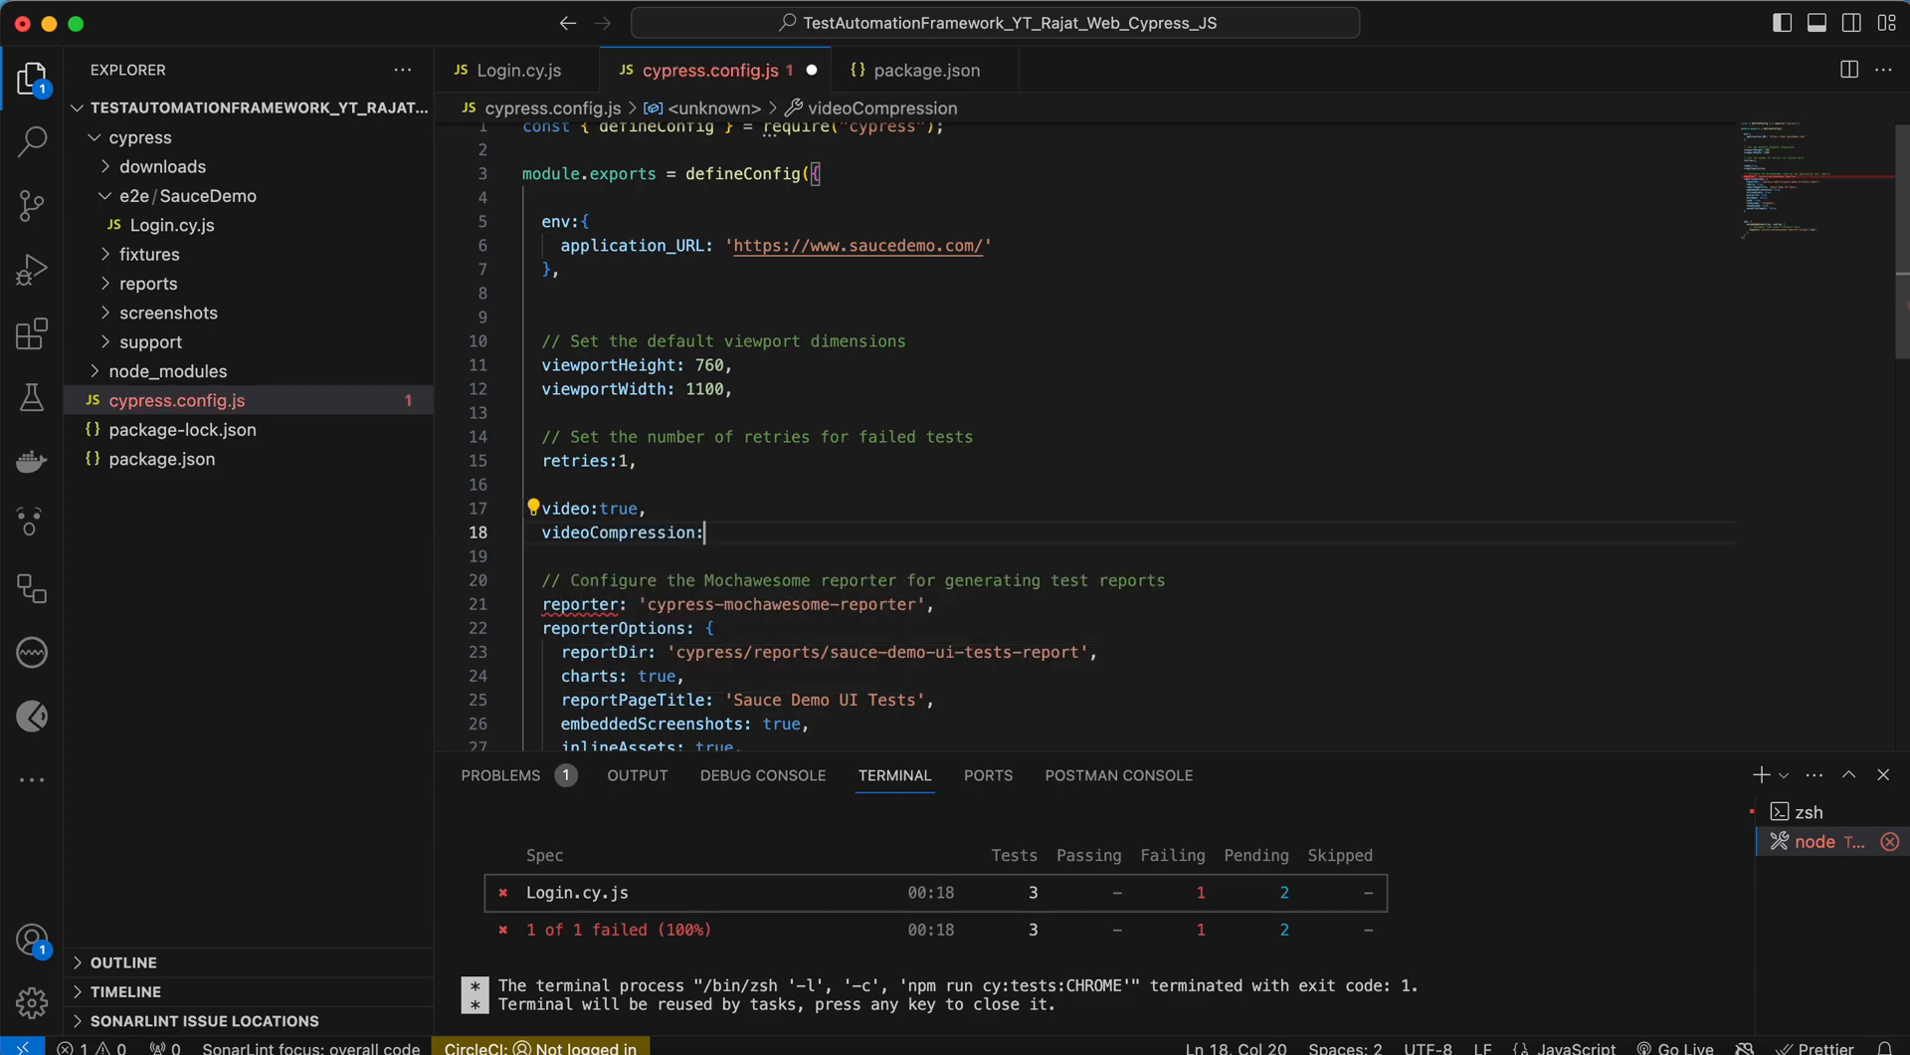
pyautogui.write('this.trashAssetsBeforeRuns')
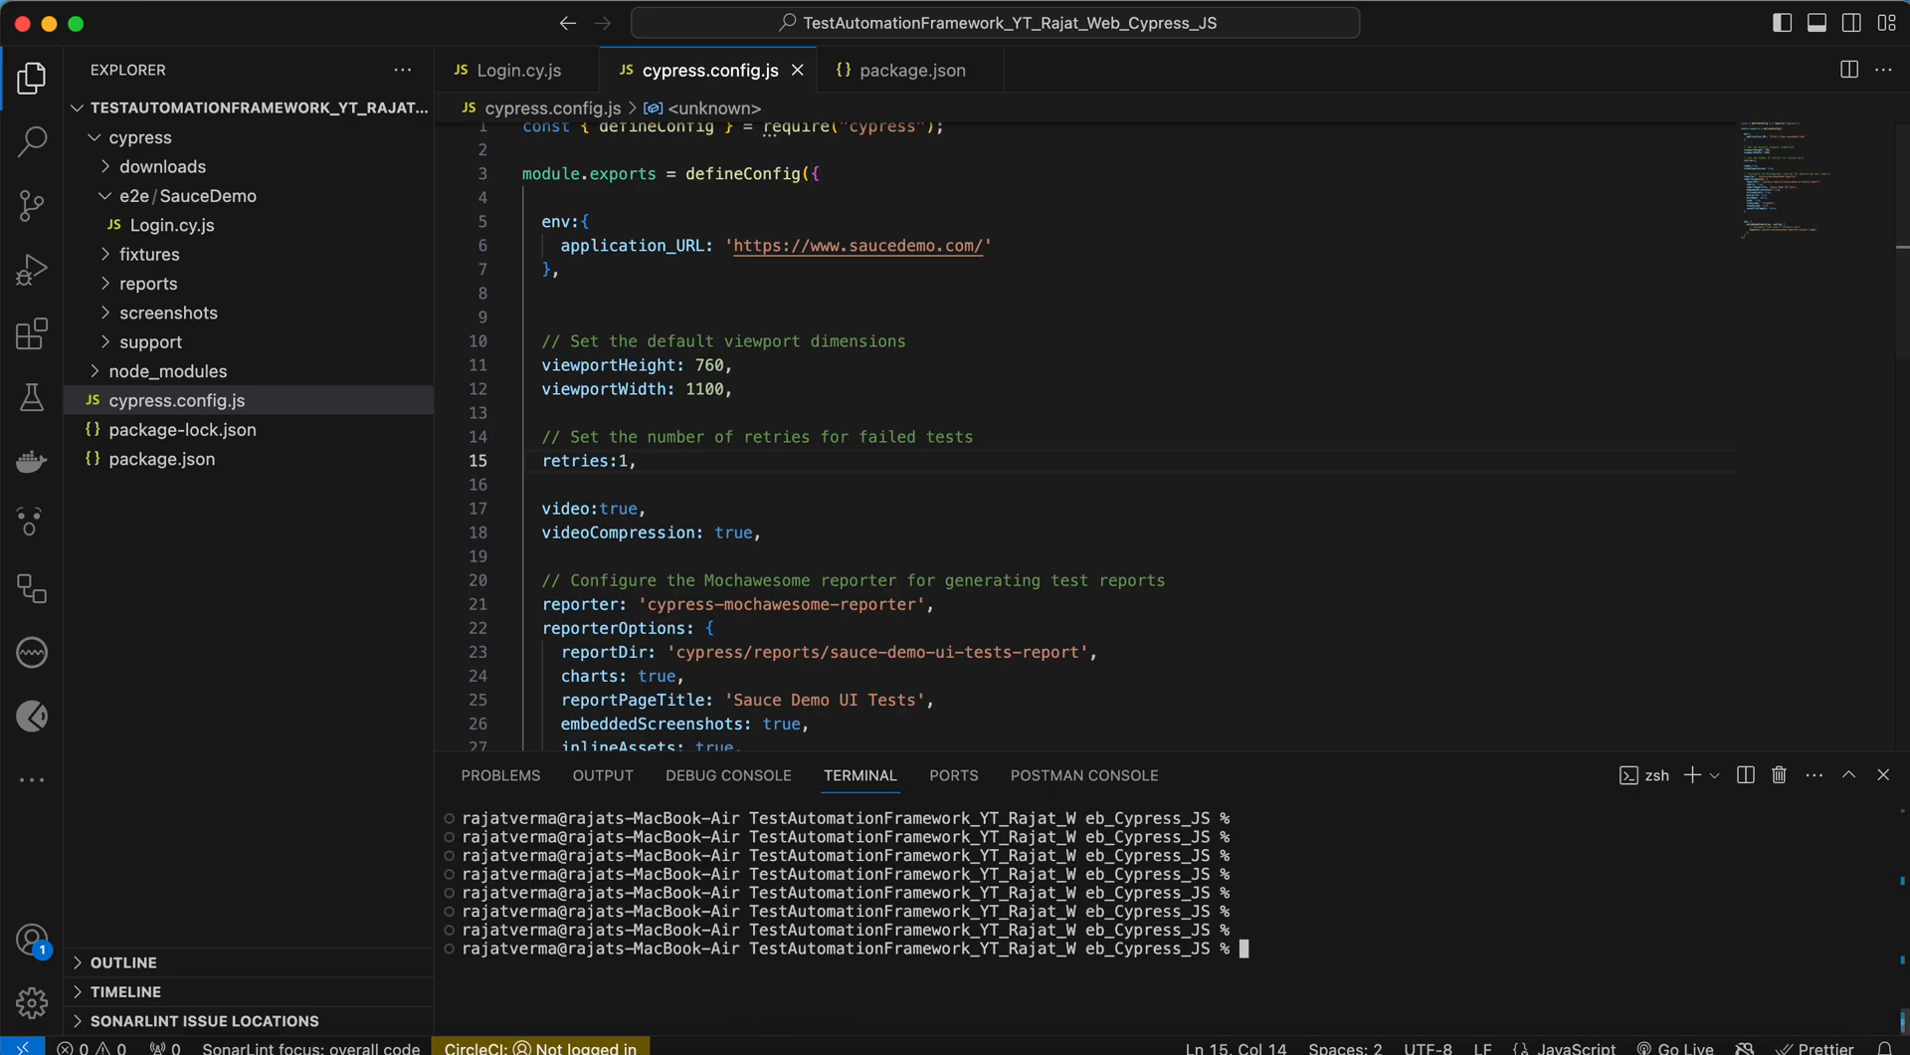
pyautogui.moveTo(911, 70)
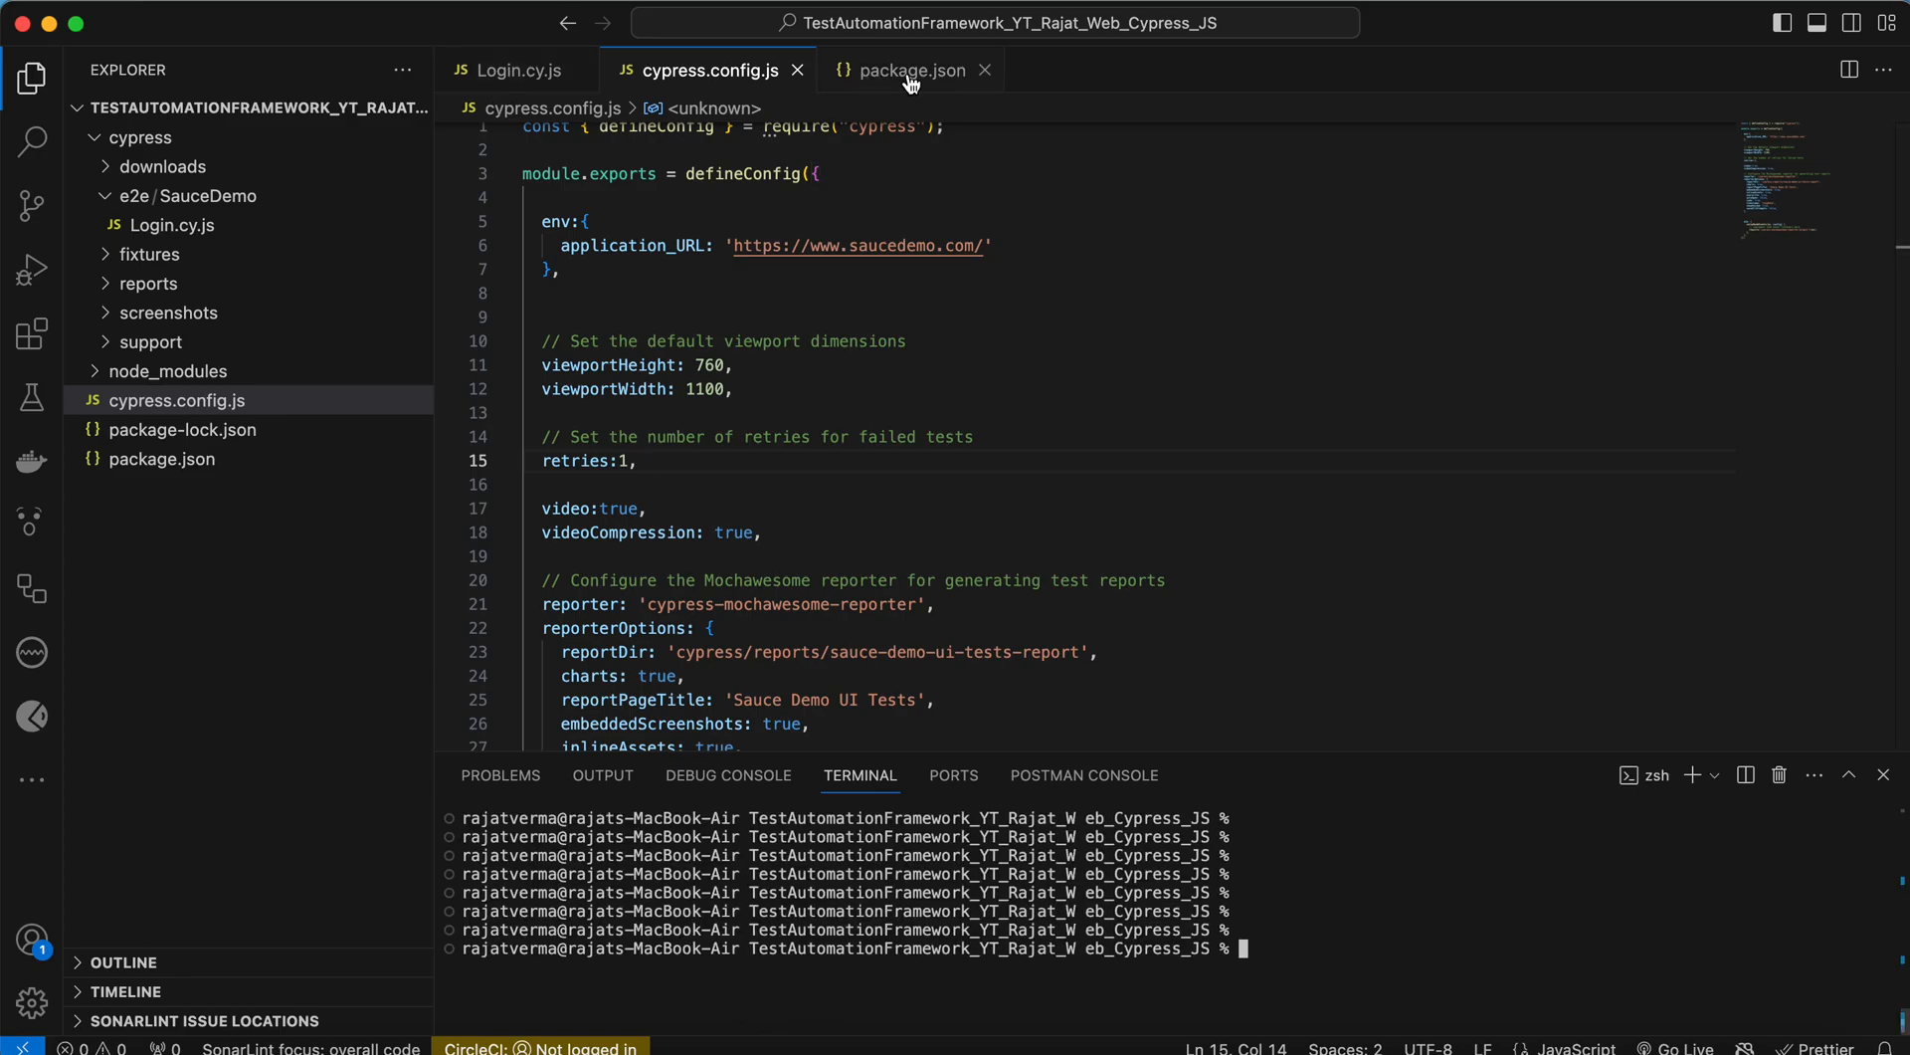
# - Rerun the cy:tests:CHROME script from package.json to record a compressed Login.cy.js video
pyautogui.click(908, 70)
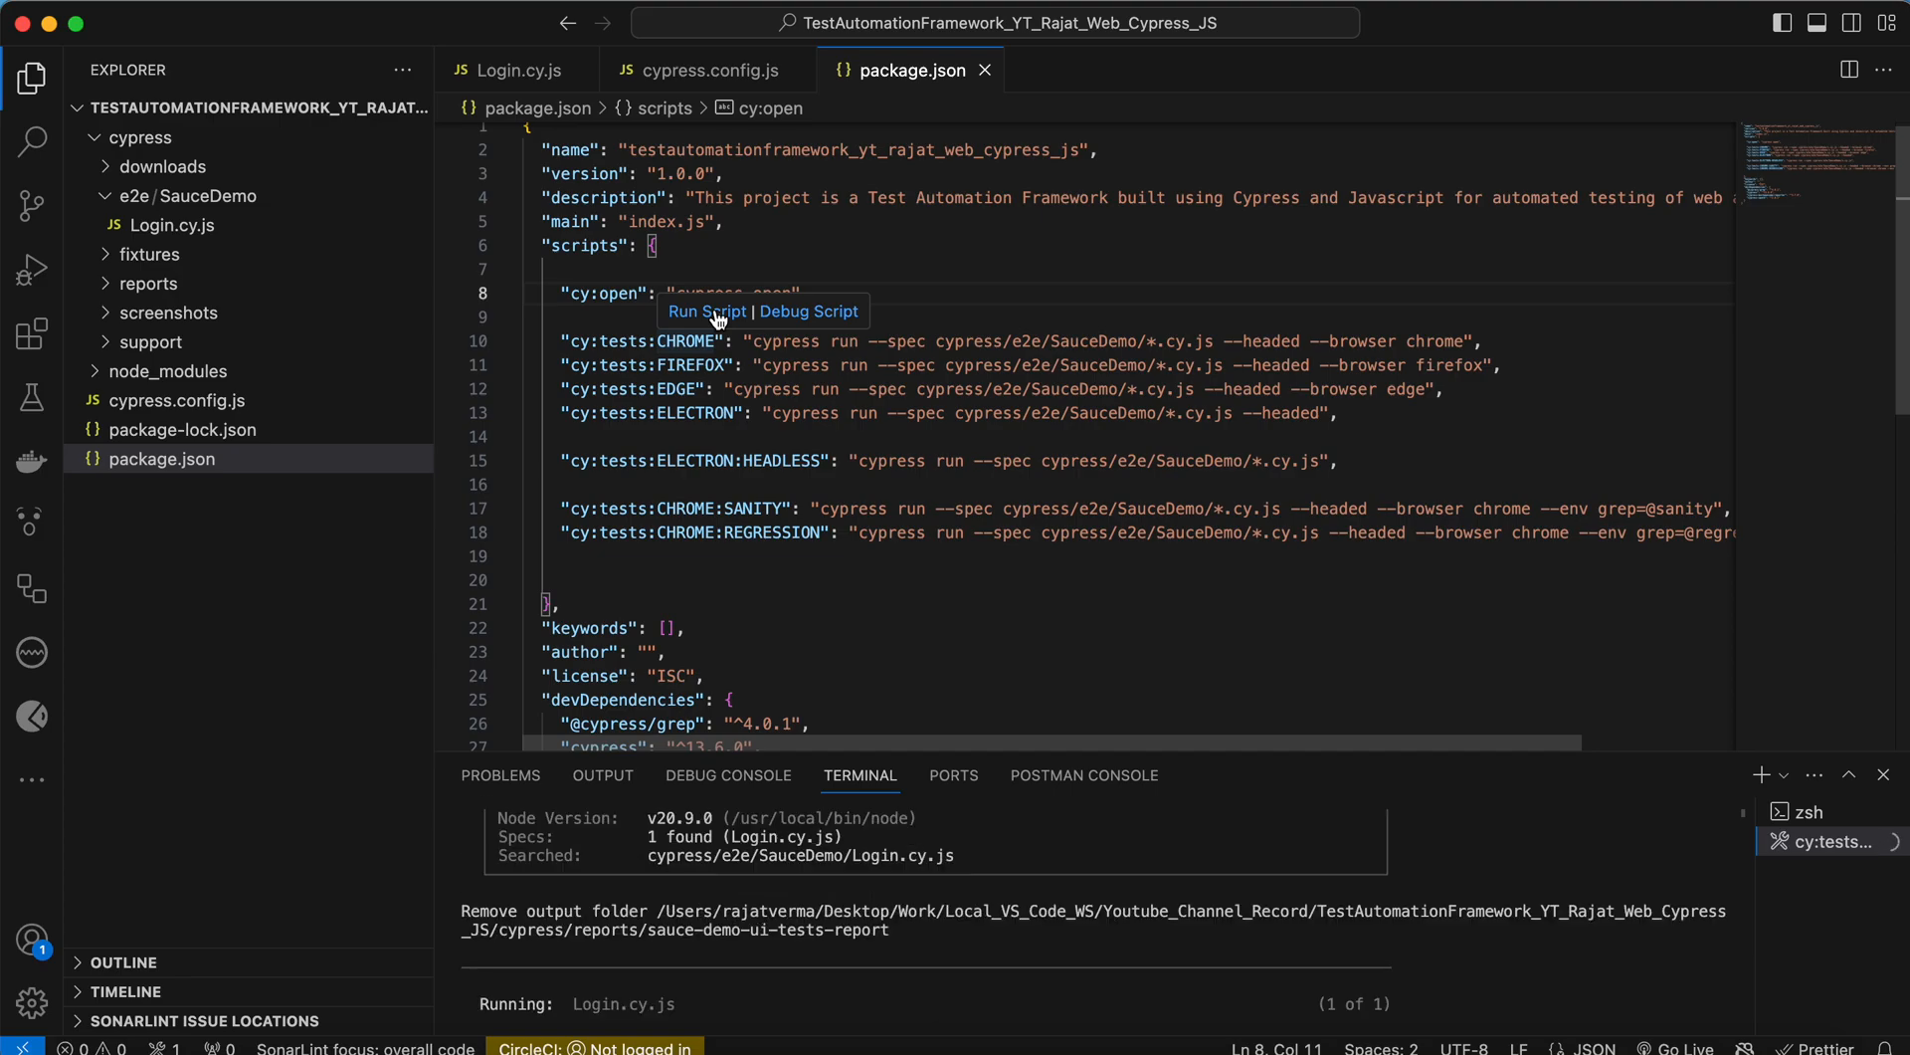
pyautogui.click(707, 312)
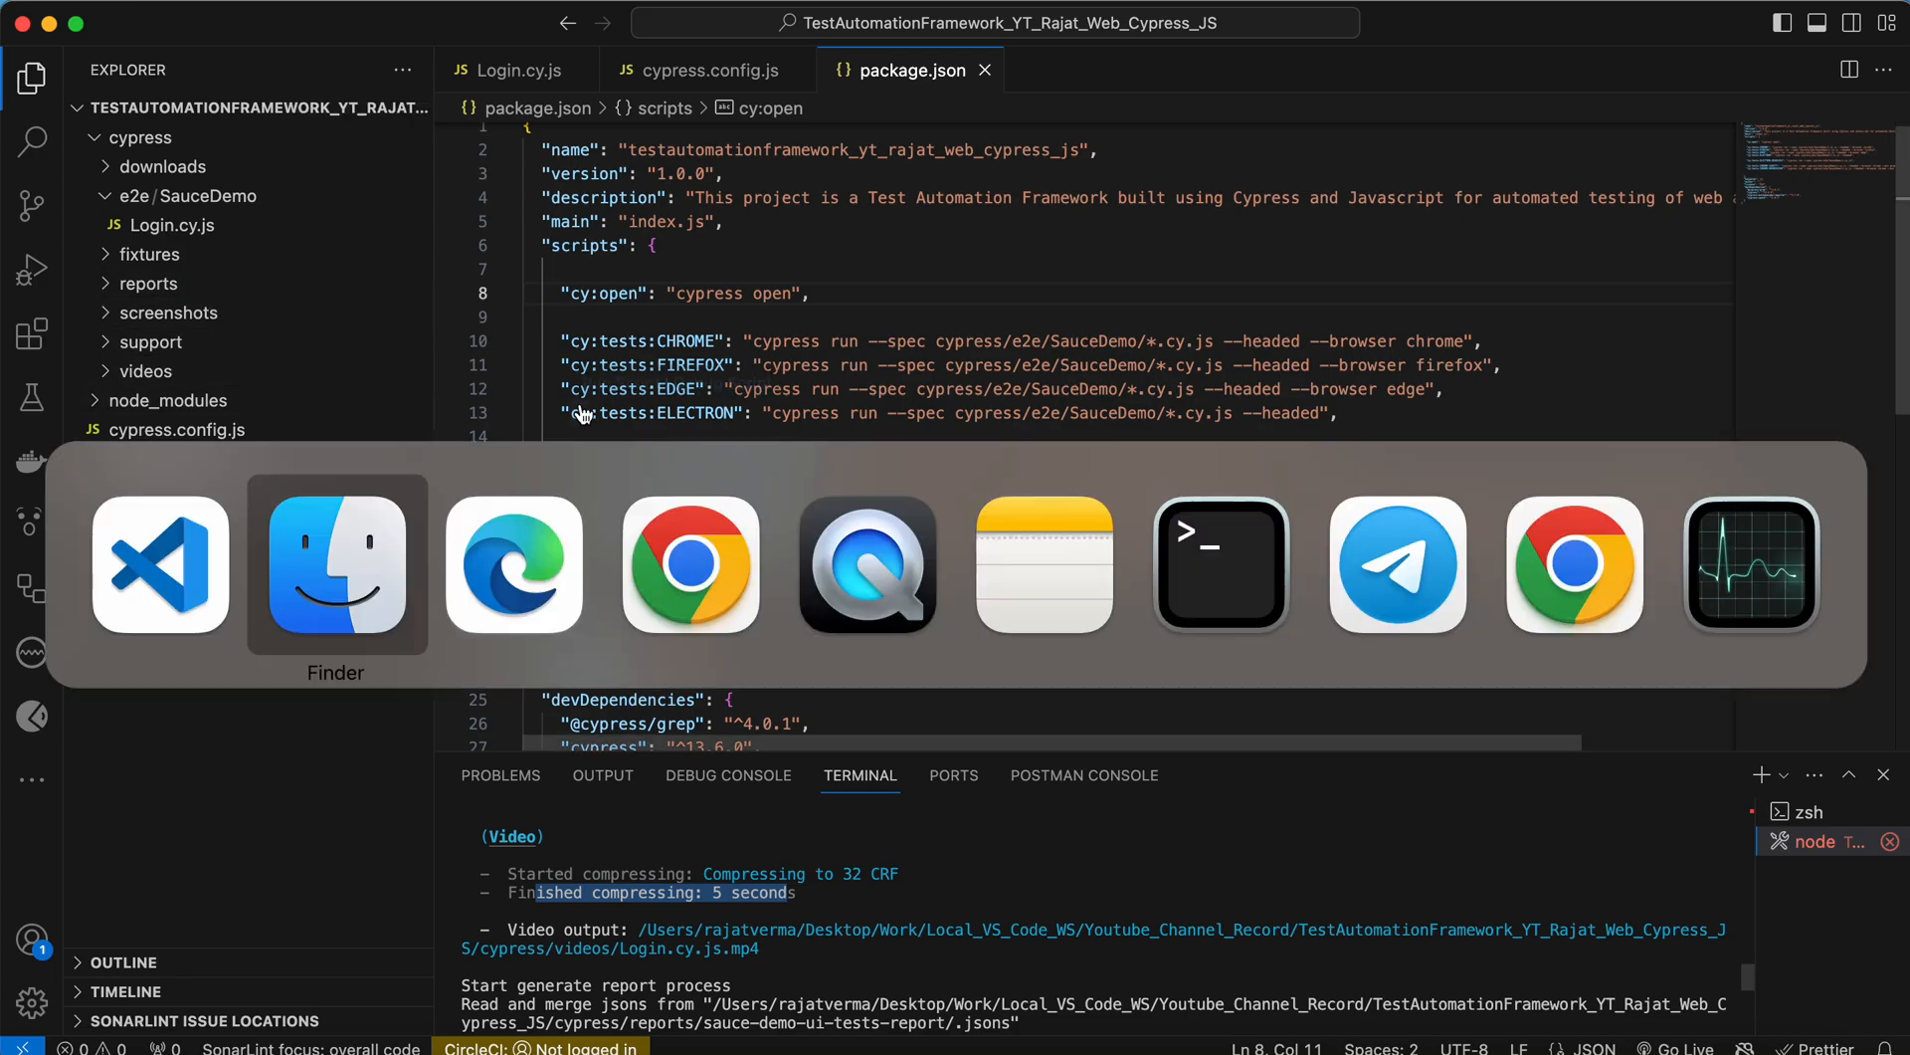
# - Open the regenerated index.html report in Edge and scroll to the spec video recording
pyautogui.click(337, 562)
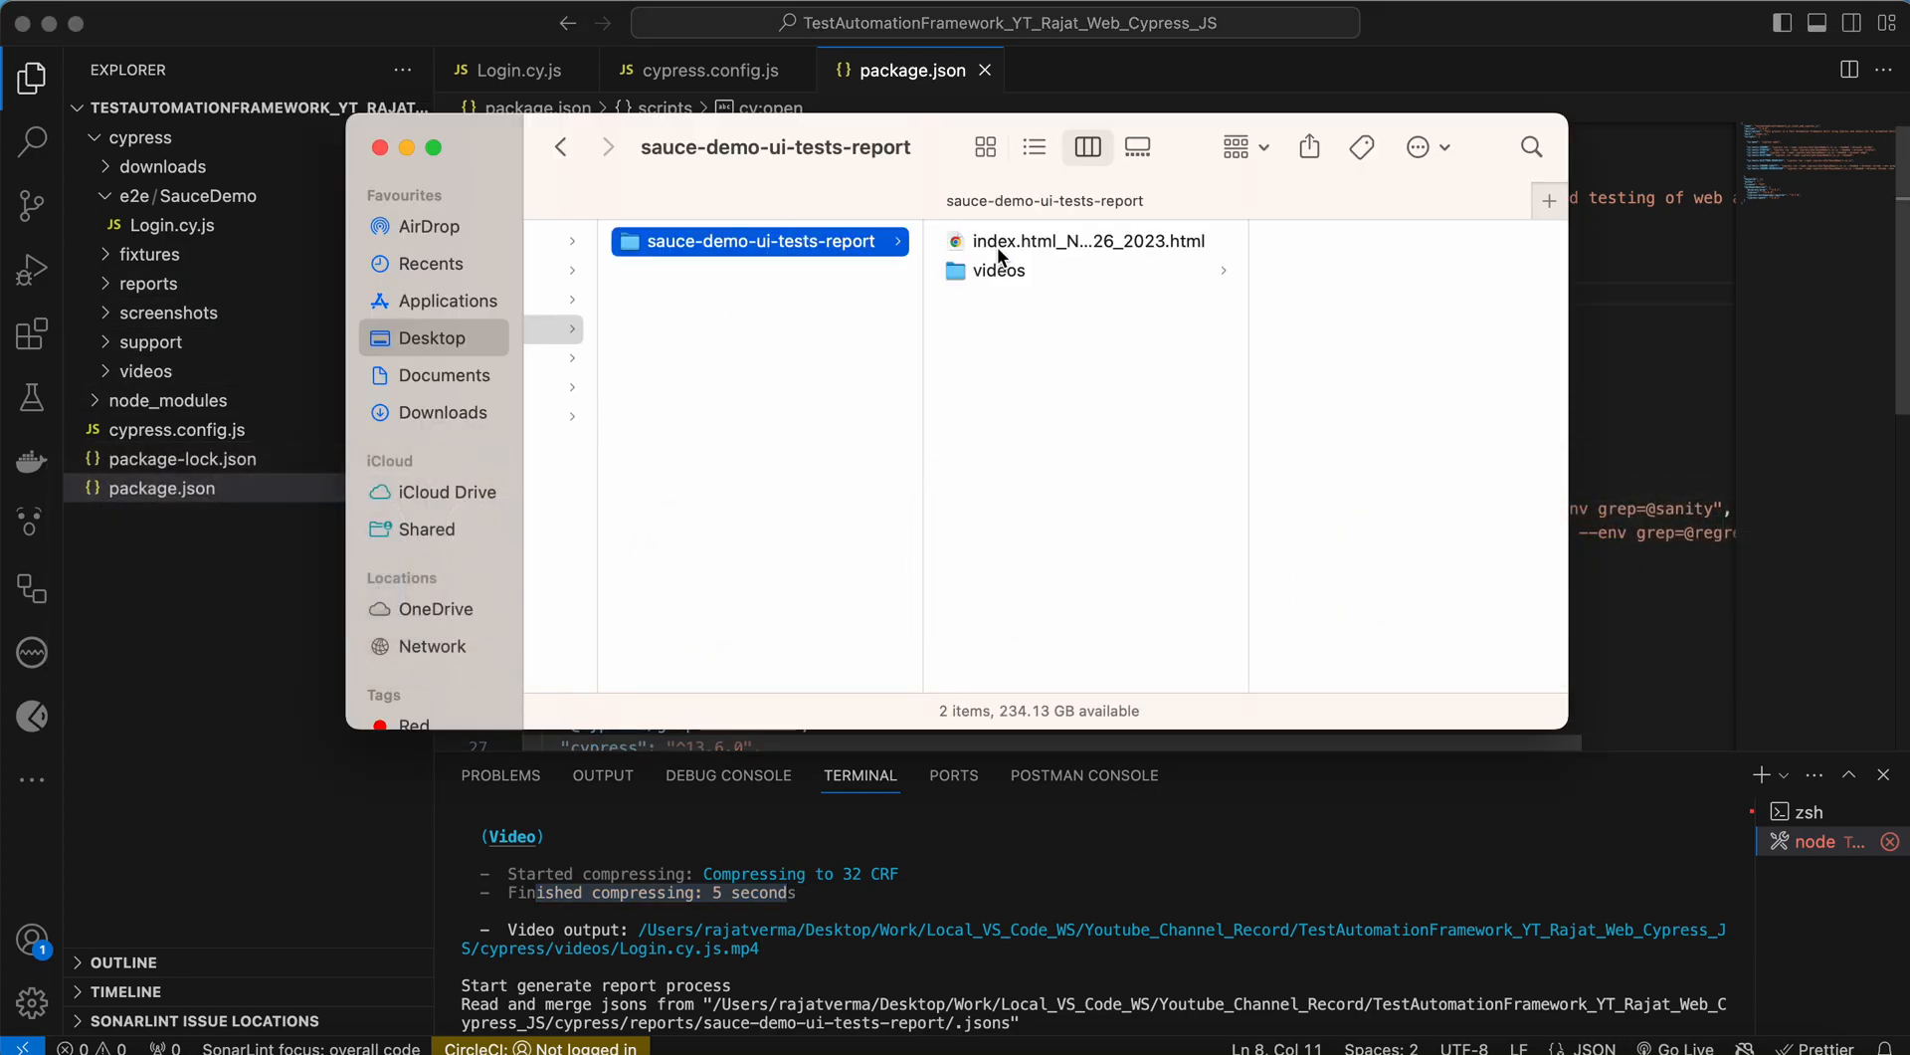
pyautogui.rightClick(1087, 240)
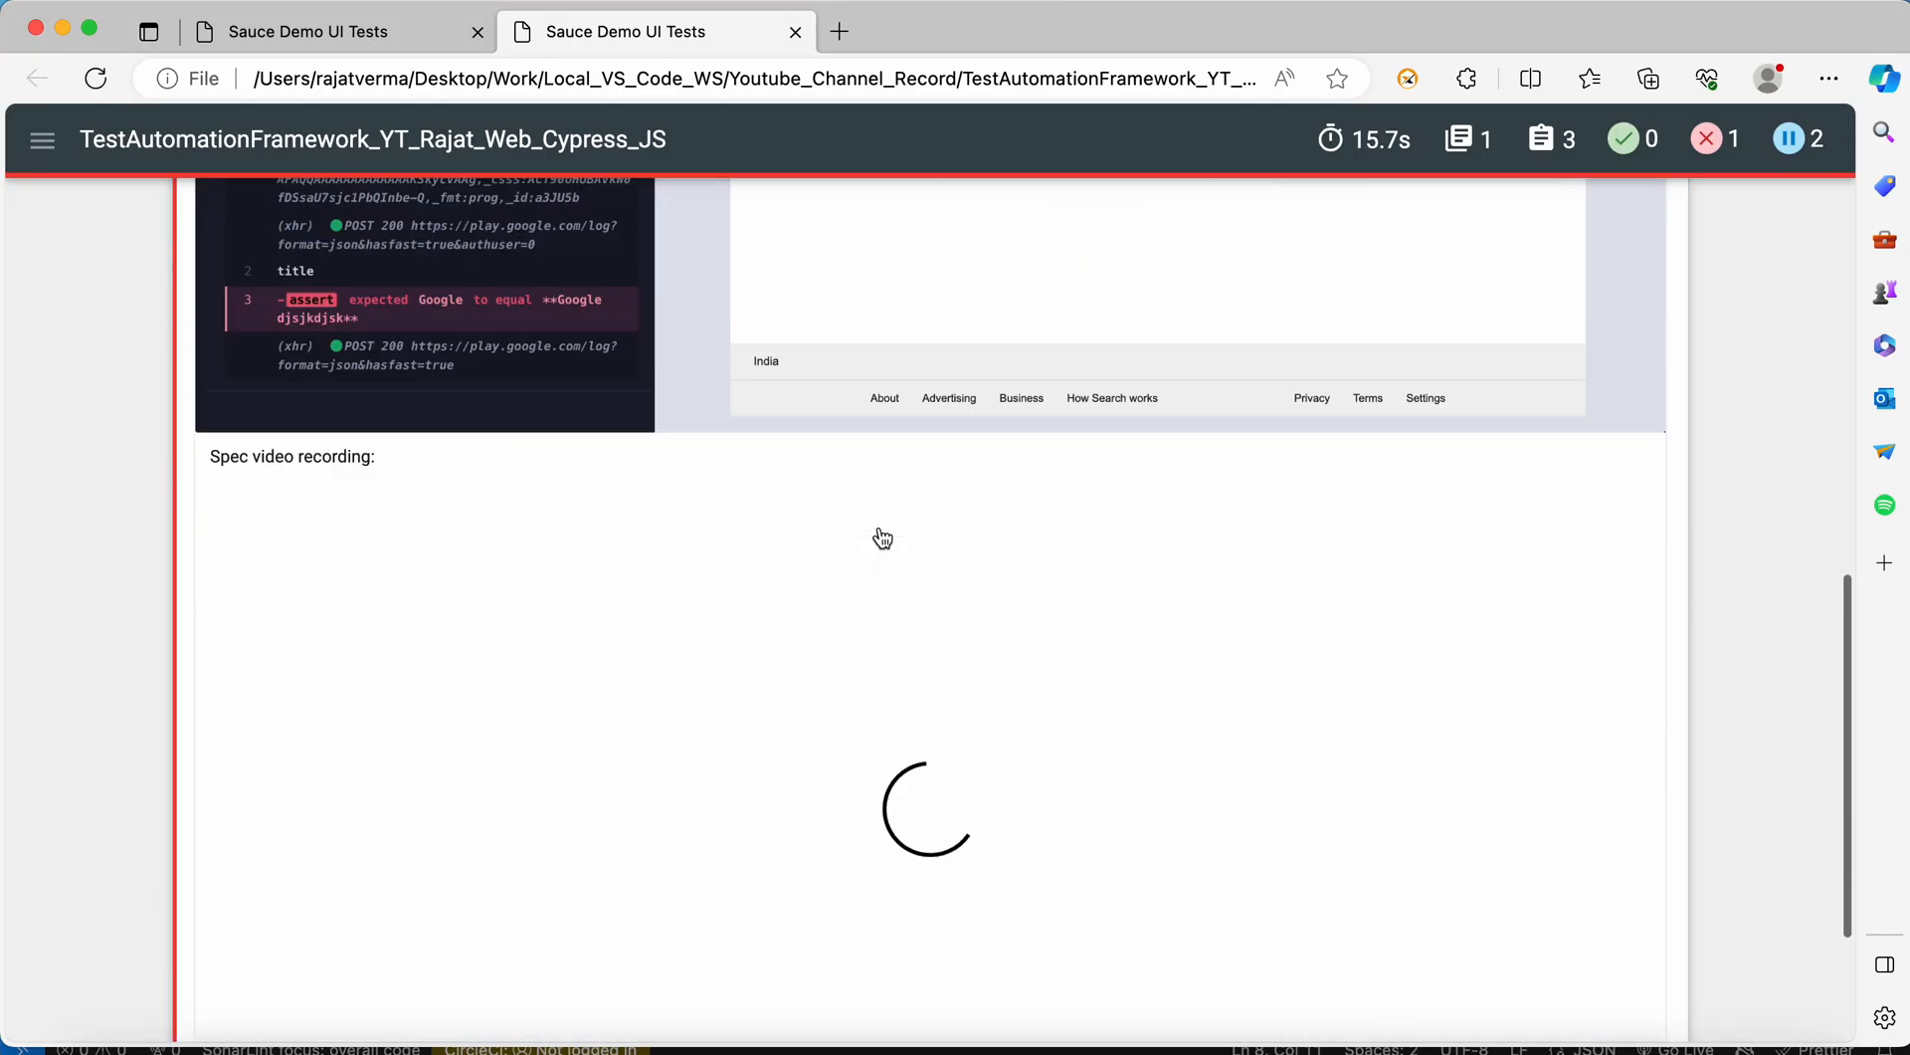
pyautogui.scroll(3)
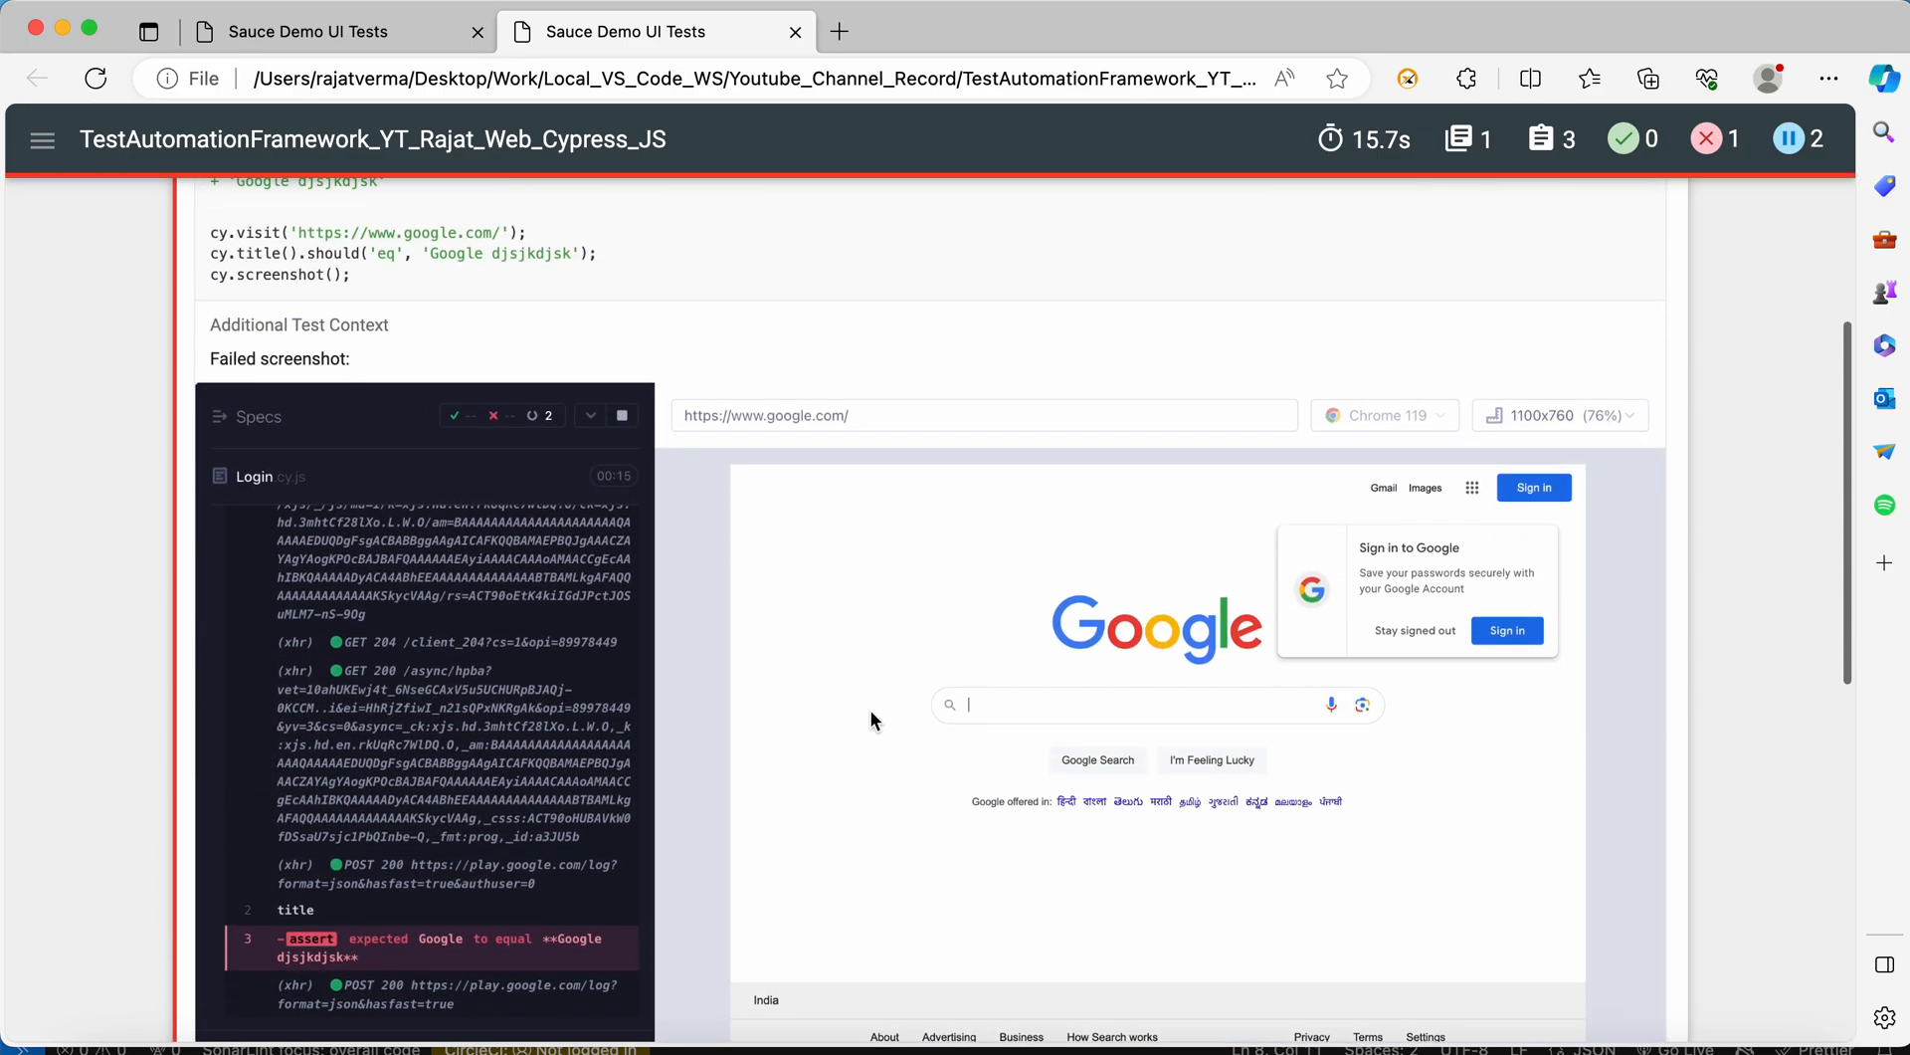
pyautogui.scroll(-3)
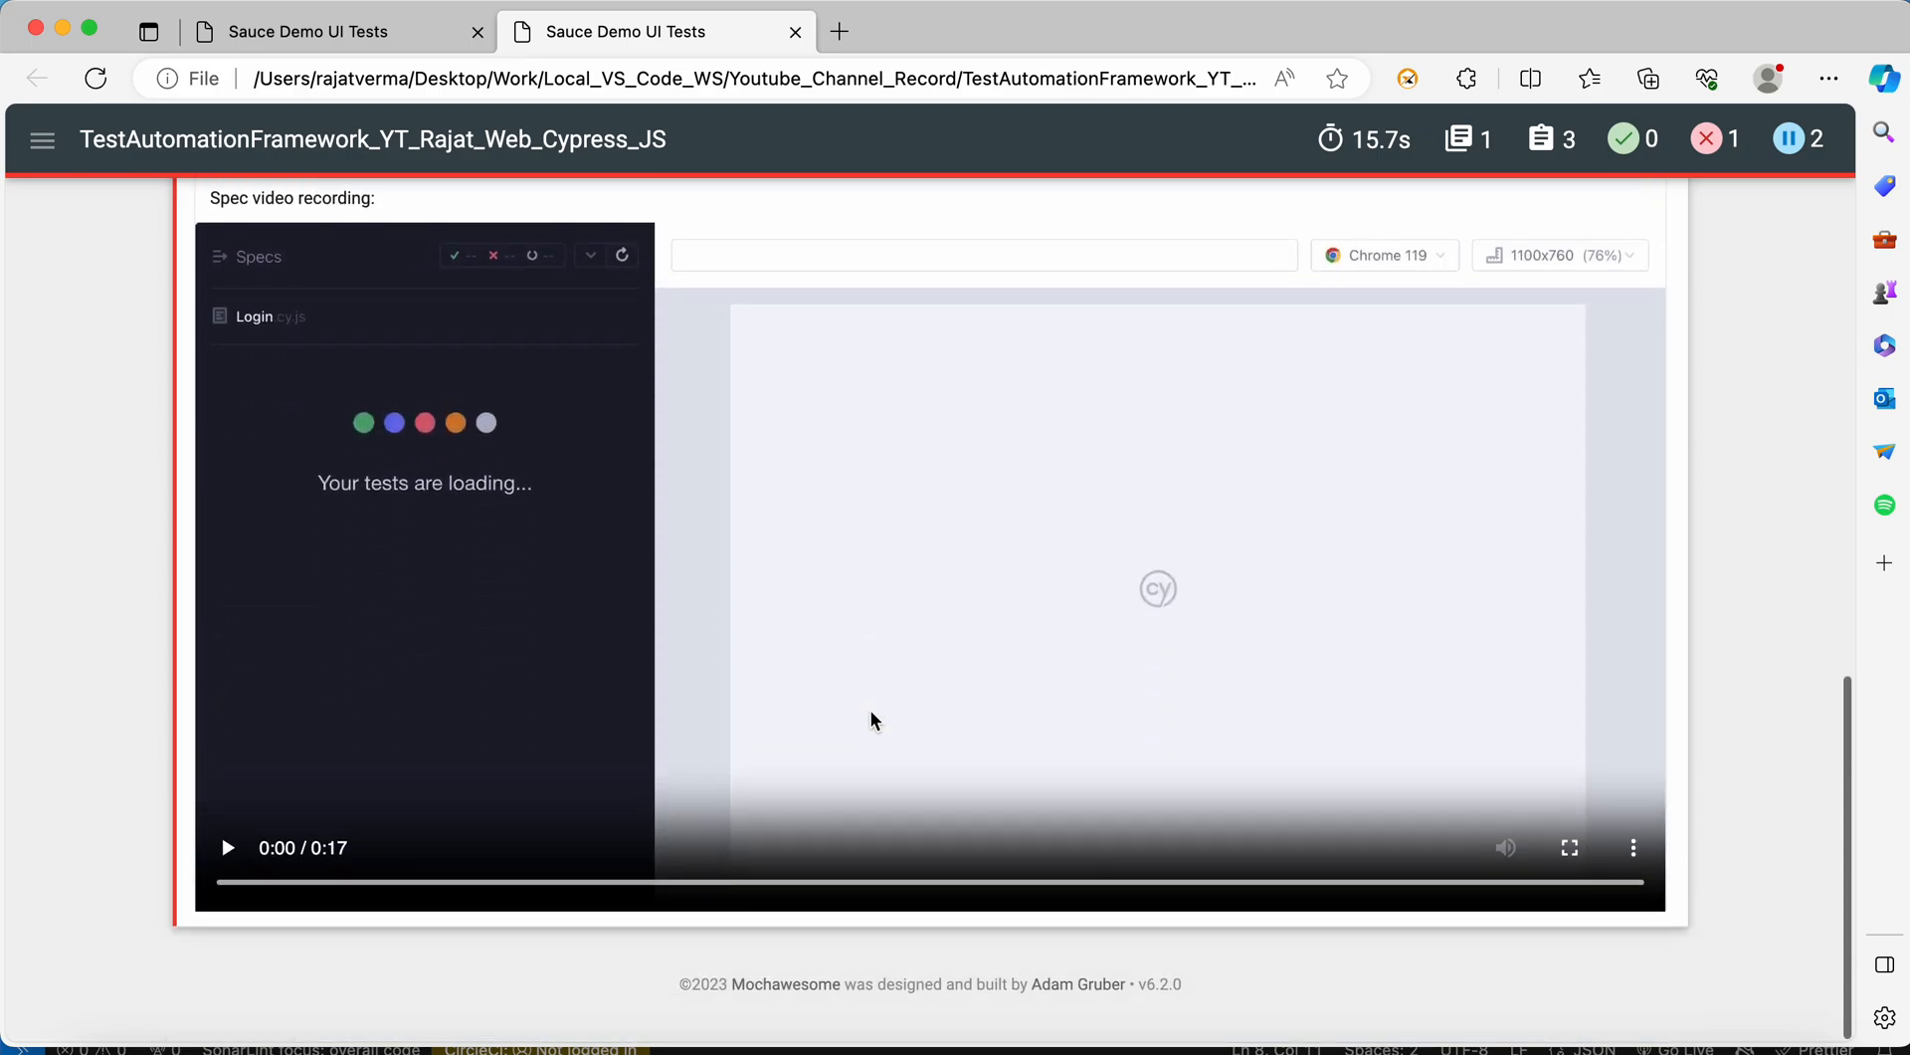
# - Play, pause and resume the Login spec video recording in the report
pyautogui.click(227, 848)
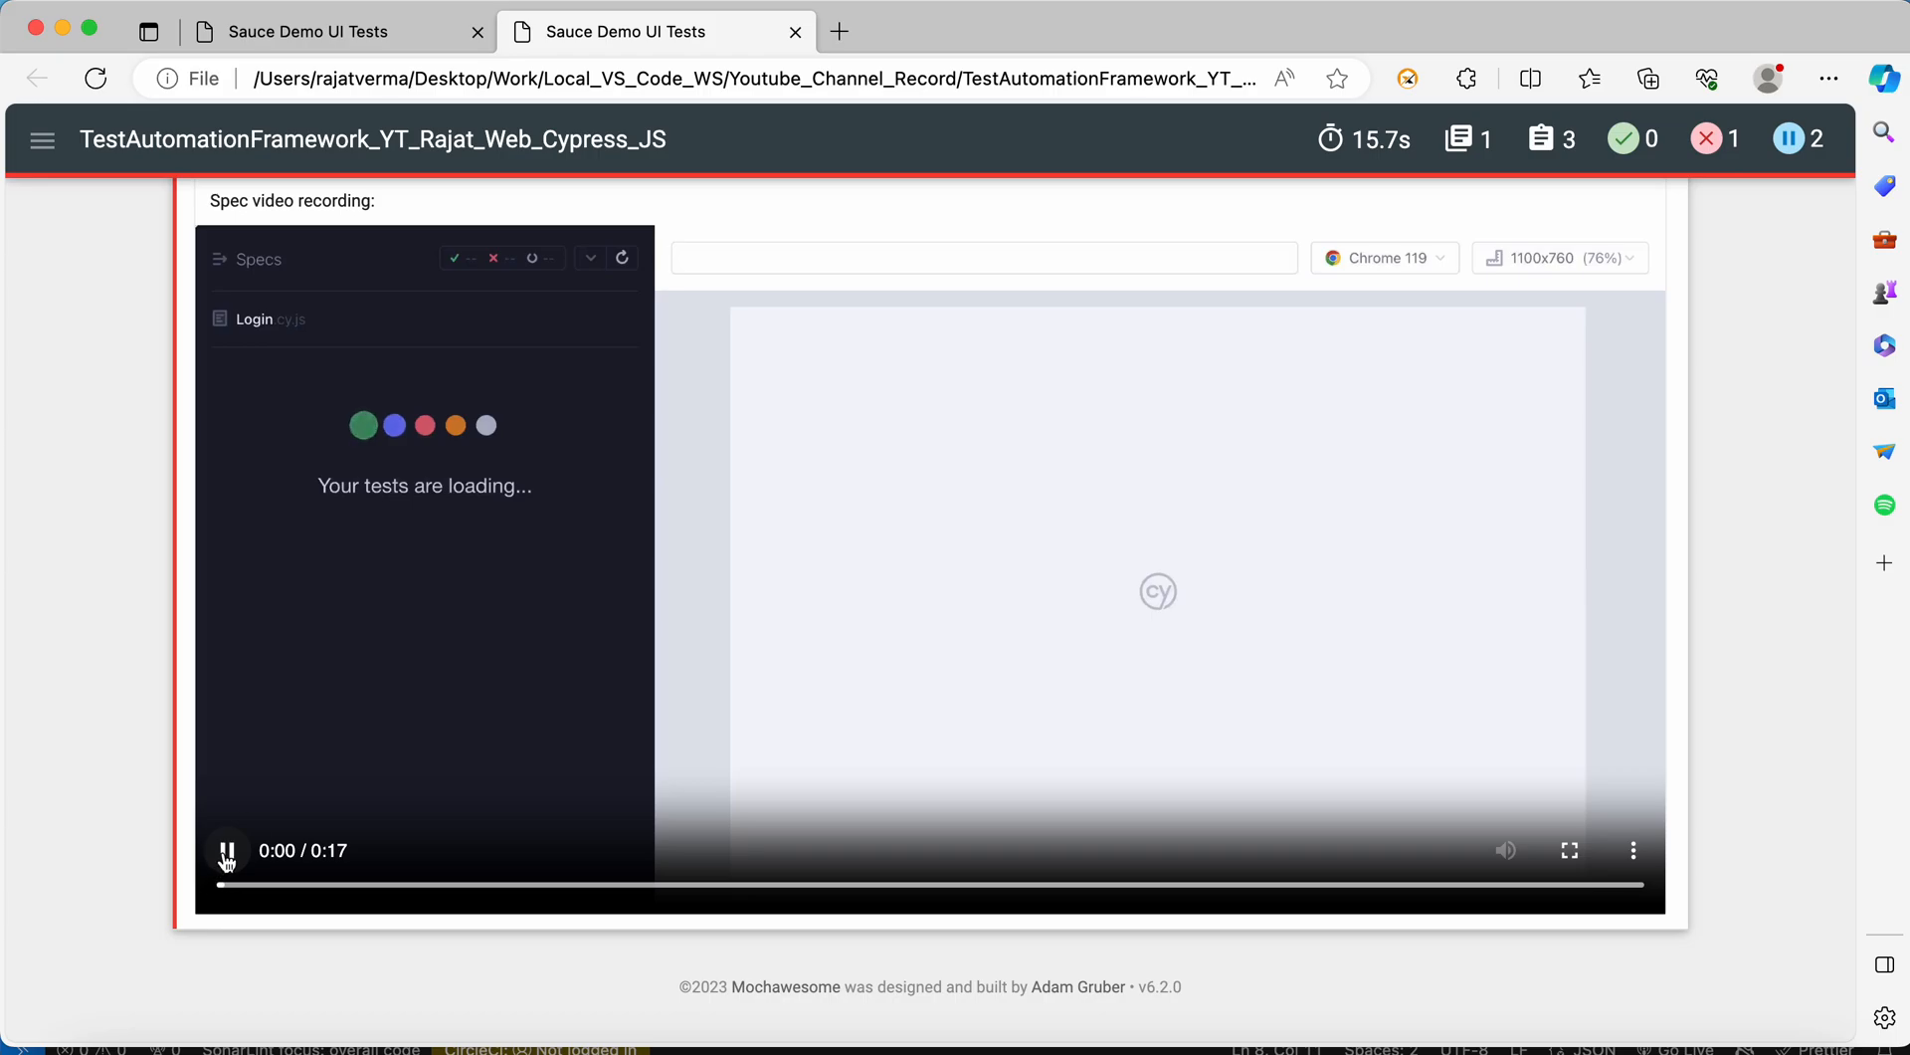
pyautogui.click(227, 849)
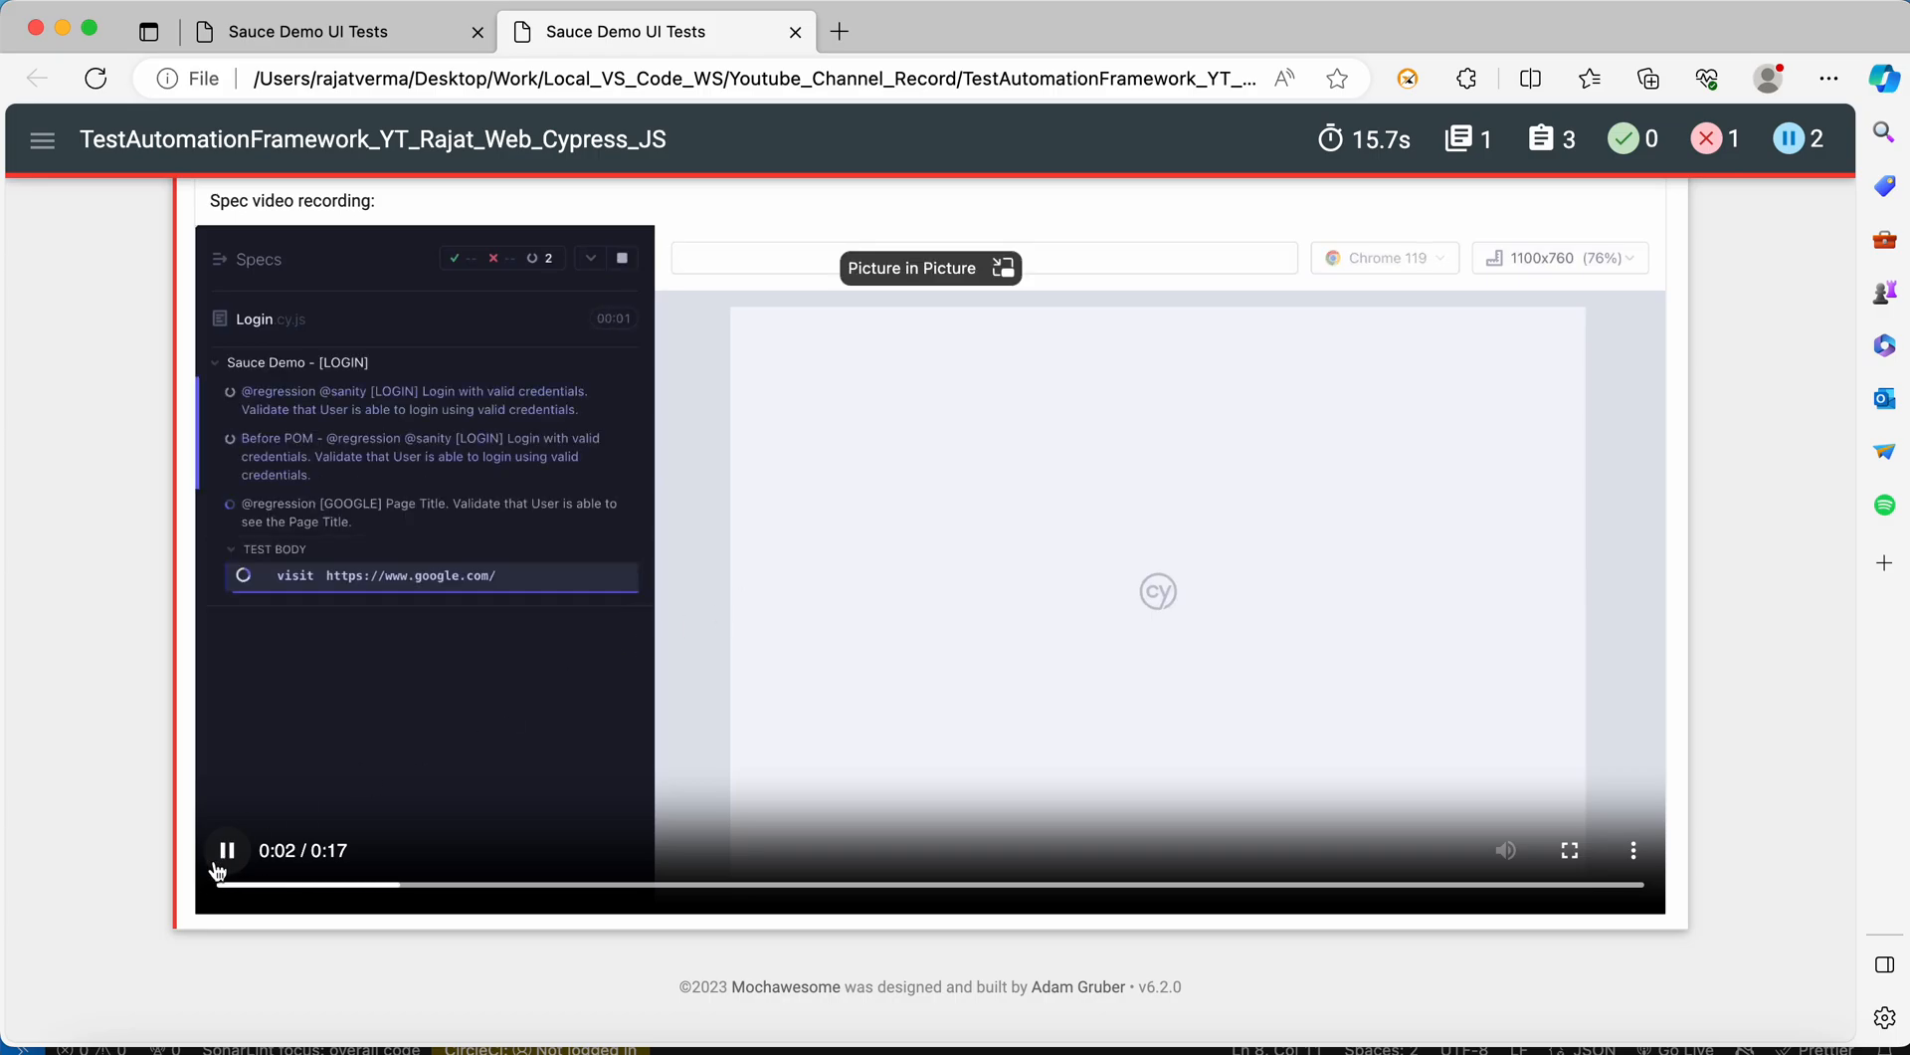
pyautogui.click(227, 849)
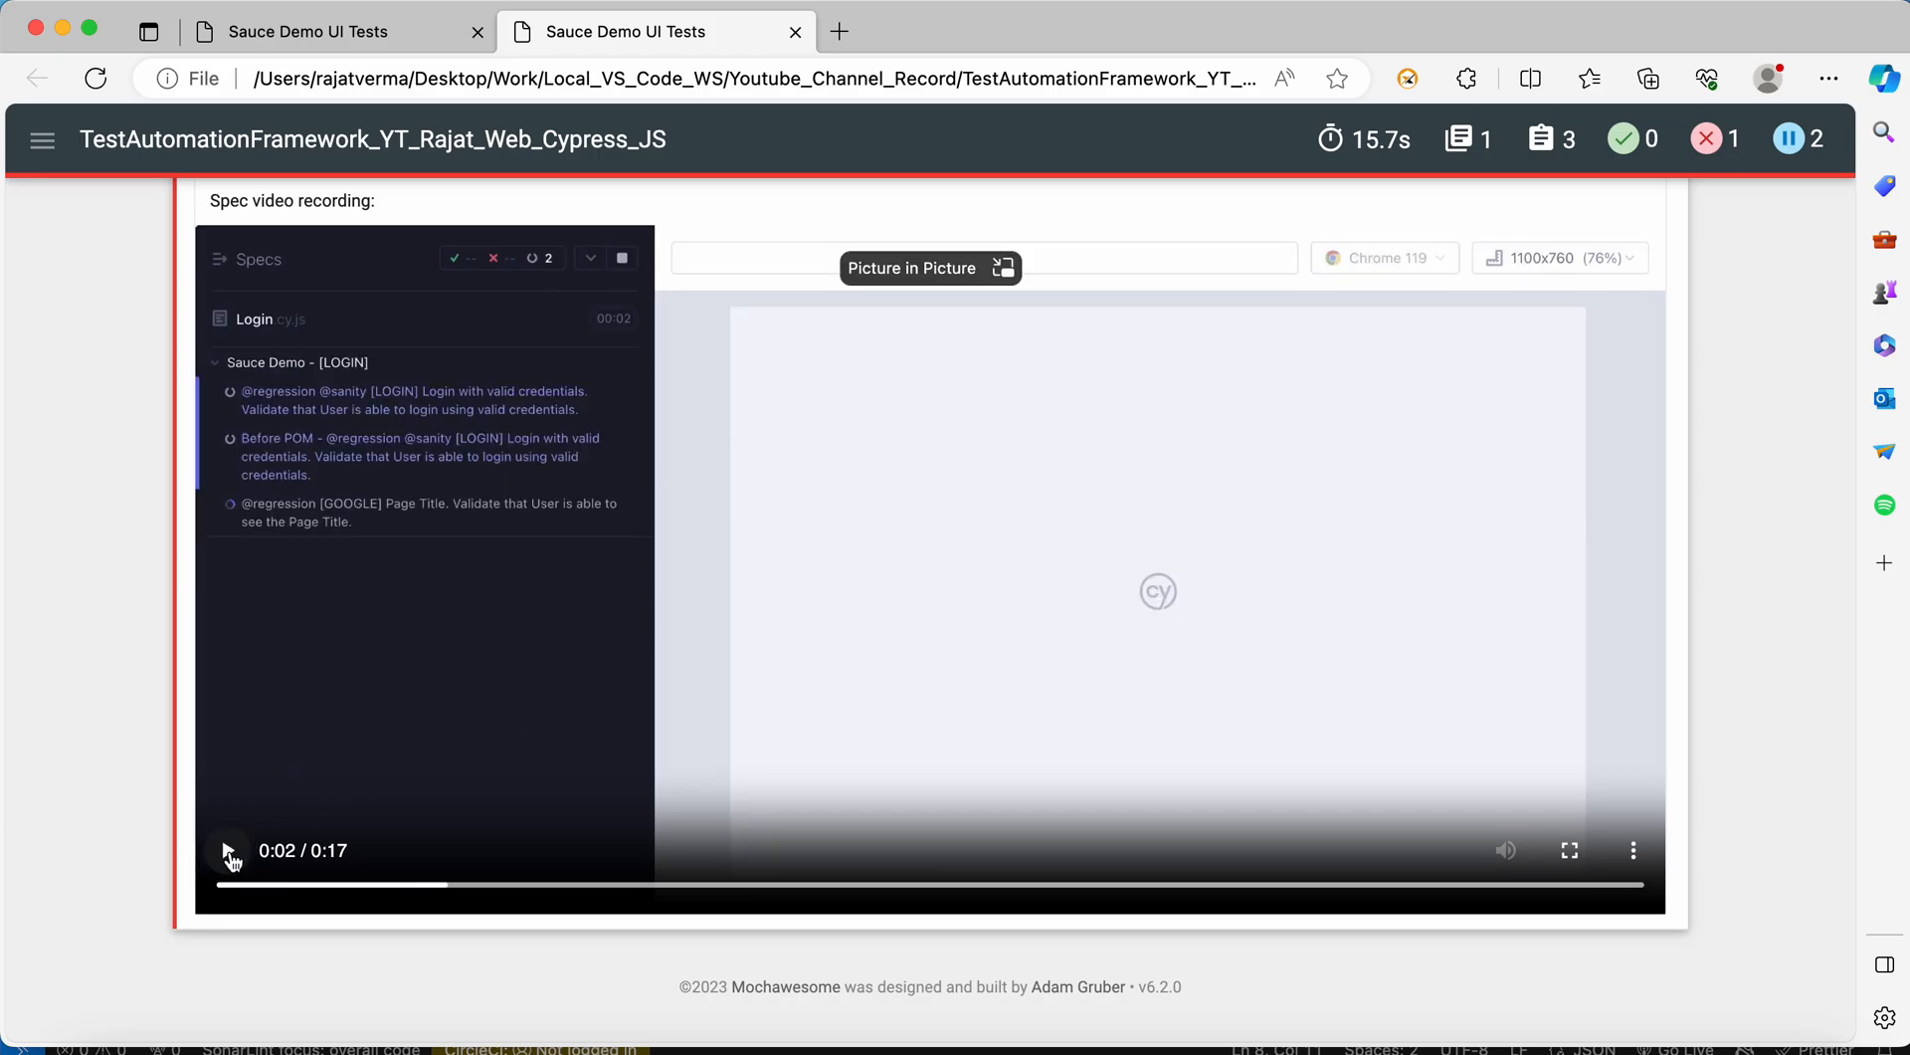
pyautogui.click(227, 849)
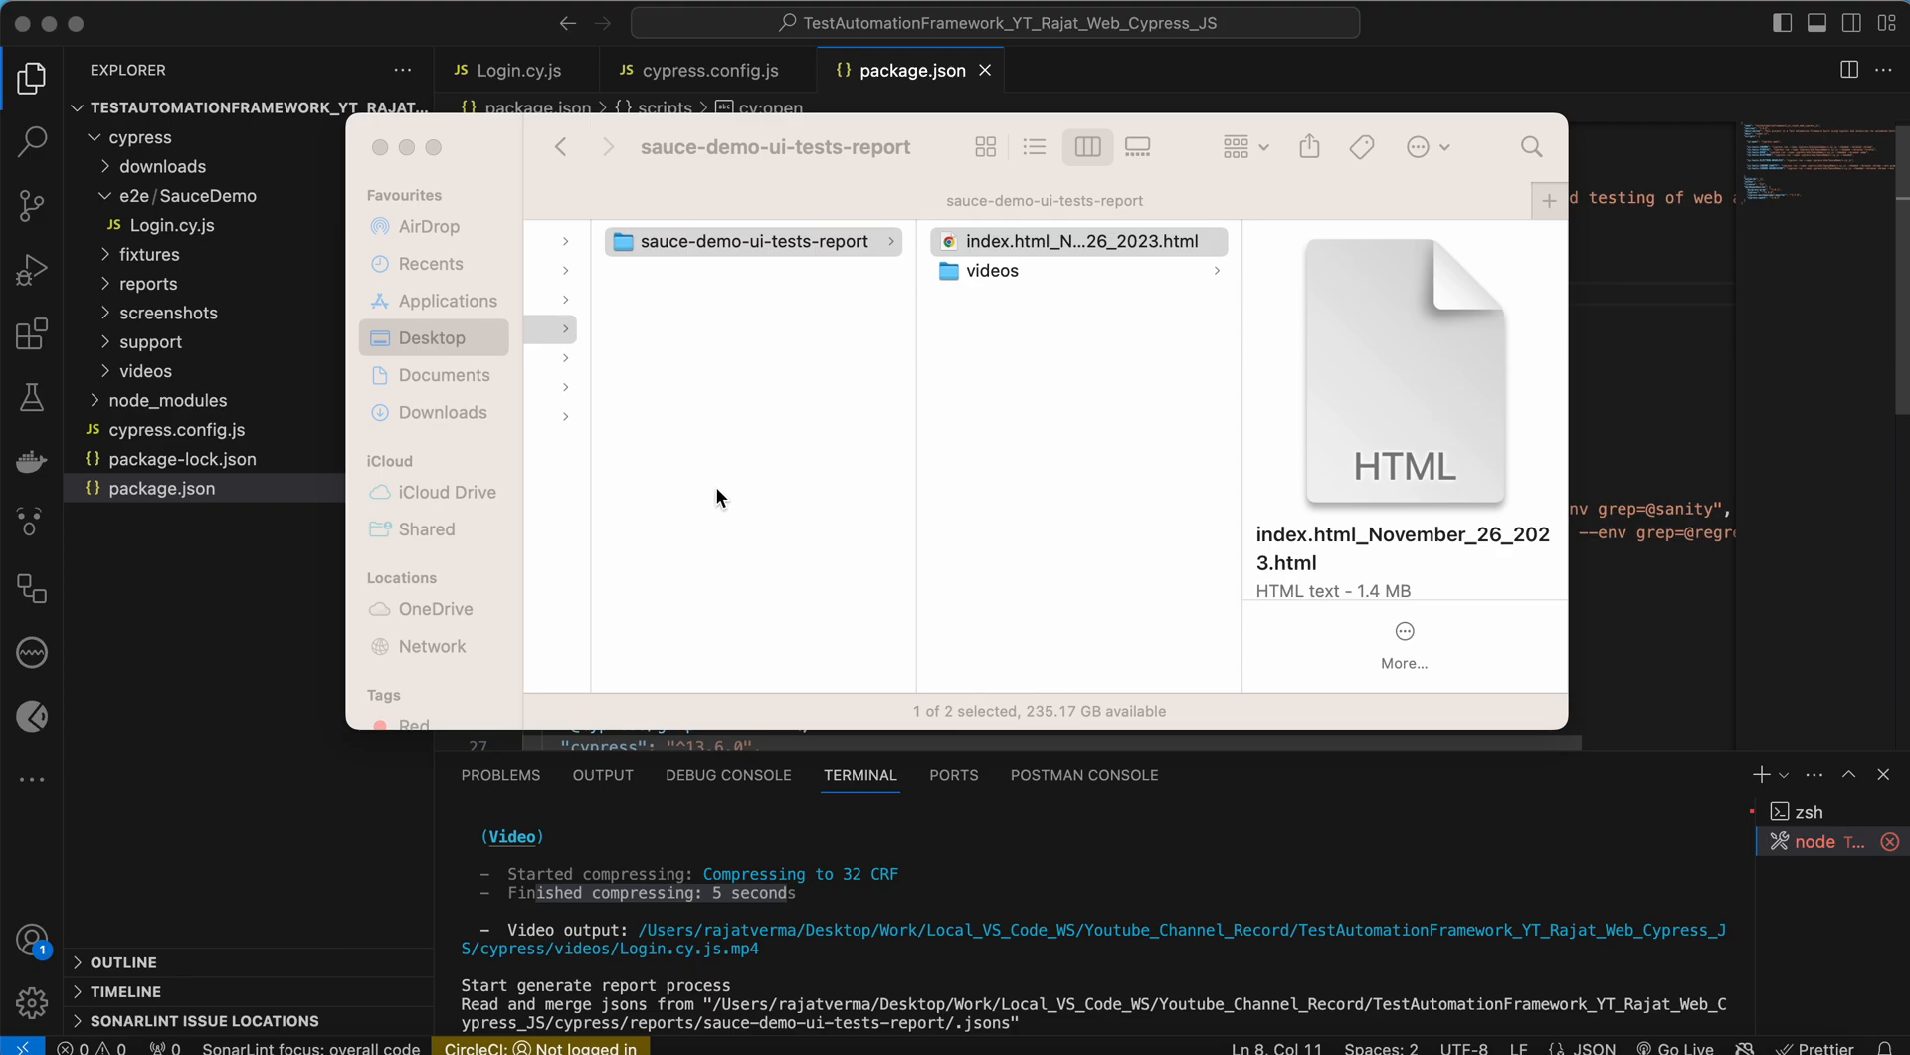
# - Return to VS Code's cypress.config.js and look over the viewport, retries, video and videoCompression lines
pyautogui.click(380, 147)
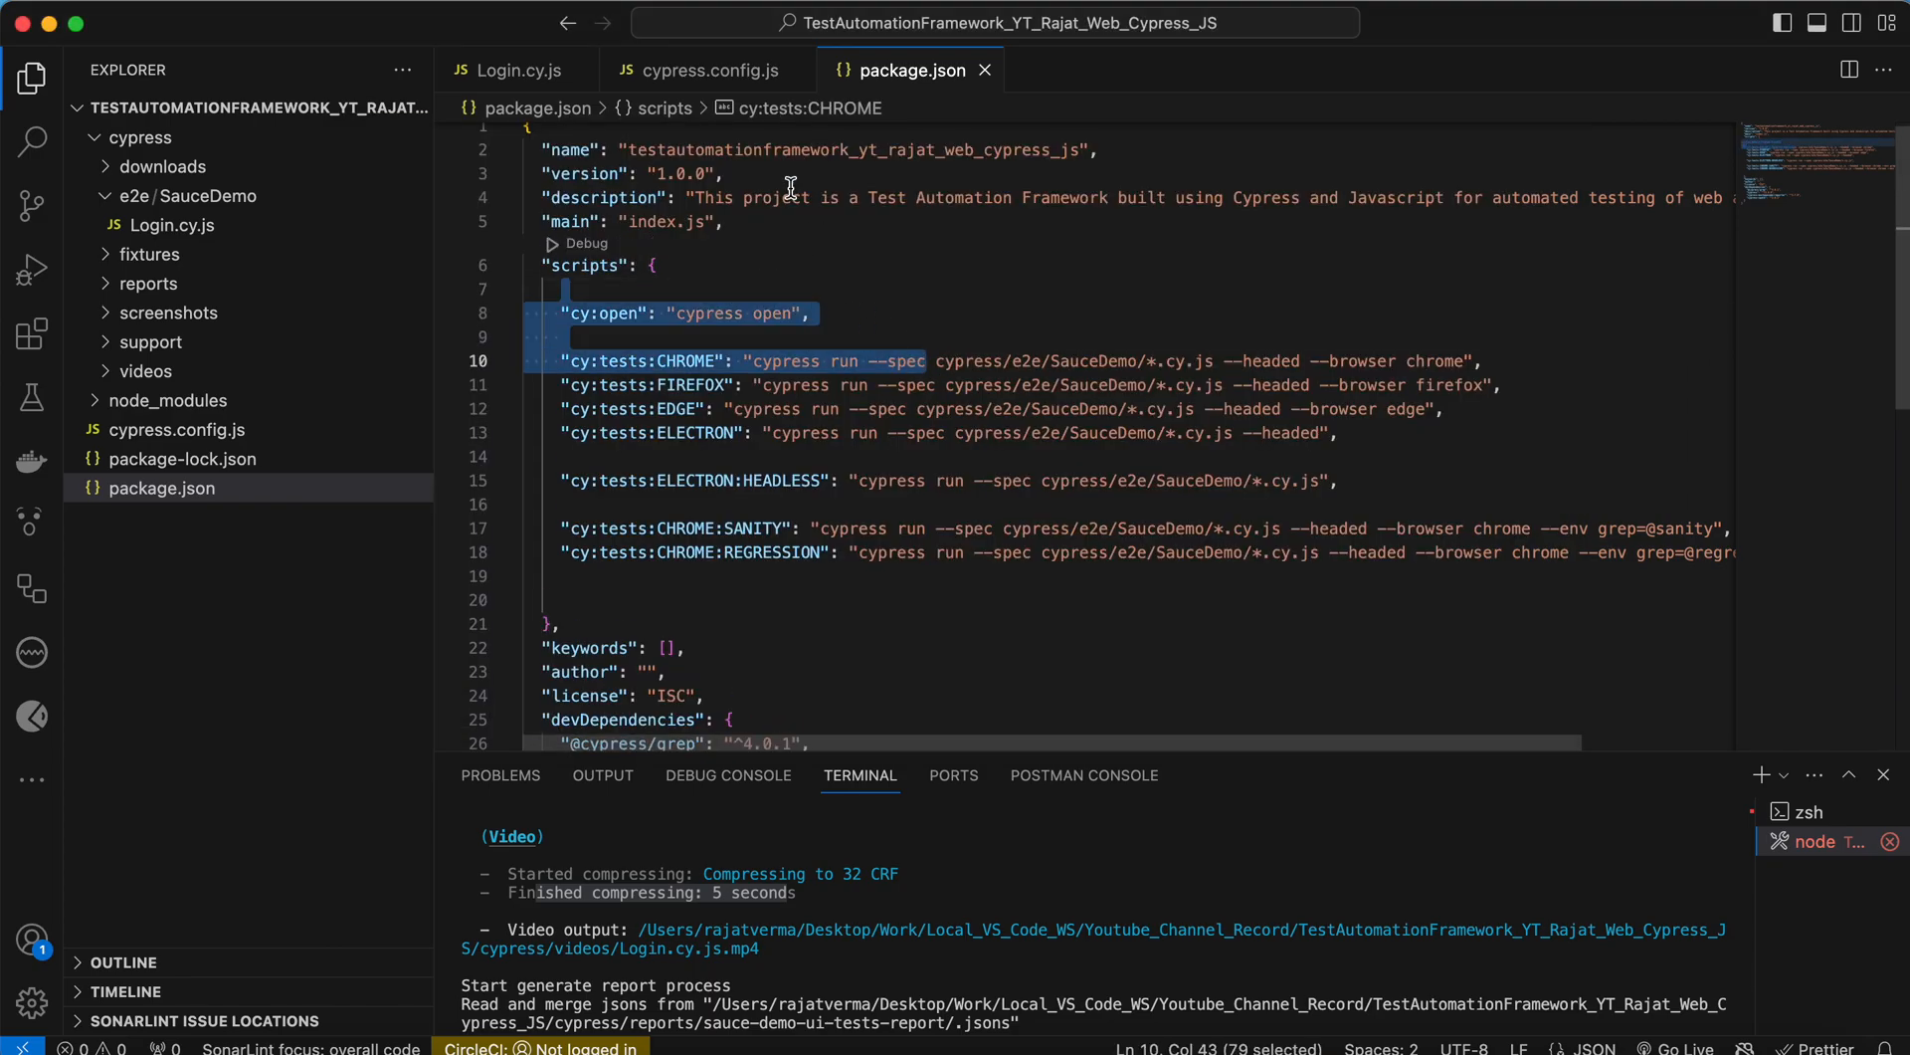
pyautogui.click(701, 69)
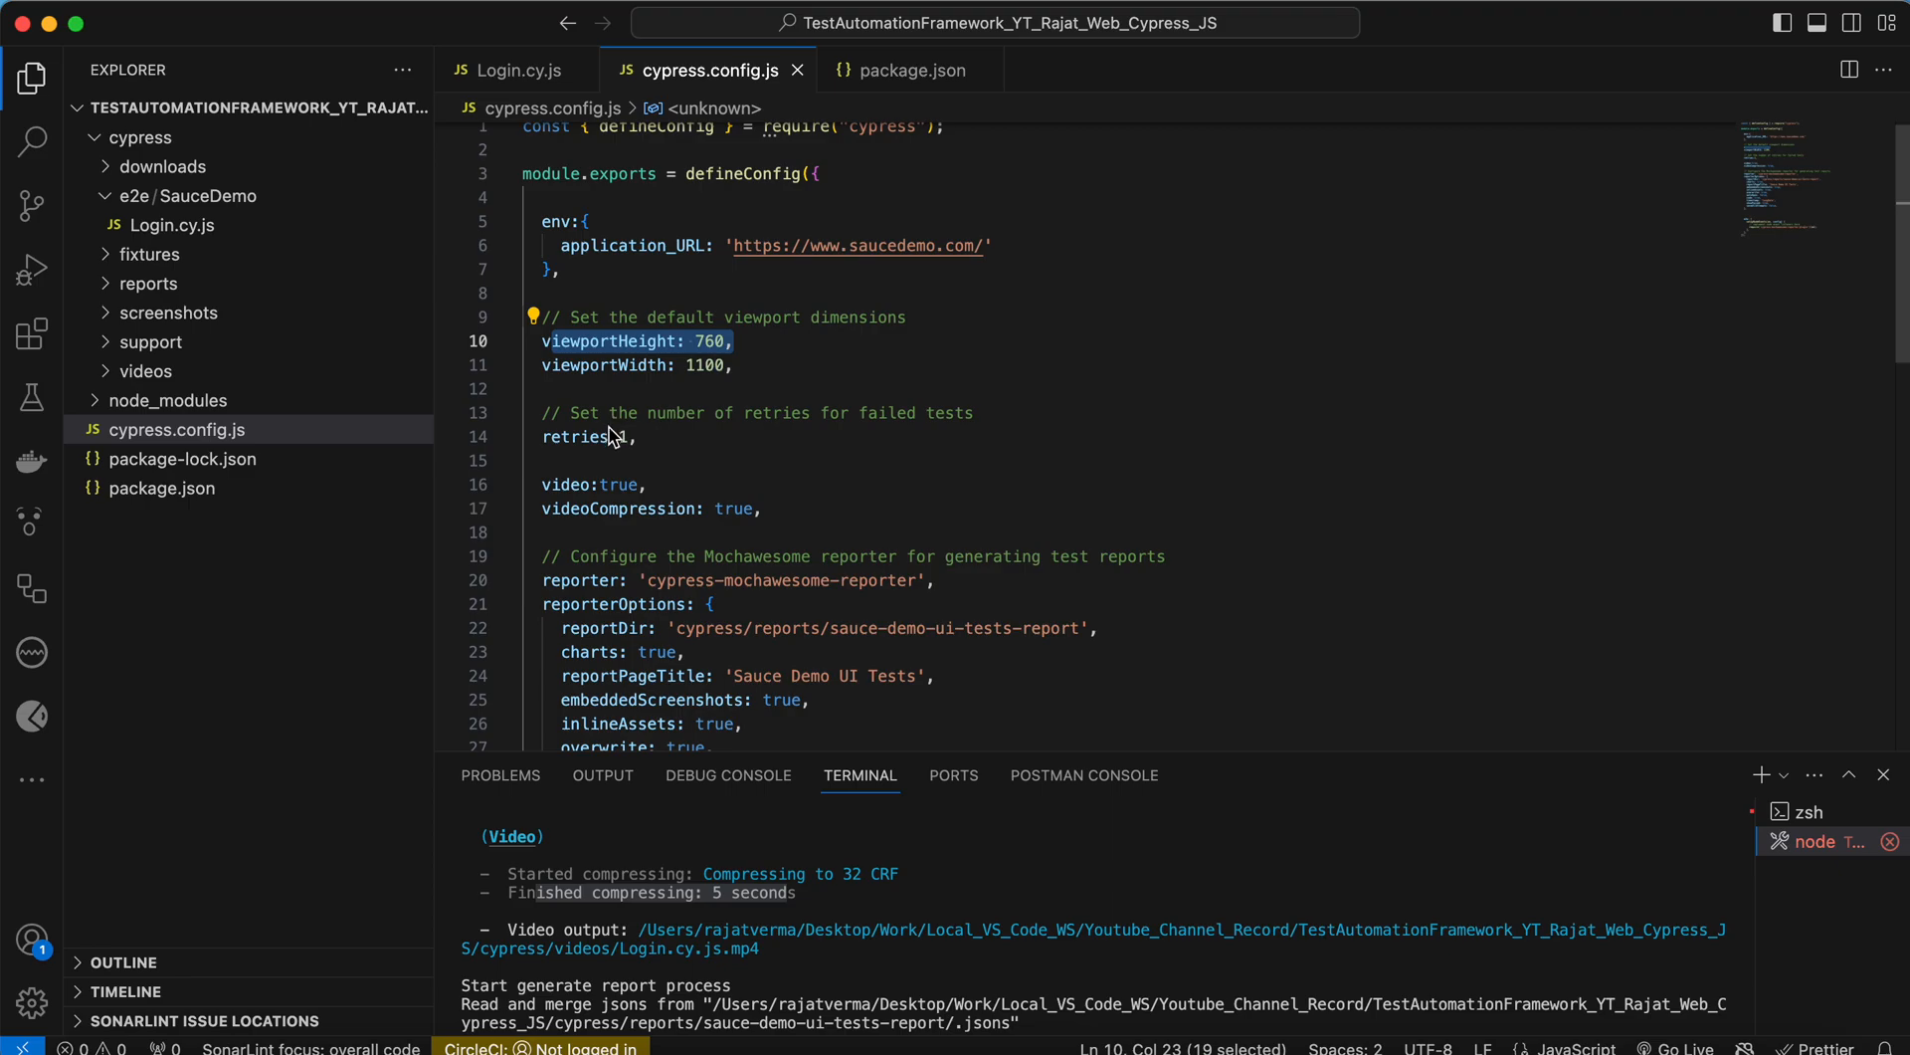
pyautogui.click(650, 484)
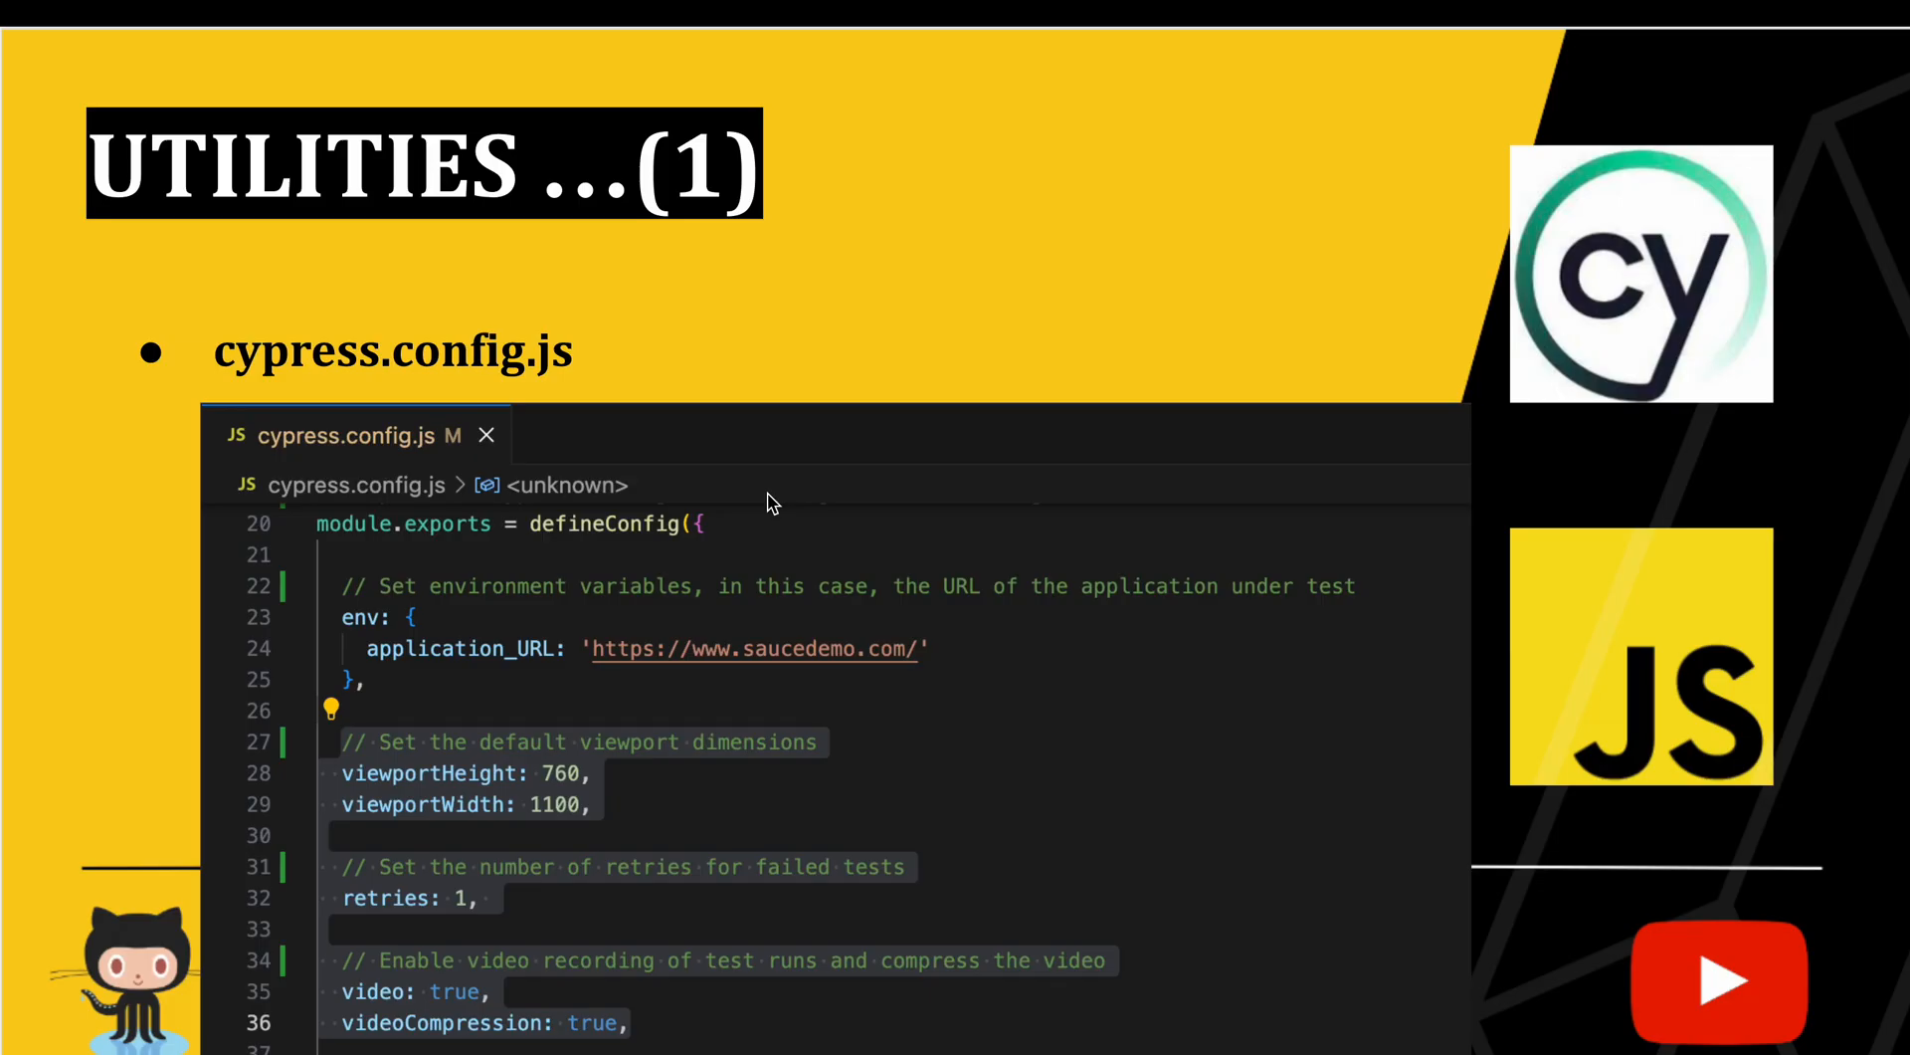
pyautogui.press('Right')
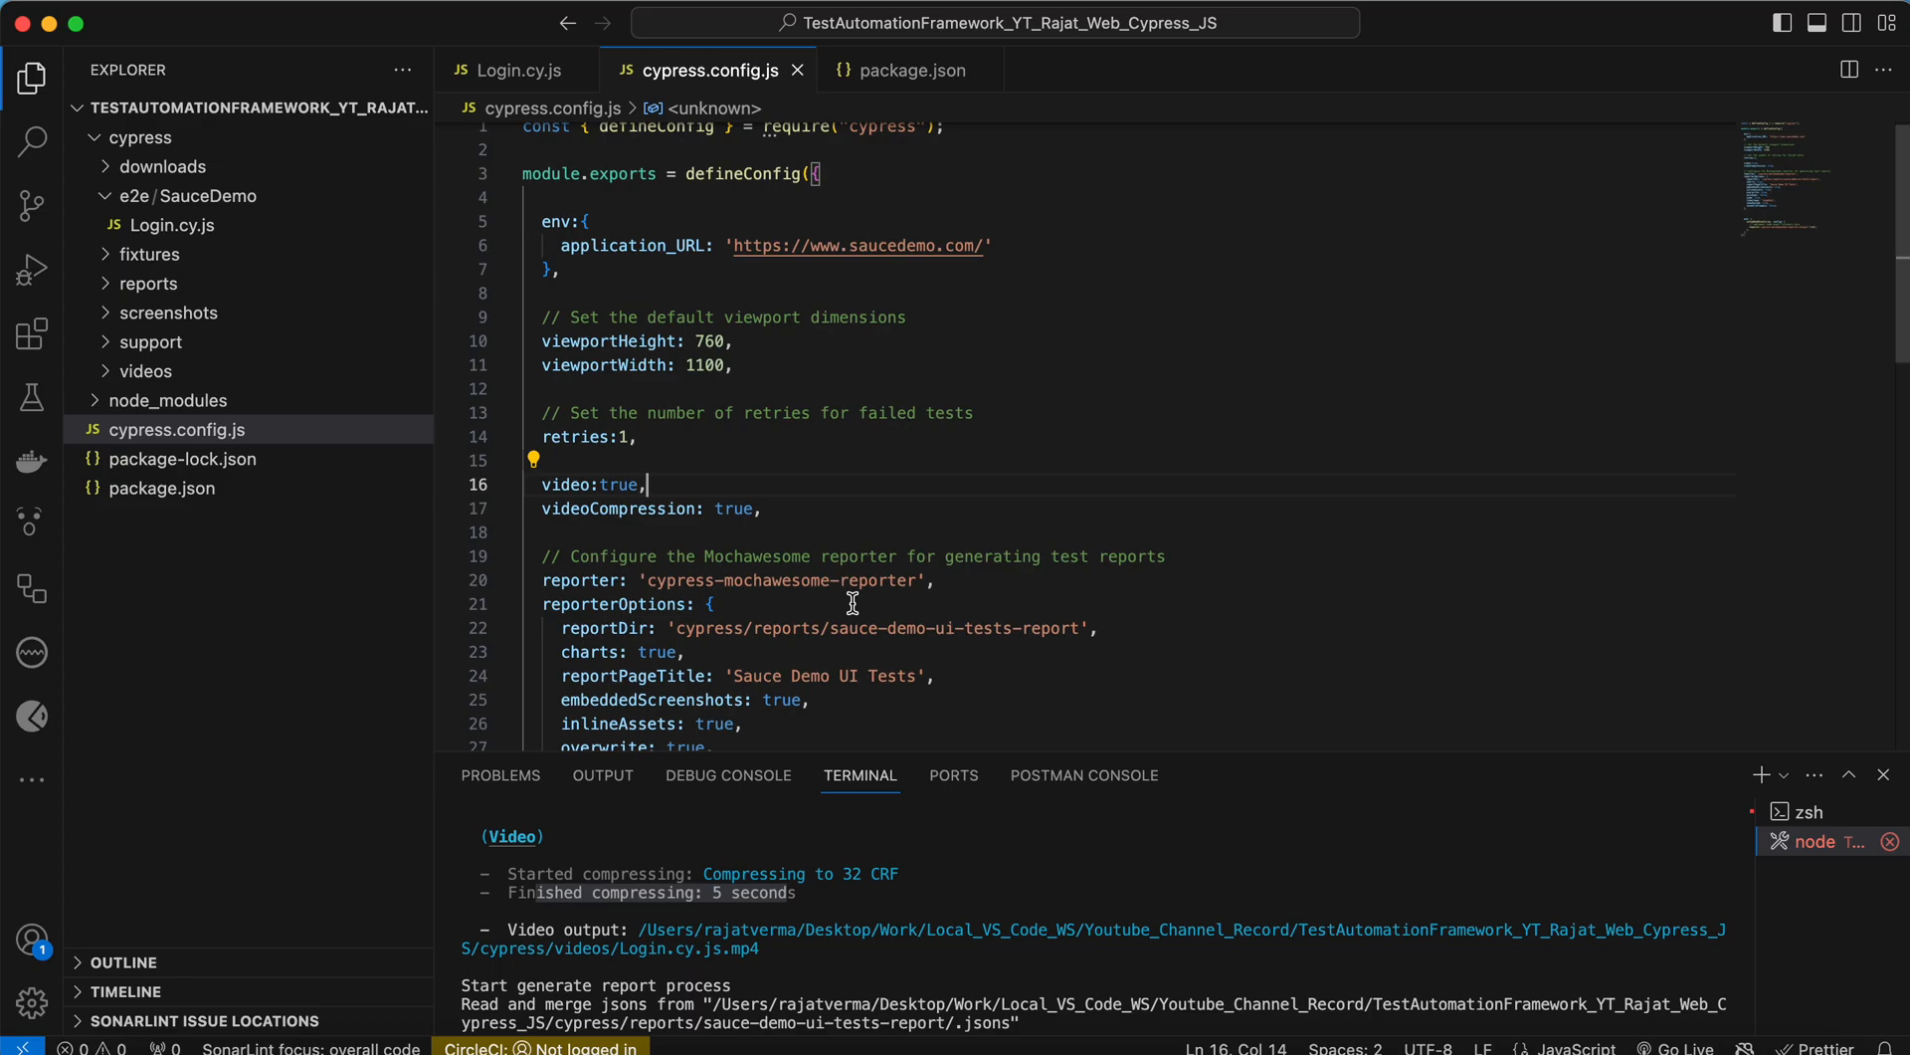
pyautogui.moveTo(1273, 10)
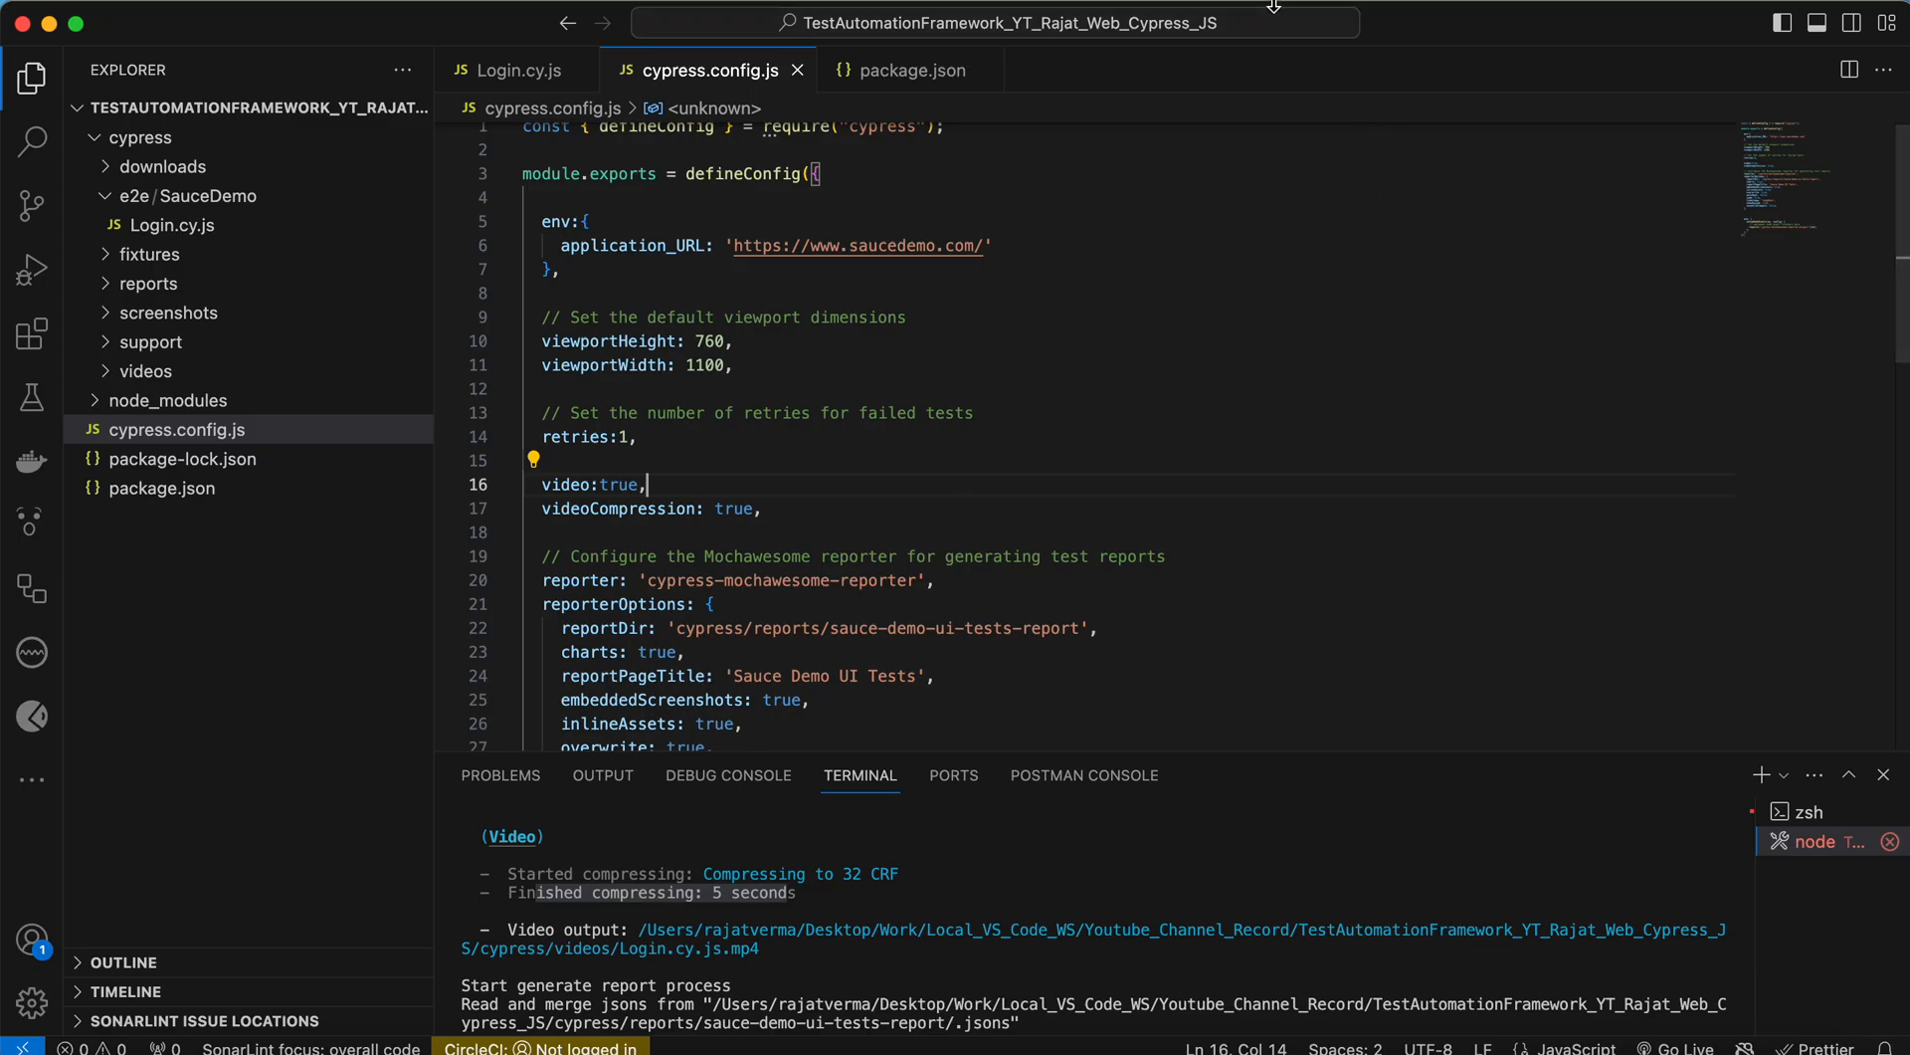